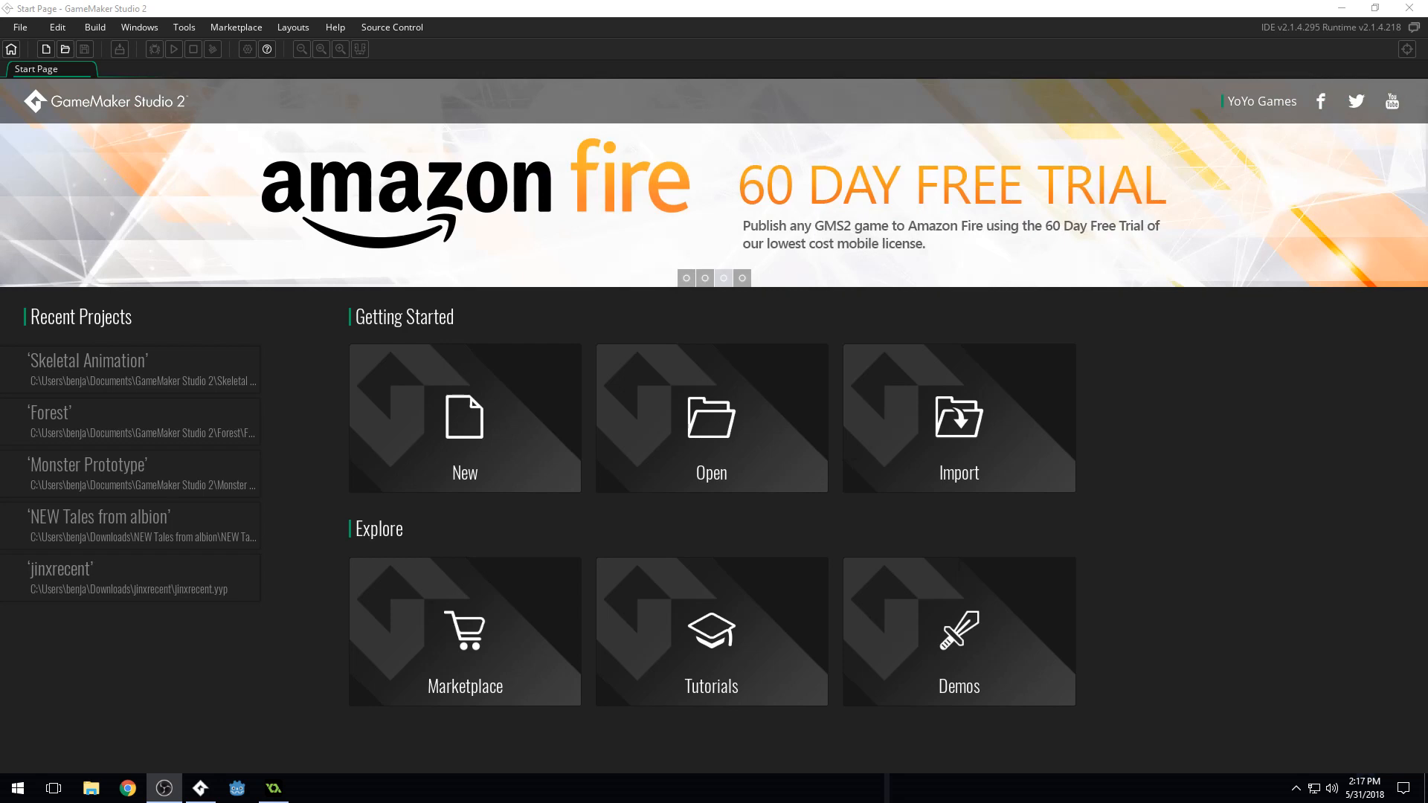
Start a new project from the Start Page to reach the Drag and Drop / GameMaker Language choice
click(742, 277)
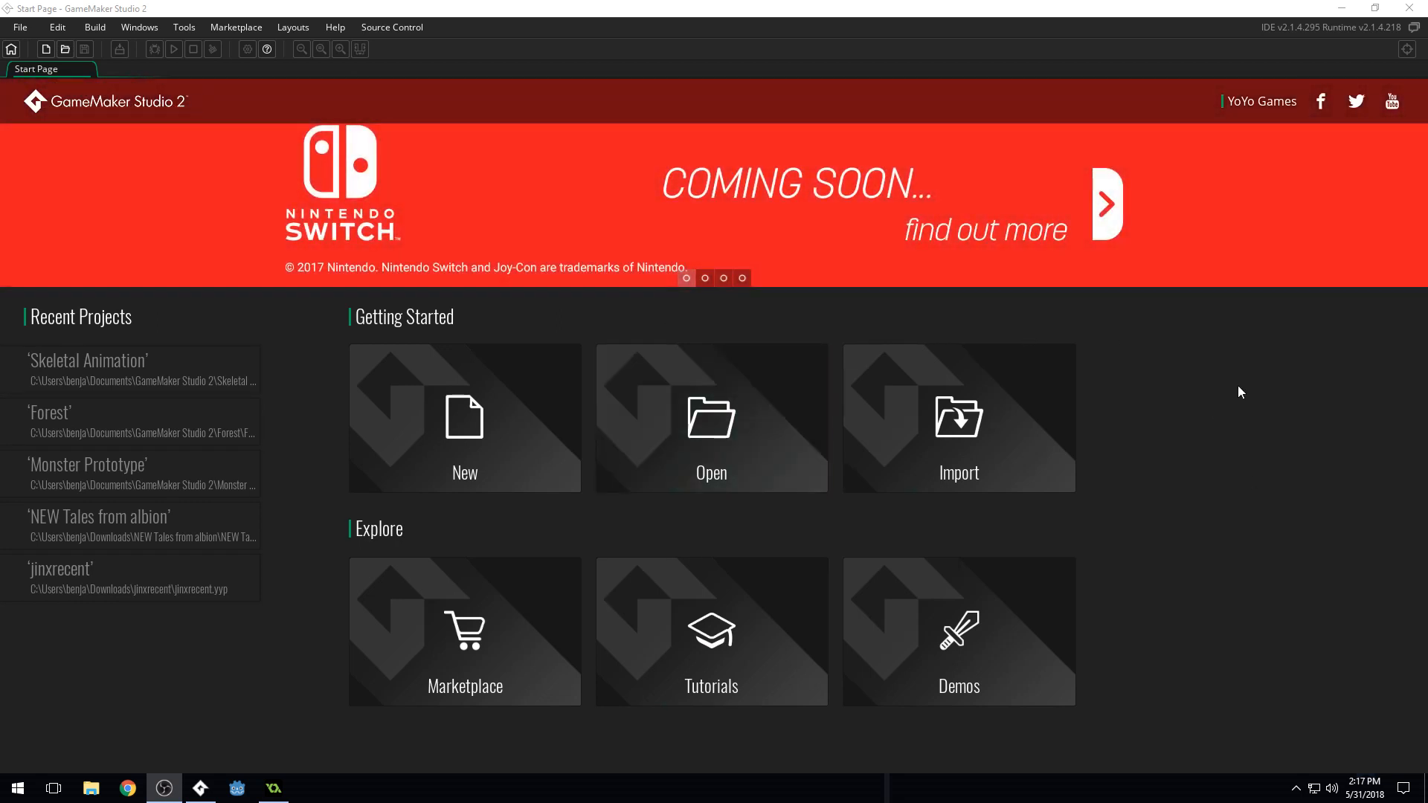
mouse_move(1253, 139)
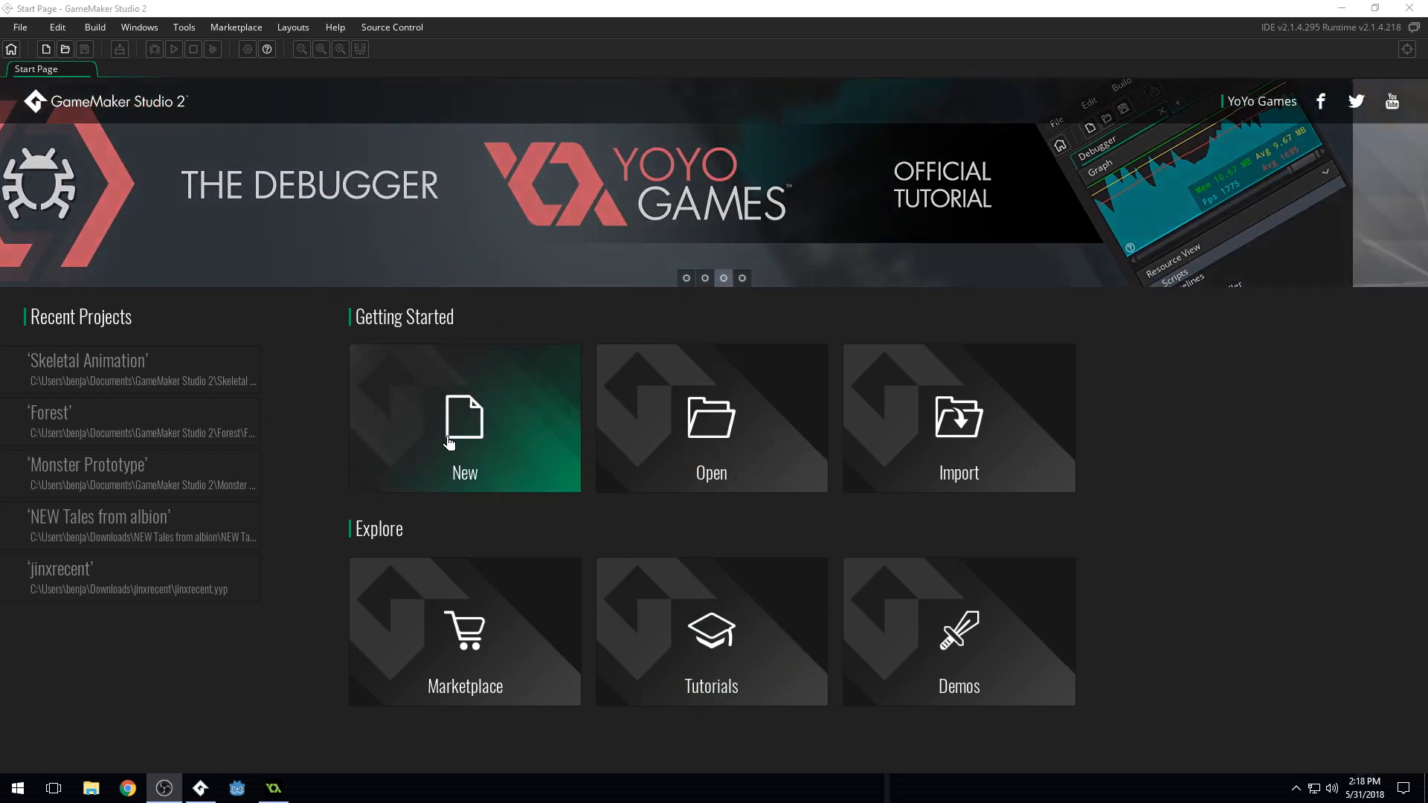
click(464, 418)
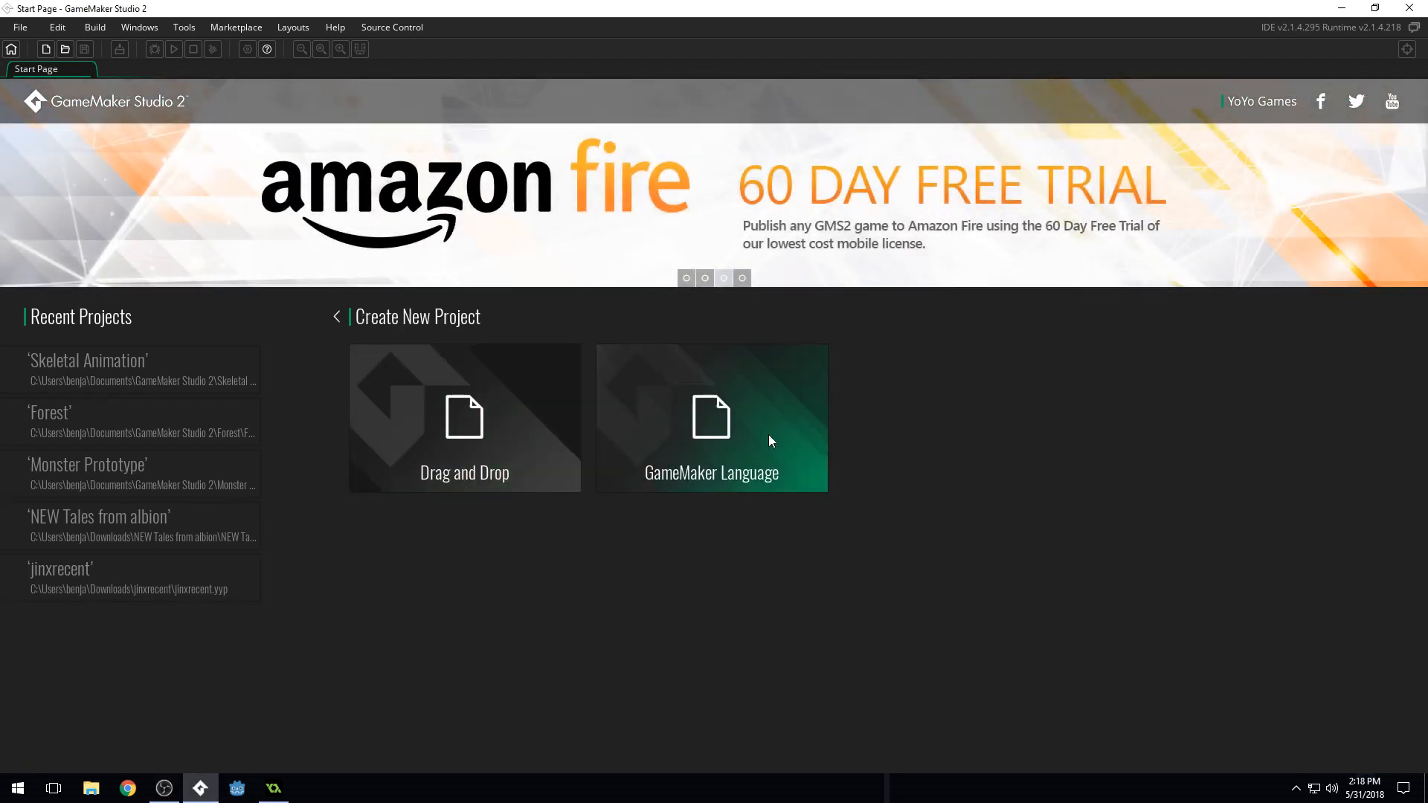
Create a GameMaker Language project saved as 'Grave' in the GameMaker Studio 2 folder
click(711, 418)
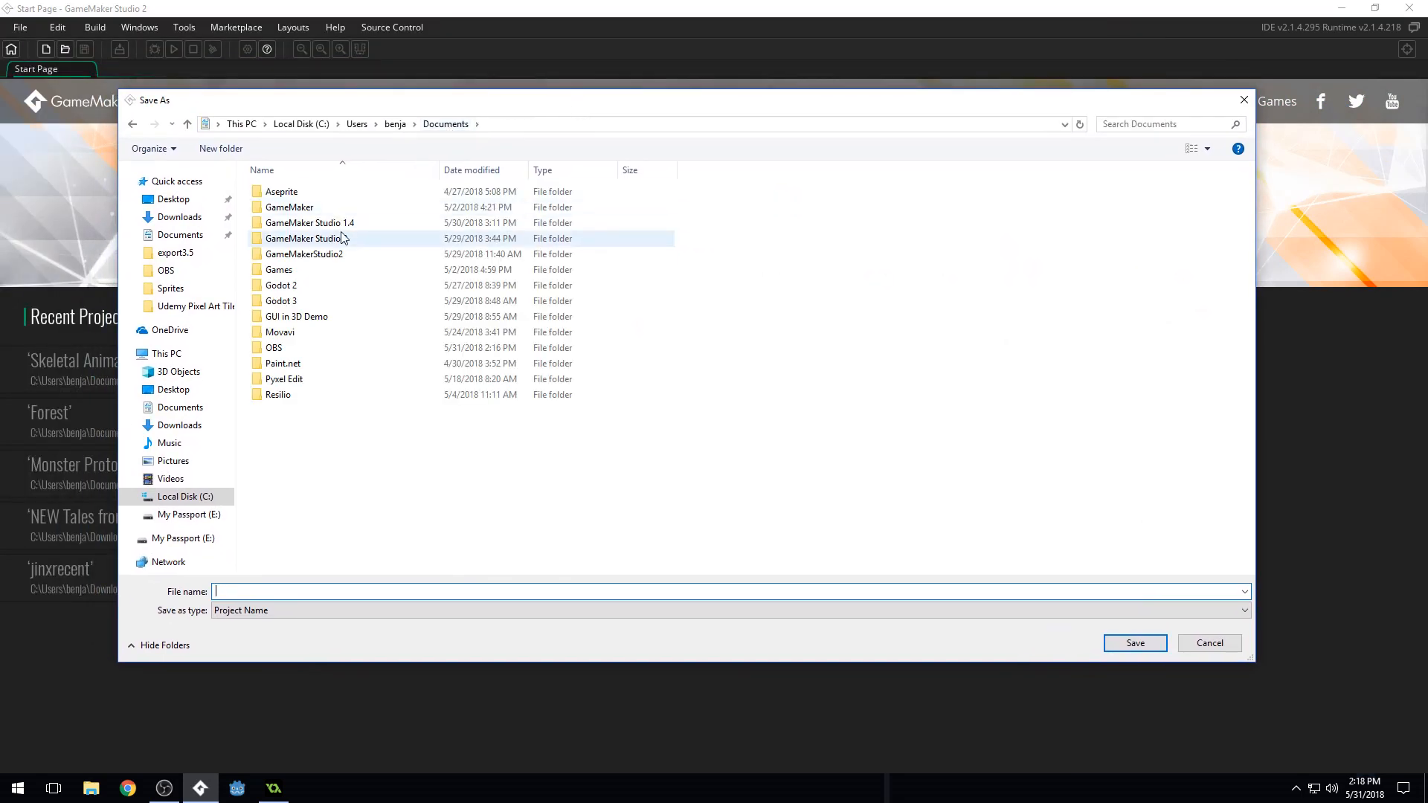
double_click(307, 237)
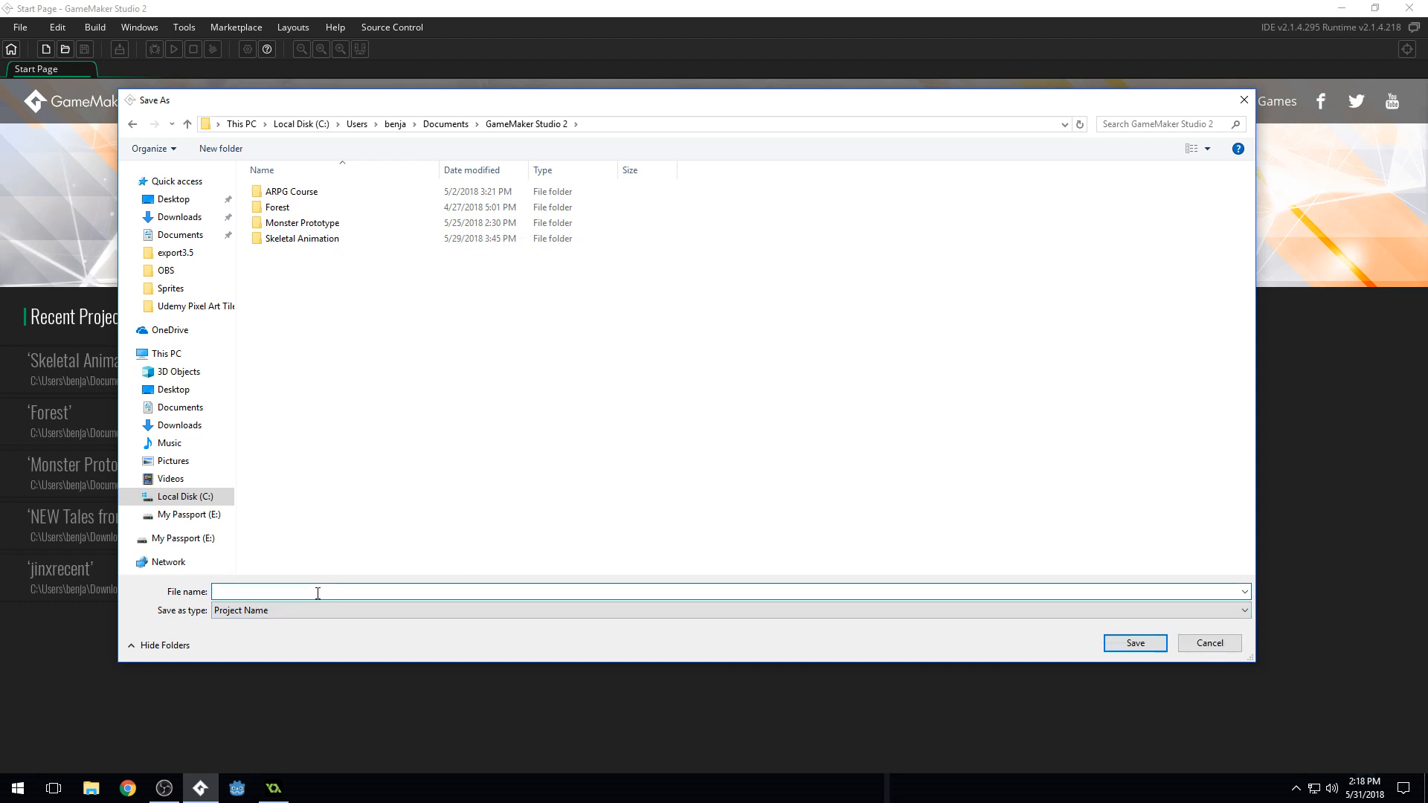
text(Grave)
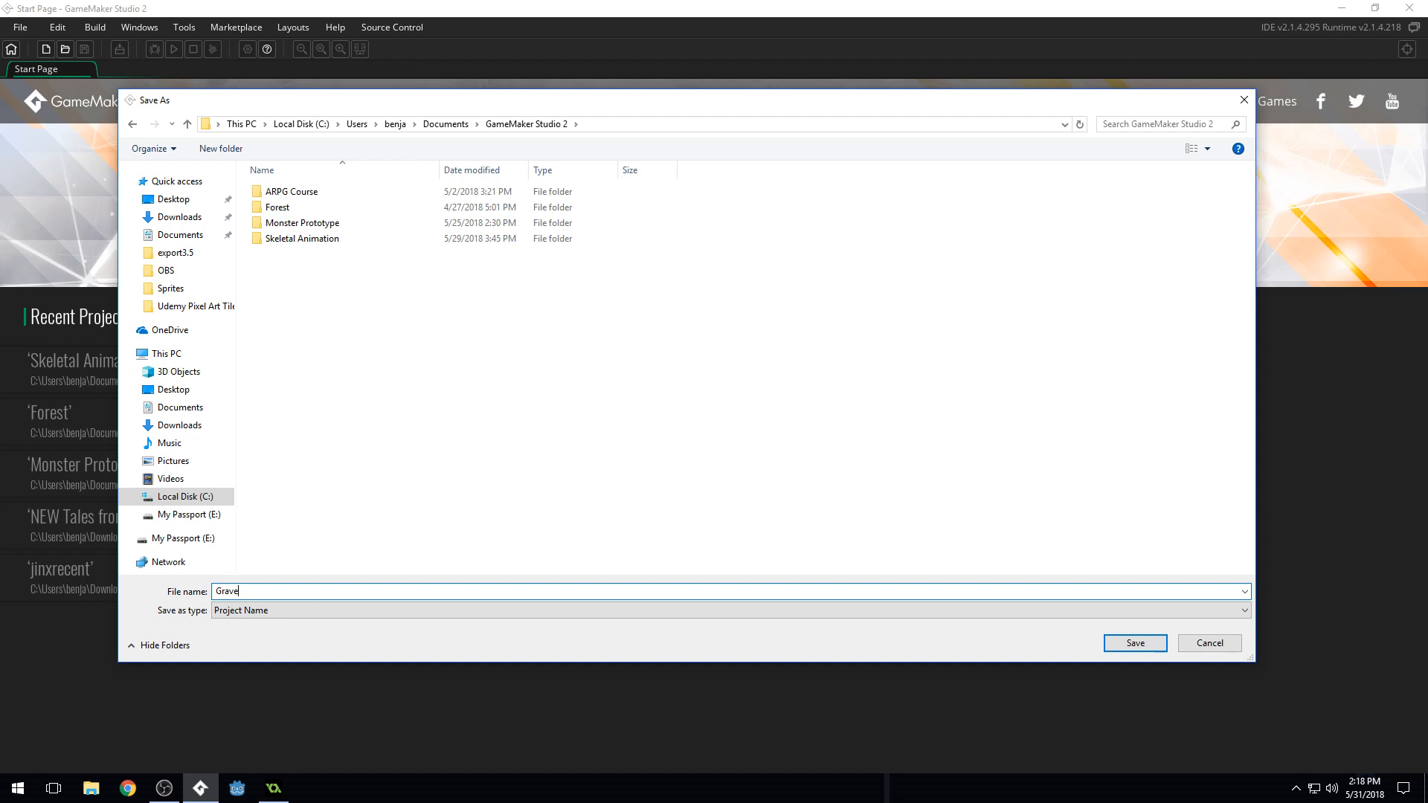
mouse_move(1210, 718)
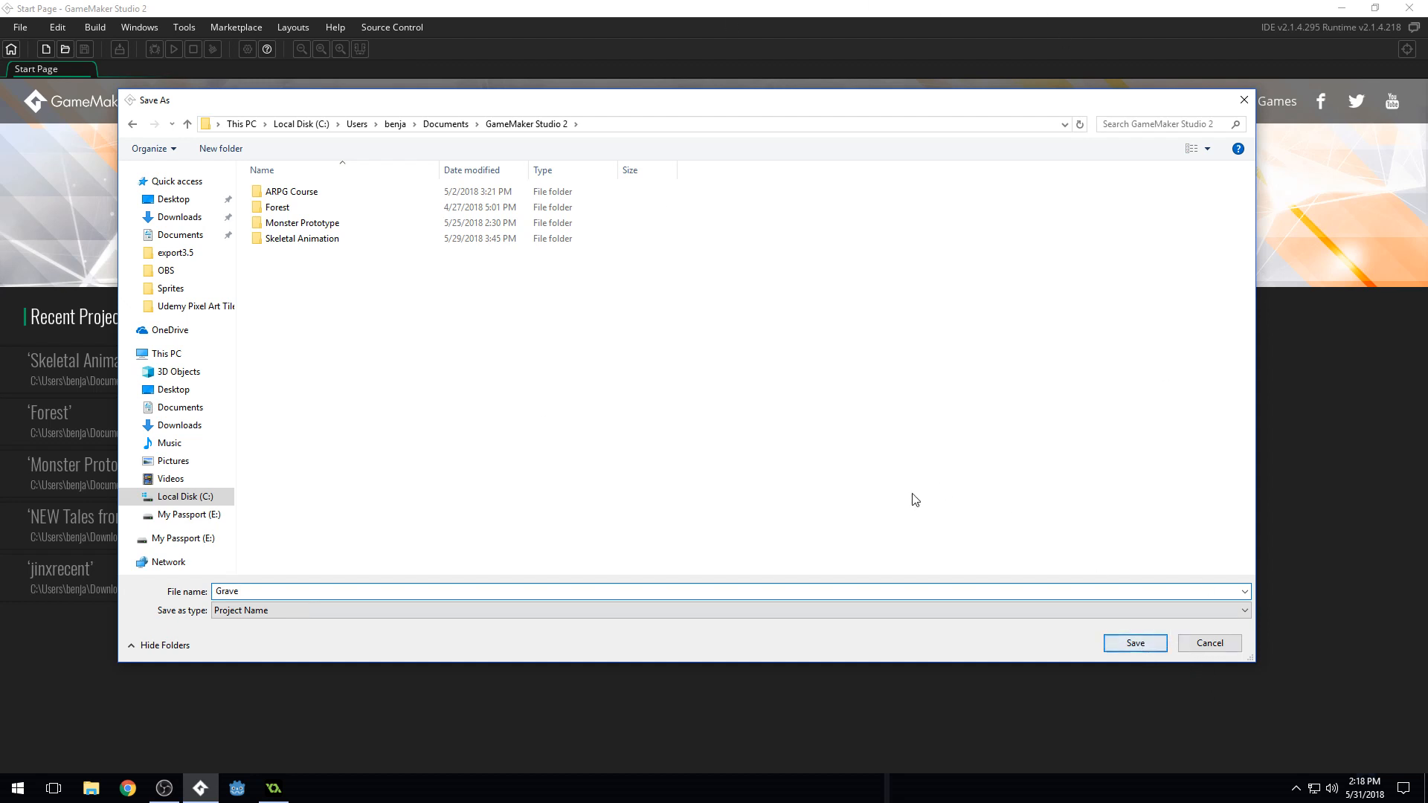
click(1134, 643)
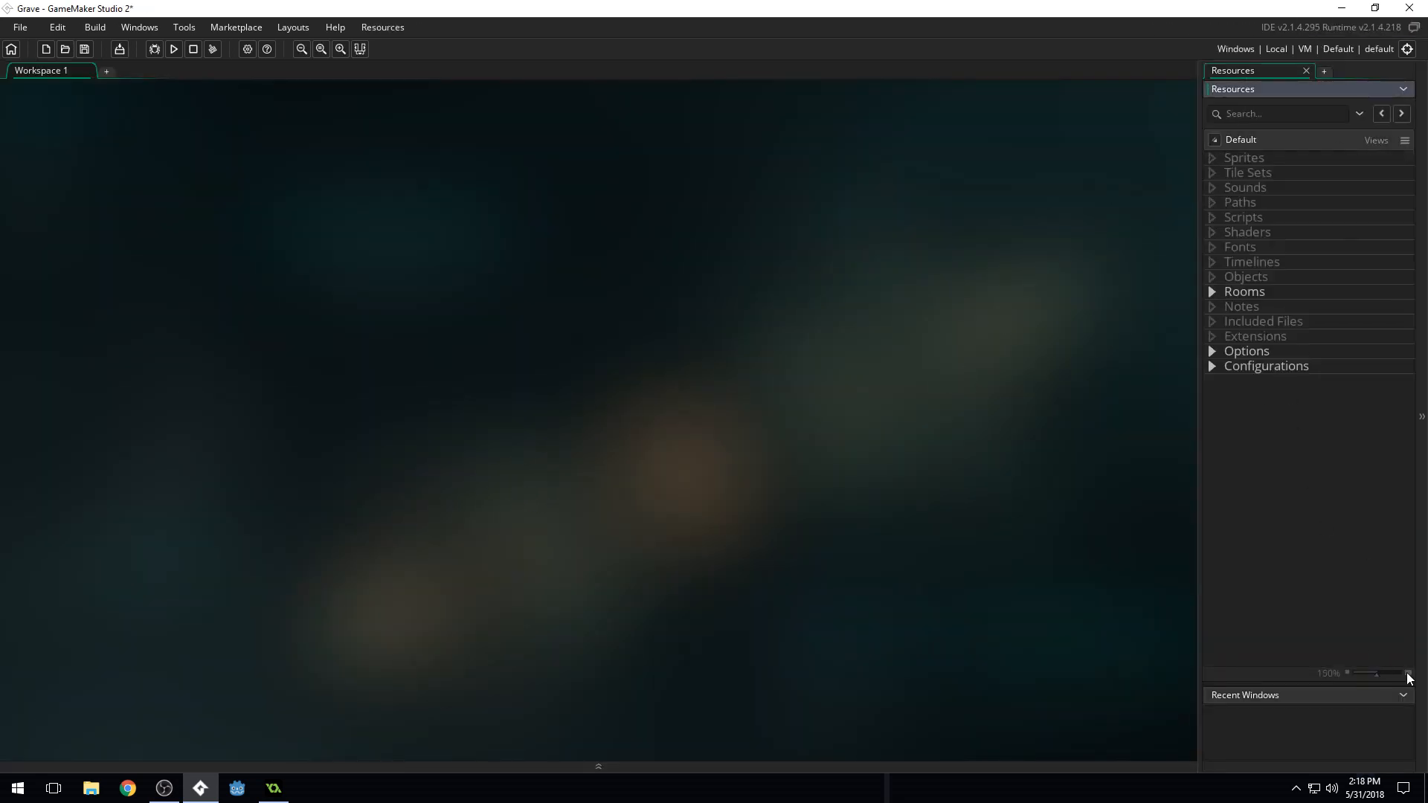
mouse_move(1266, 420)
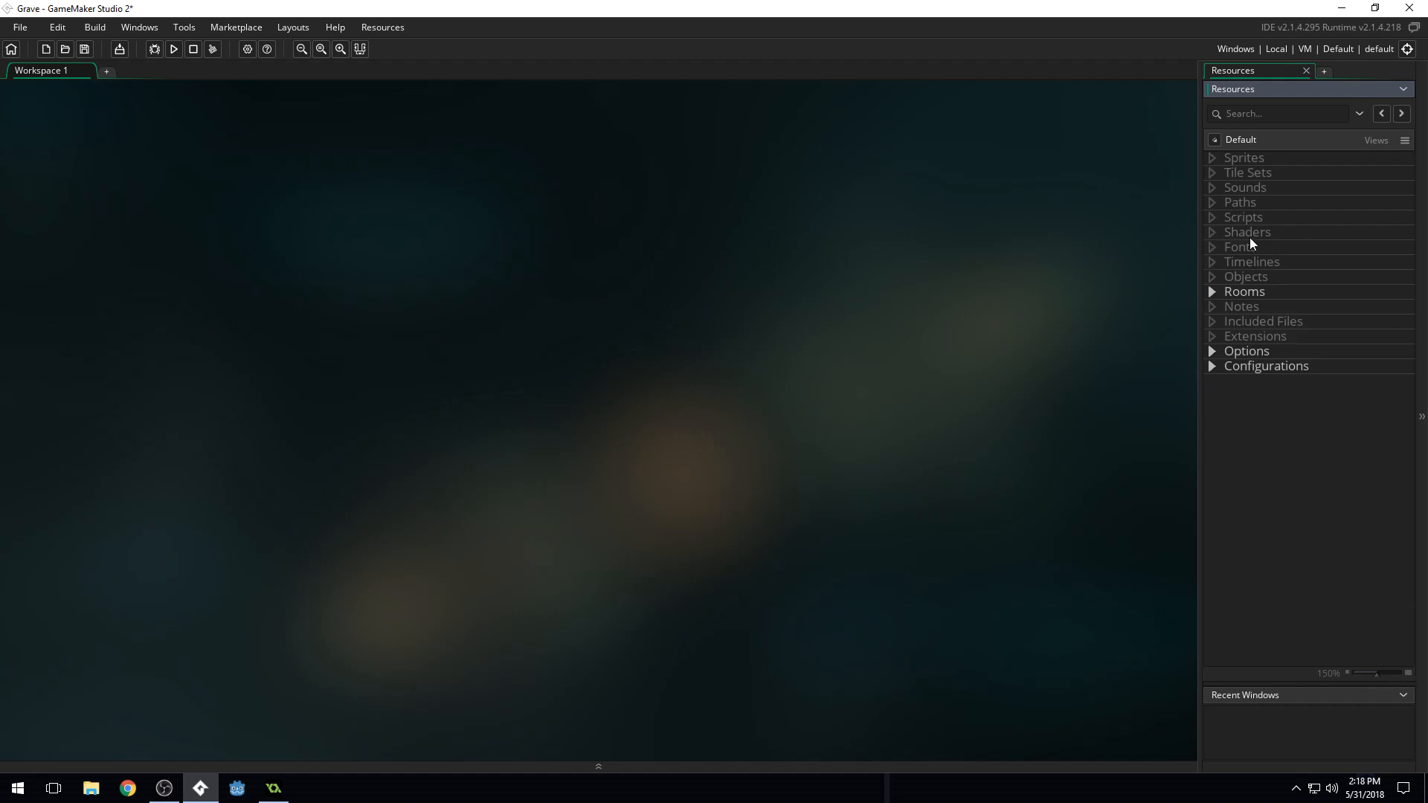
mouse_move(989, 251)
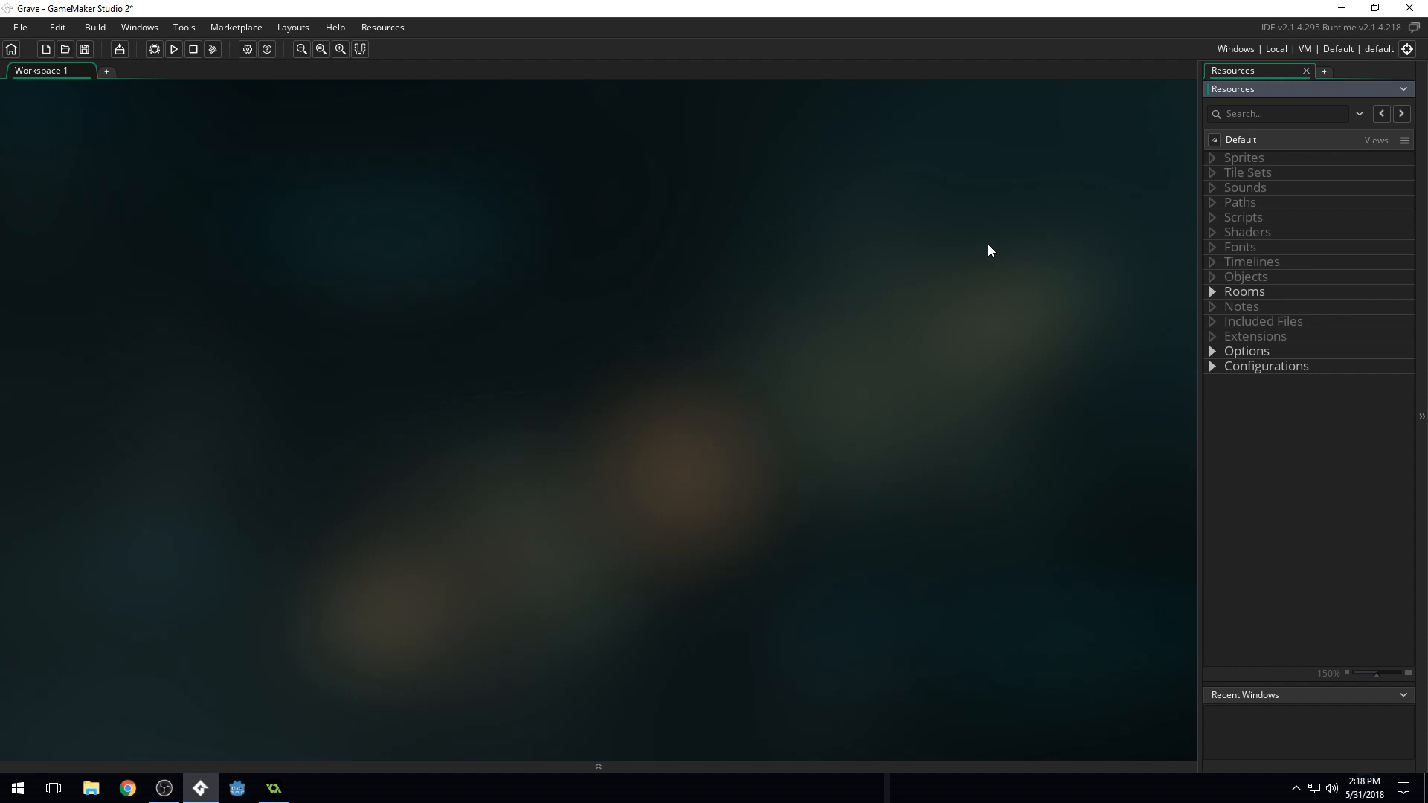
mouse_move(694, 216)
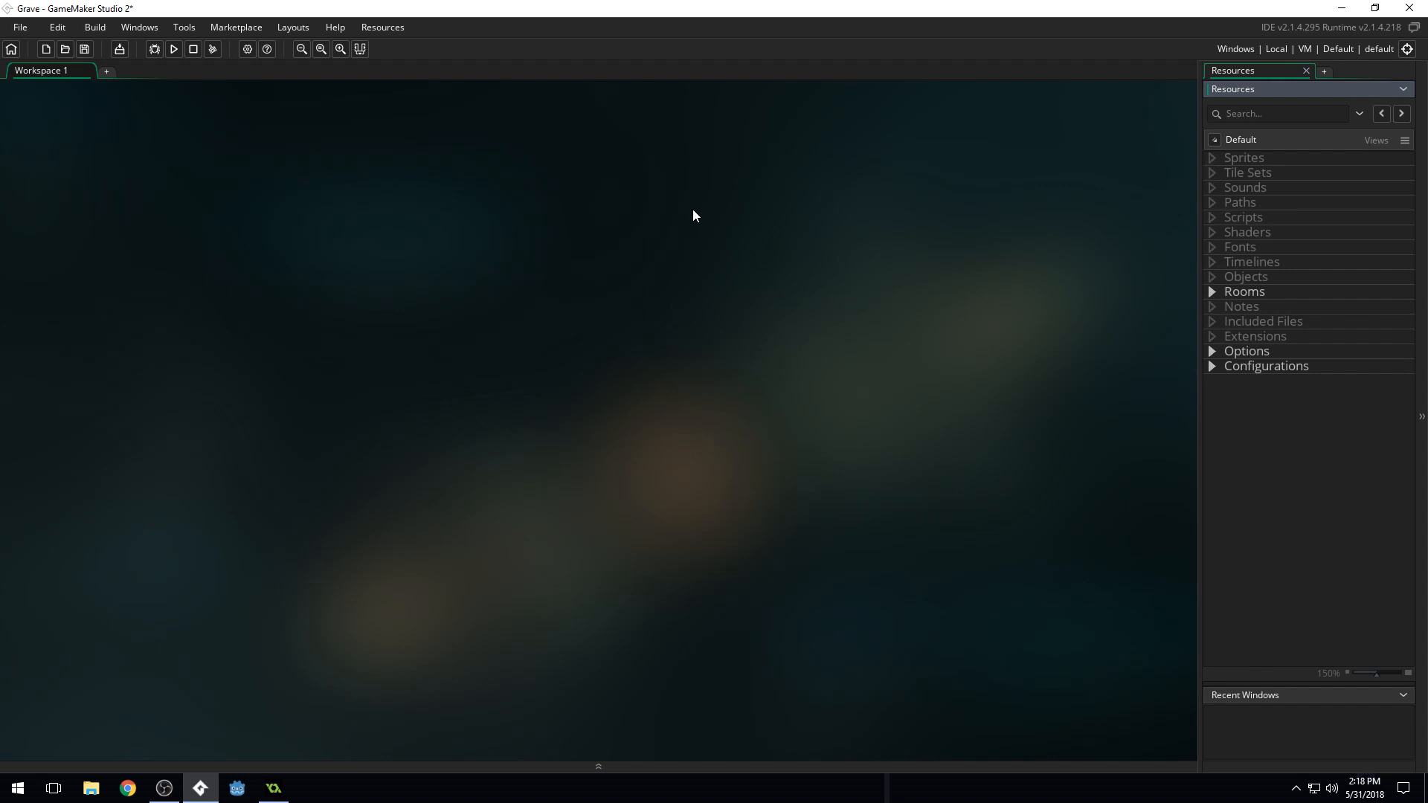
mouse_move(48, 82)
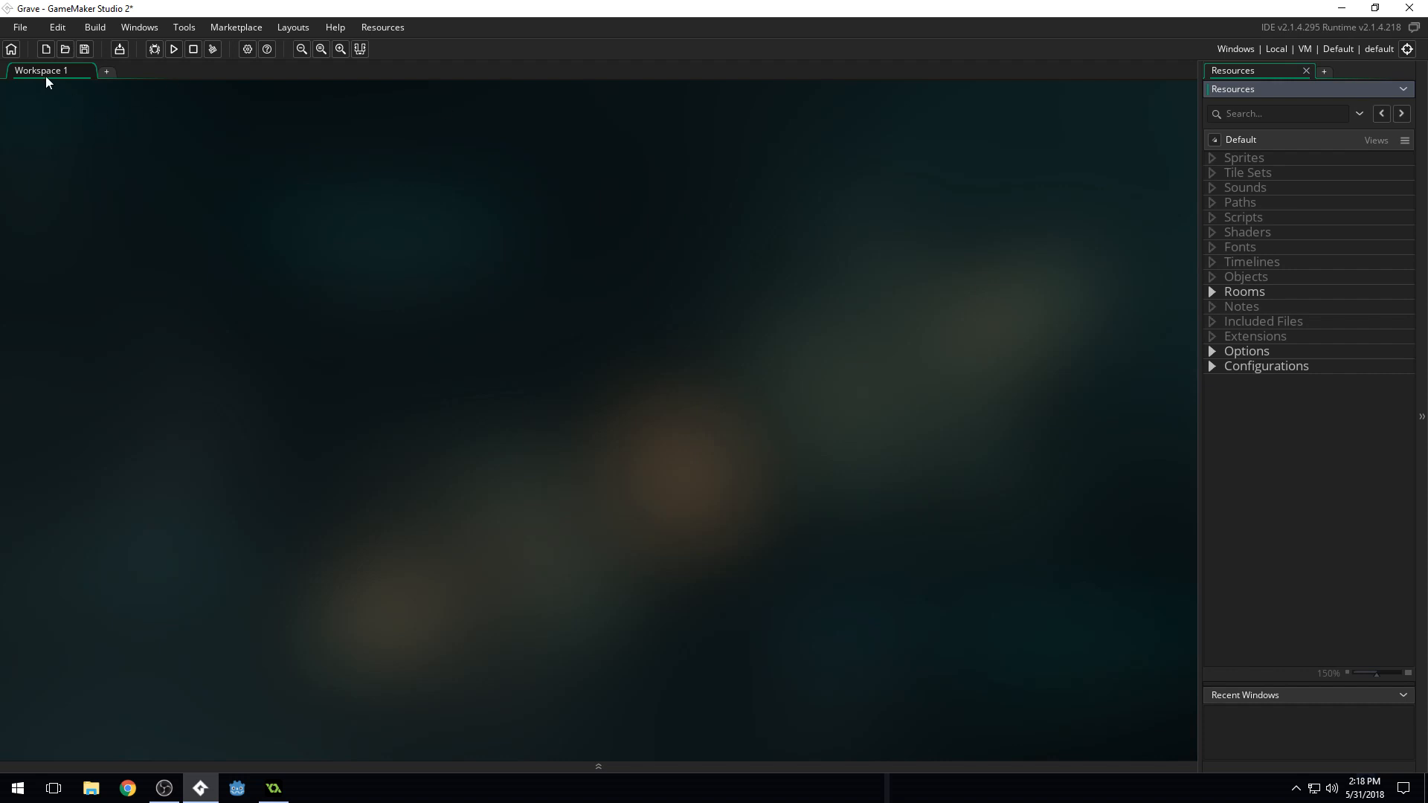
mouse_move(738, 594)
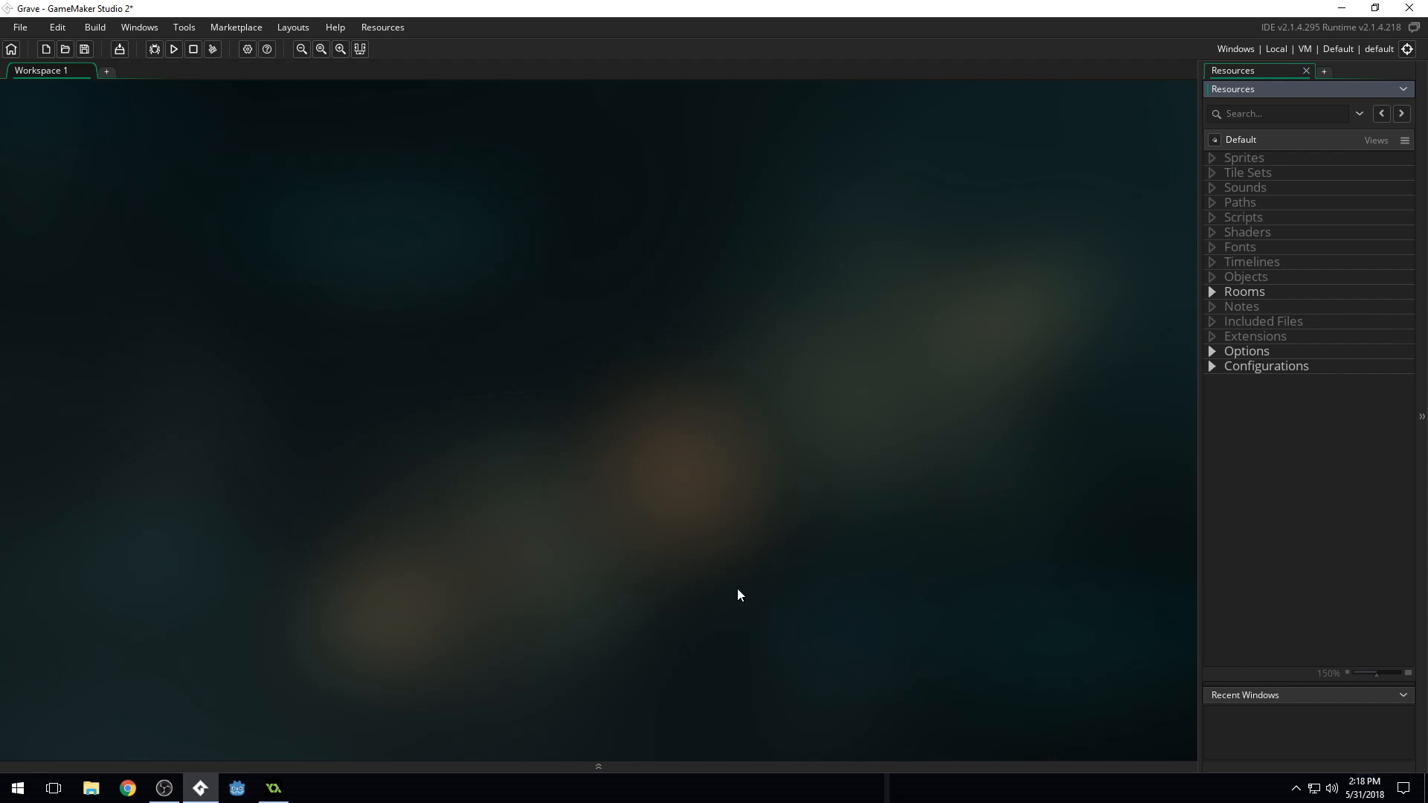
mouse_move(1378, 210)
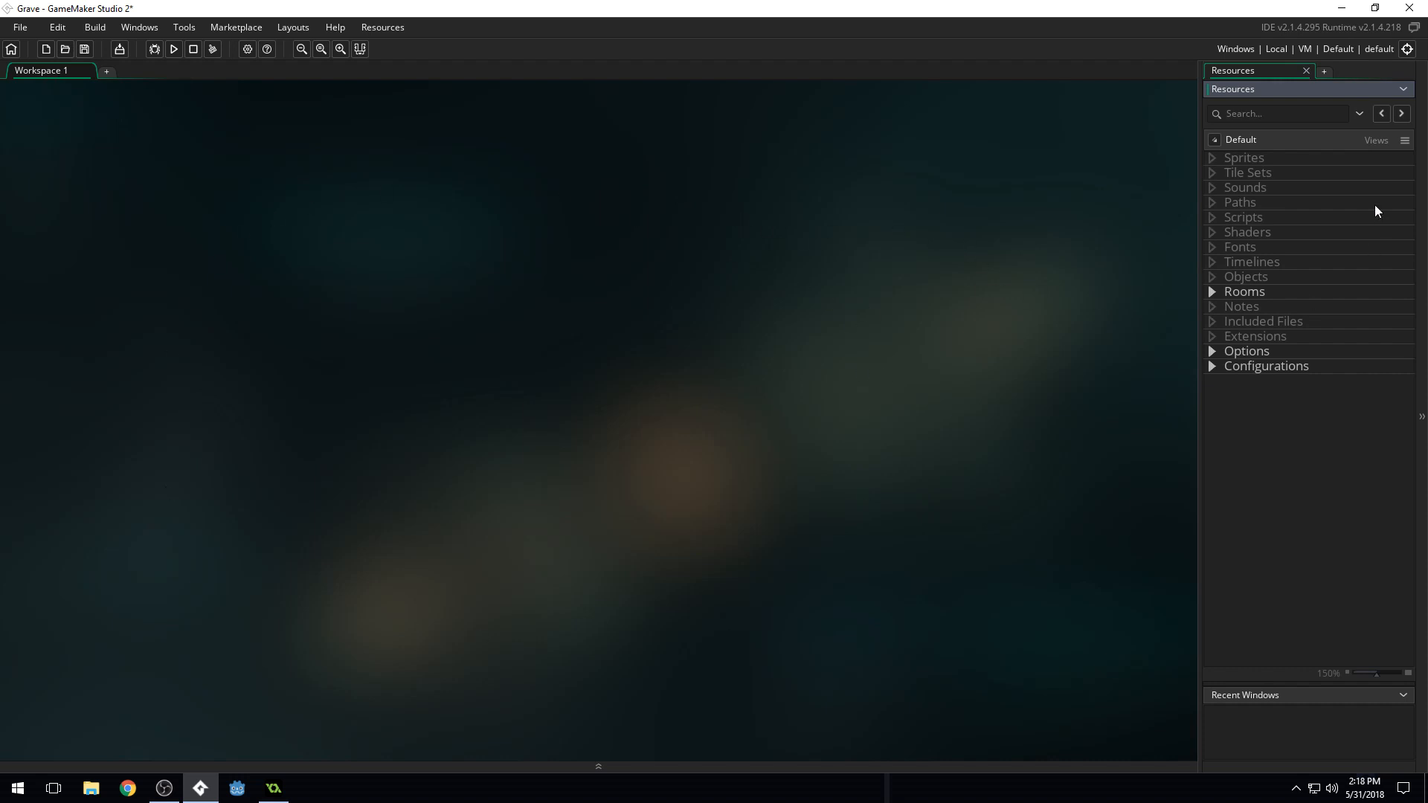
mouse_move(1293, 387)
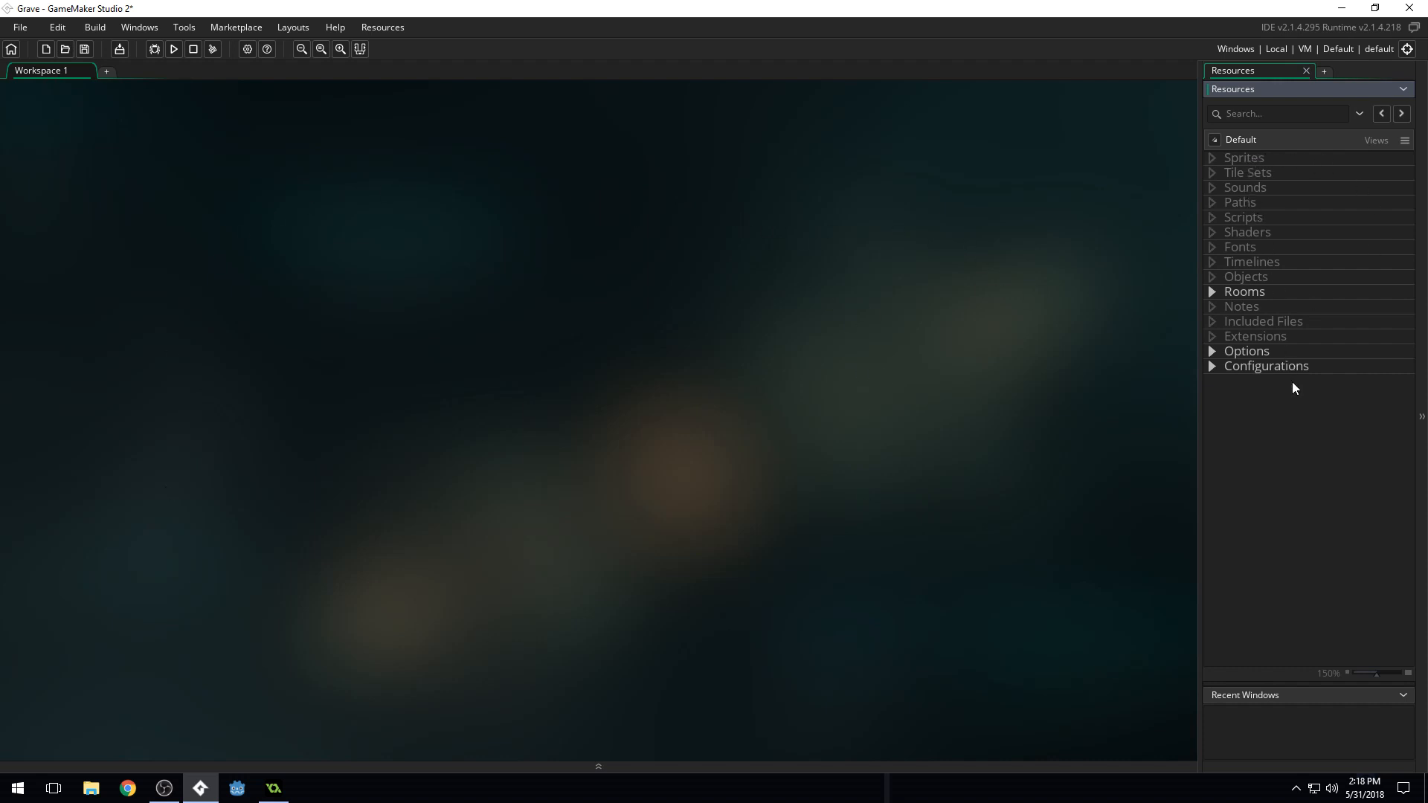
mouse_move(1267, 208)
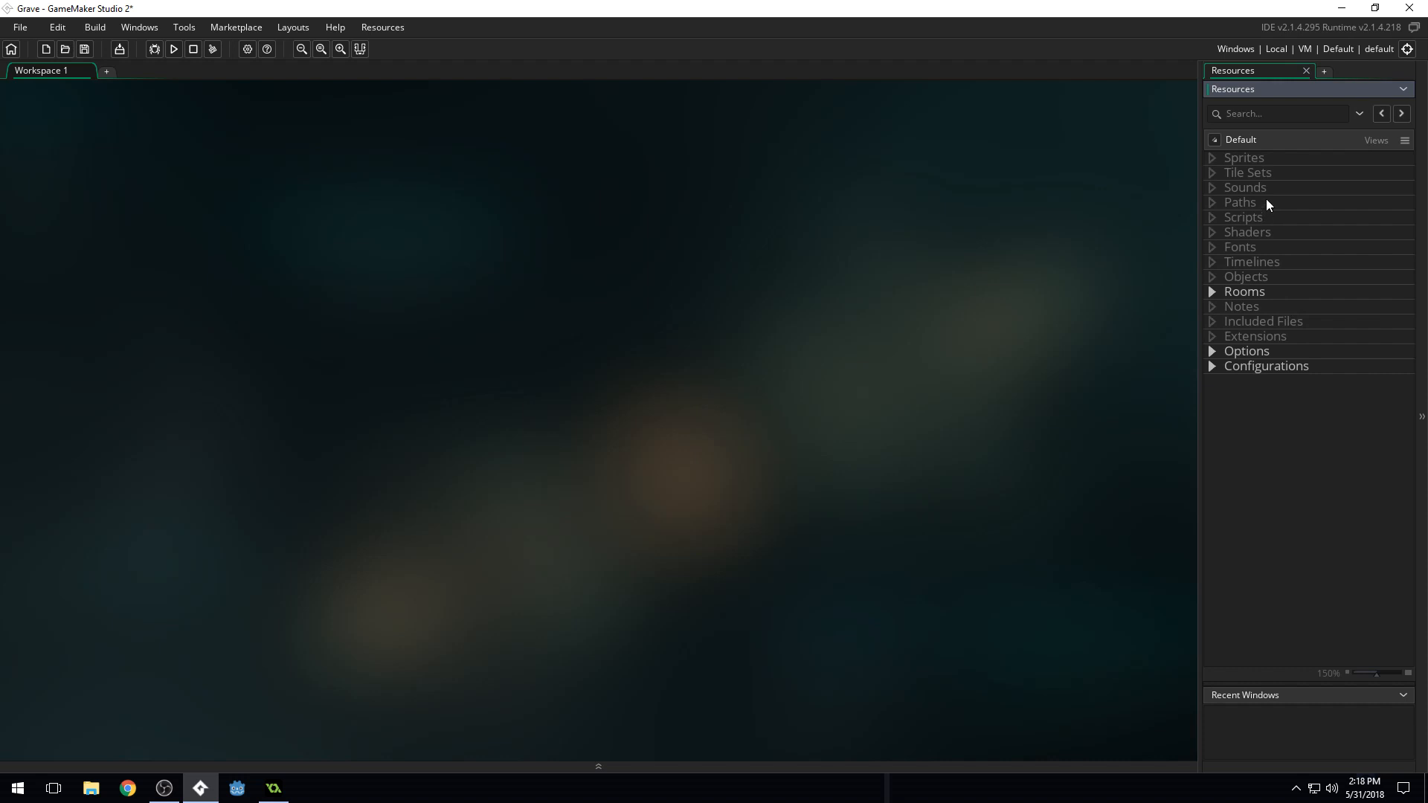
mouse_move(1303, 308)
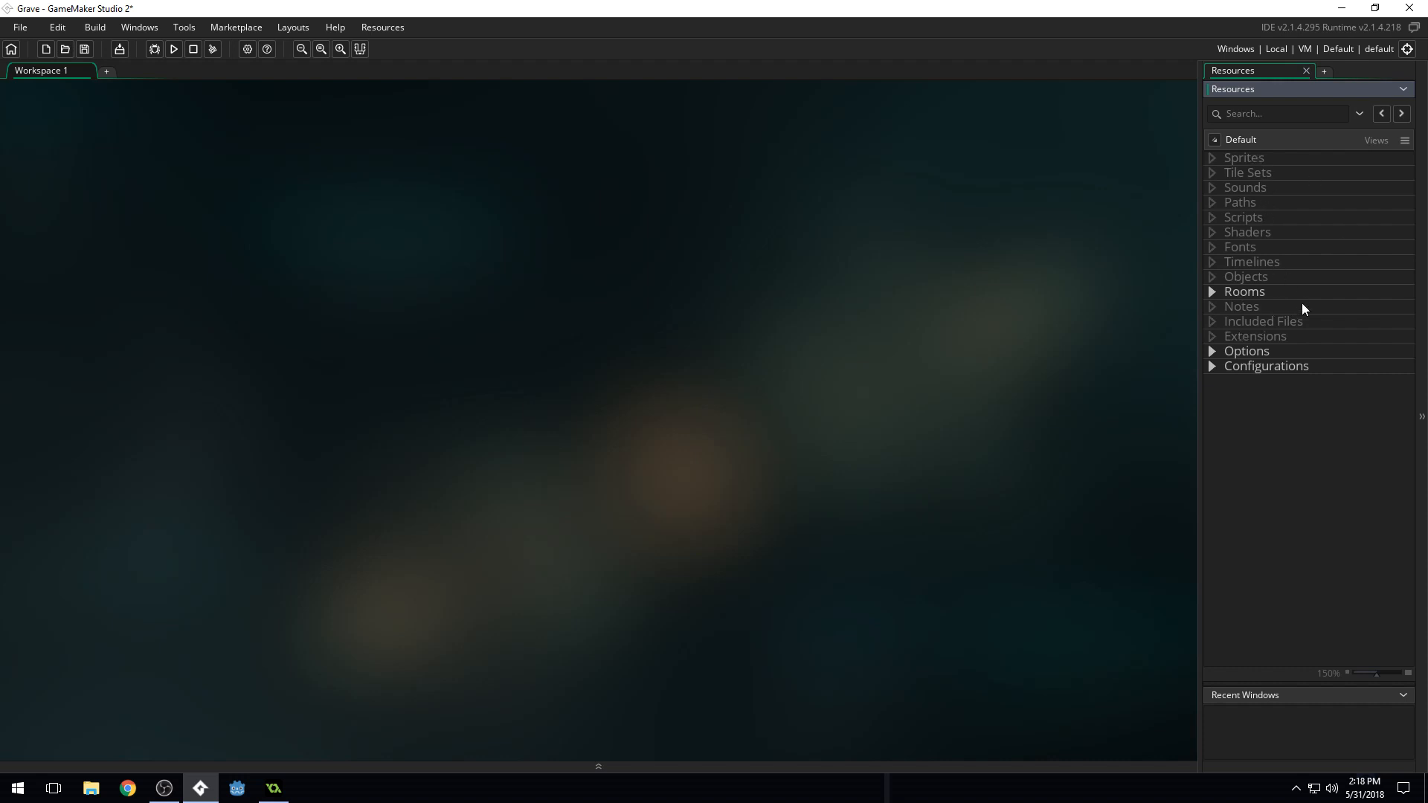
mouse_move(1258, 291)
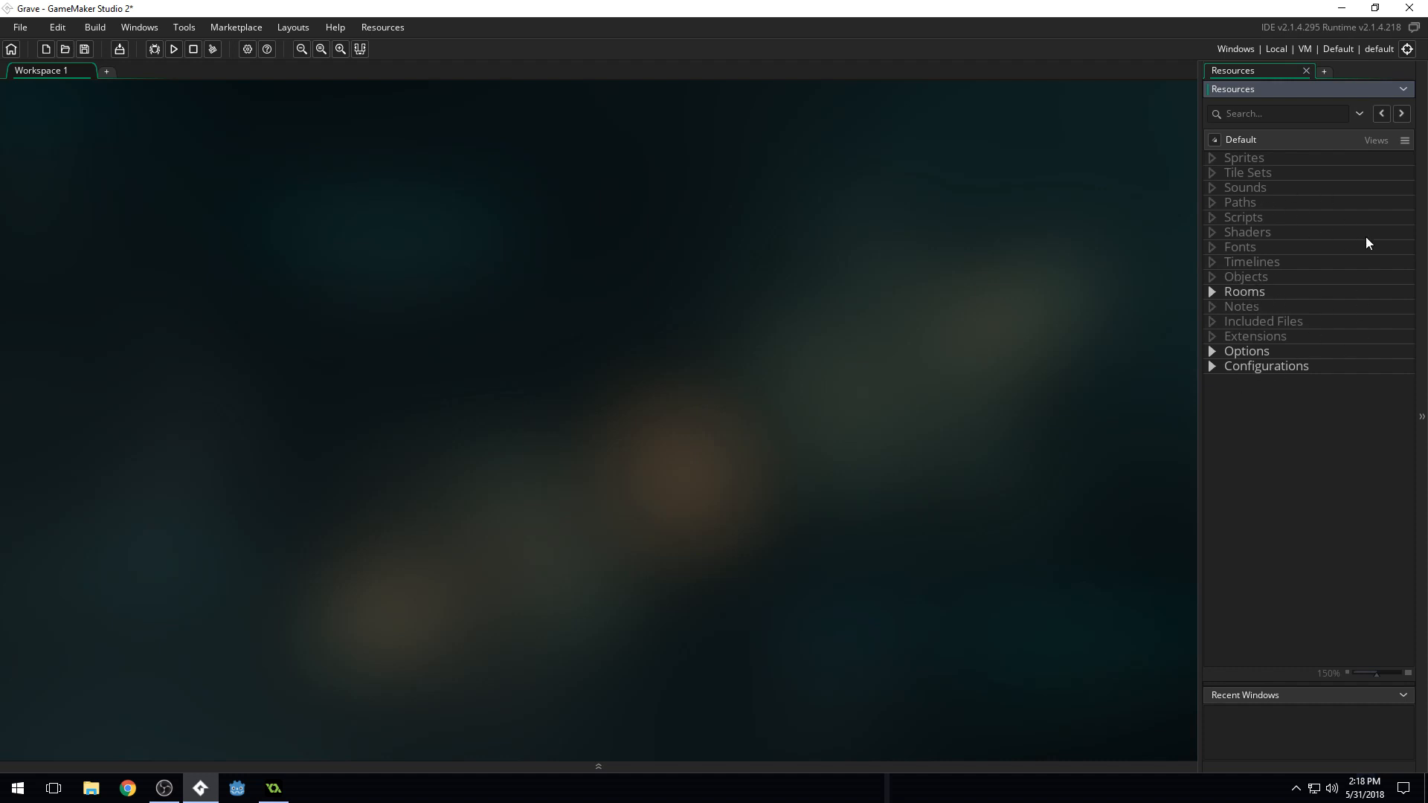
mouse_move(225, 583)
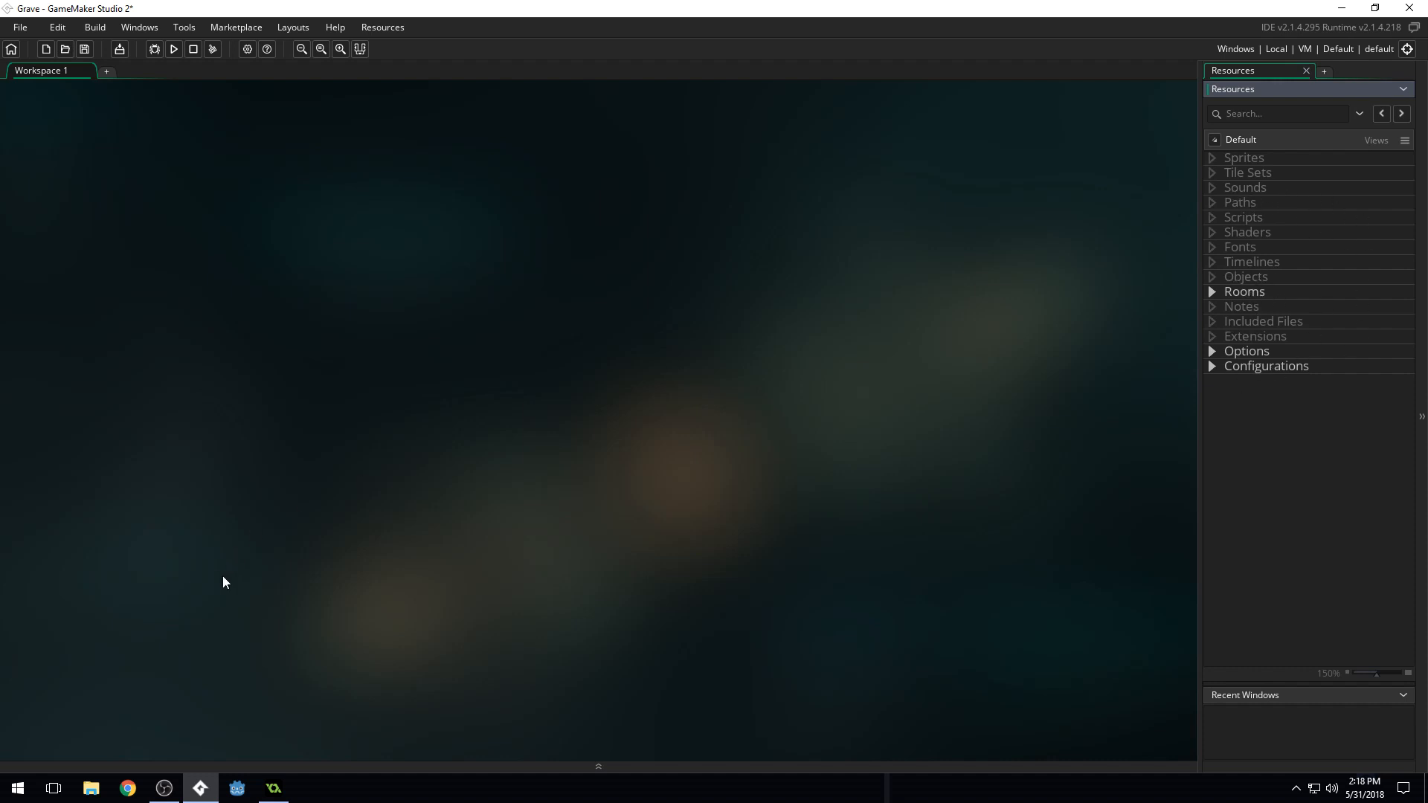
Browse Downloads > Grave Resources > Sprites > Skeleton and select all skeleton sprite images
click(89, 787)
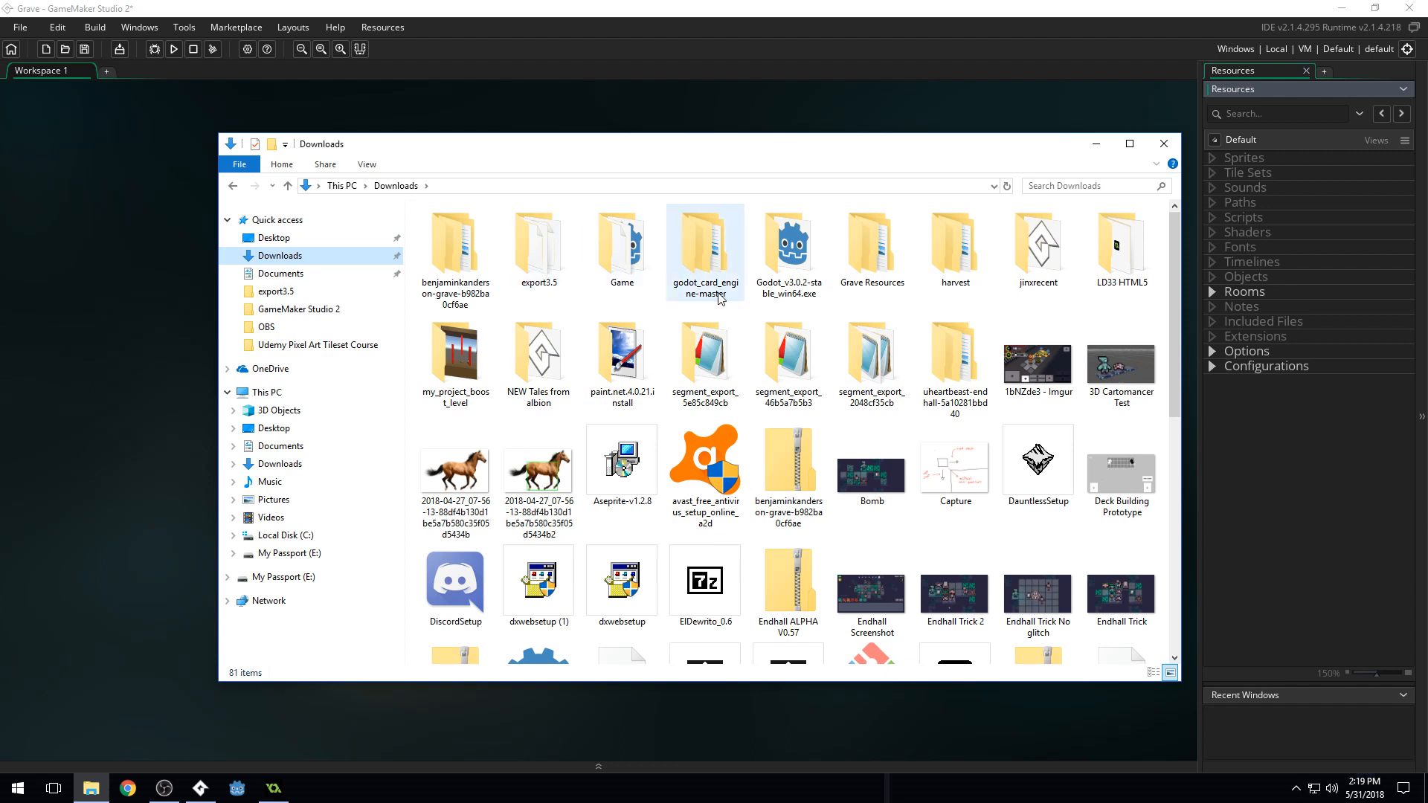
mouse_move(906, 365)
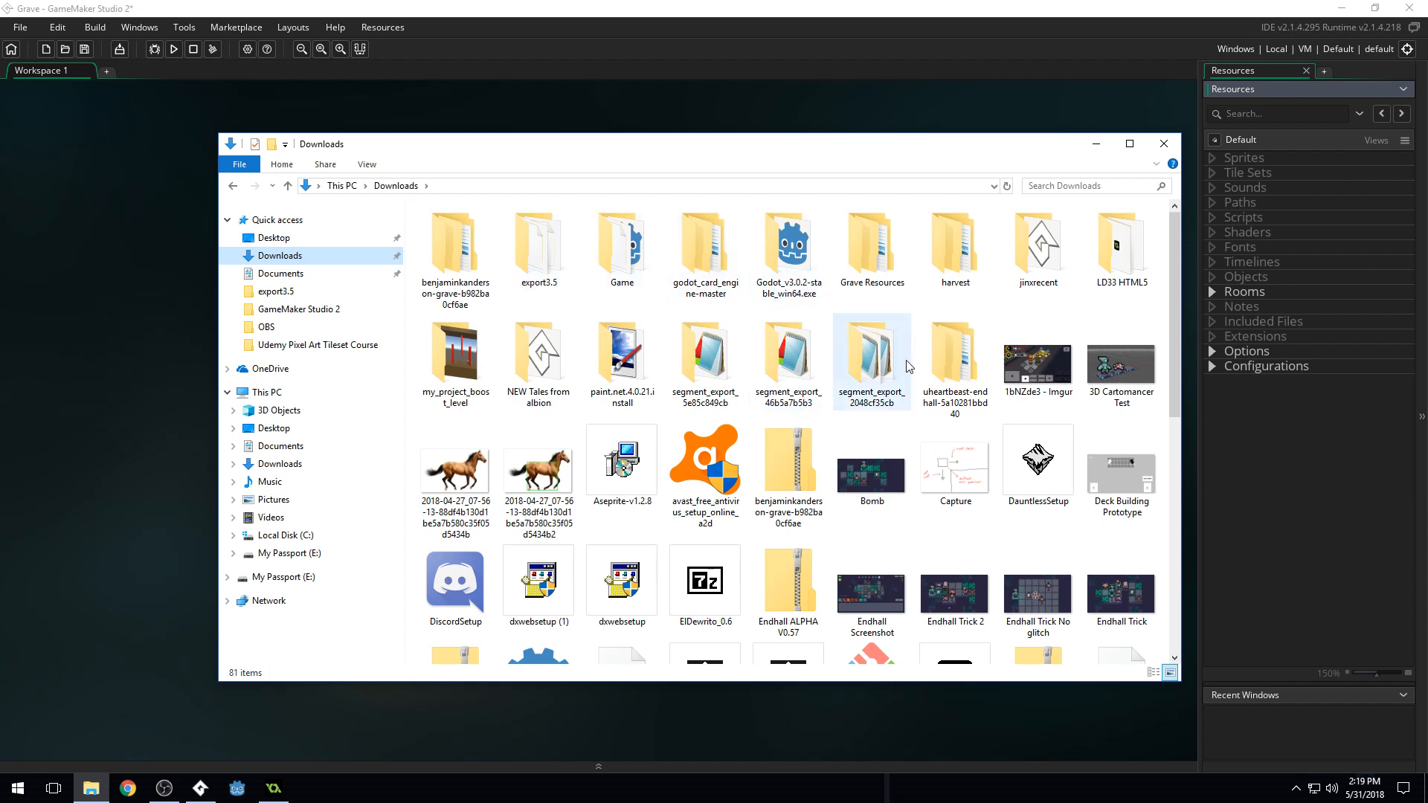
double_click(870, 247)
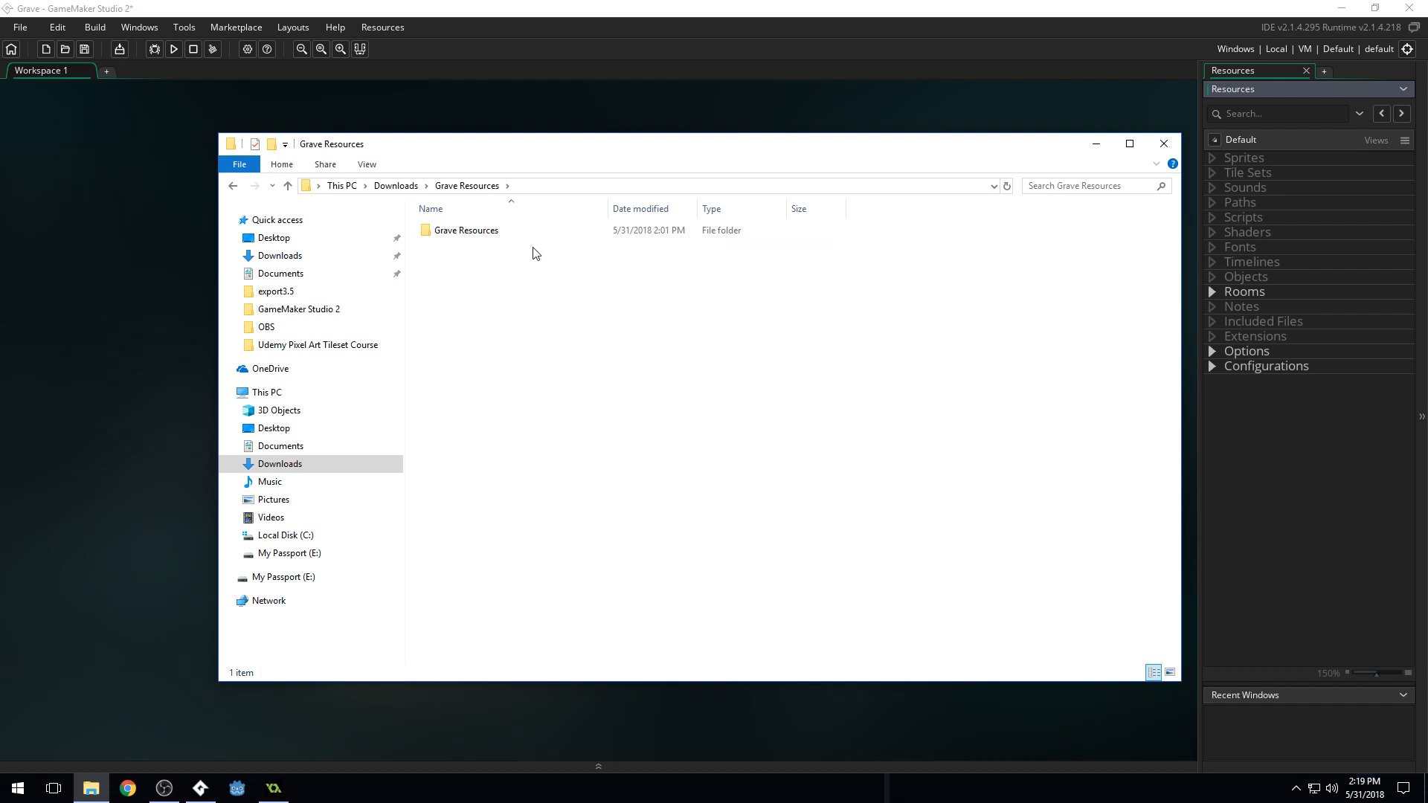
double_click(466, 230)
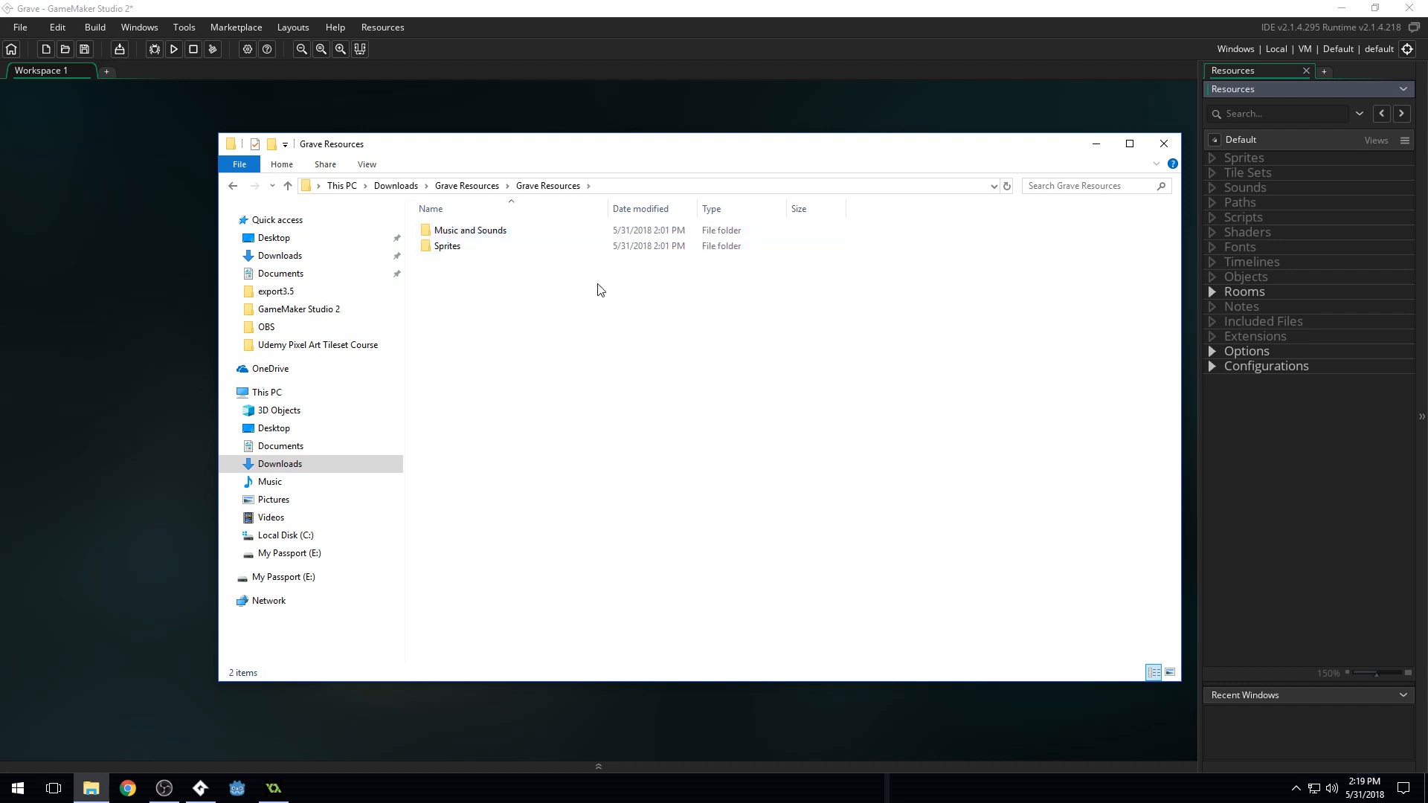
double_click(447, 246)
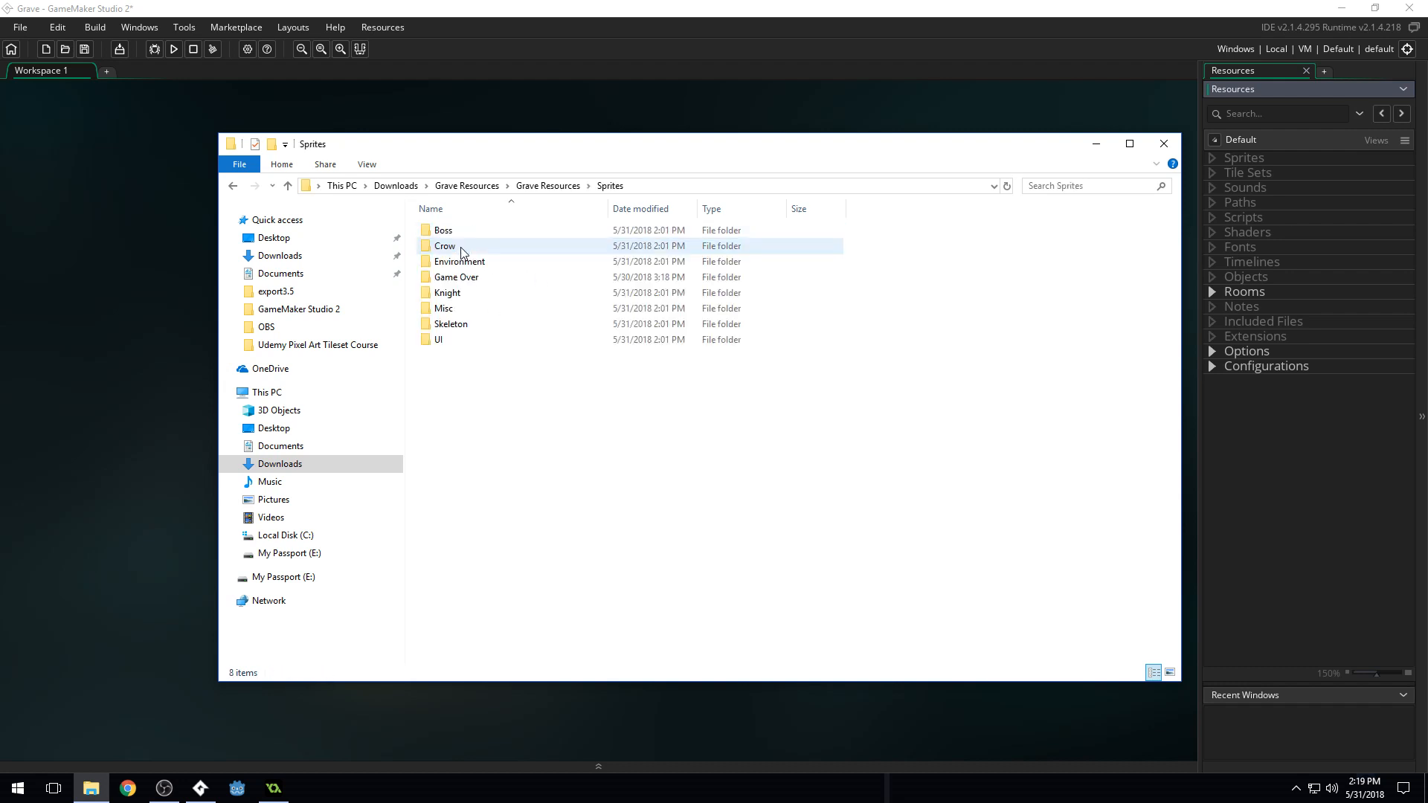
click(455, 307)
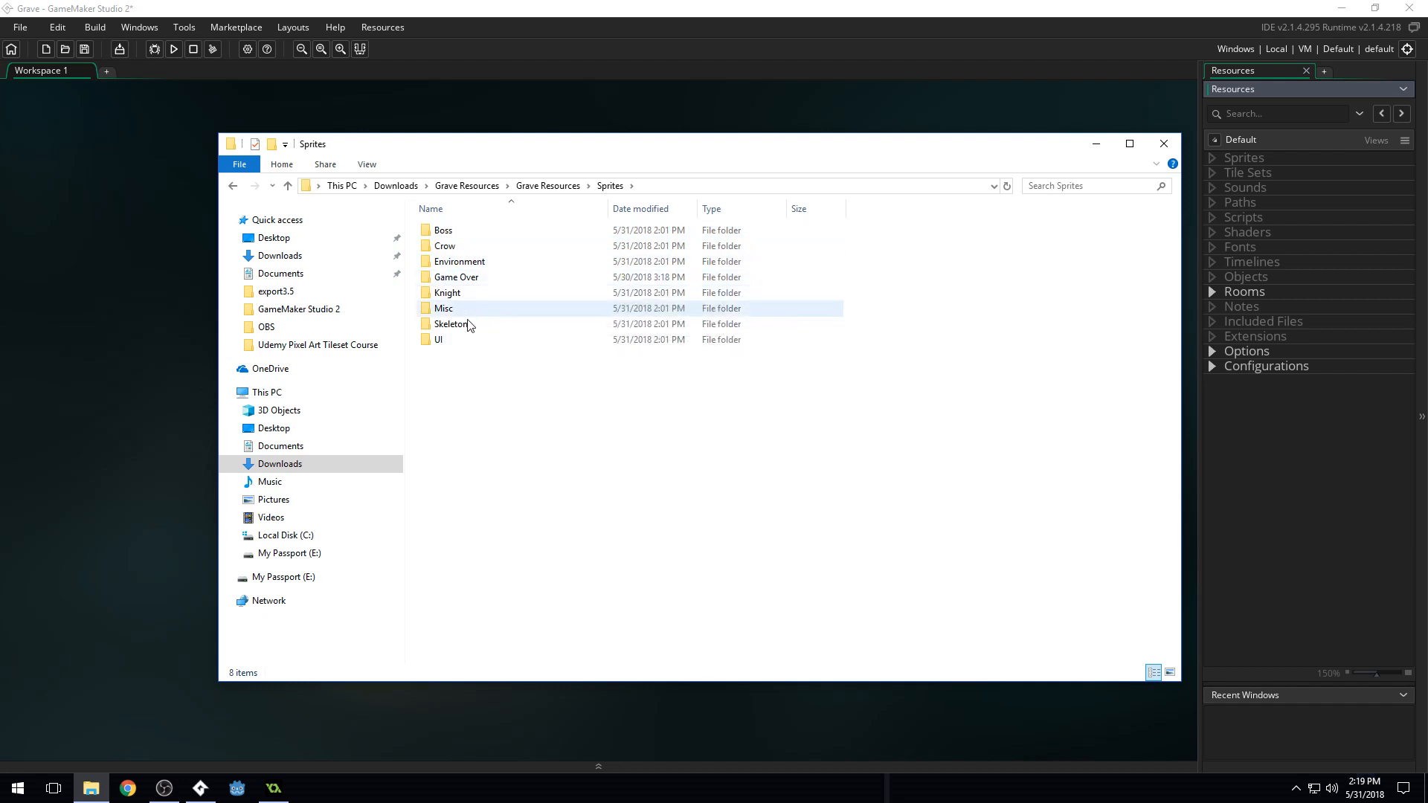
double_click(453, 324)
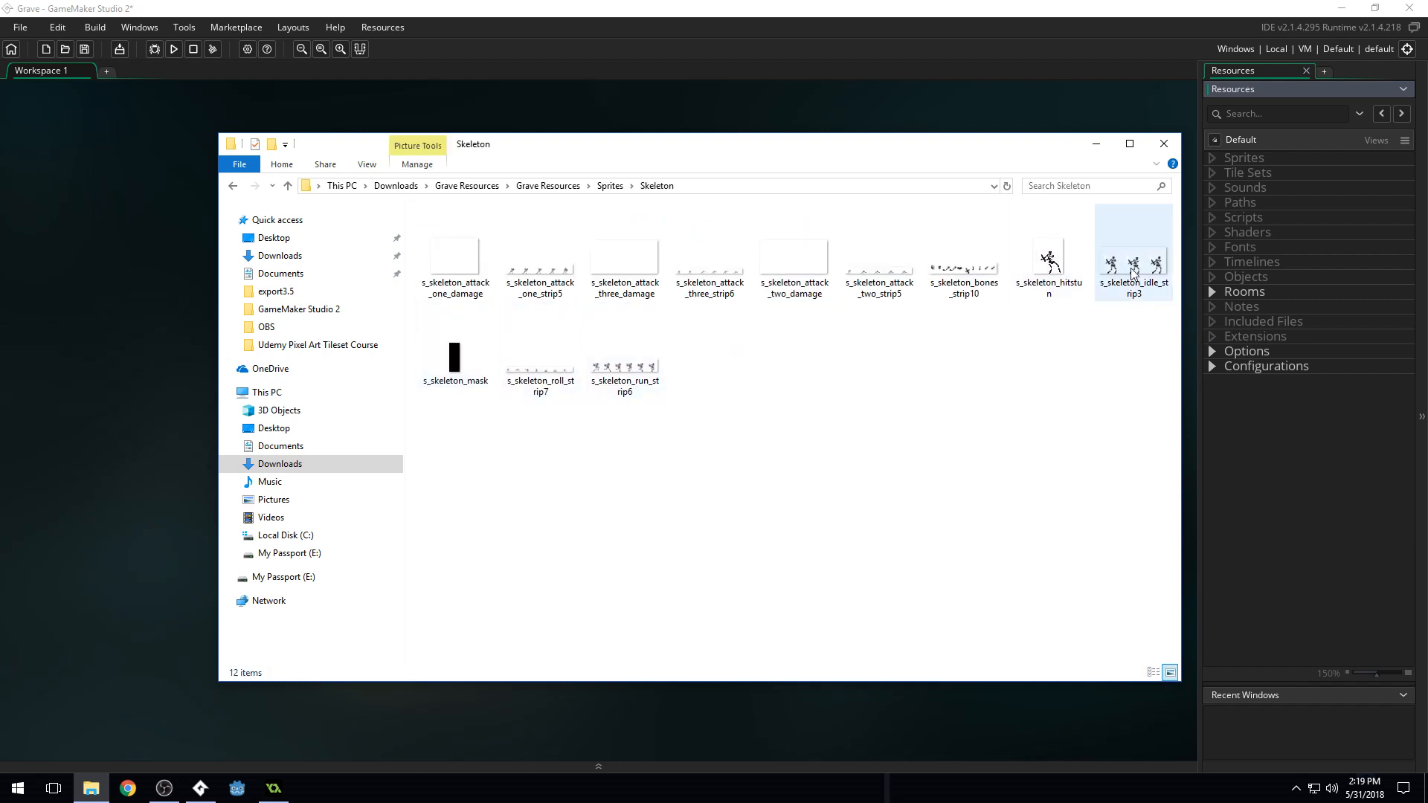
click(1054, 356)
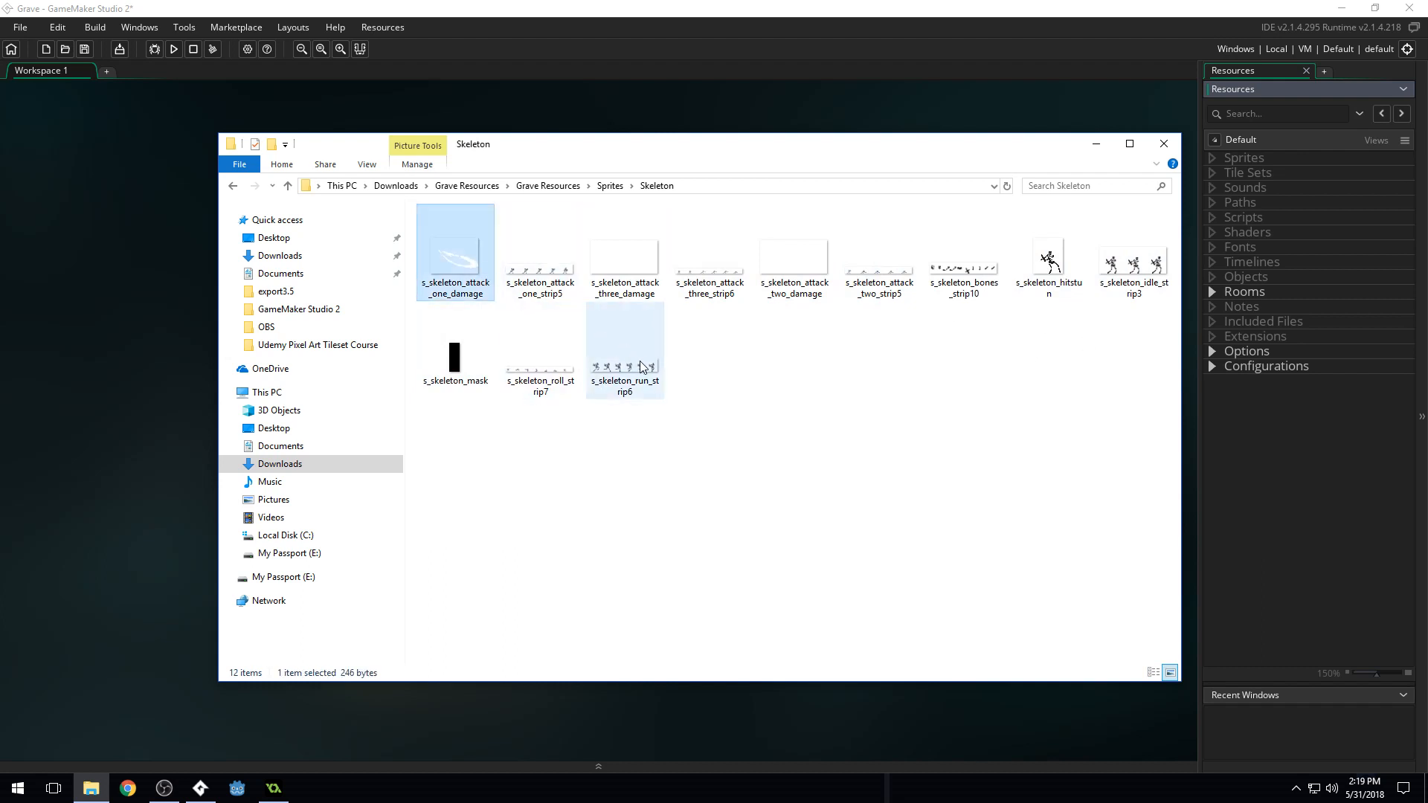
key(ctrl+a)
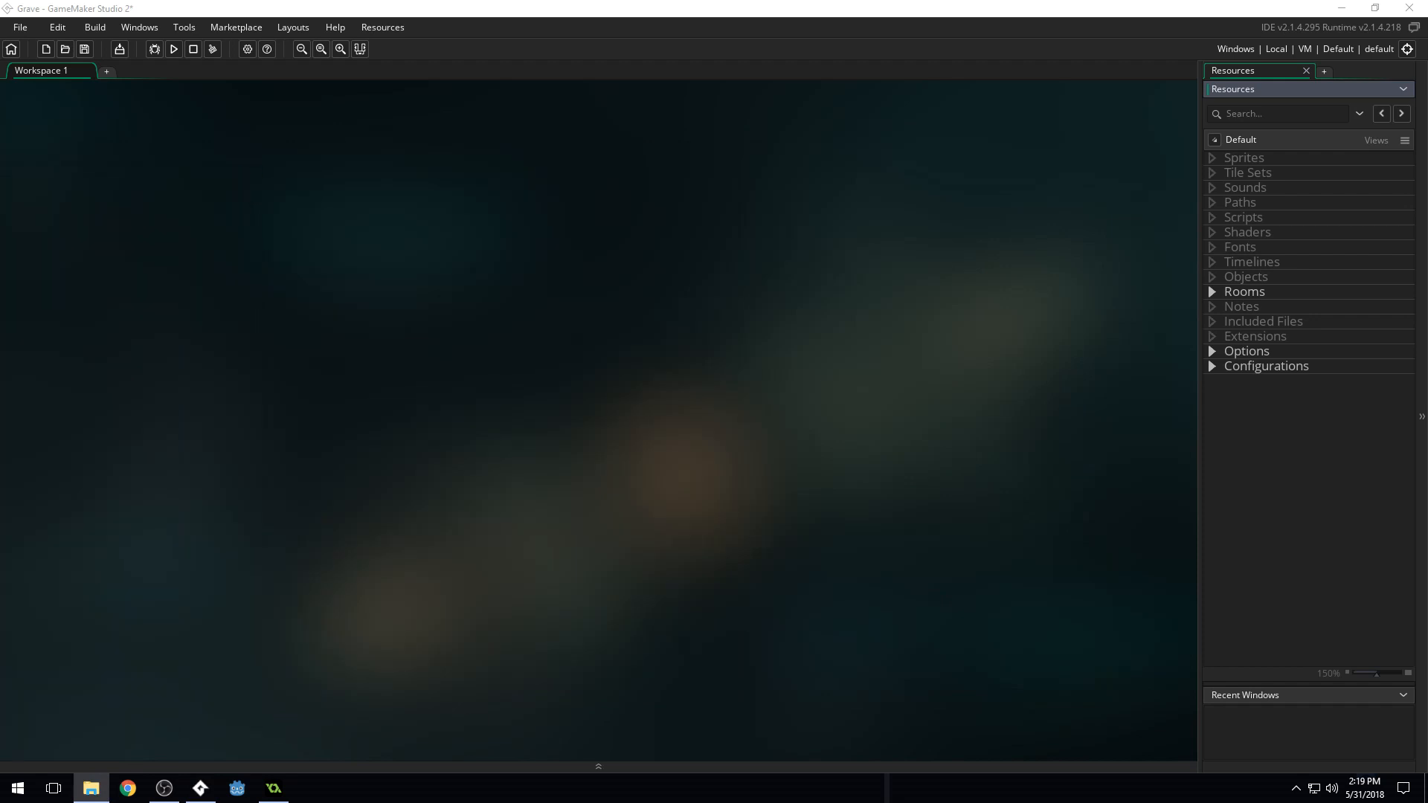
mouse_move(1168, 194)
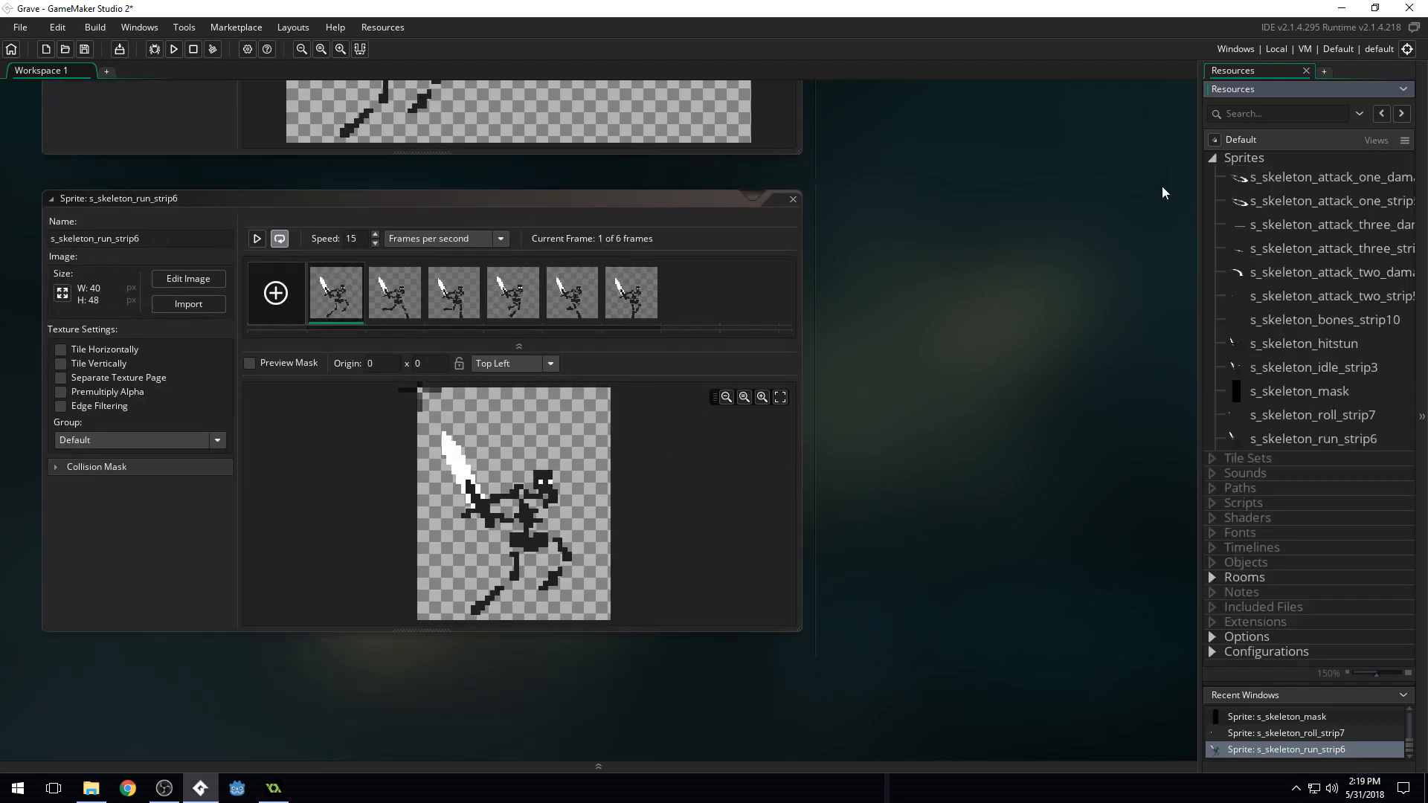
mouse_move(970, 349)
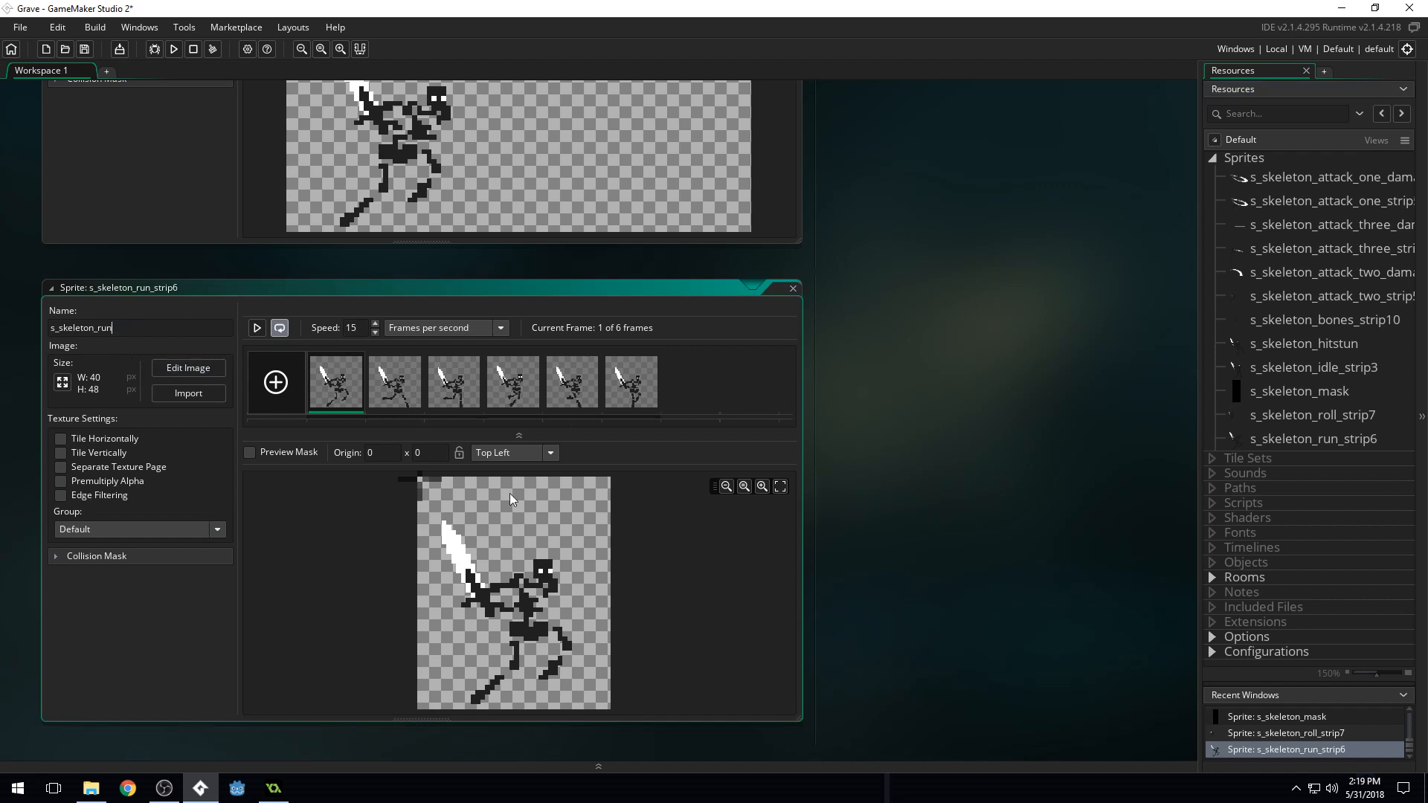
mouse_move(622, 531)
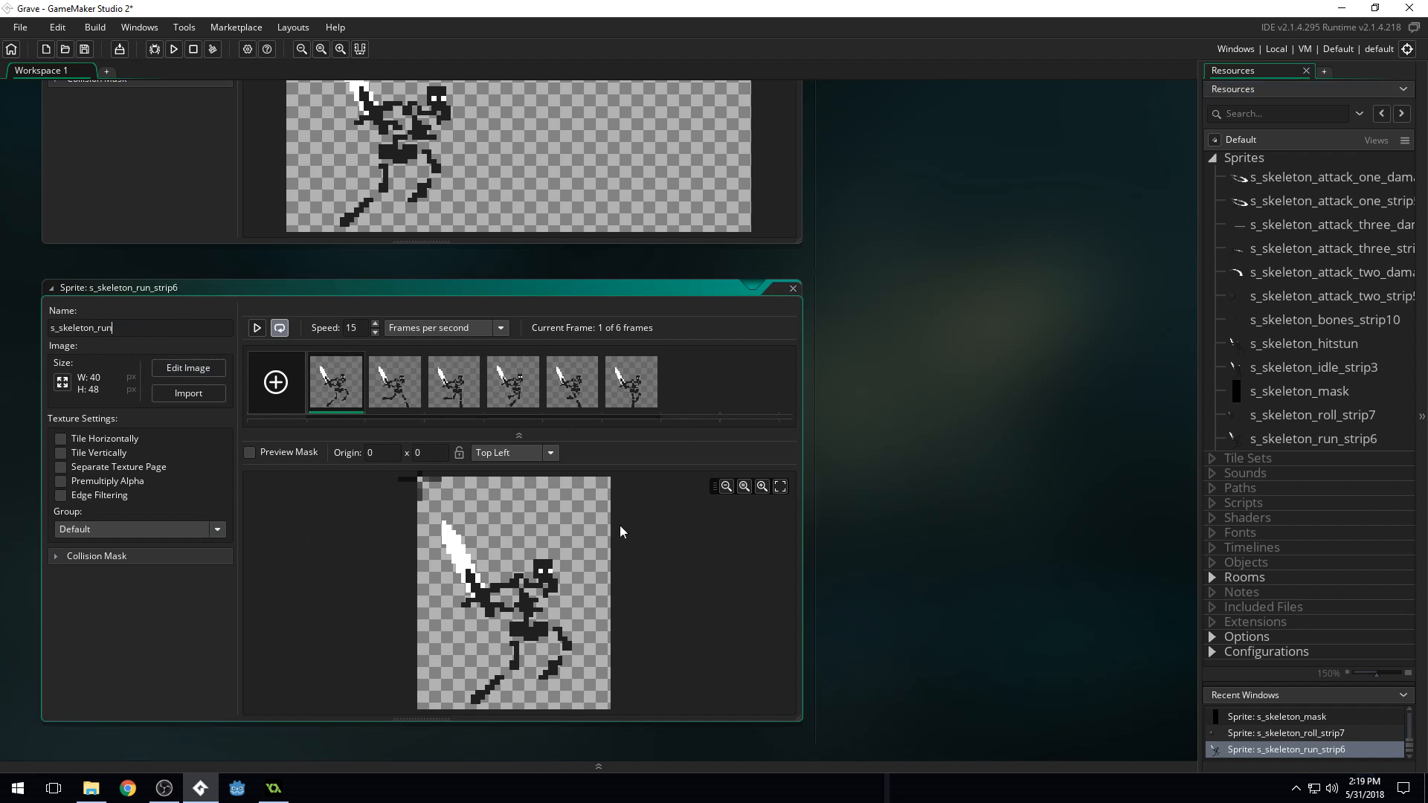
mouse_move(910, 267)
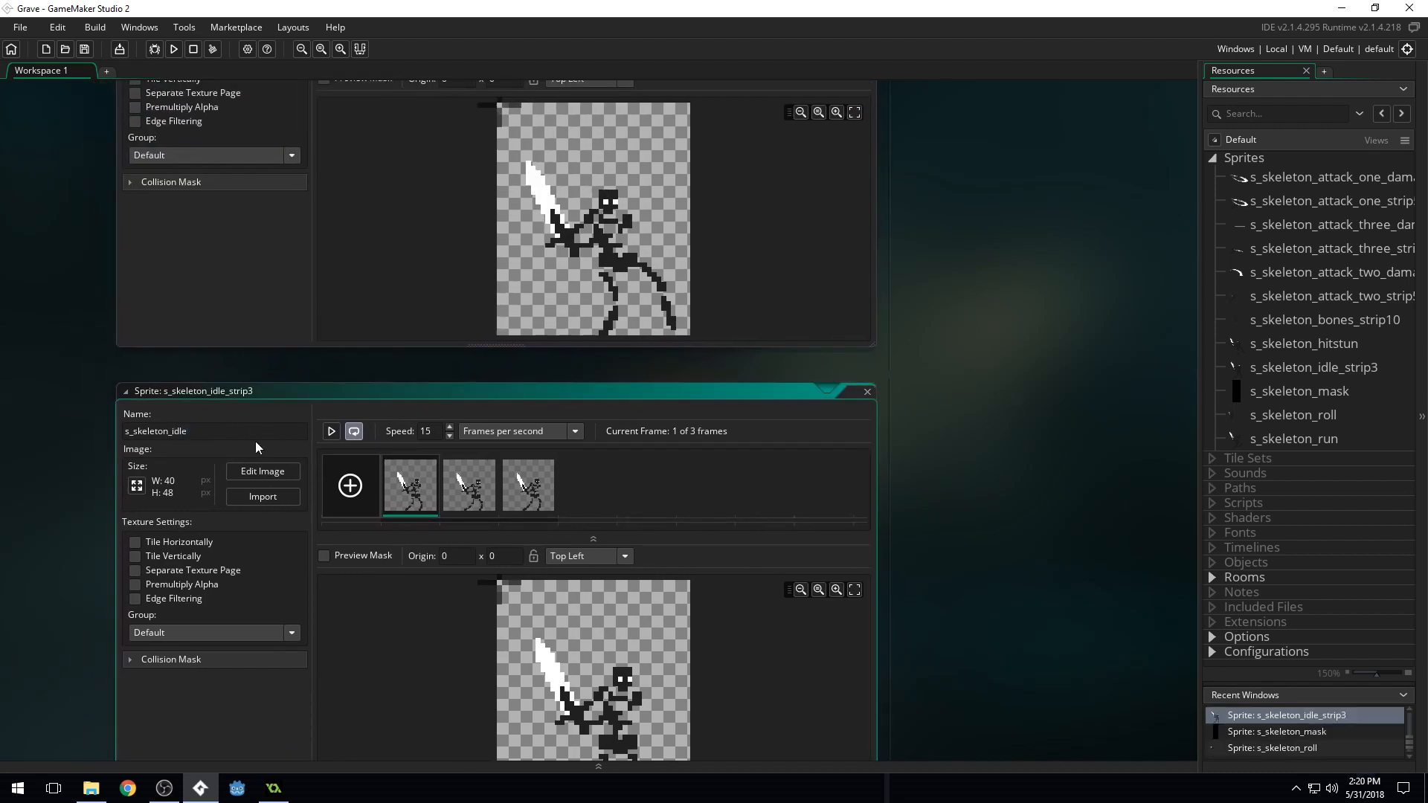
mouse_move(1326, 443)
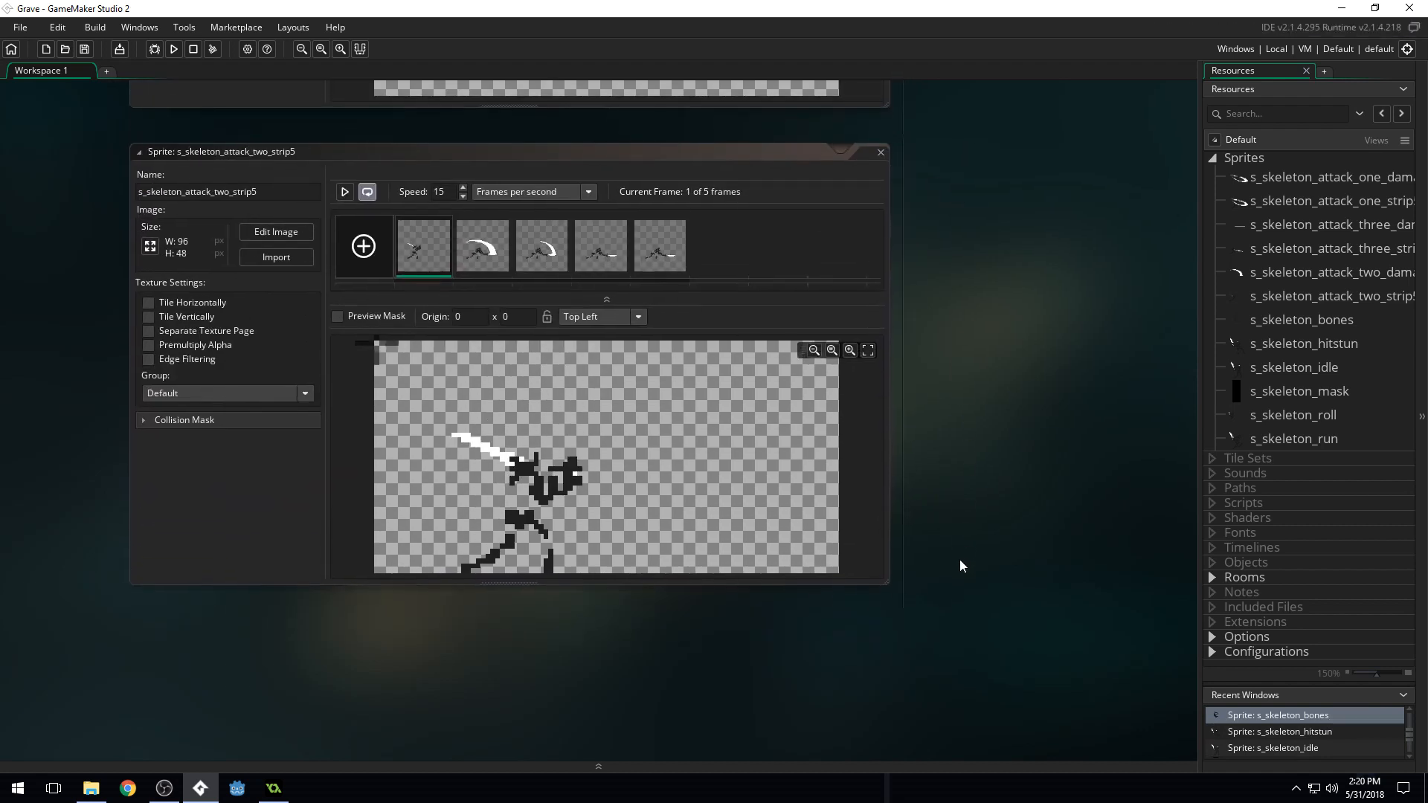
Remove the _strip suffix from the attack sprites' names and close their sprite editors
click(228, 192)
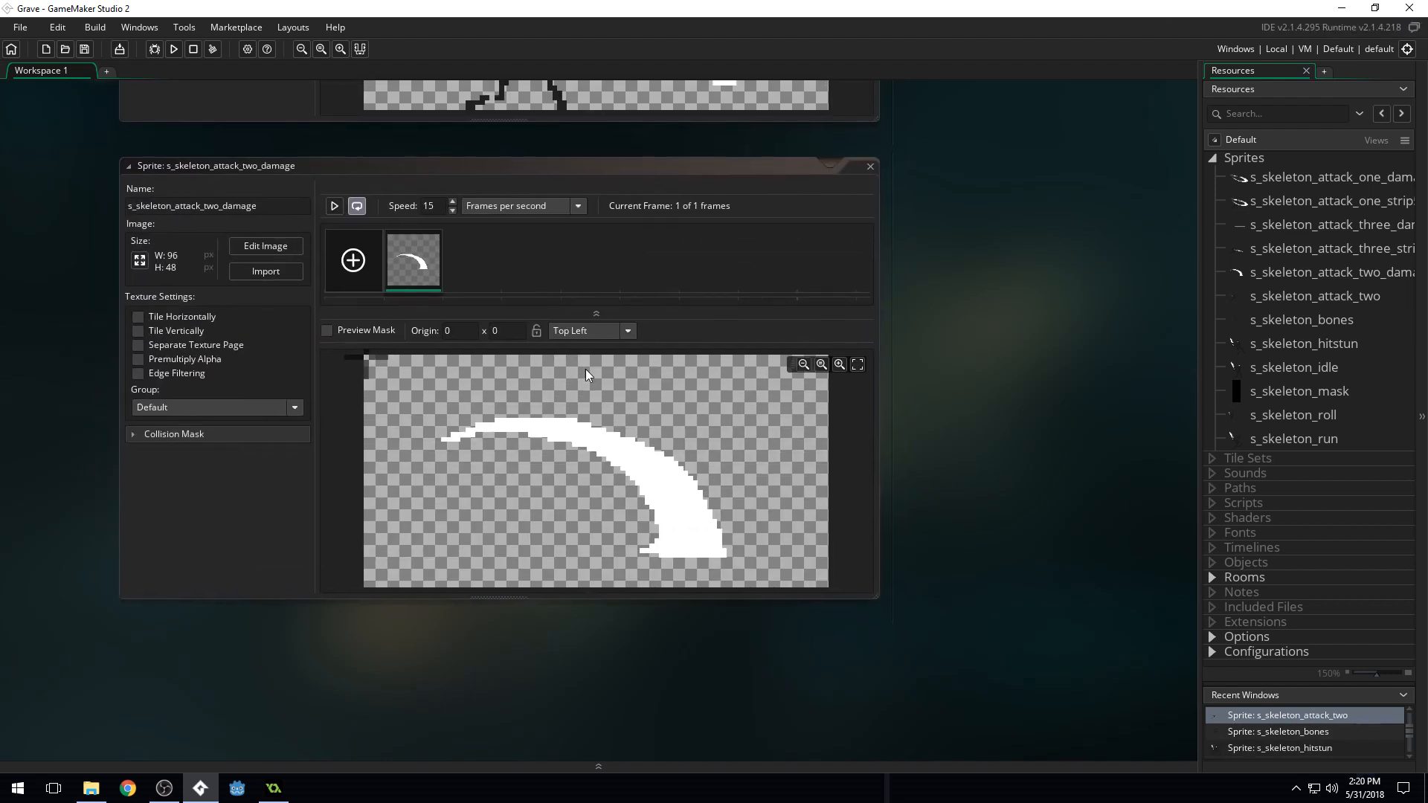
double_click(1332, 247)
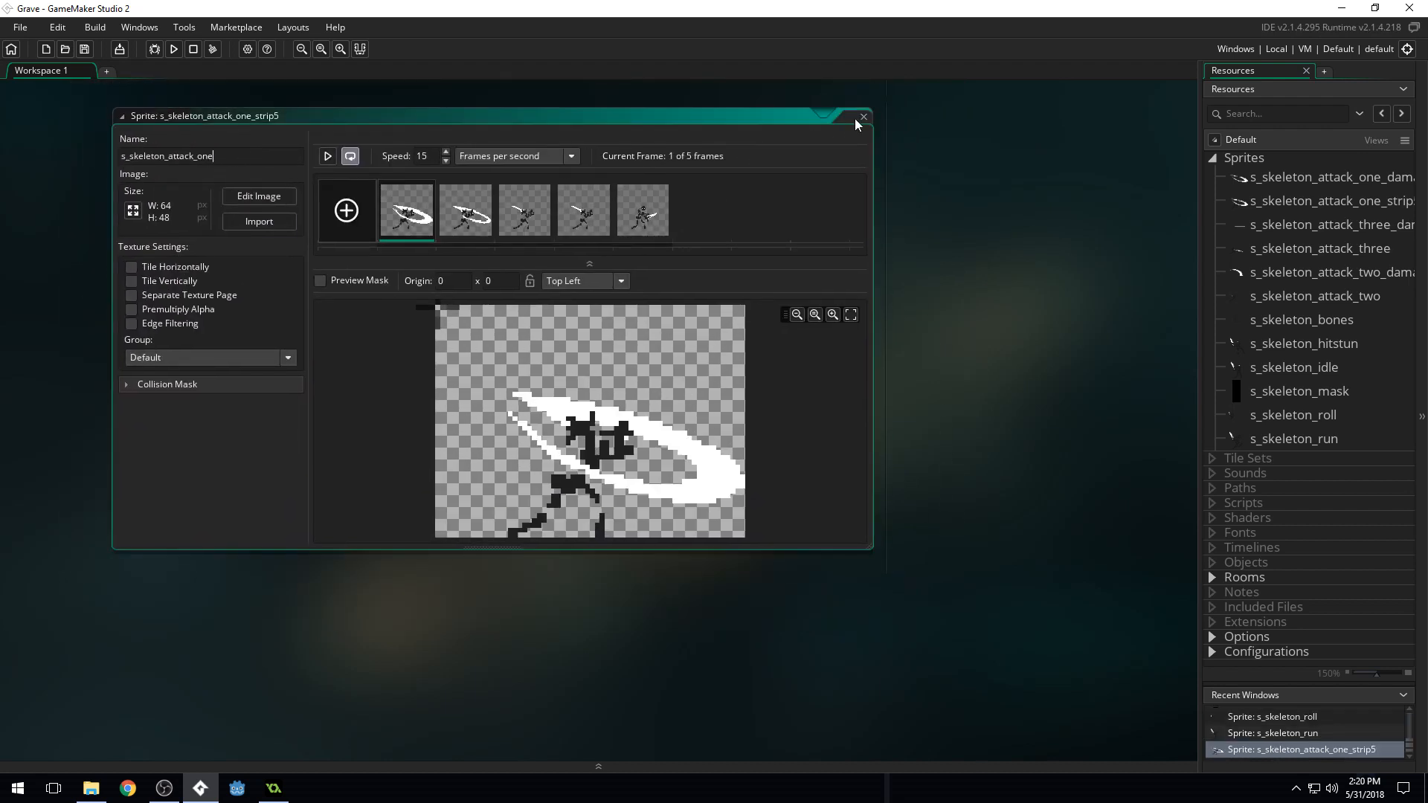
click(857, 118)
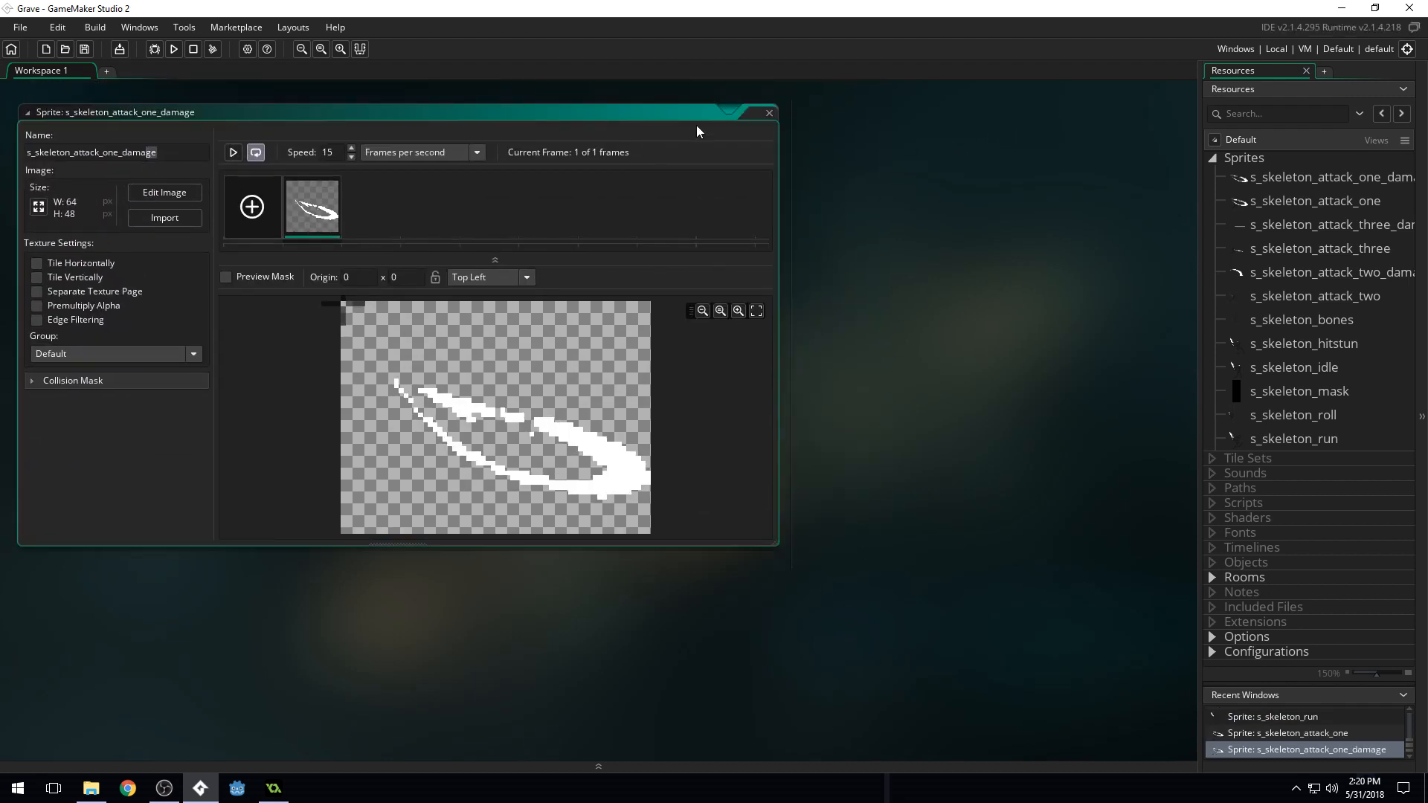
click(768, 113)
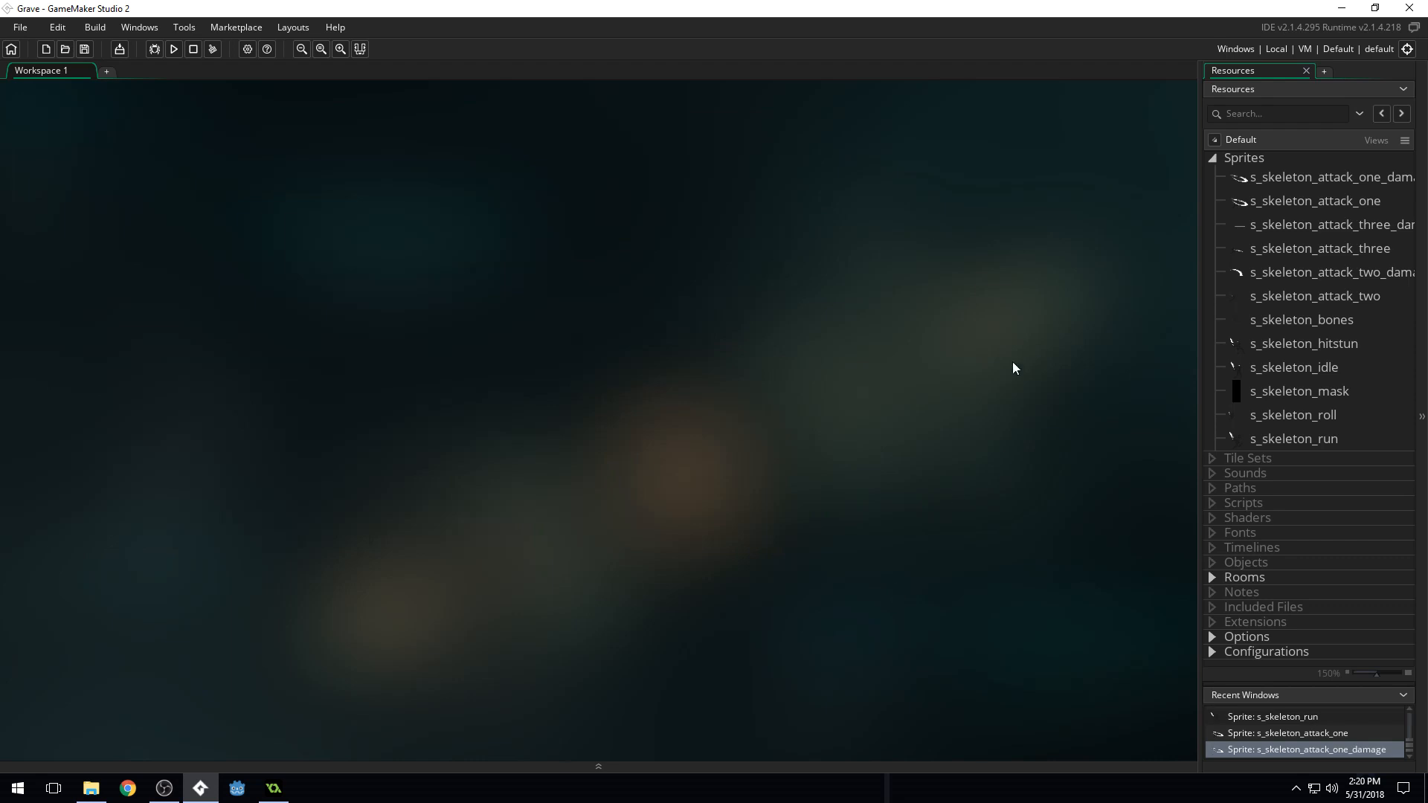
mouse_move(1217, 333)
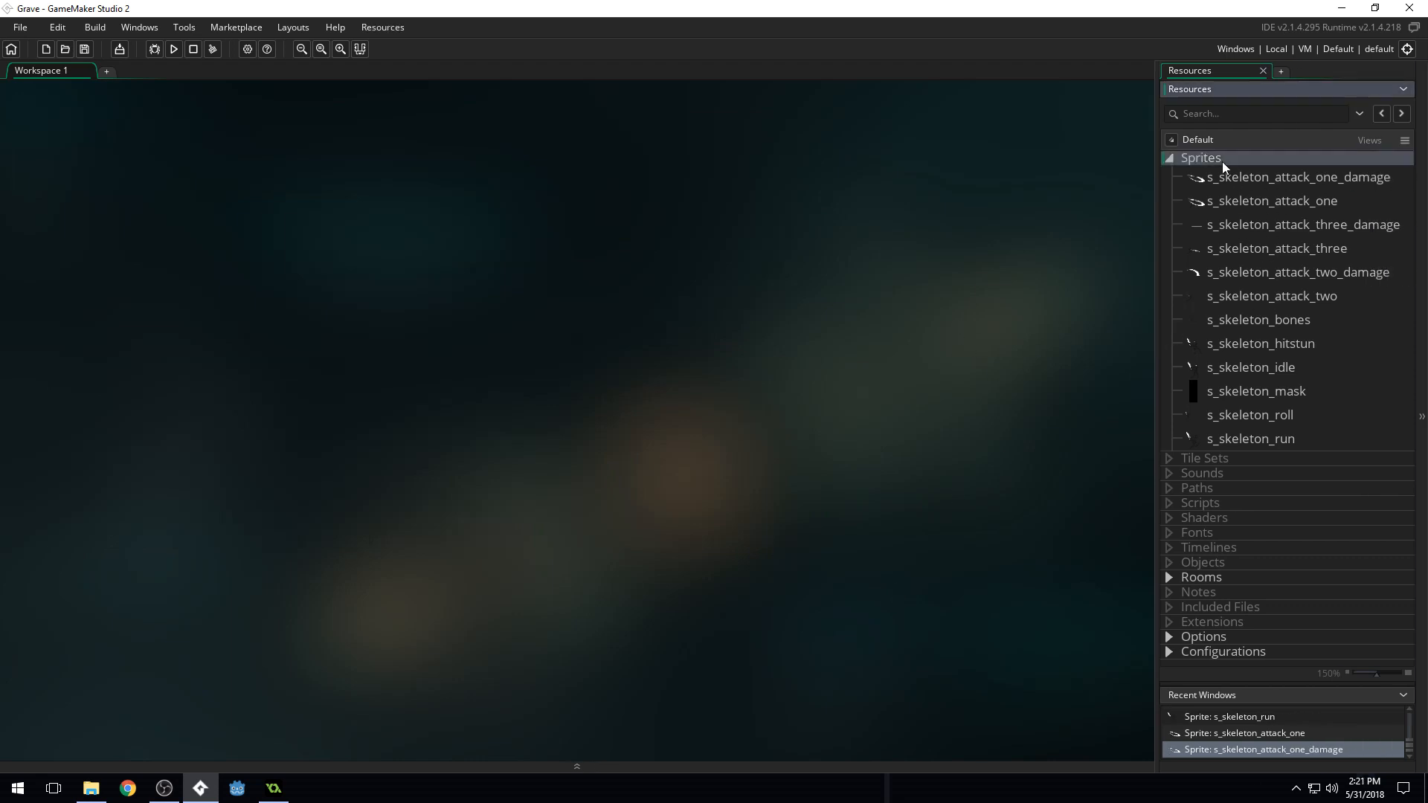
Add a 'Skeleton' group under Sprites and move all skeleton sprites into it
right_click(1200, 158)
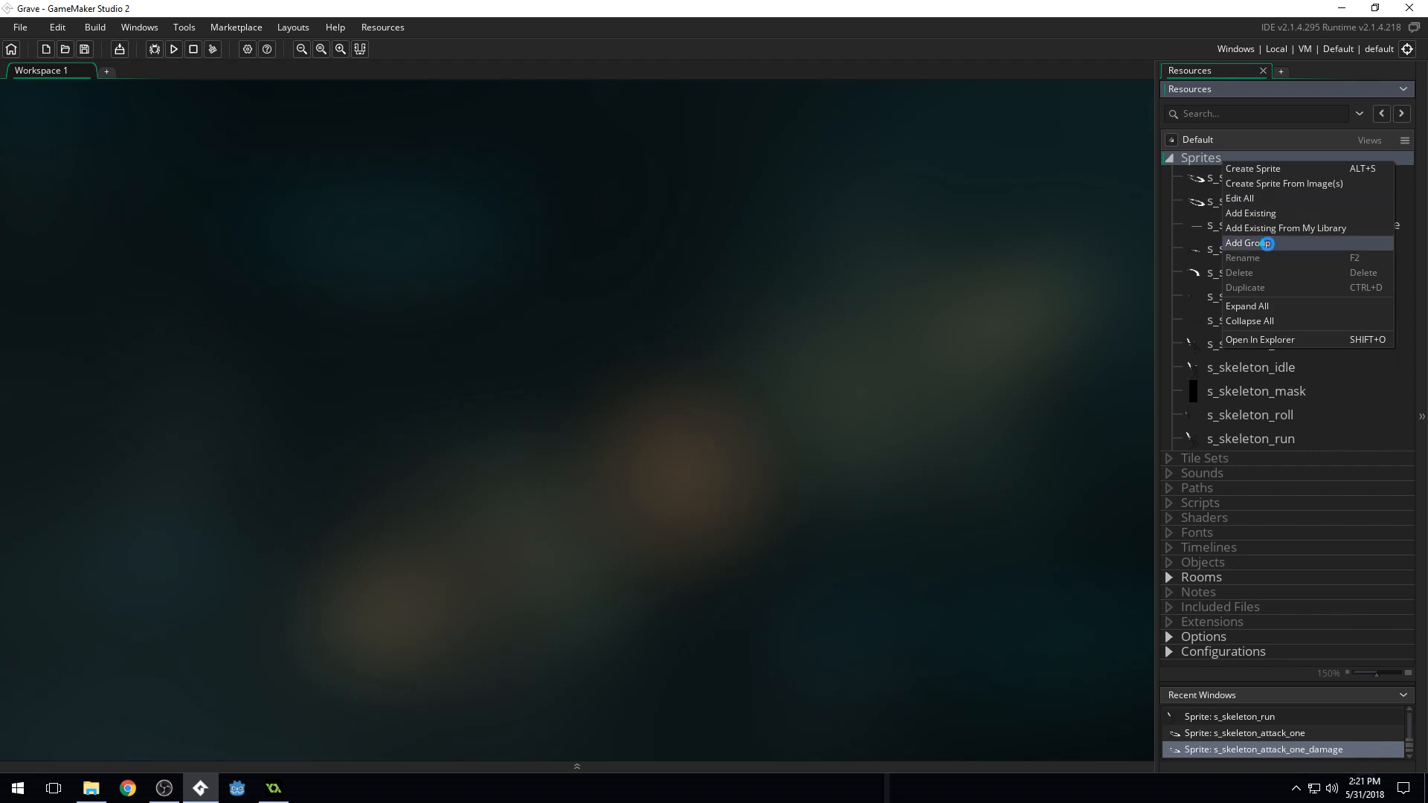
click(1246, 243)
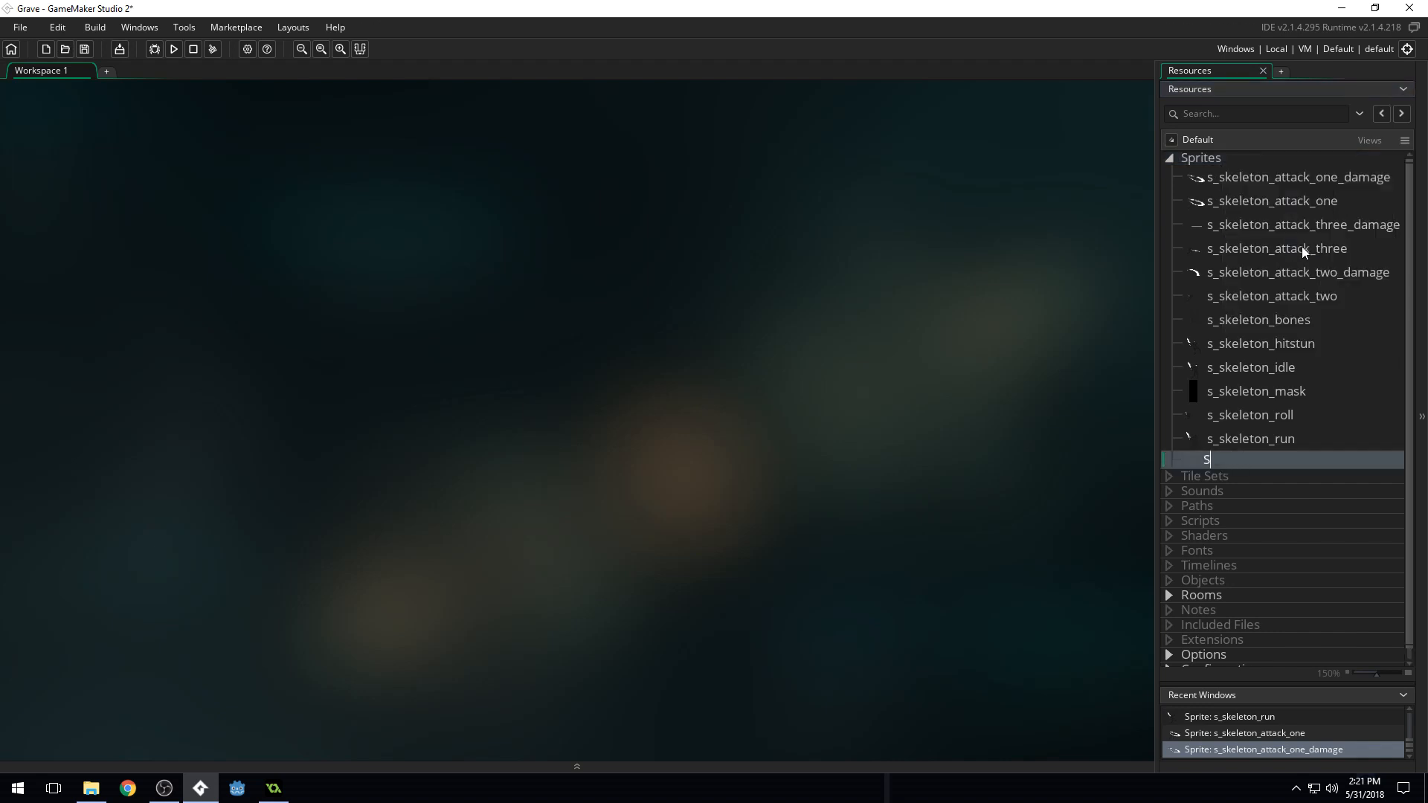
text(Skeleton)
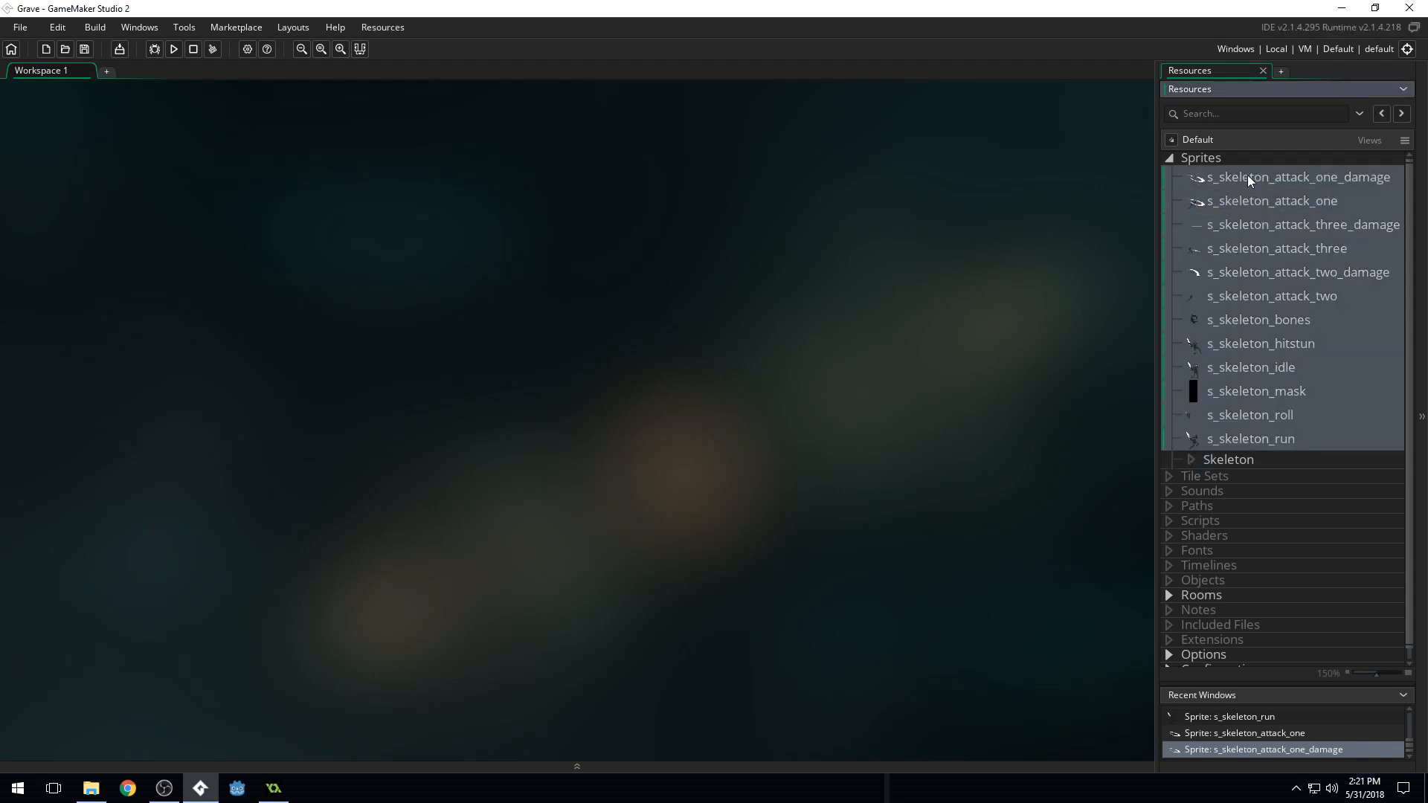
click(1229, 459)
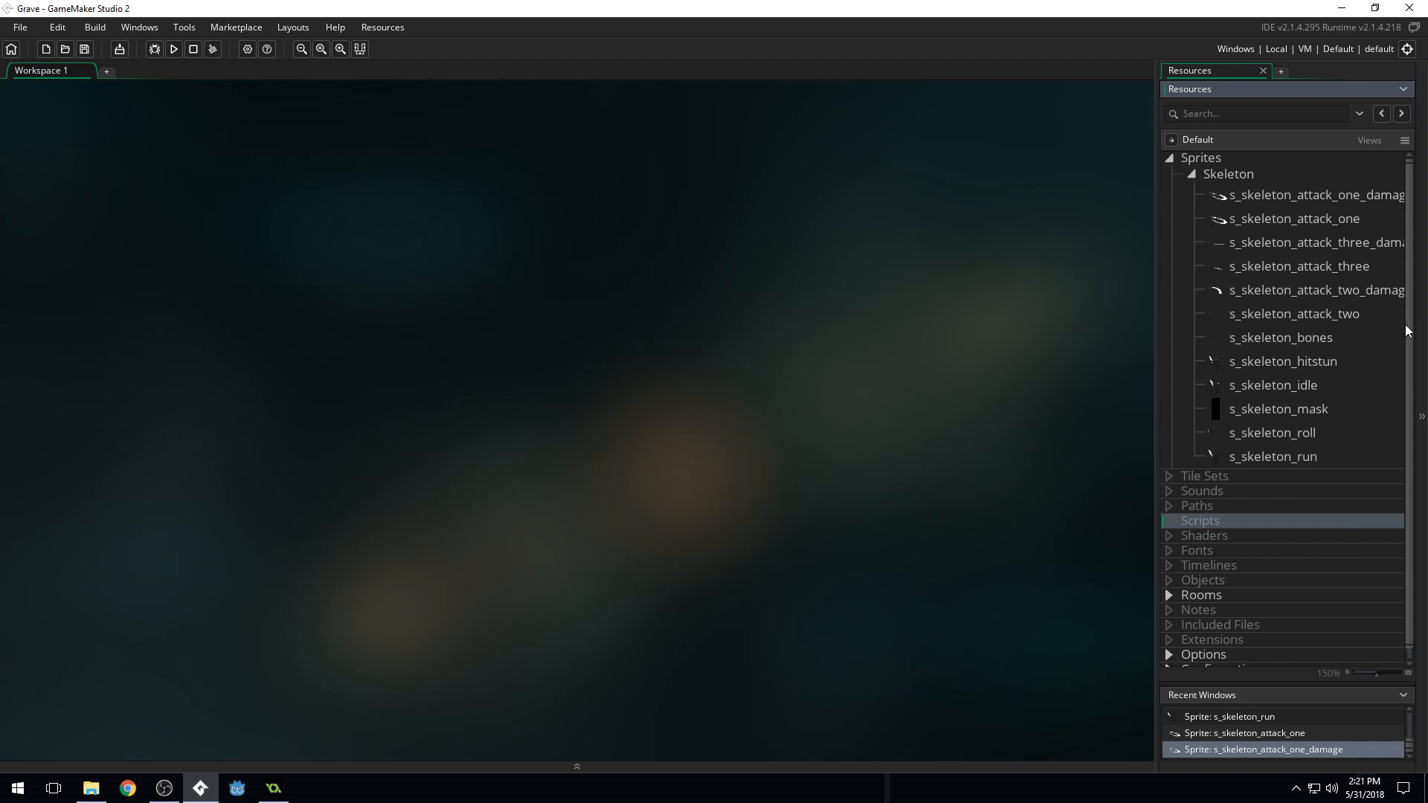
mouse_move(1200, 180)
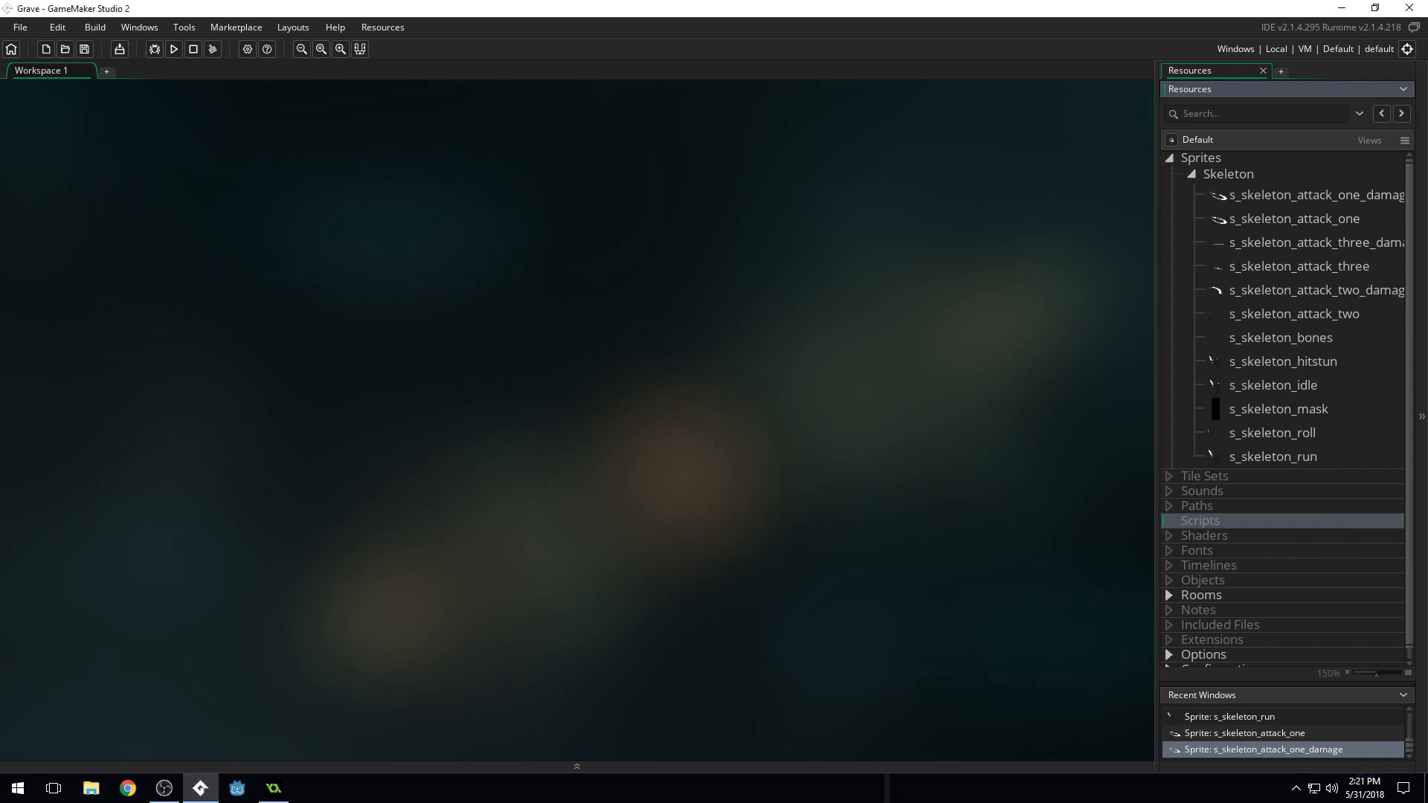
mouse_move(1006, 280)
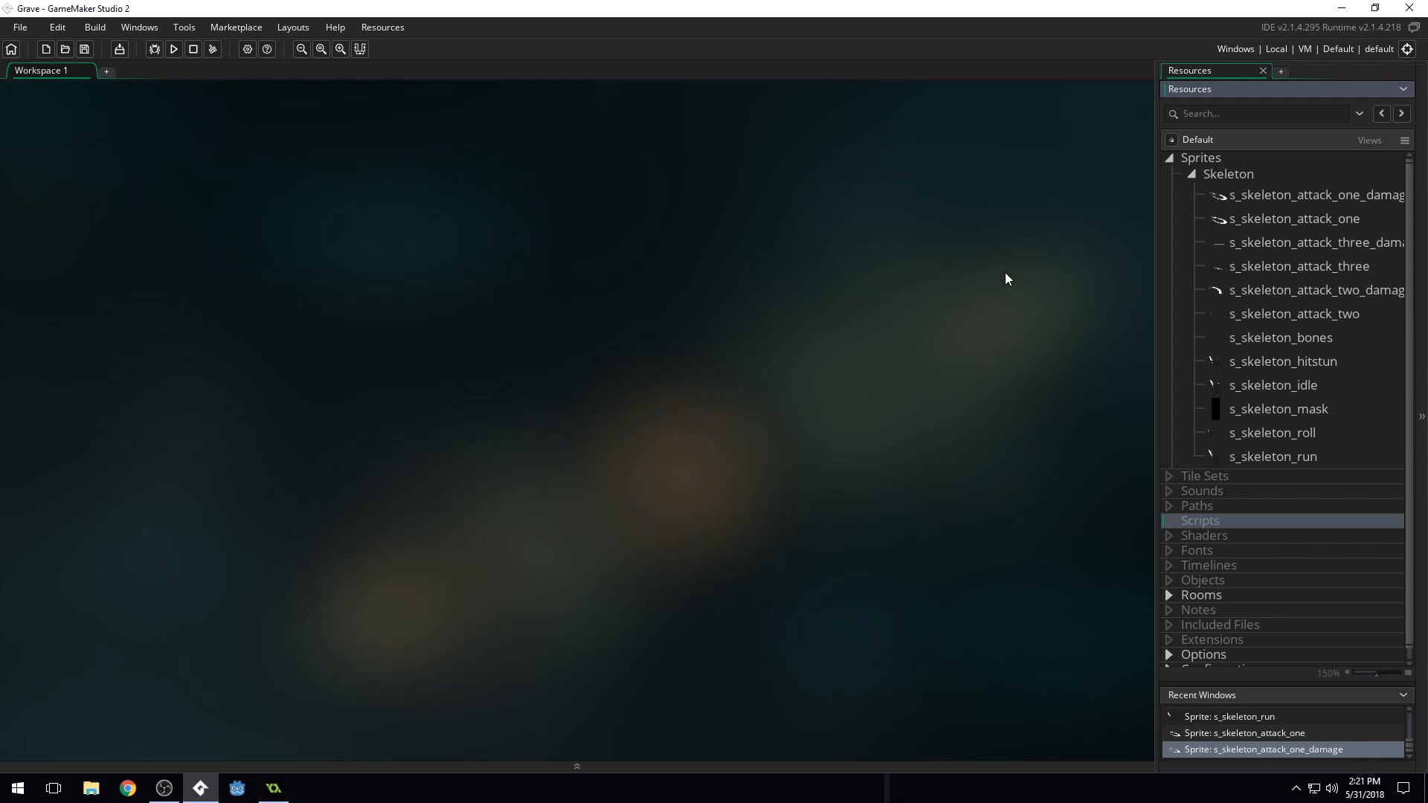
mouse_move(1229, 275)
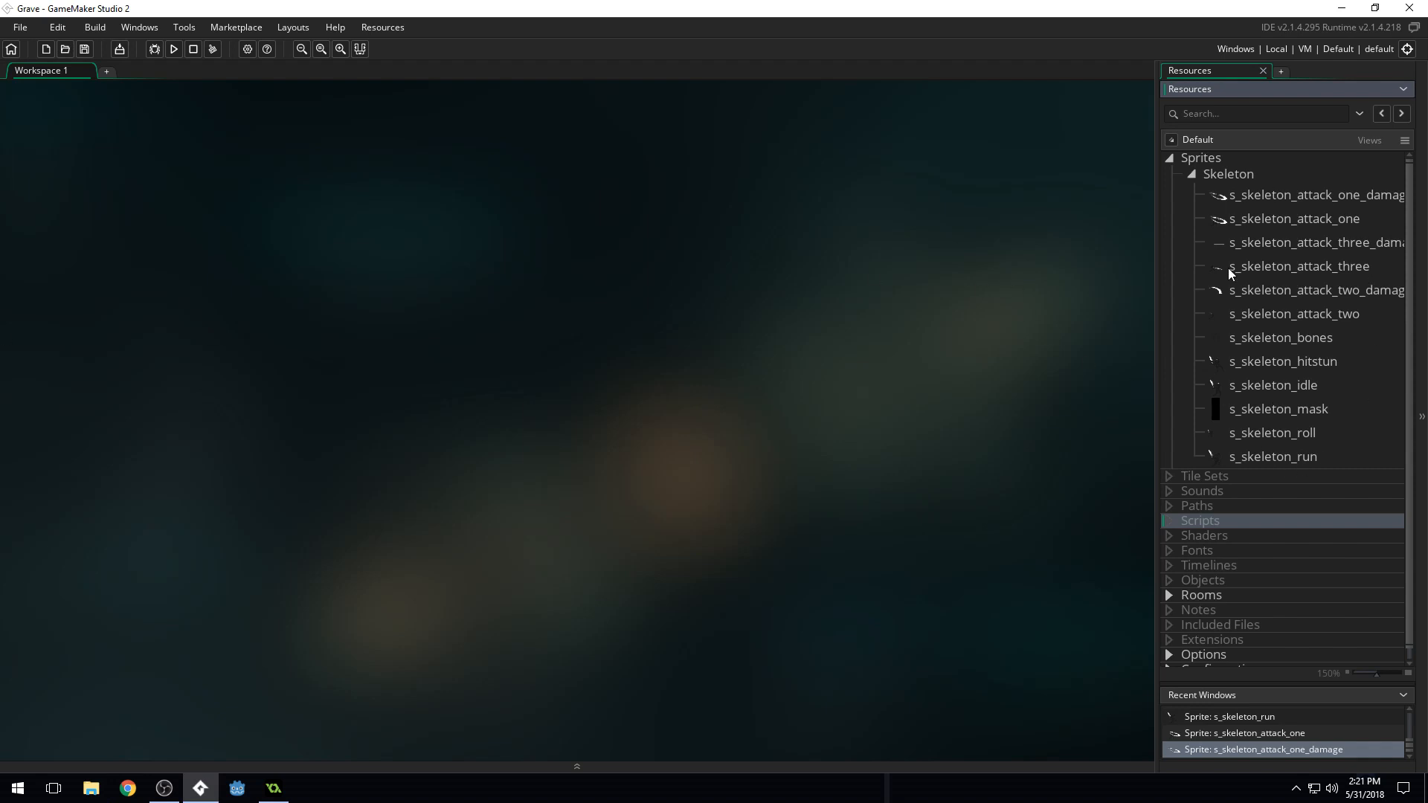
mouse_move(1142, 331)
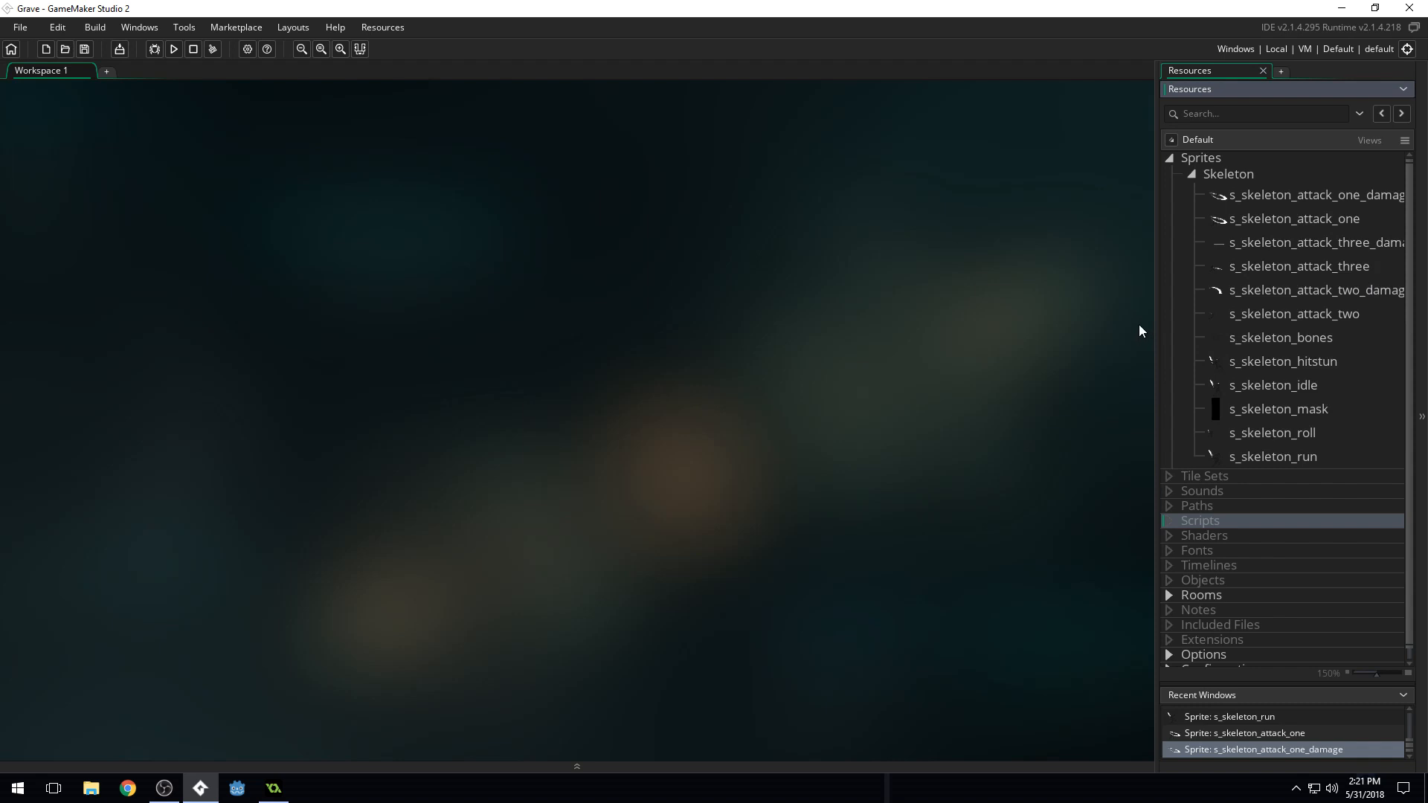
mouse_move(1132, 316)
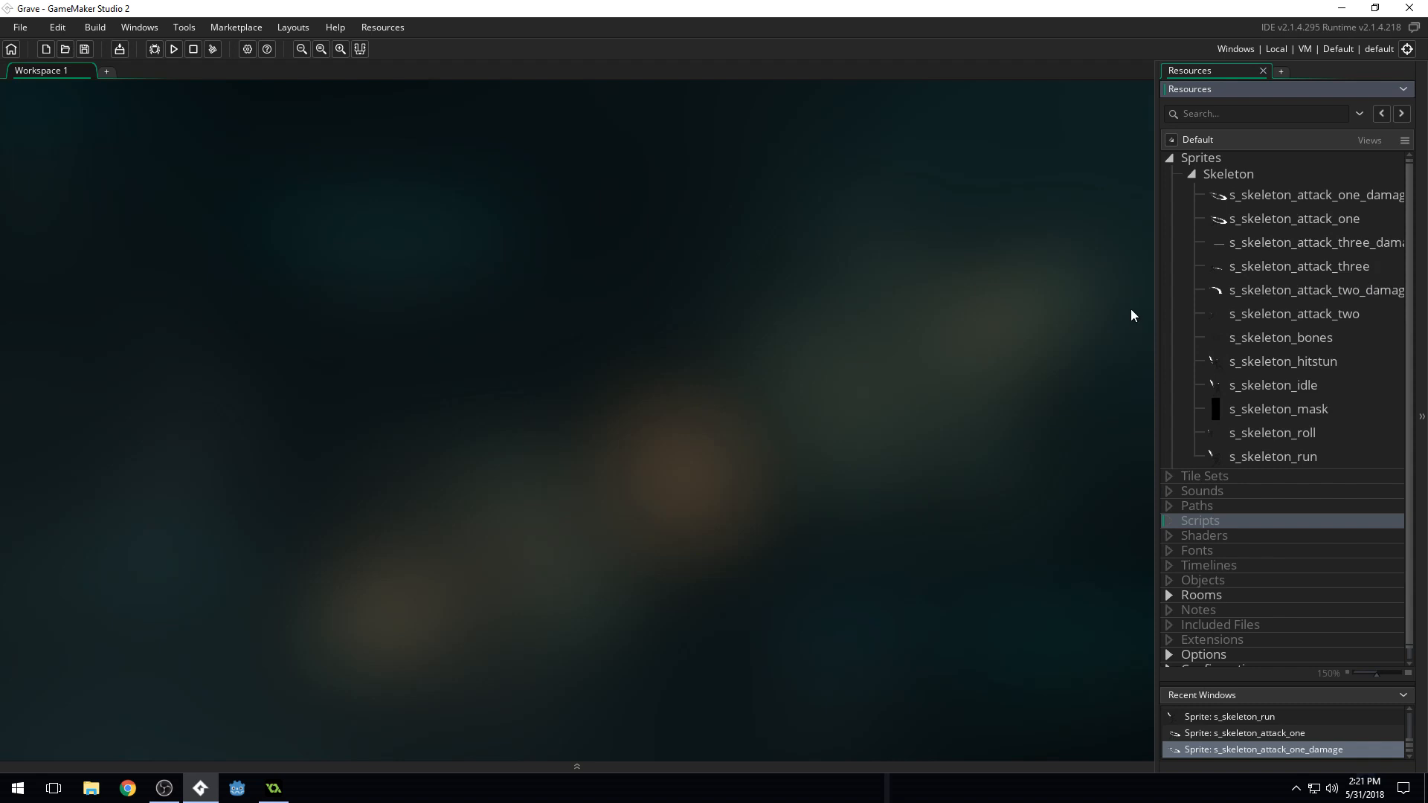
mouse_move(1404, 98)
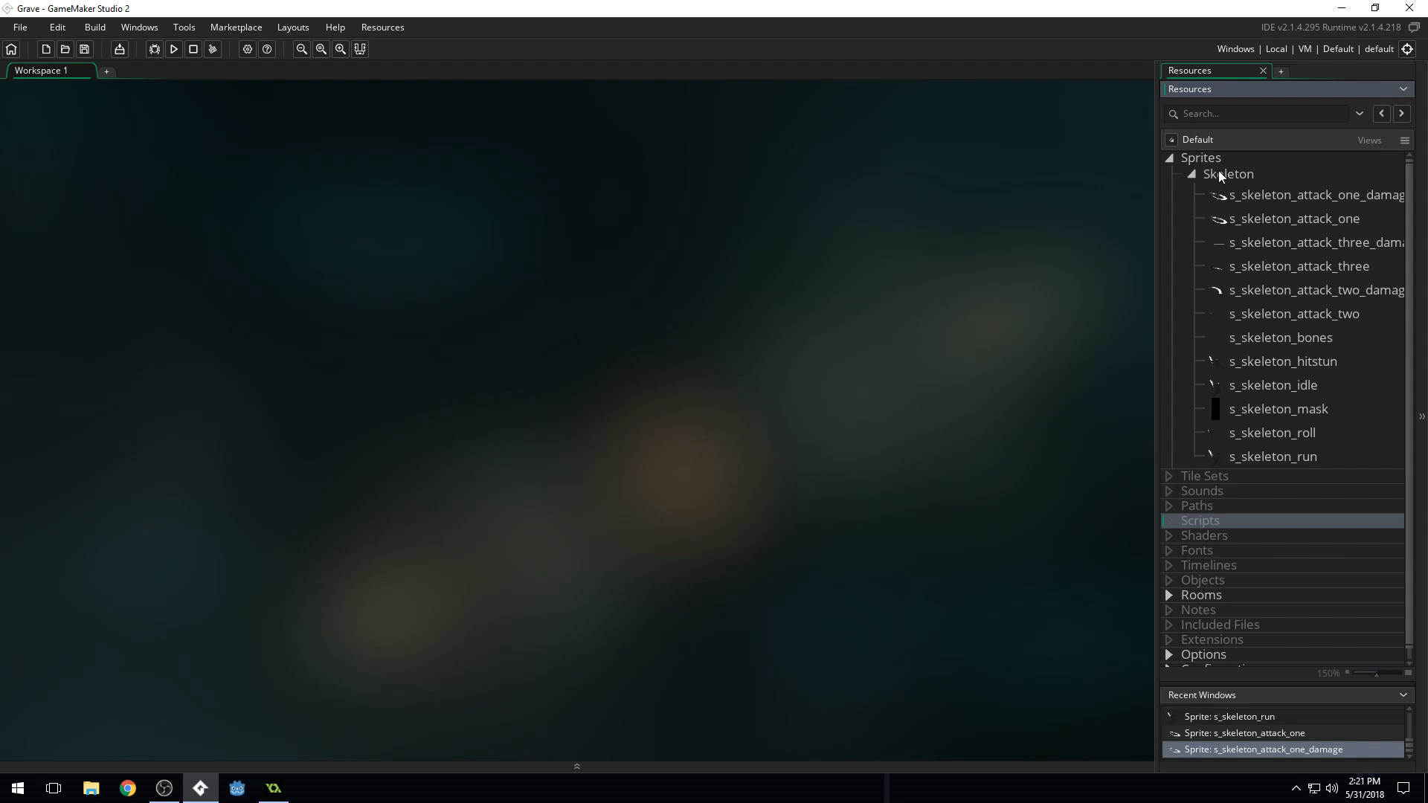
Collapse the Skeleton sprite group, expand it again, then collapse it once more
click(1189, 174)
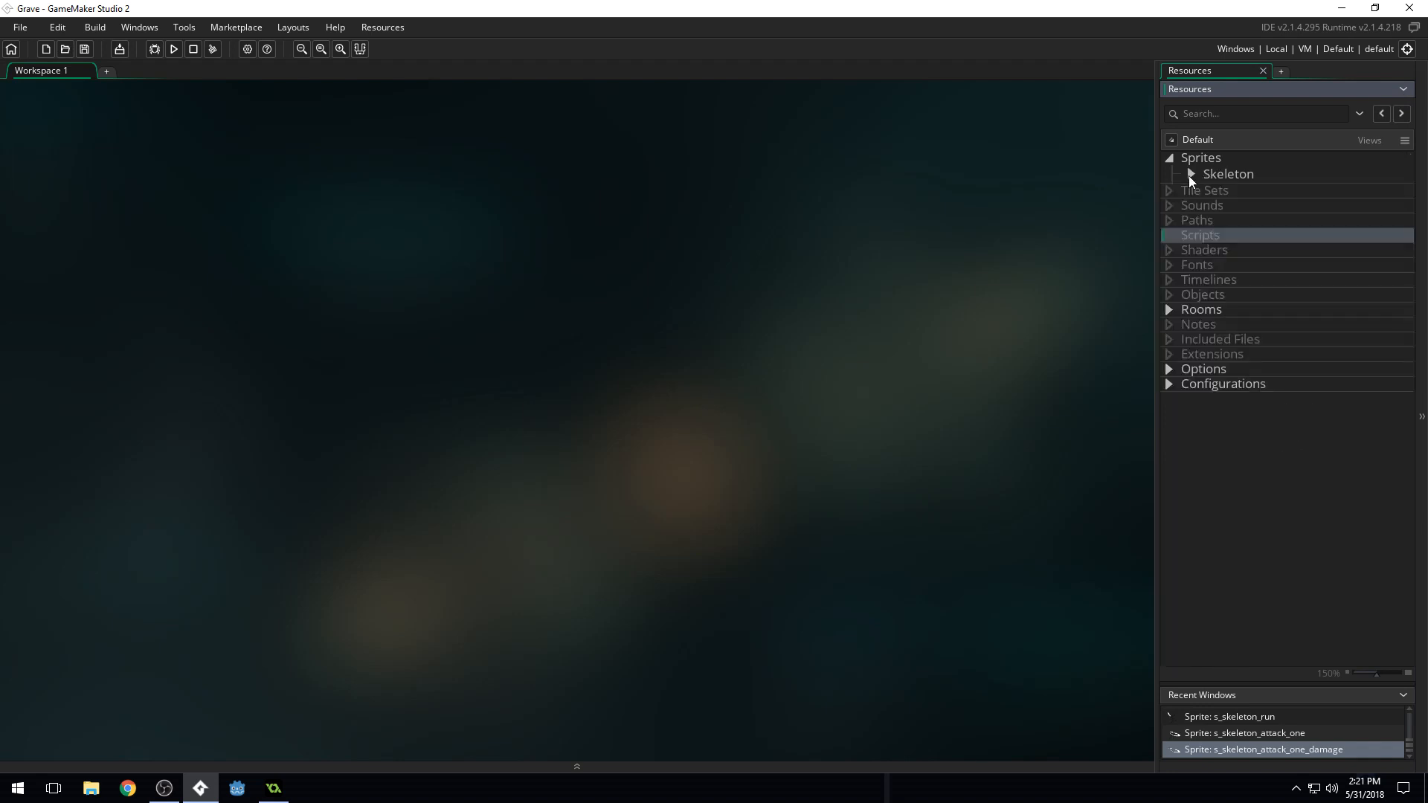
mouse_move(1290, 259)
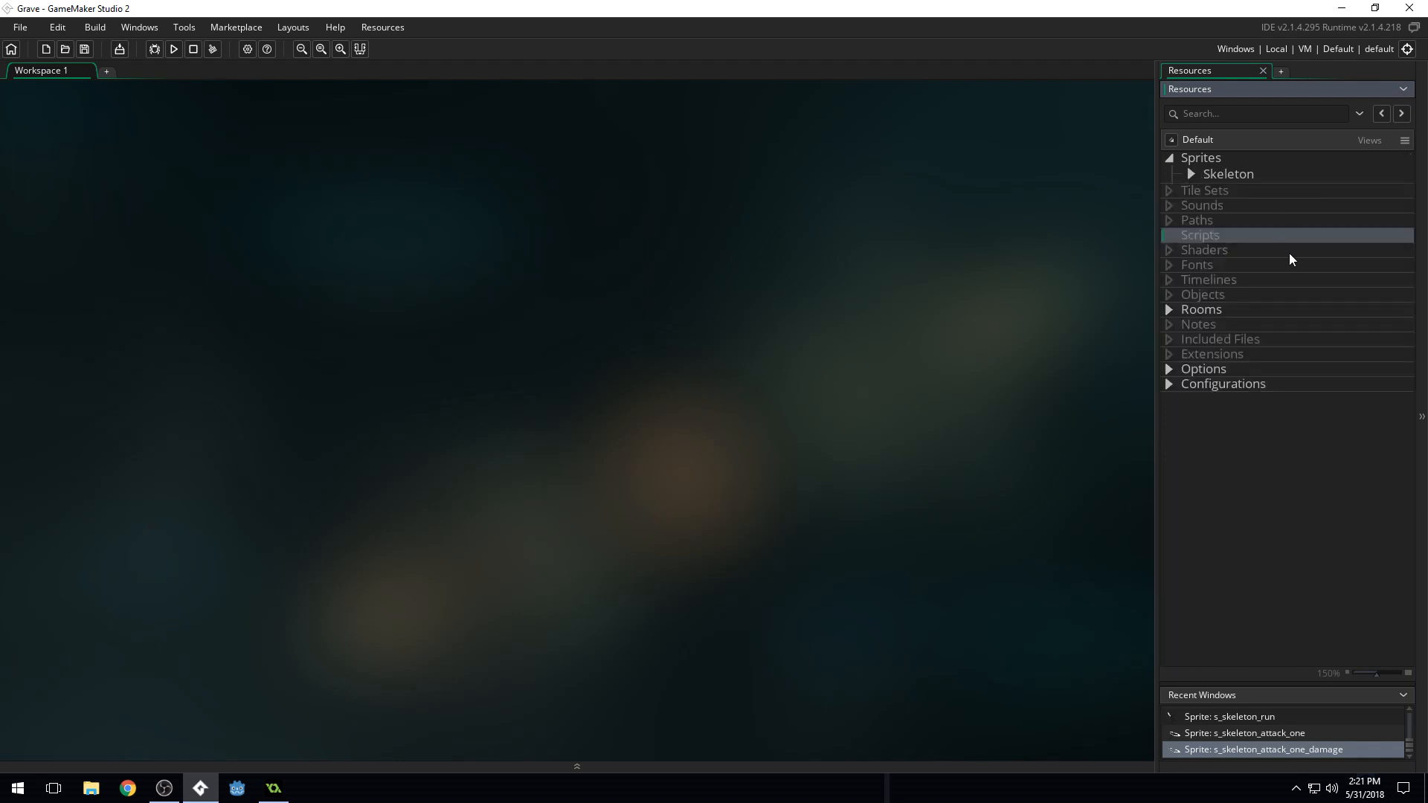
click(1189, 174)
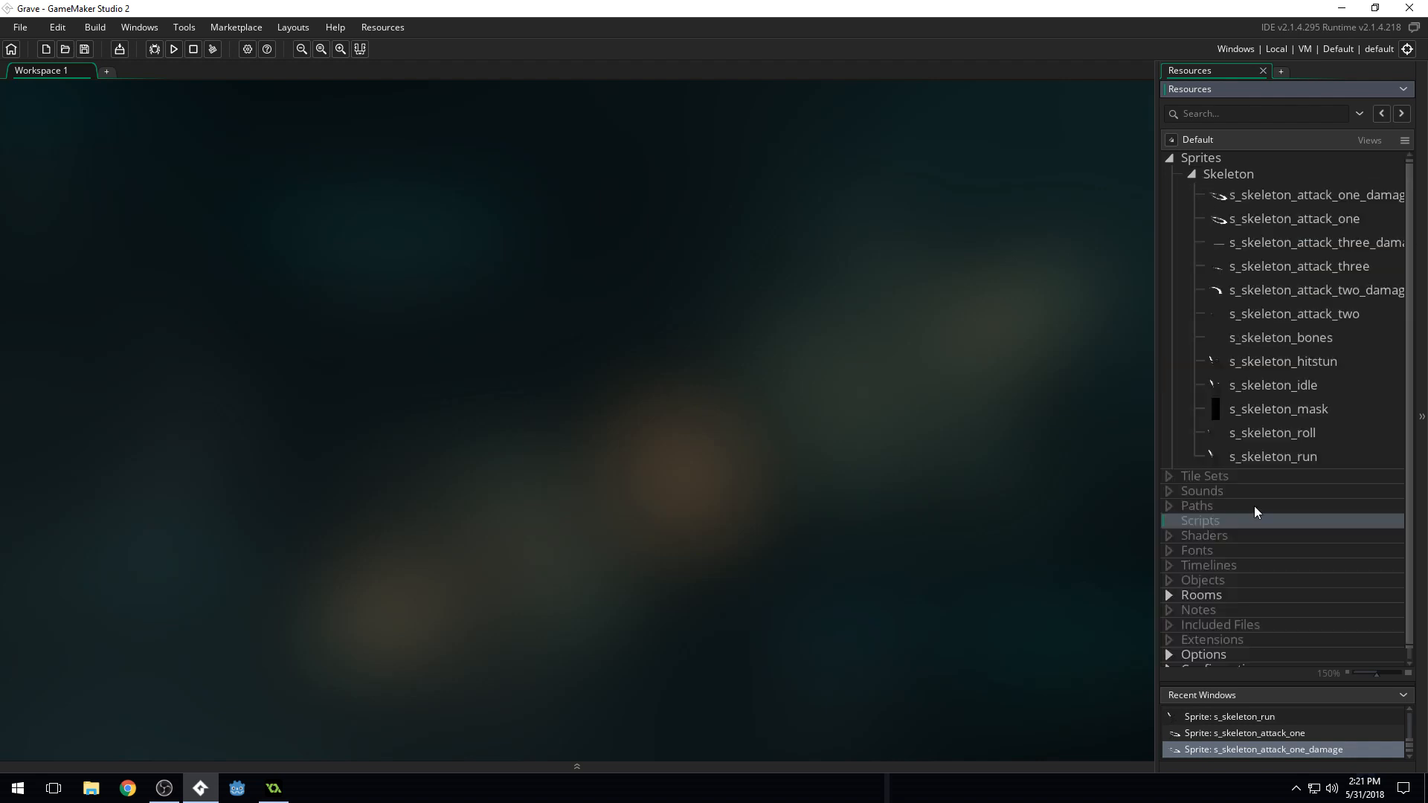
mouse_move(1290, 447)
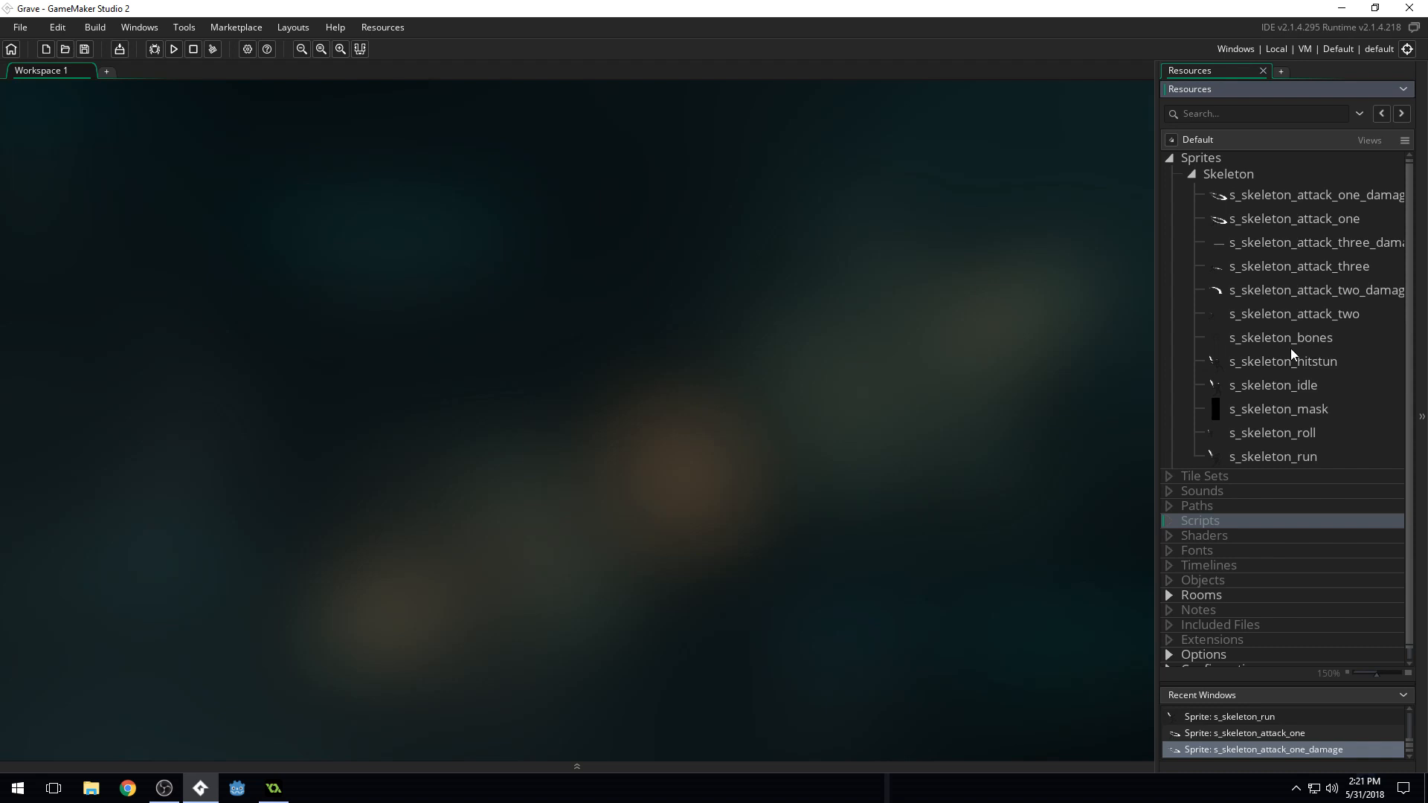
mouse_move(1363, 230)
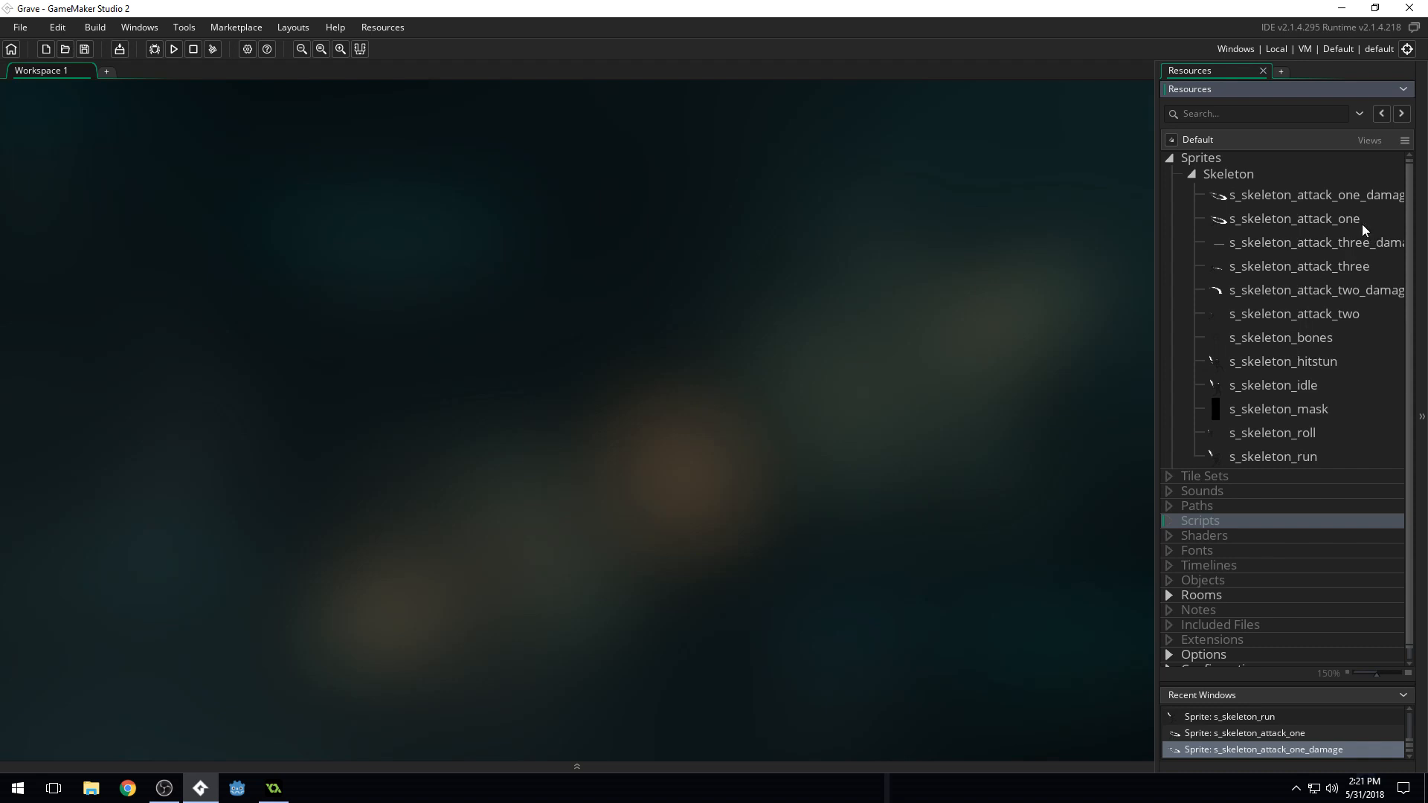
mouse_move(1297, 305)
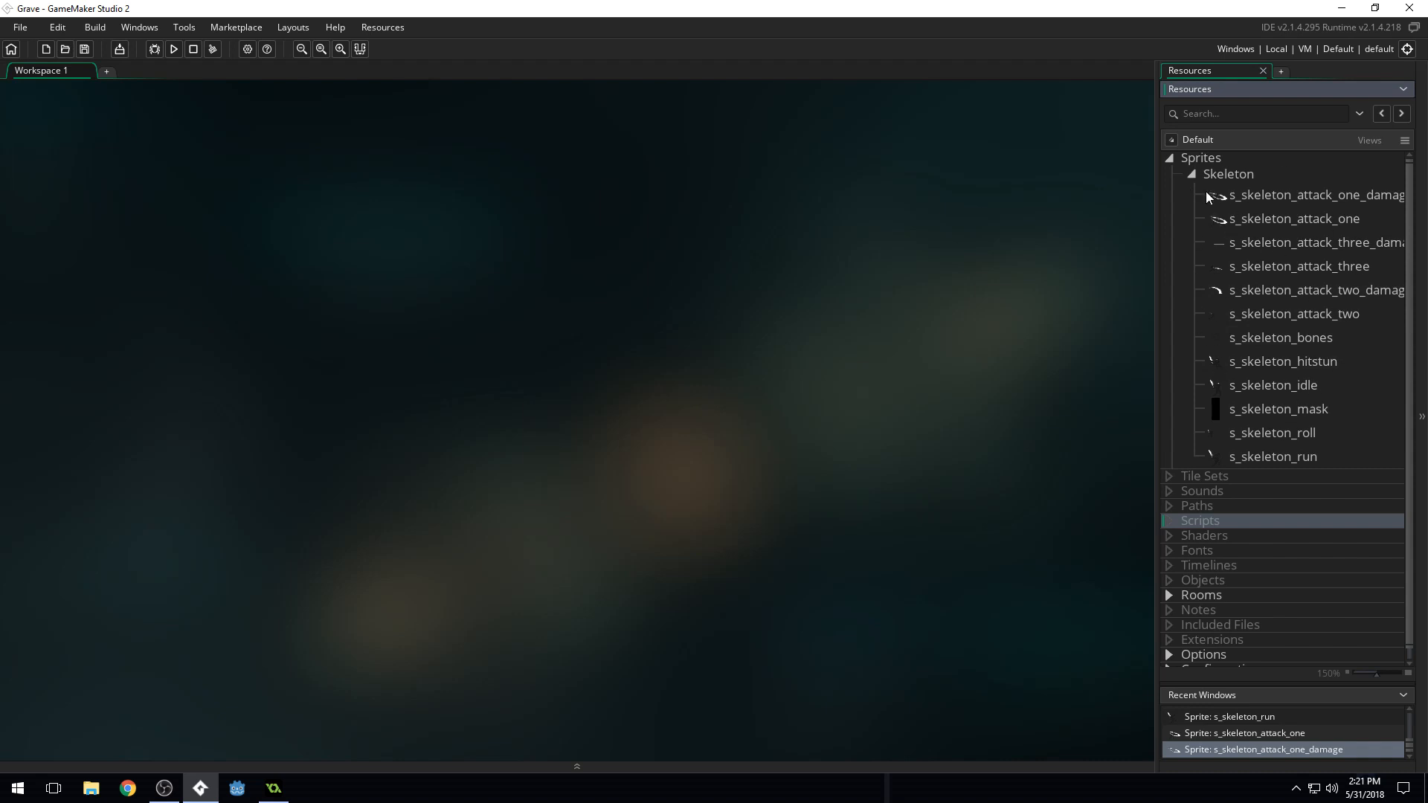
click(1189, 174)
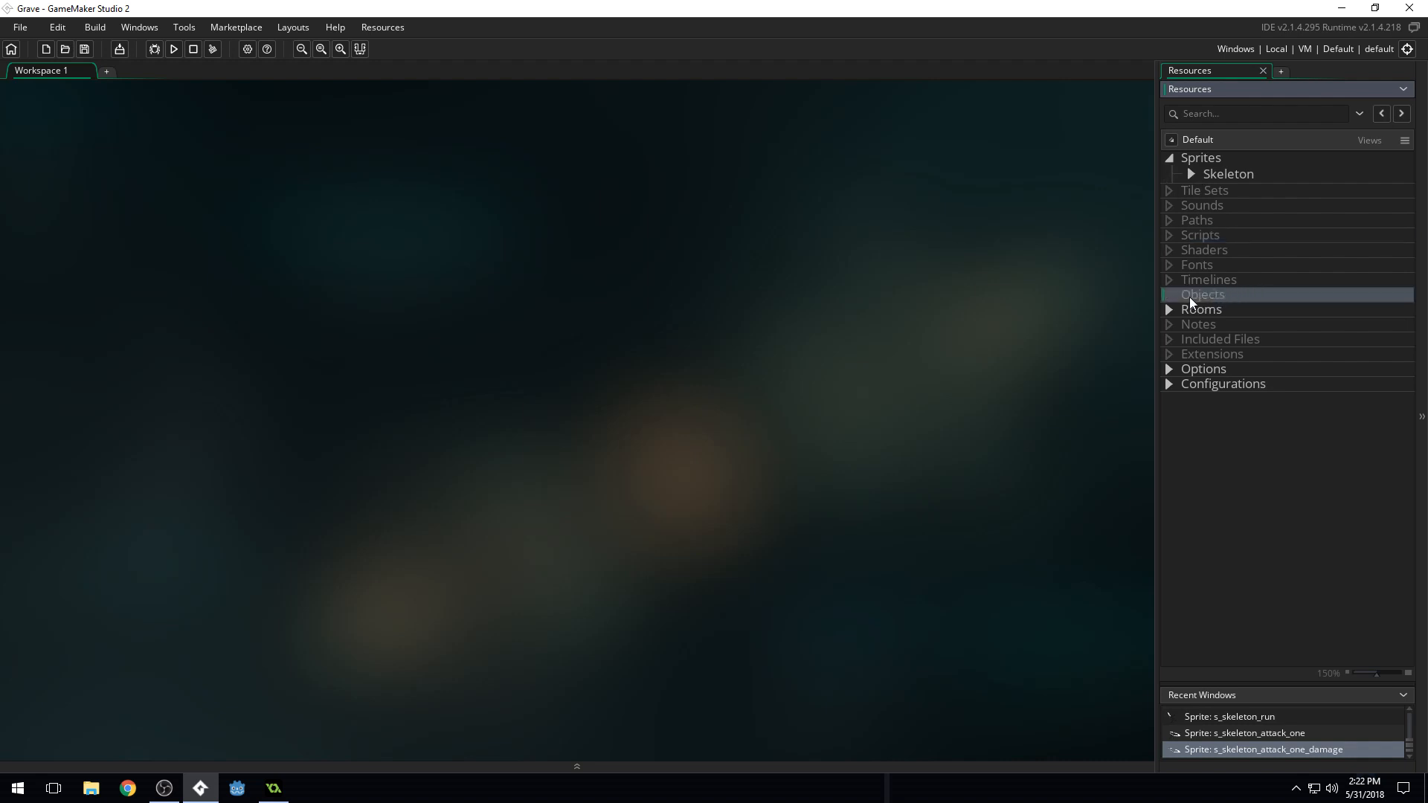
Create a new object under Objects and name it o_skeleton
right_click(1201, 294)
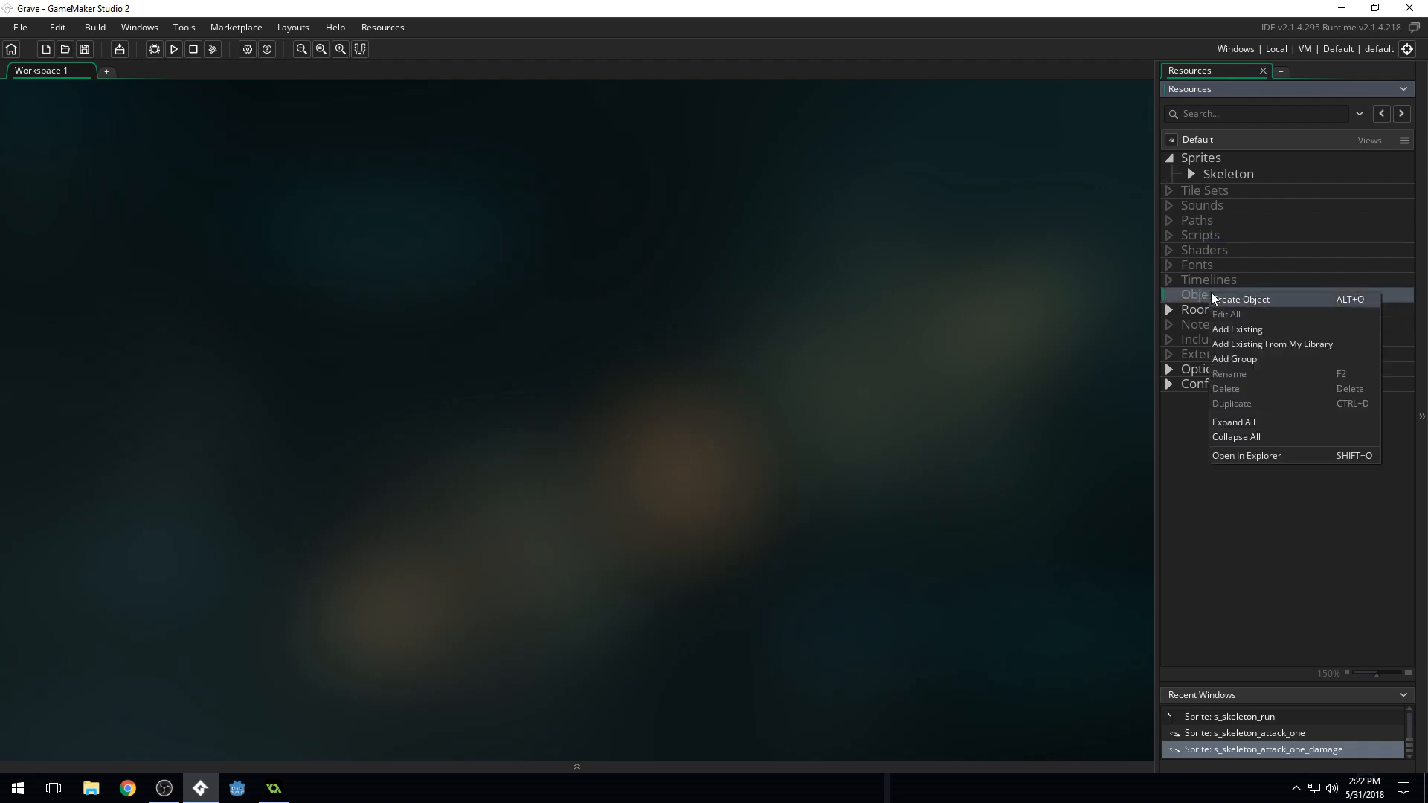
click(1241, 299)
text(o)
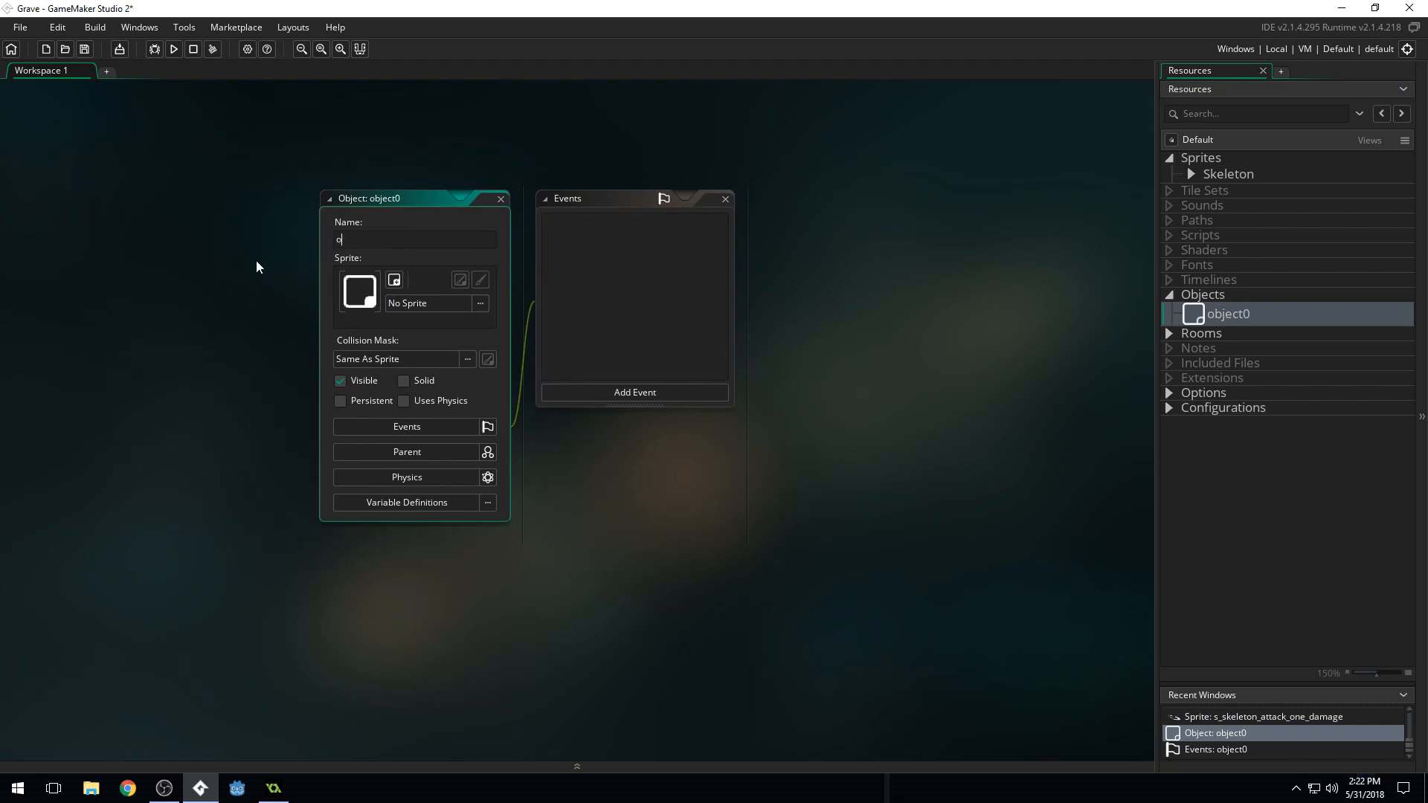
text(_skeleto)
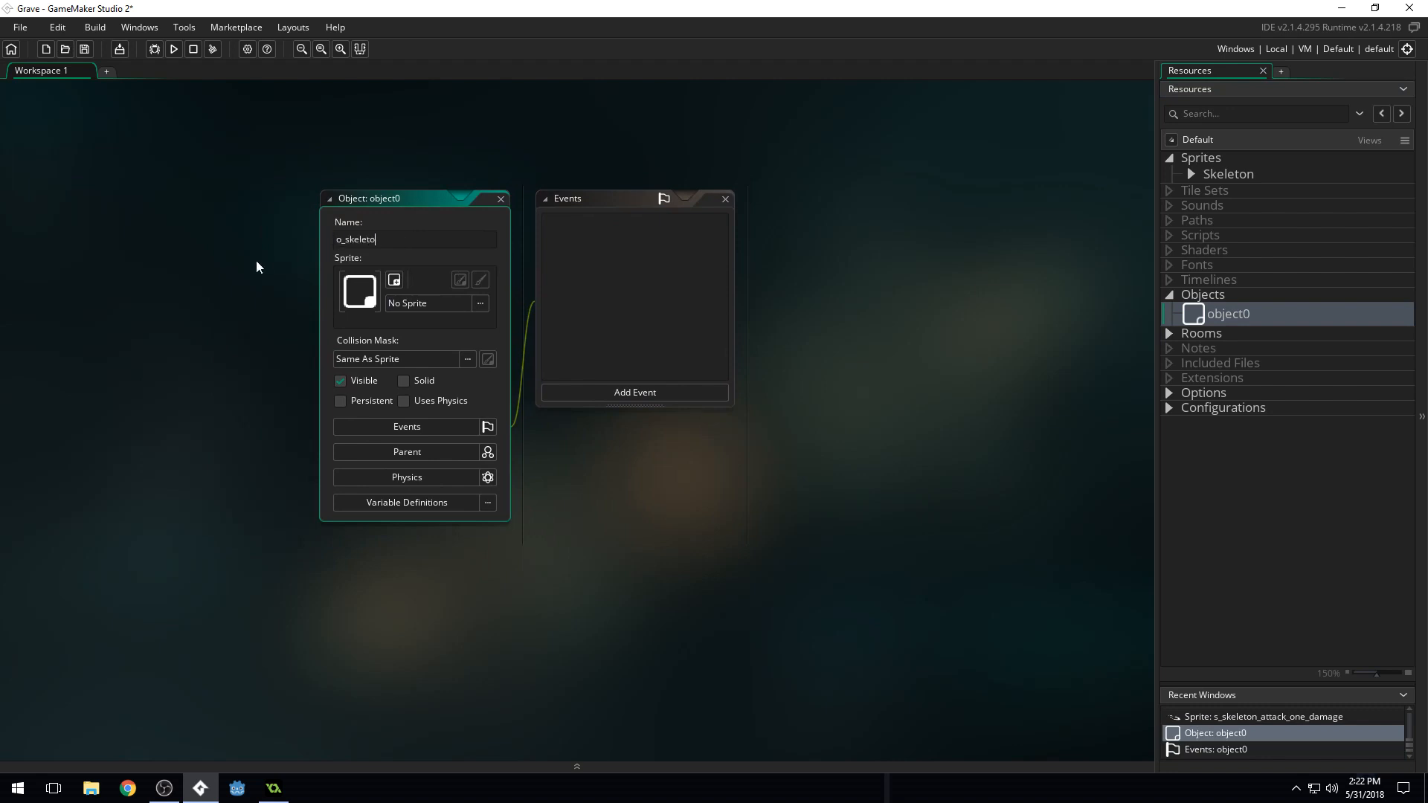
text(n)
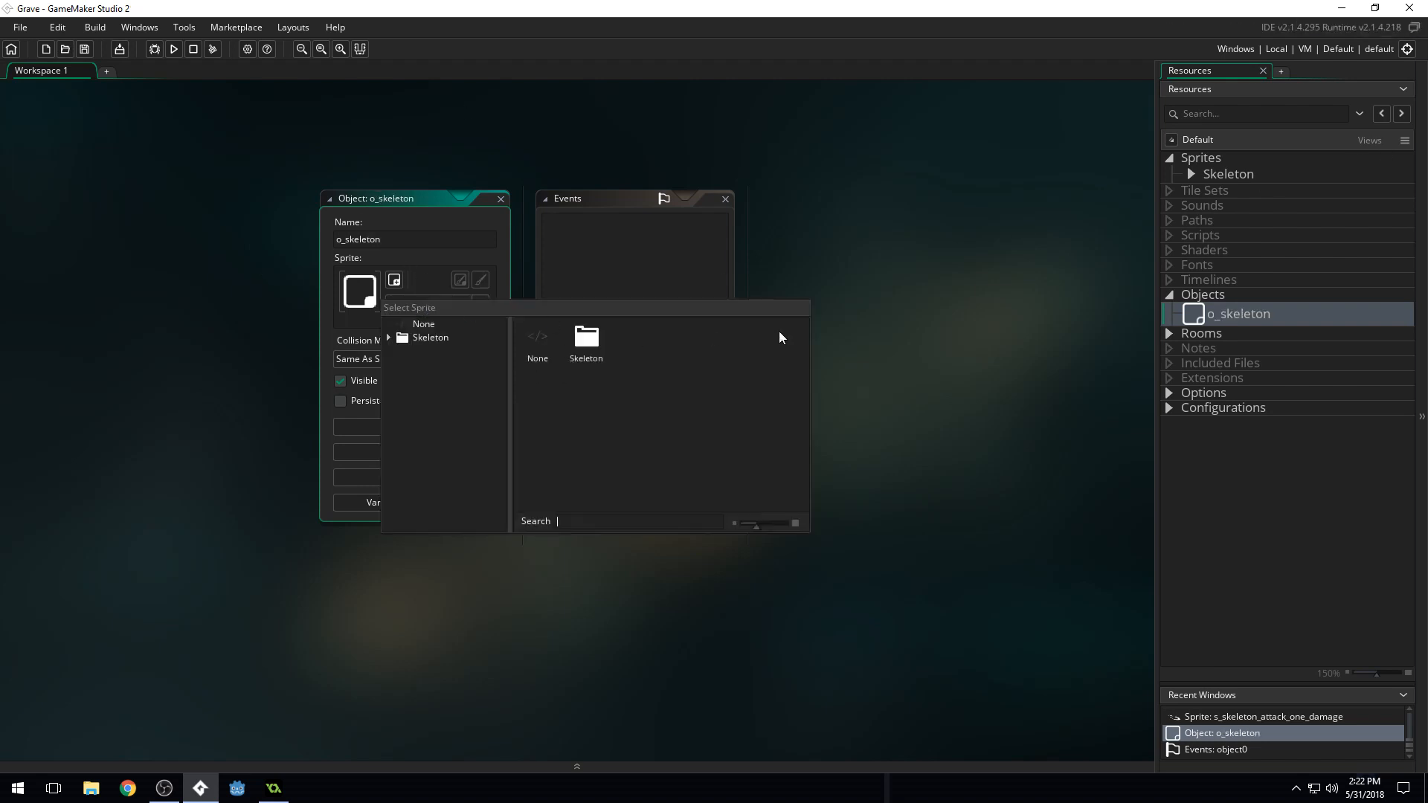
Assign a skeleton sprite to o_skeleton and enlarge the sprite picker to show full names
double_click(585, 335)
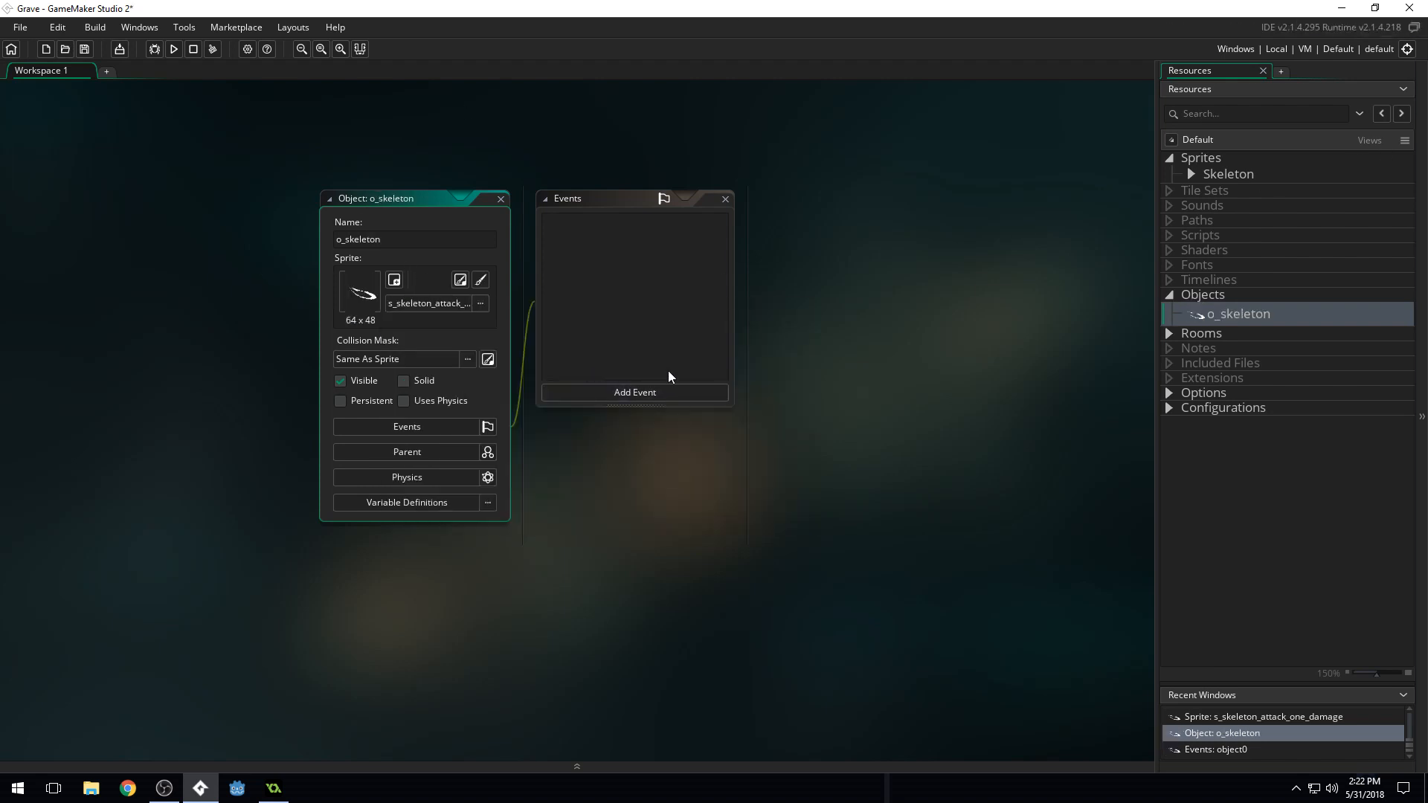
click(394, 280)
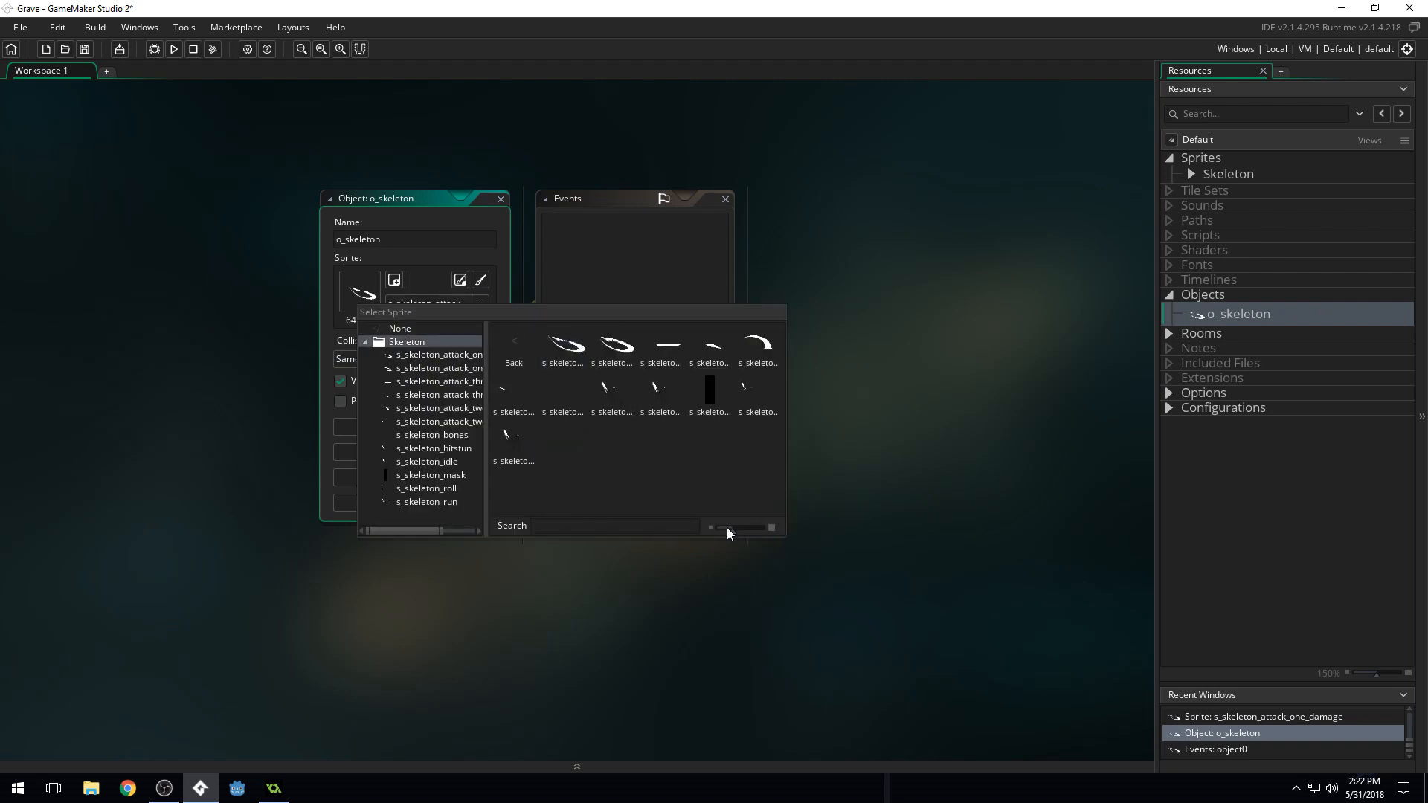
drag(728, 527, 736, 530)
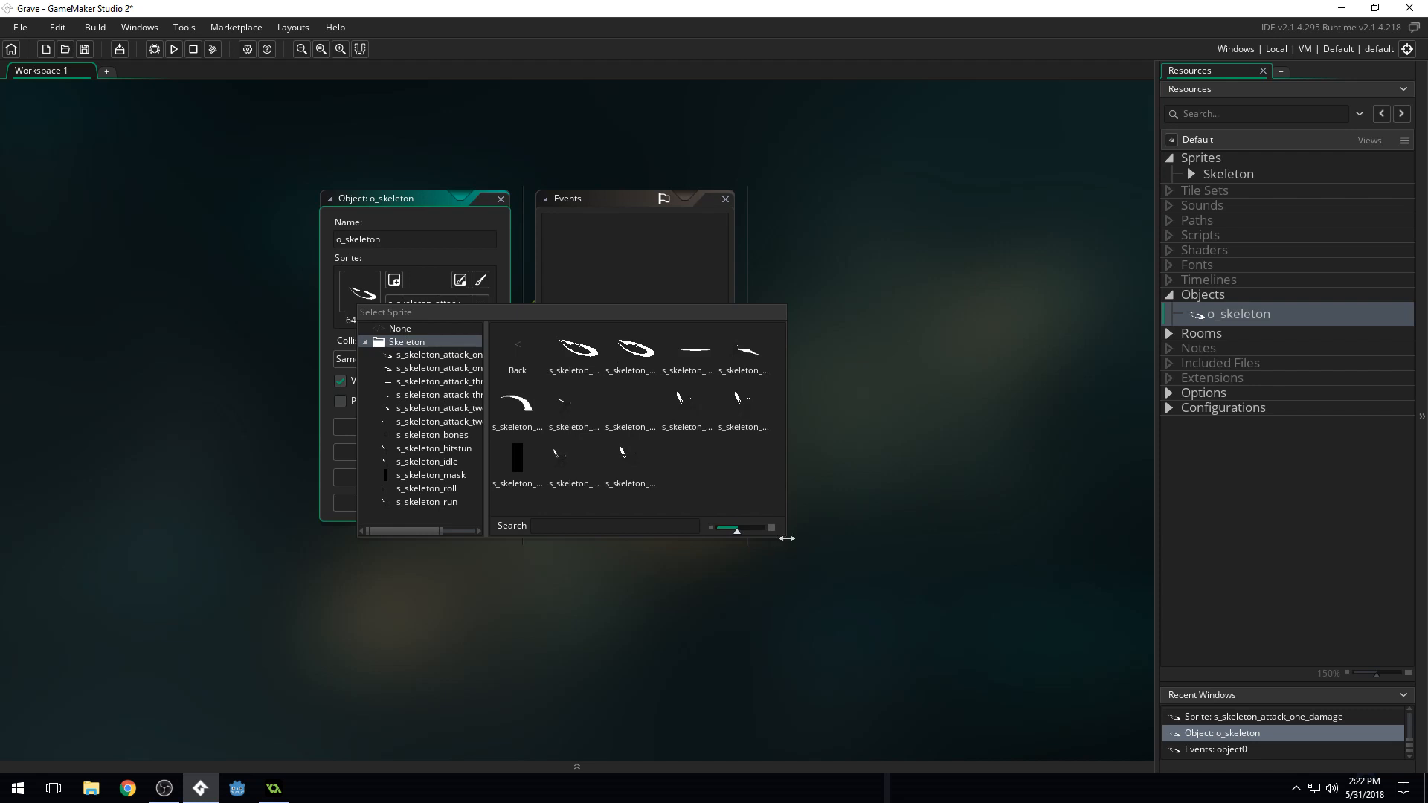
drag(787, 537, 1010, 599)
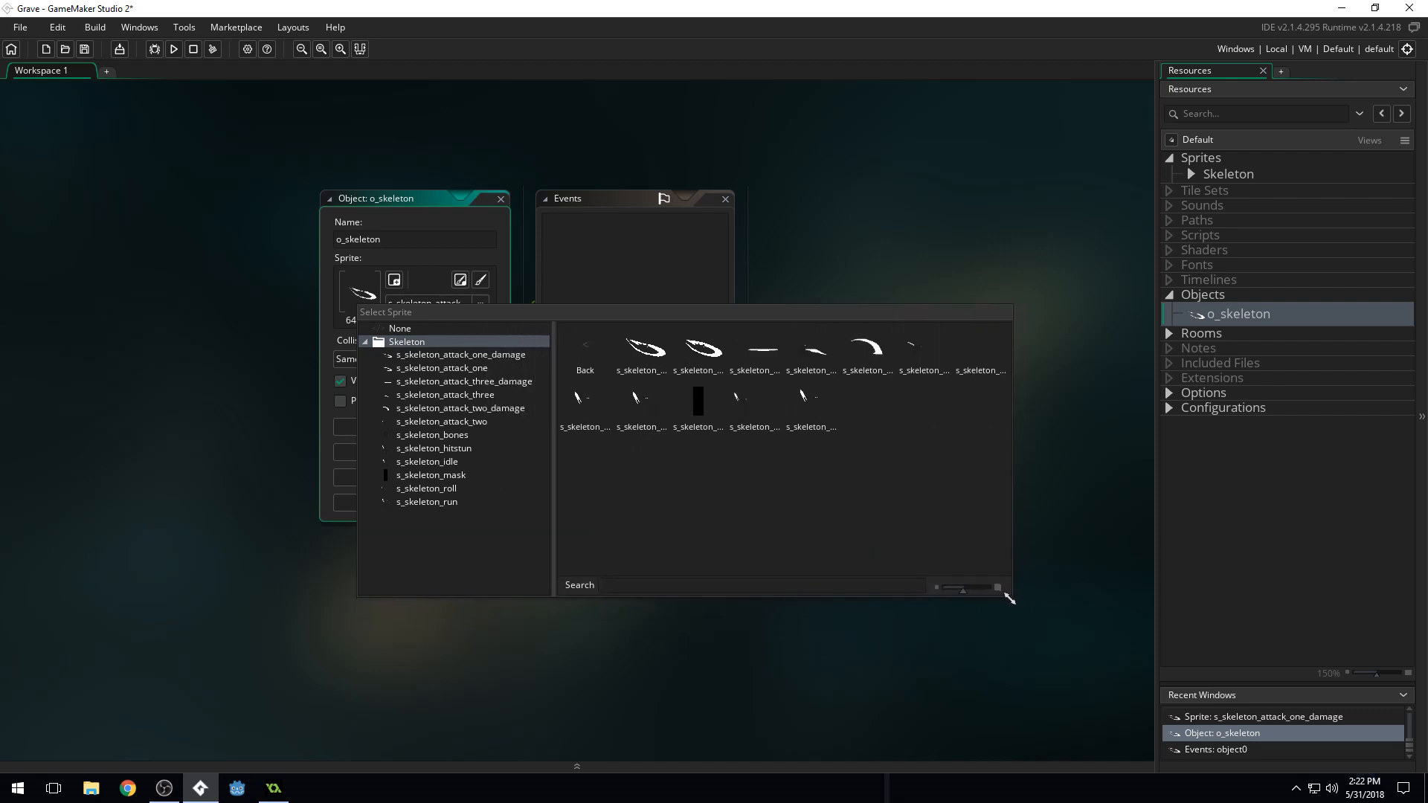
click(754, 401)
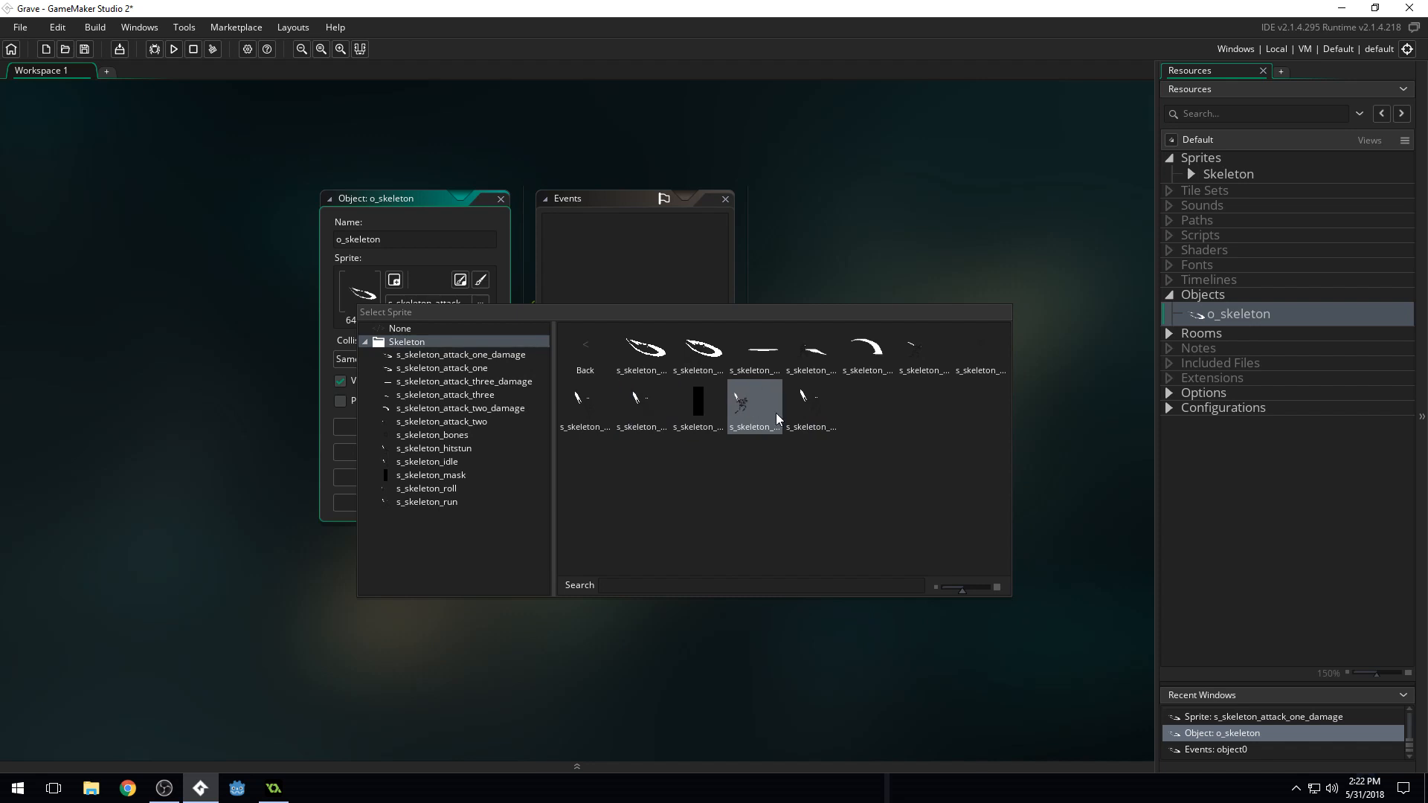
mouse_move(868, 351)
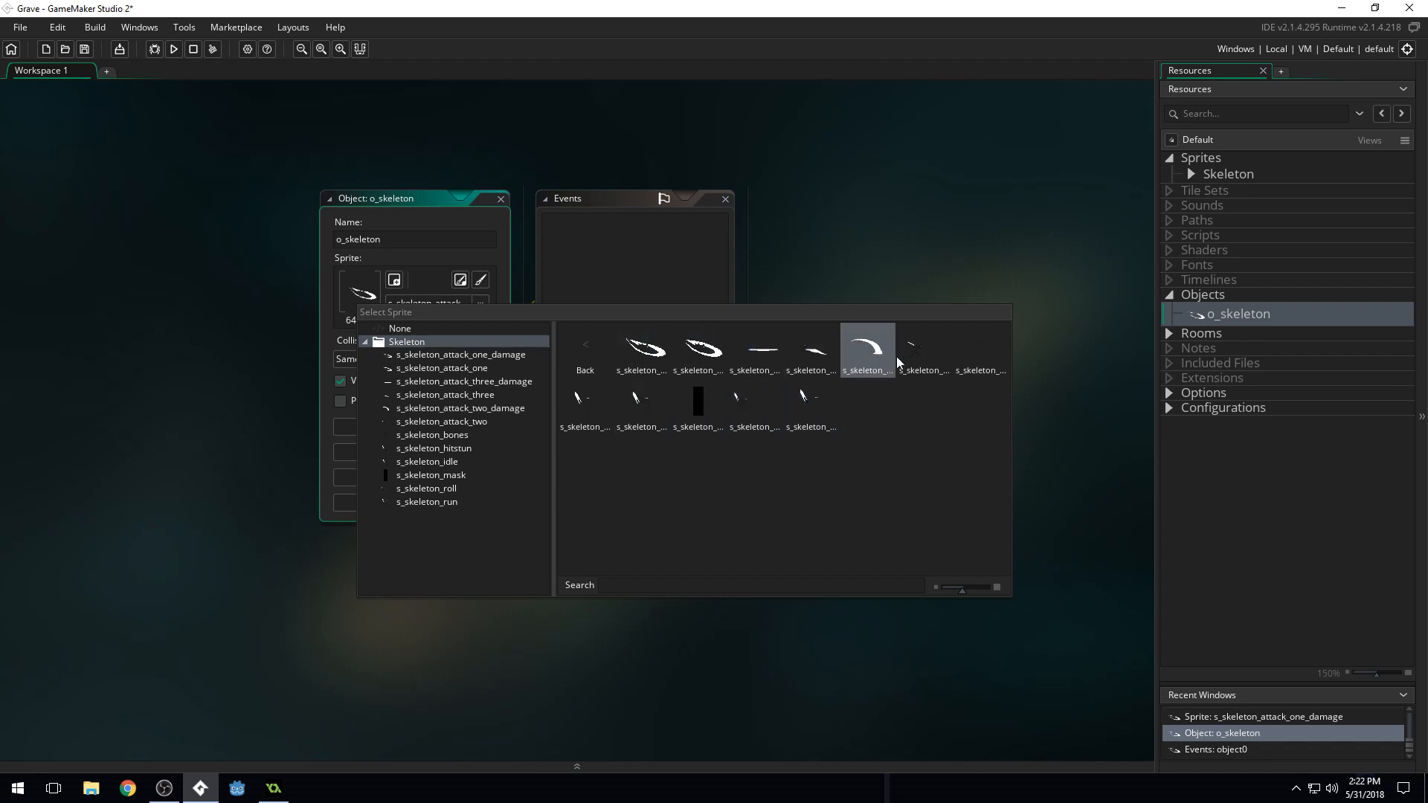
mouse_move(981, 355)
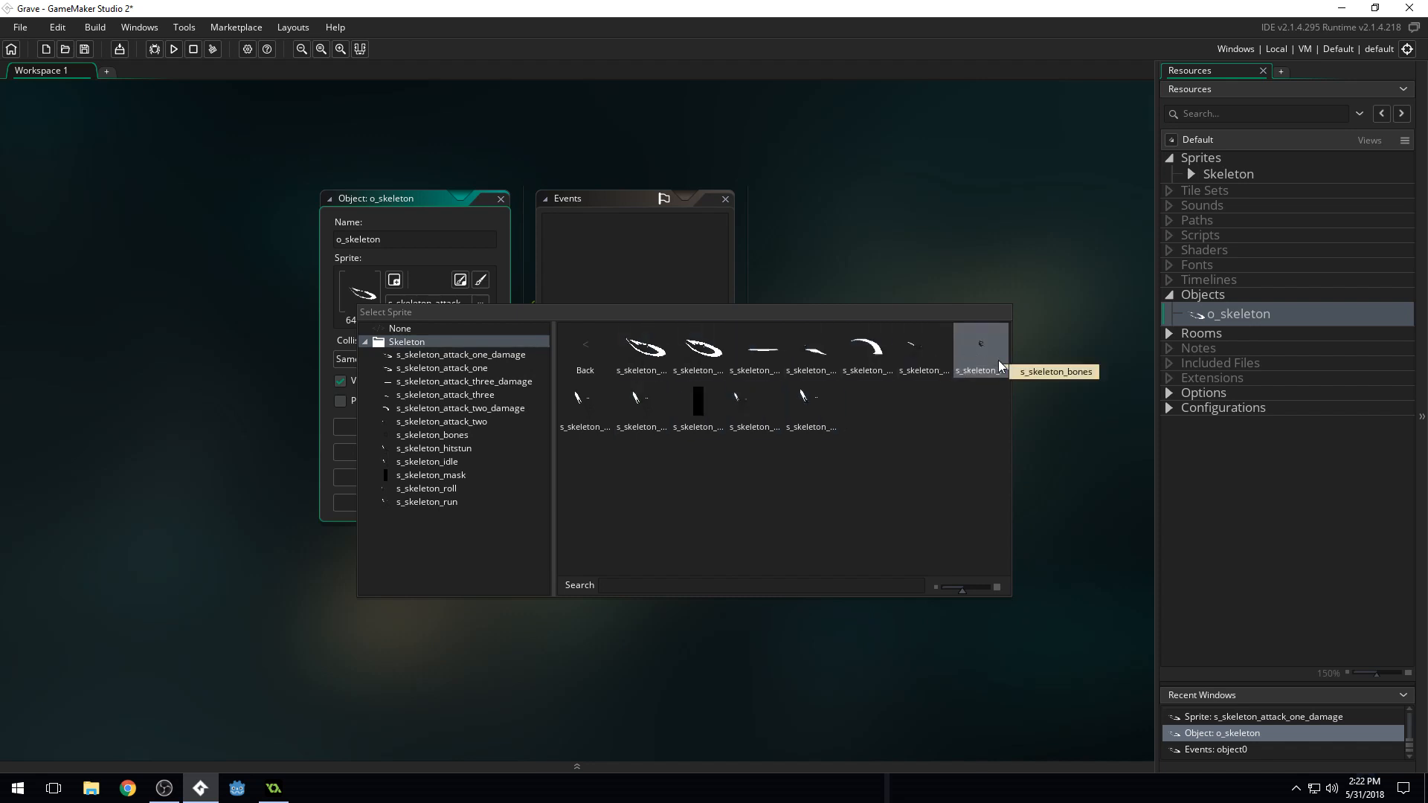
mouse_move(640, 401)
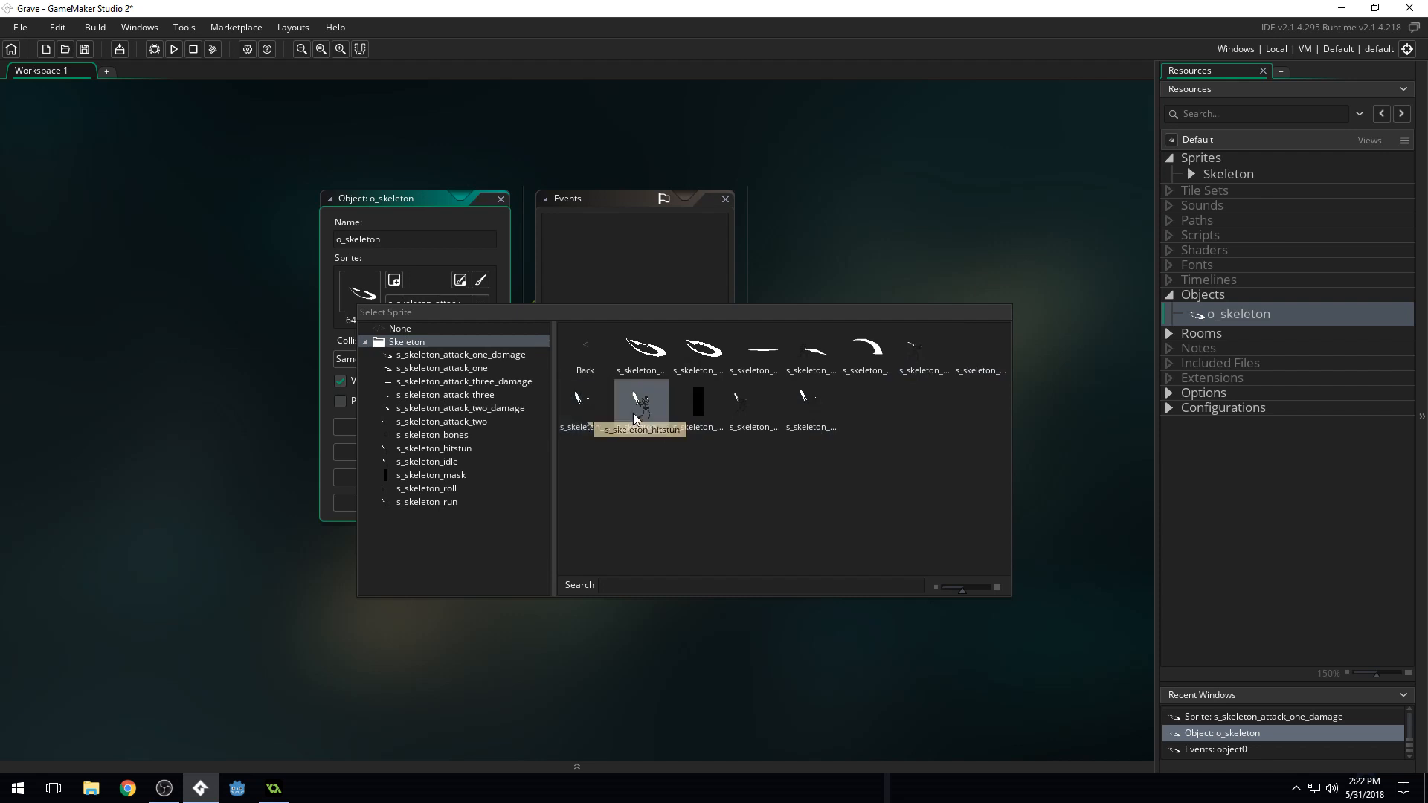
mouse_move(642, 405)
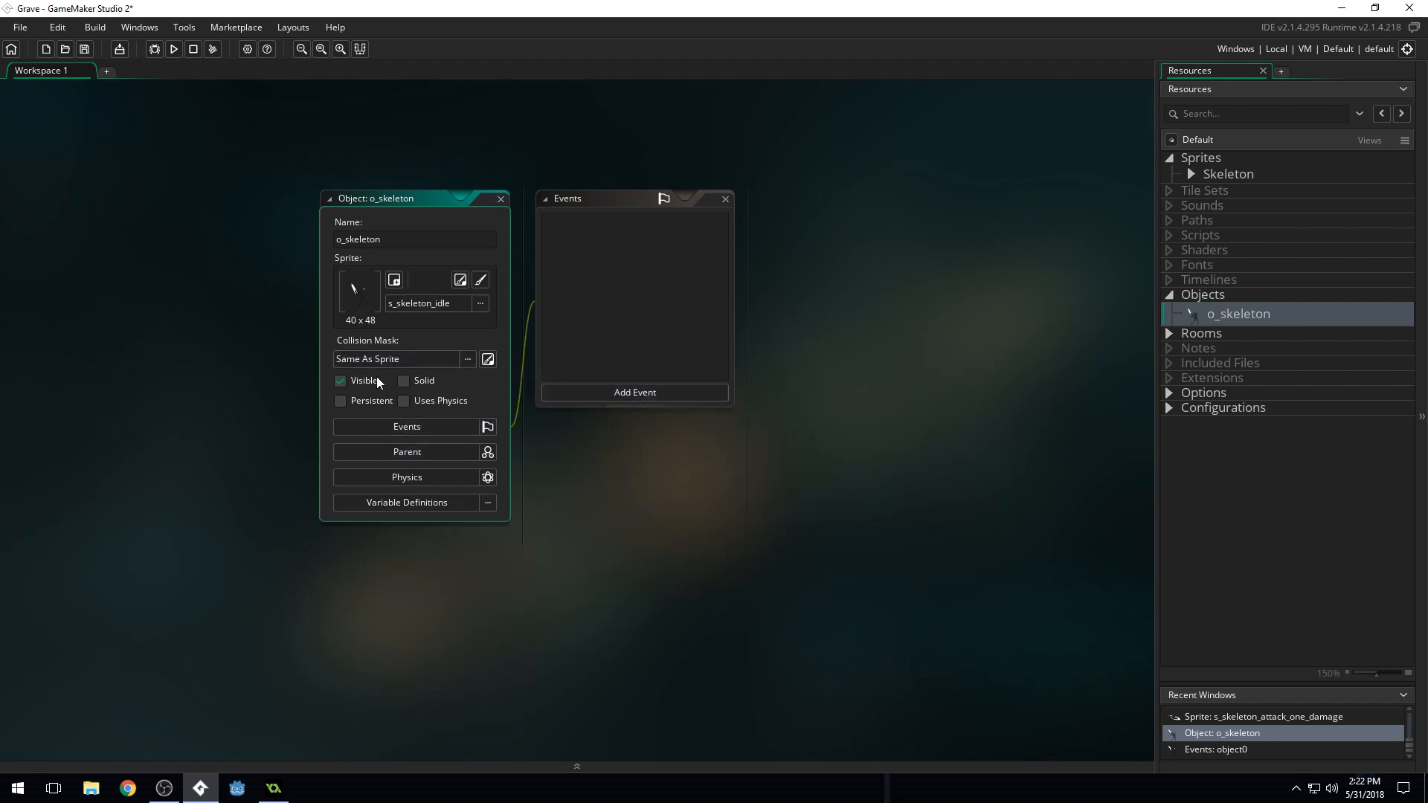
mouse_move(516, 200)
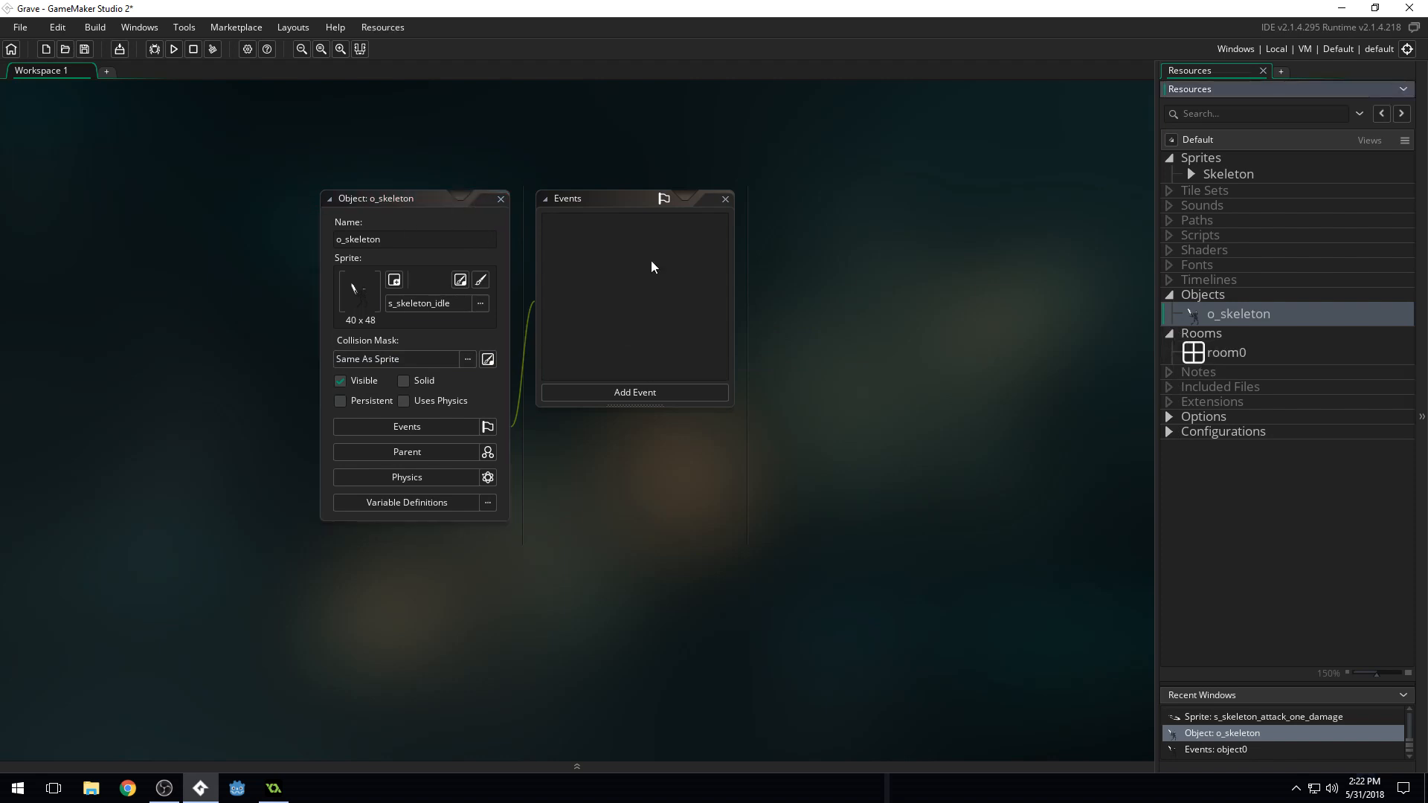
mouse_move(1029, 405)
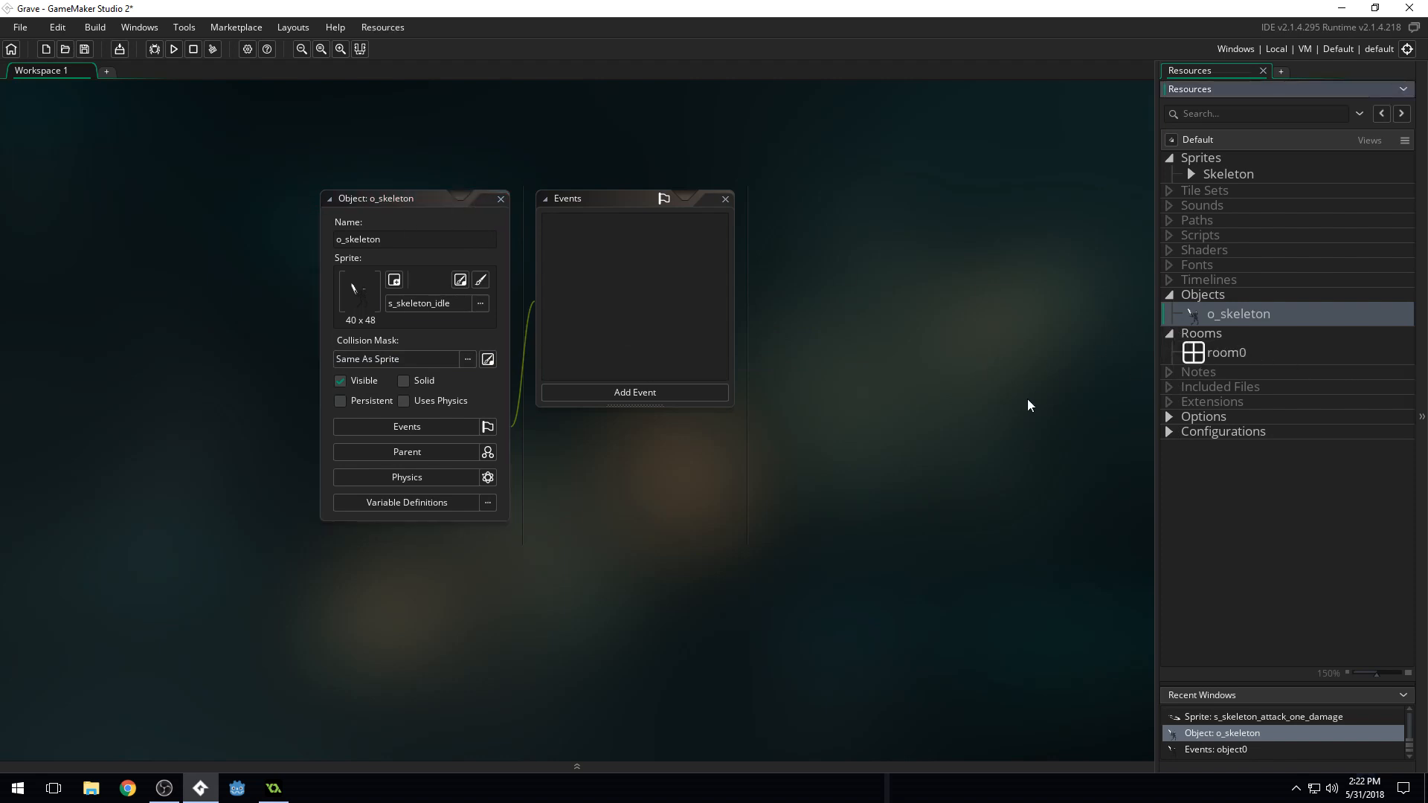
mouse_move(1215, 345)
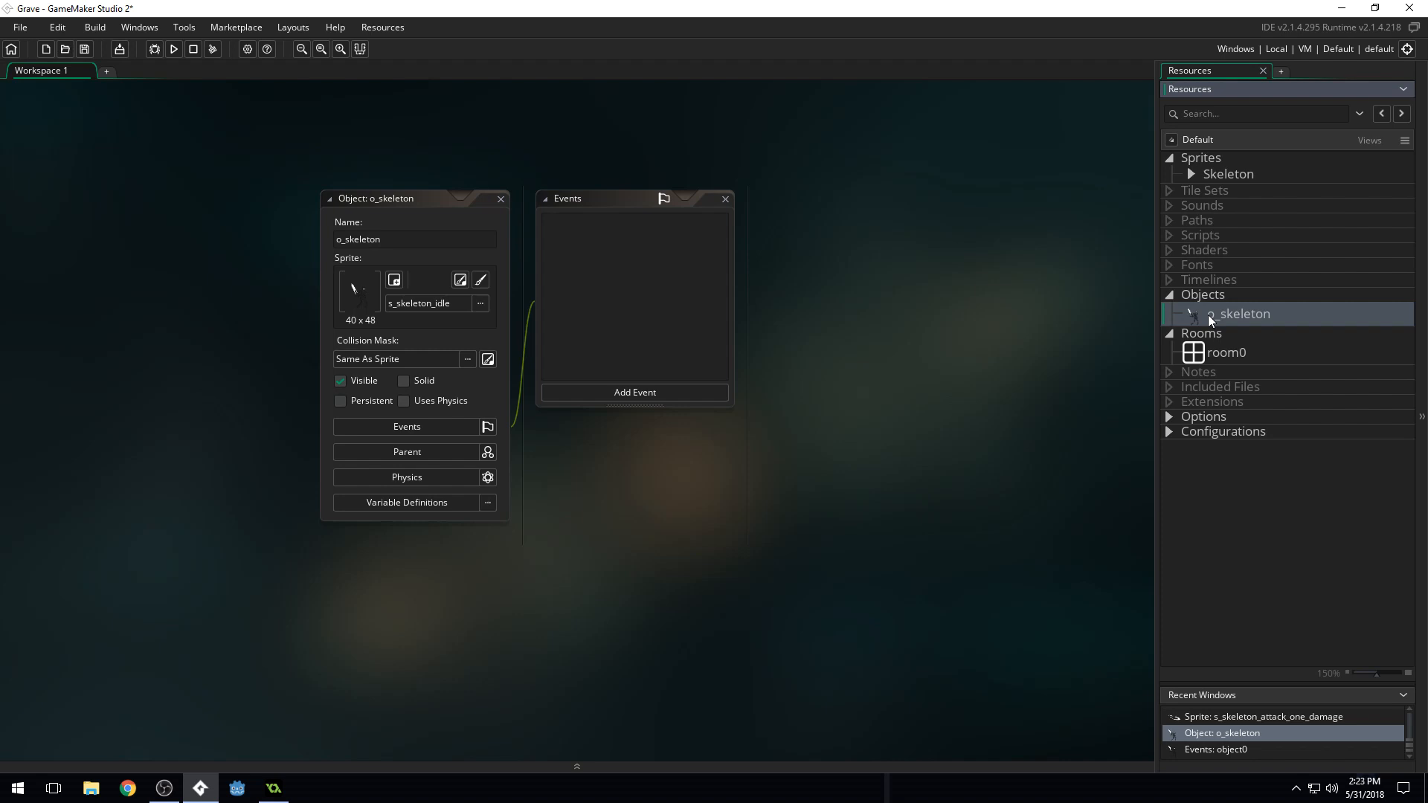
Rename room0 to r_graveyard and open it in the Room Editor
click(1226, 352)
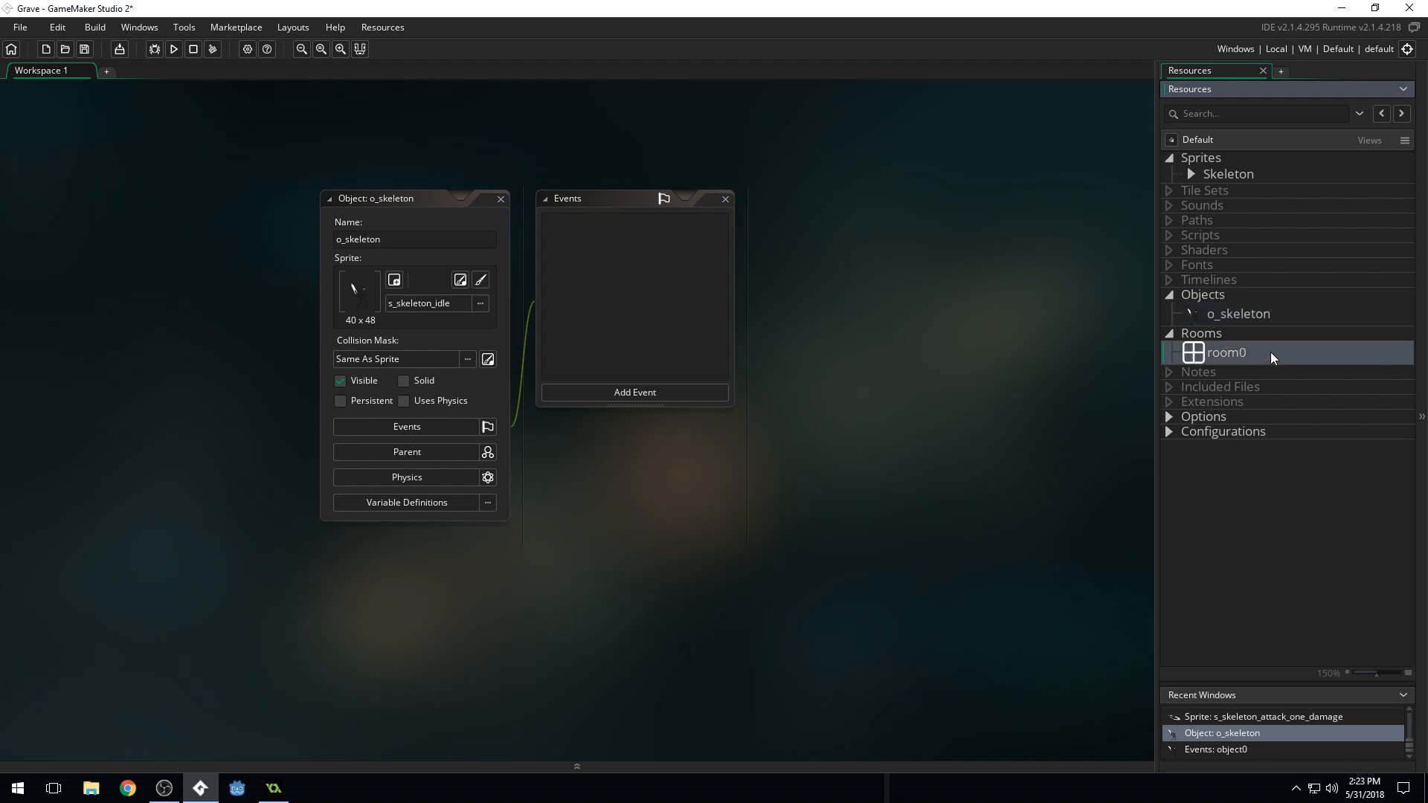
double_click(1228, 353)
text(r)
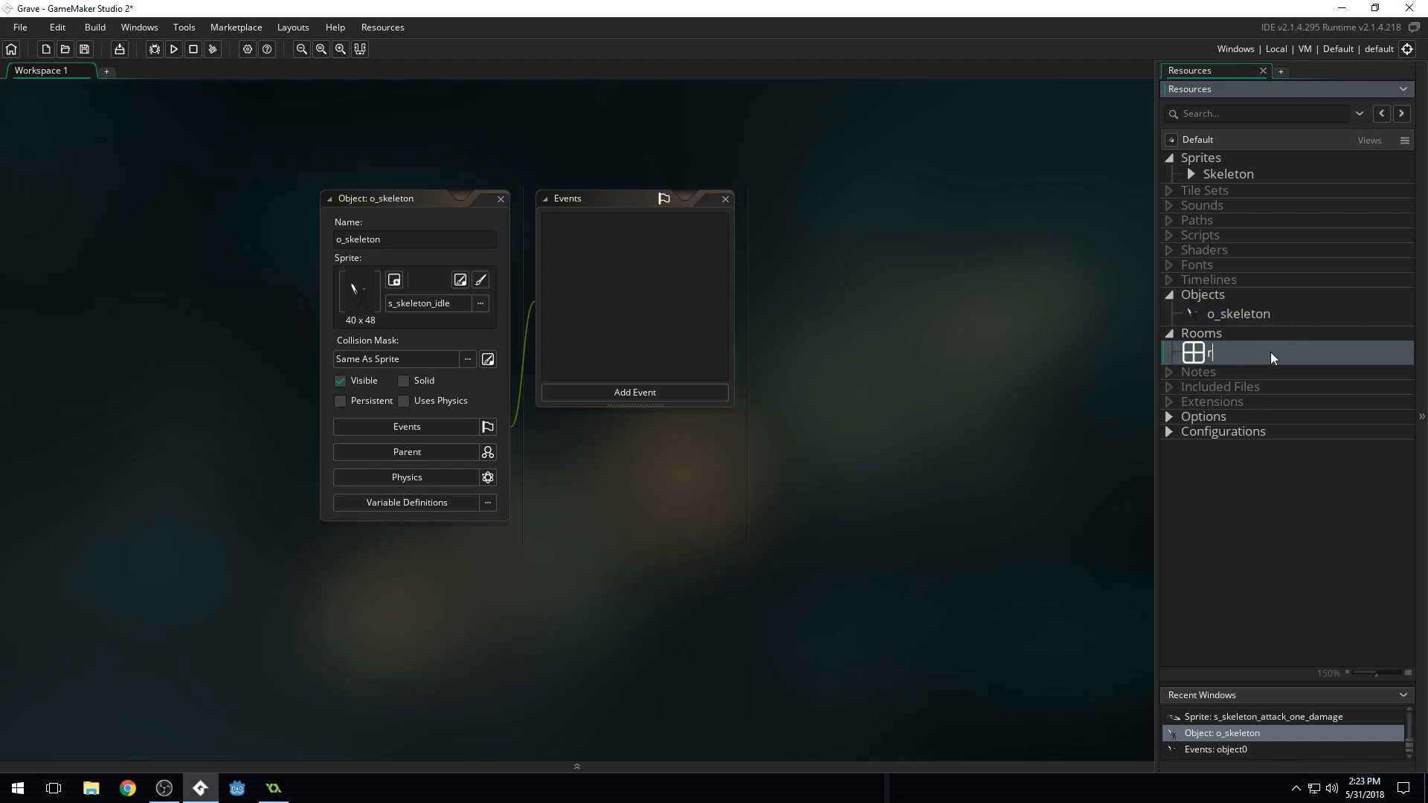
text(_worl)
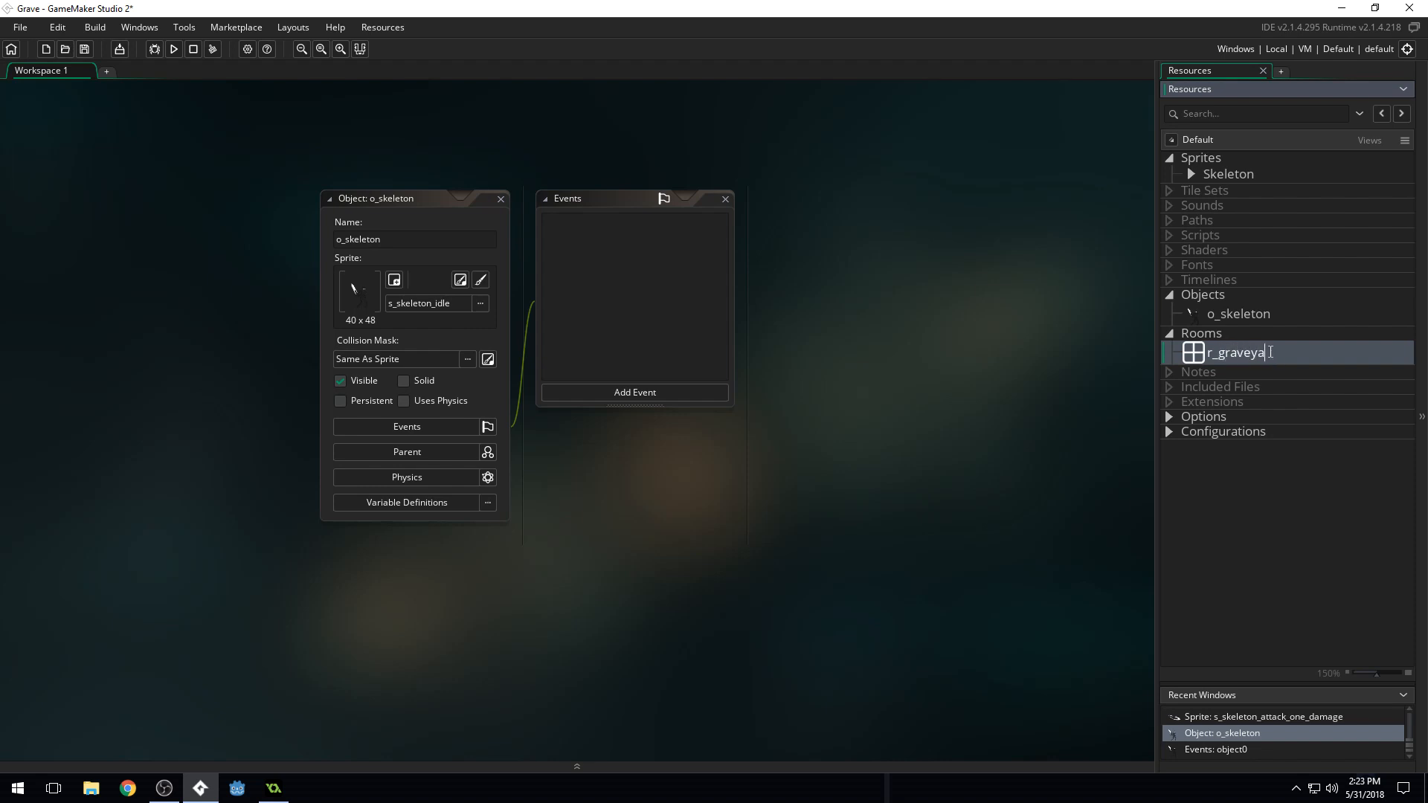
text(rd)
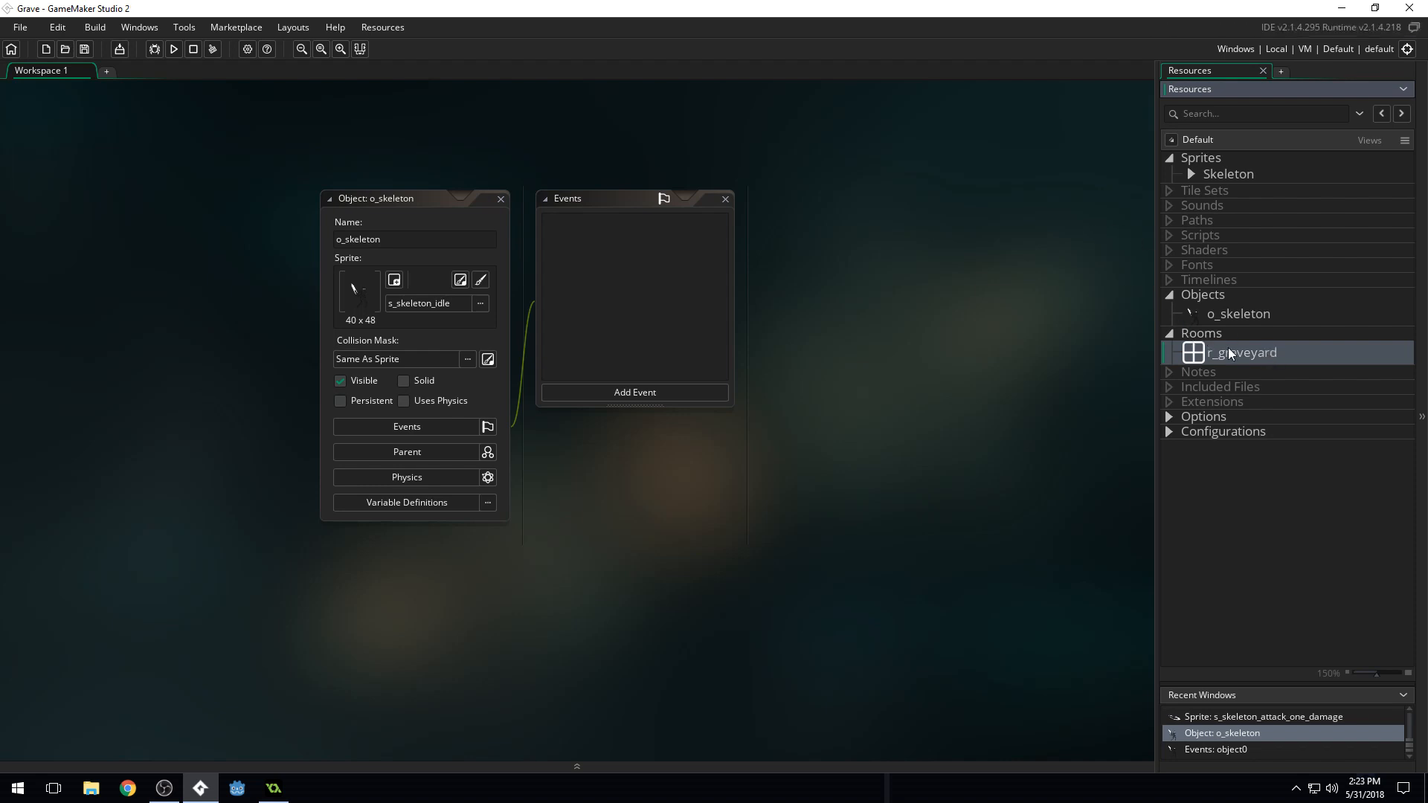
double_click(1241, 353)
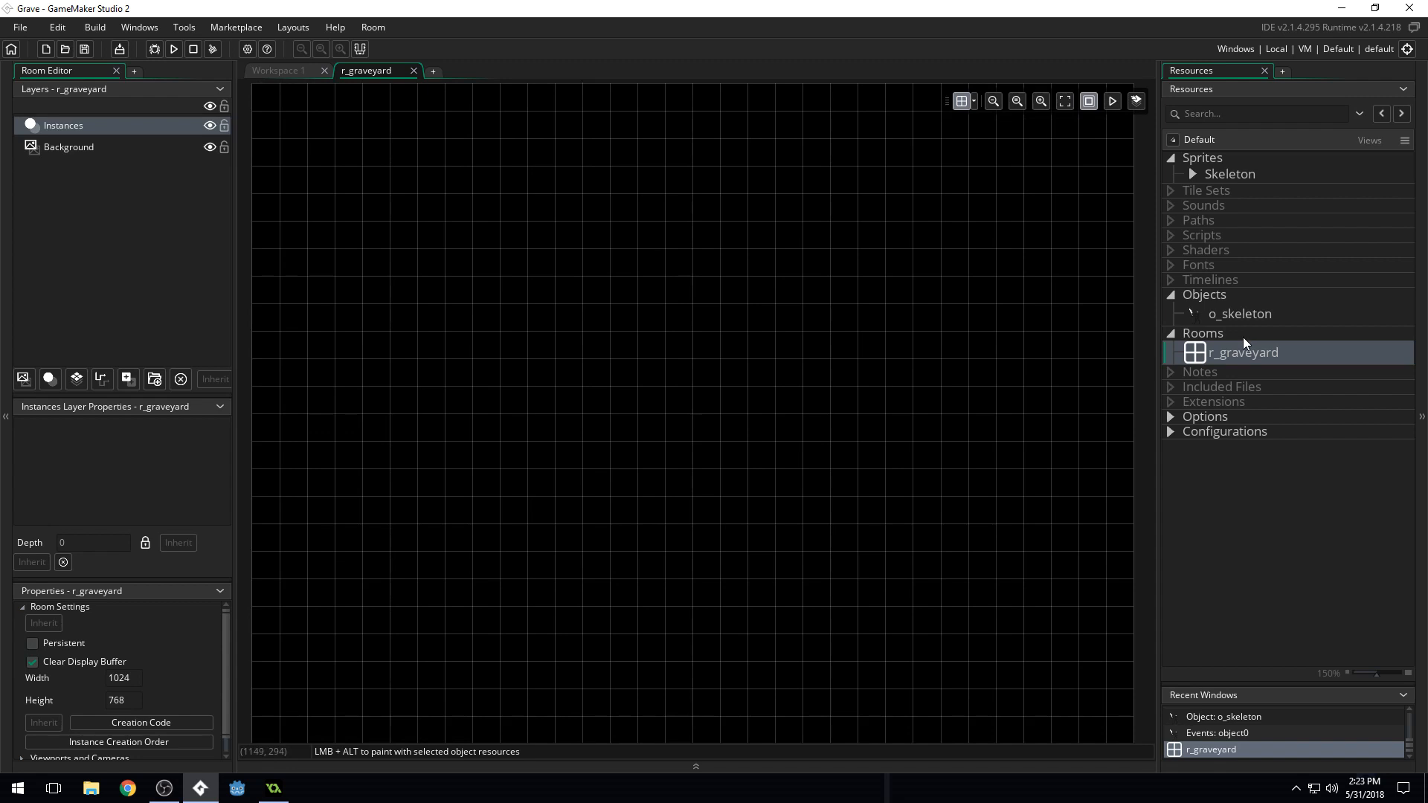
mouse_move(1304, 353)
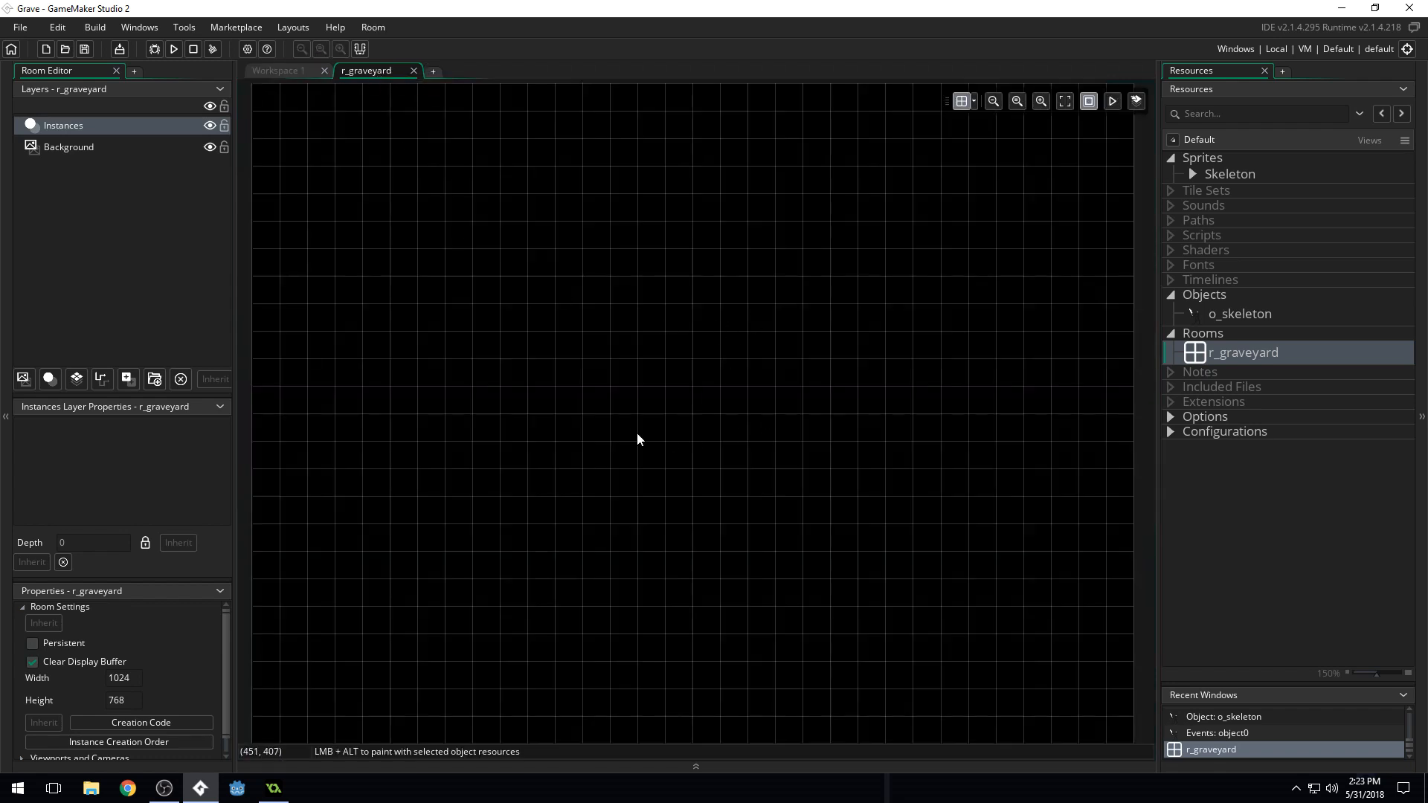
mouse_move(907, 365)
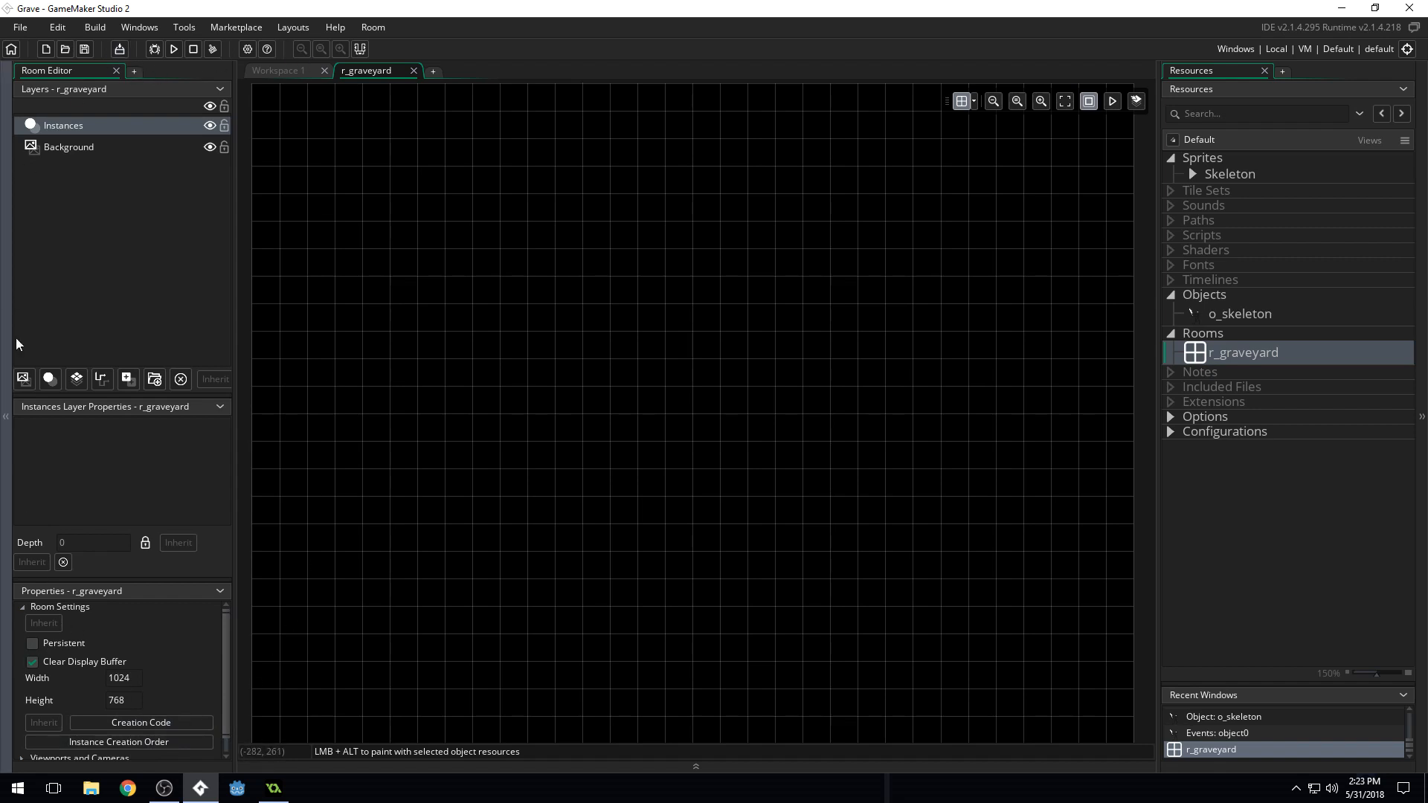
mouse_move(340, 547)
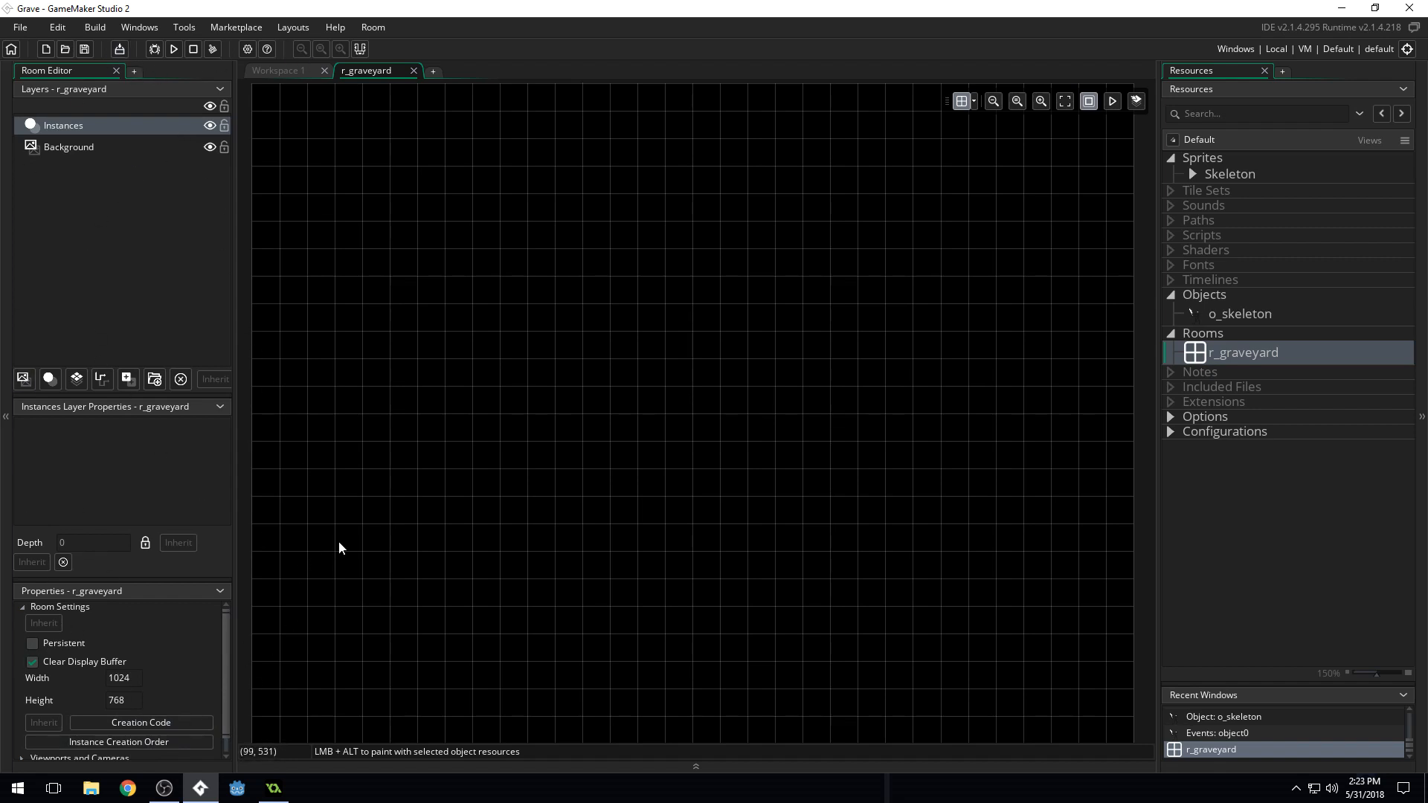
mouse_move(1245, 366)
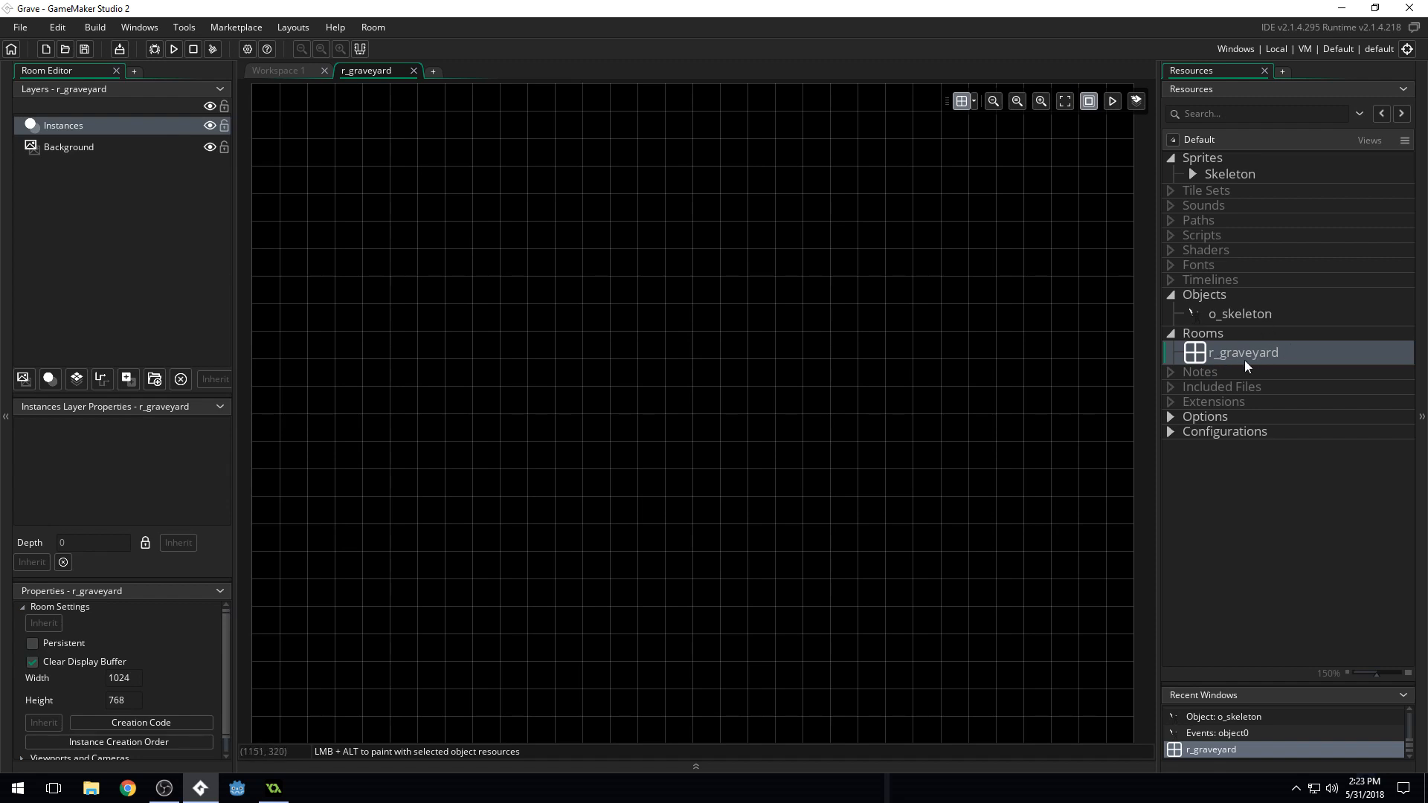
mouse_move(107, 209)
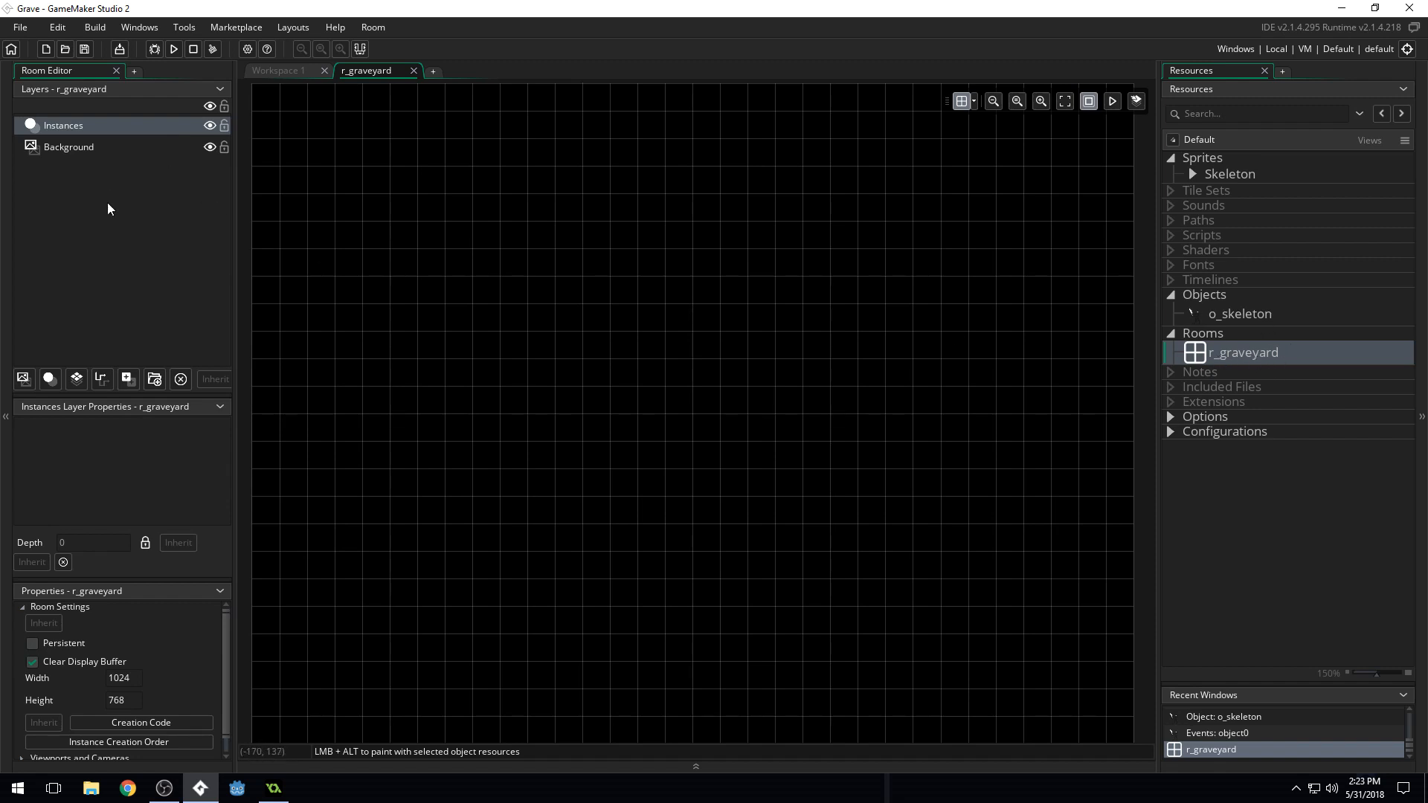
mouse_move(94, 204)
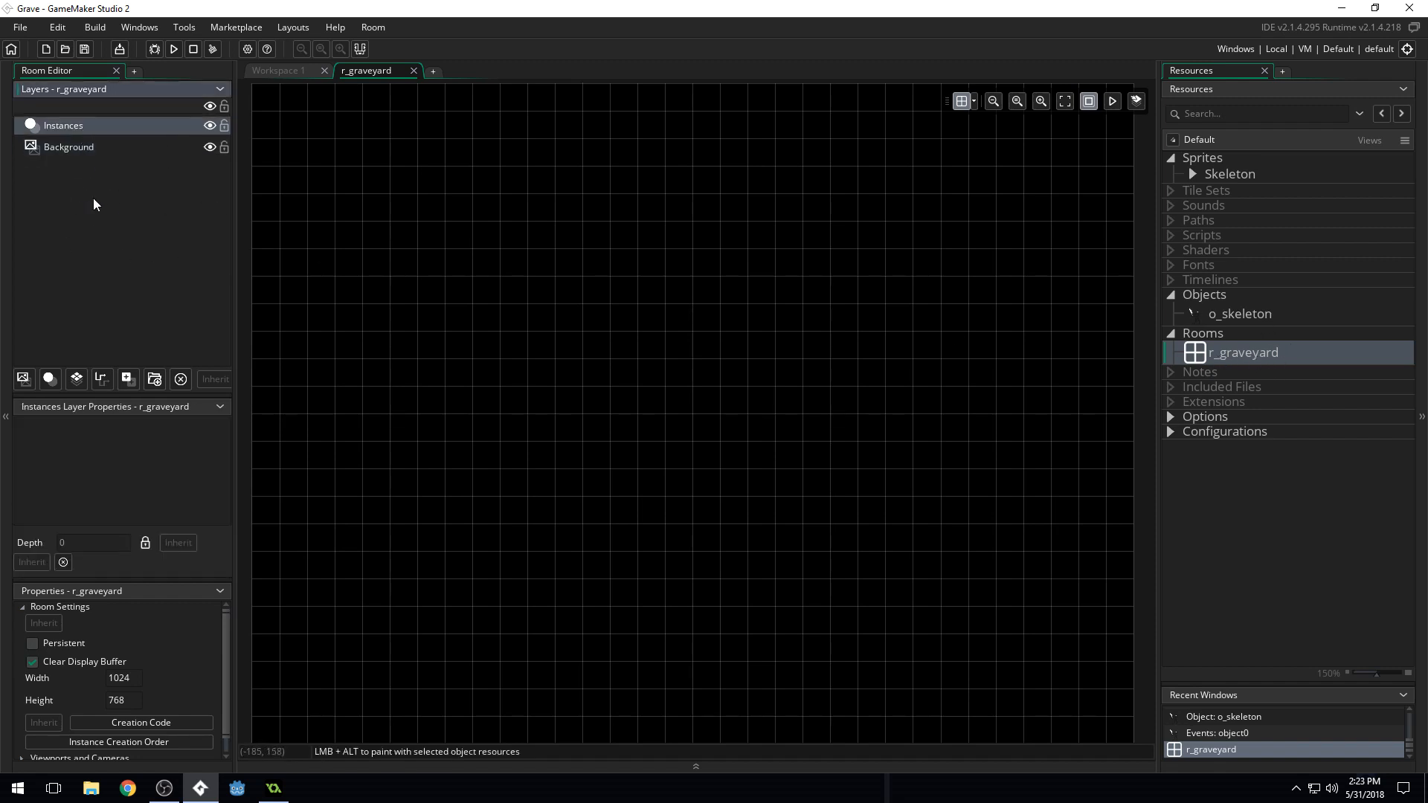
mouse_move(82, 147)
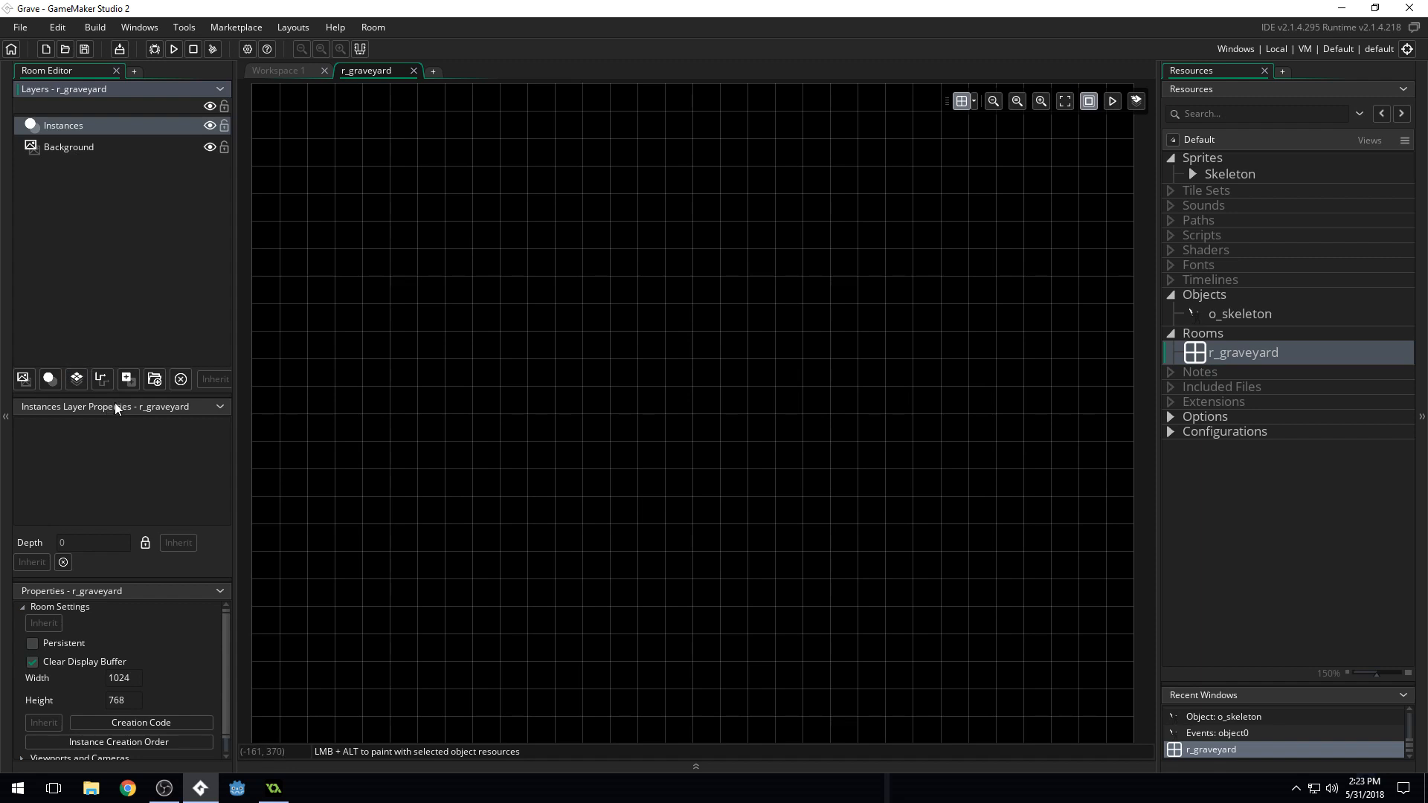
mouse_move(164, 502)
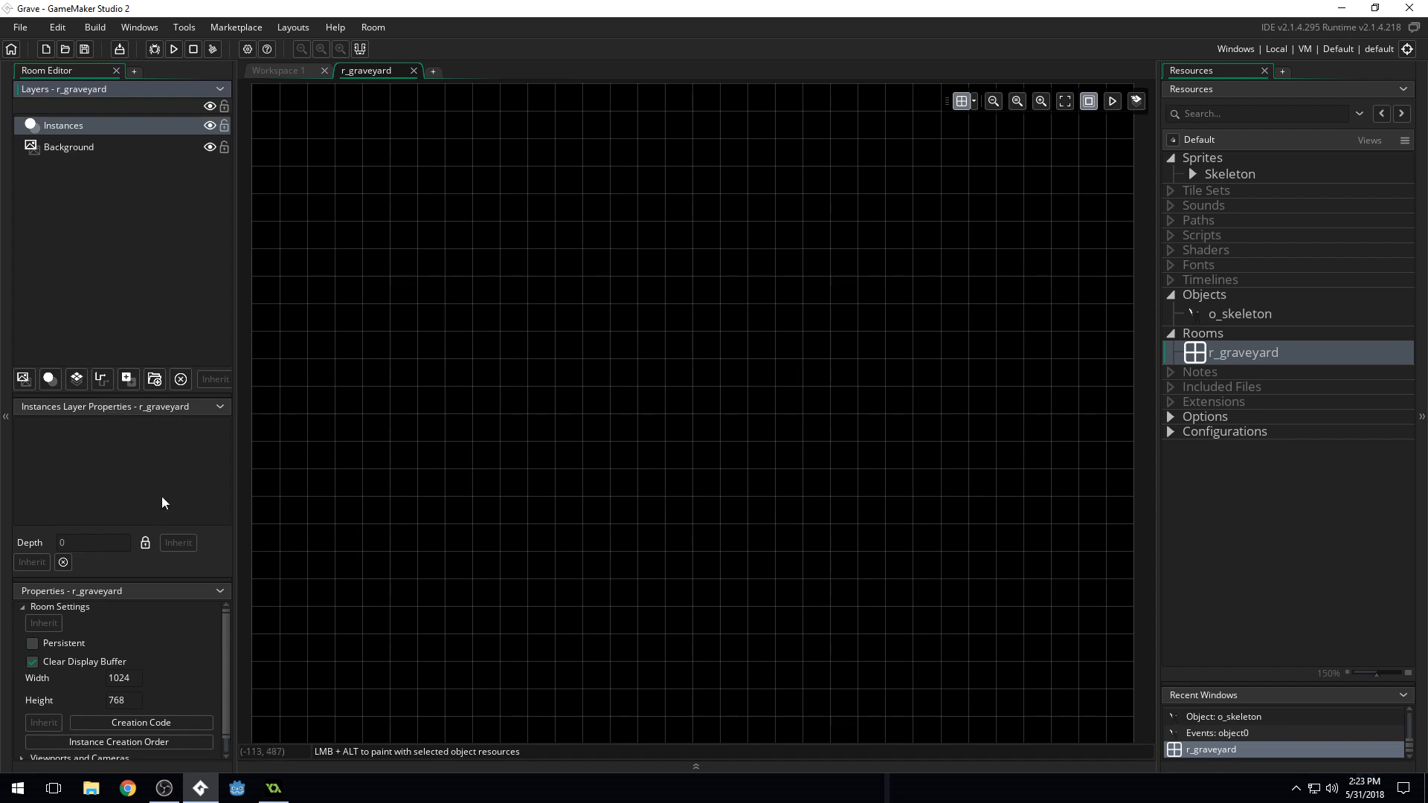
mouse_move(133, 430)
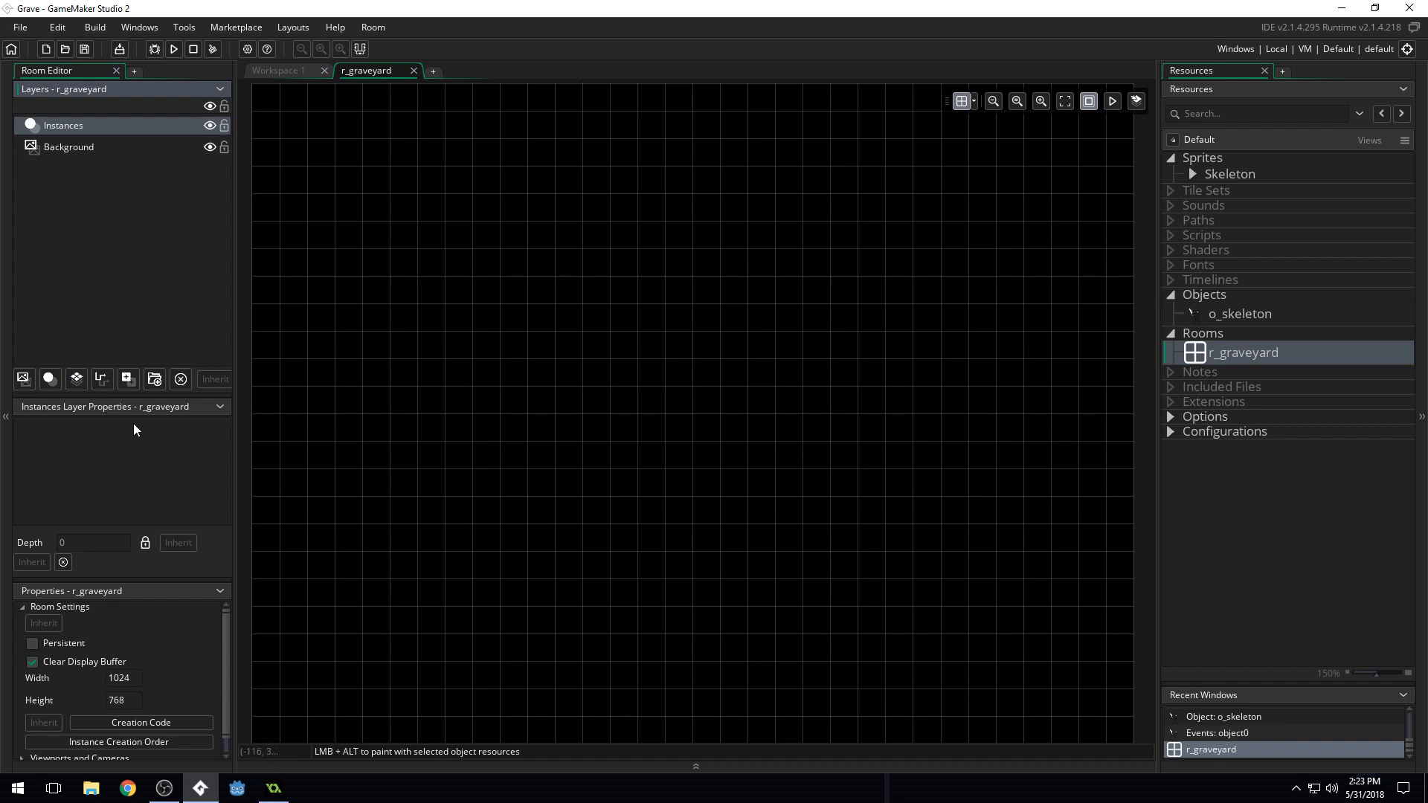
mouse_move(174, 451)
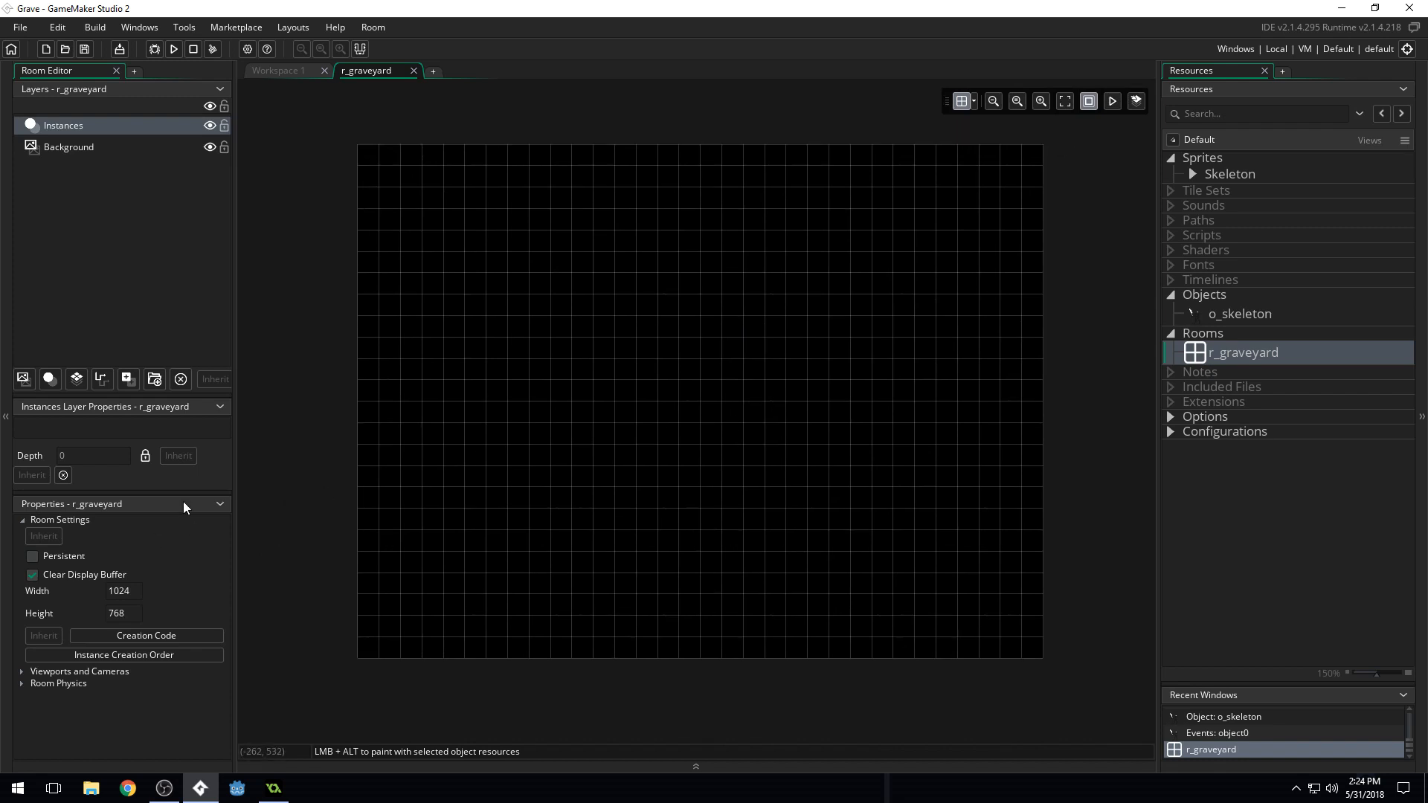
mouse_move(49, 593)
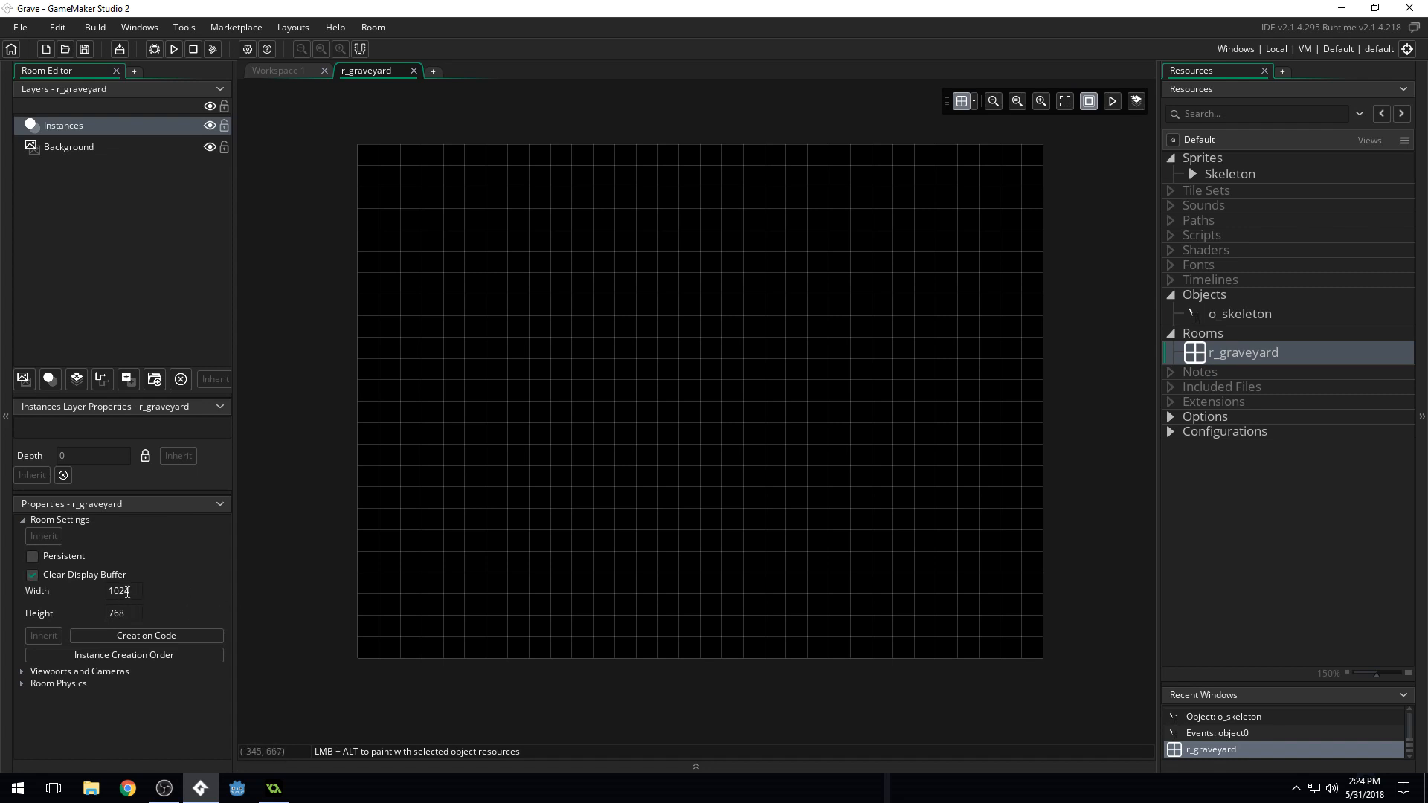
Set the r_graveyard room size to 1280 by 360 in Room Settings
triple_click(117, 591)
text(1280)
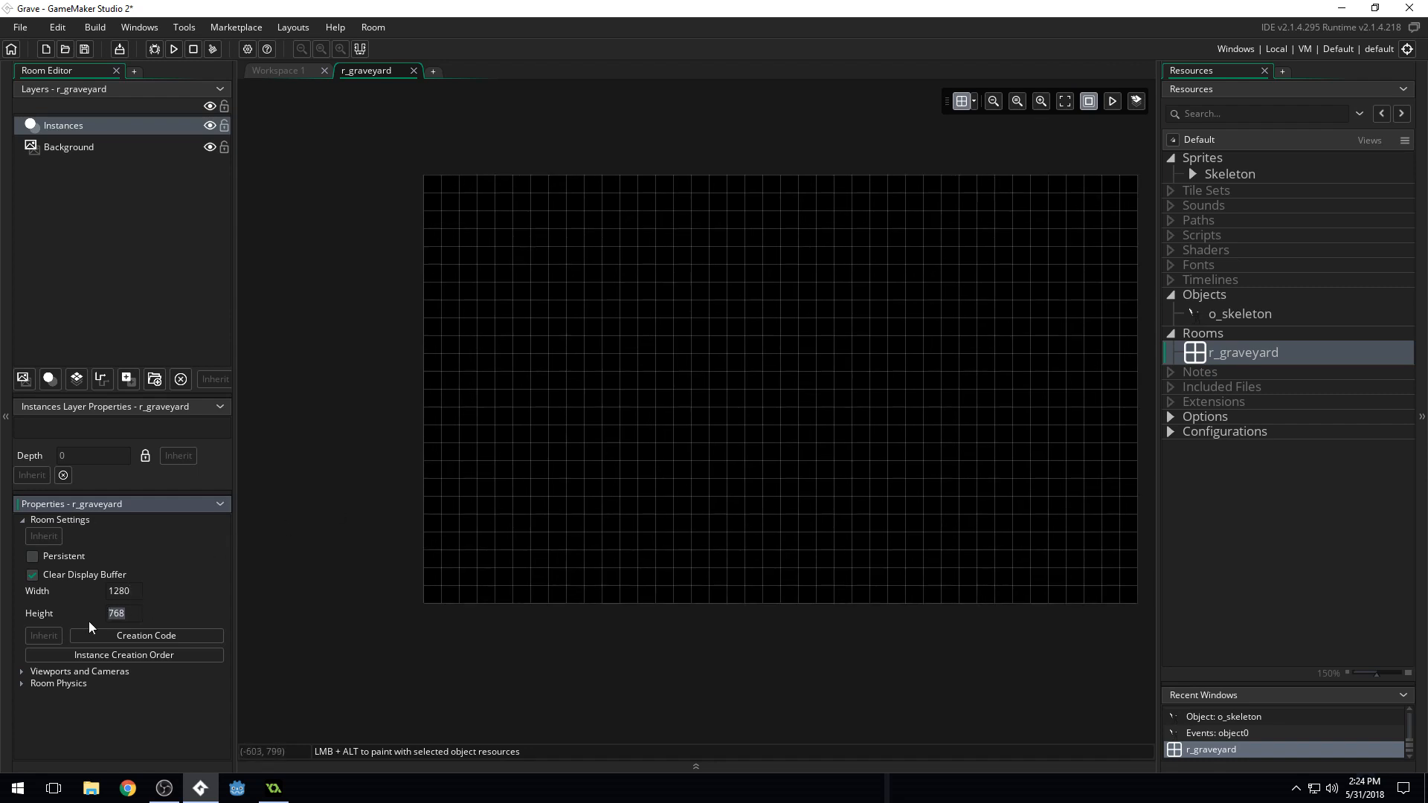
text(360)
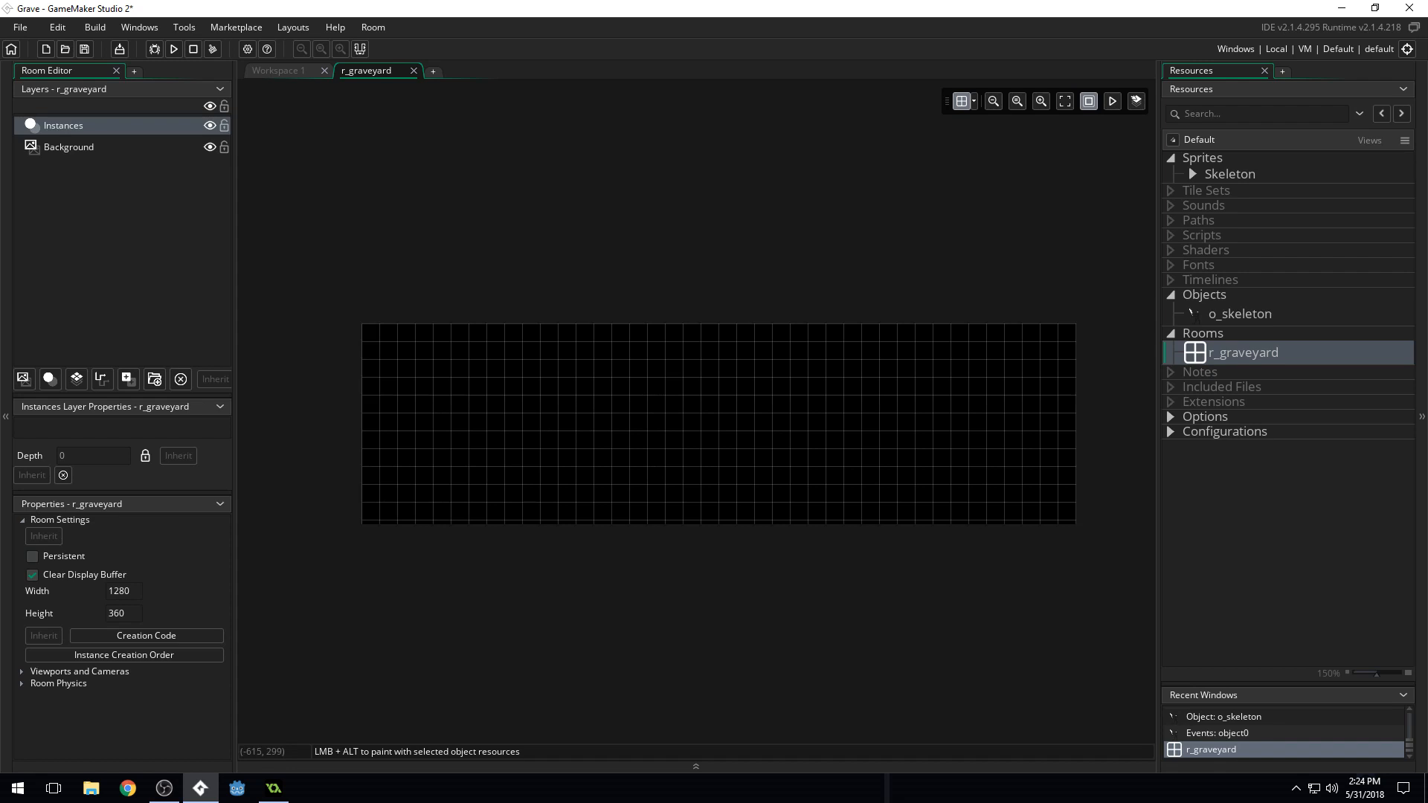
mouse_move(1290, 365)
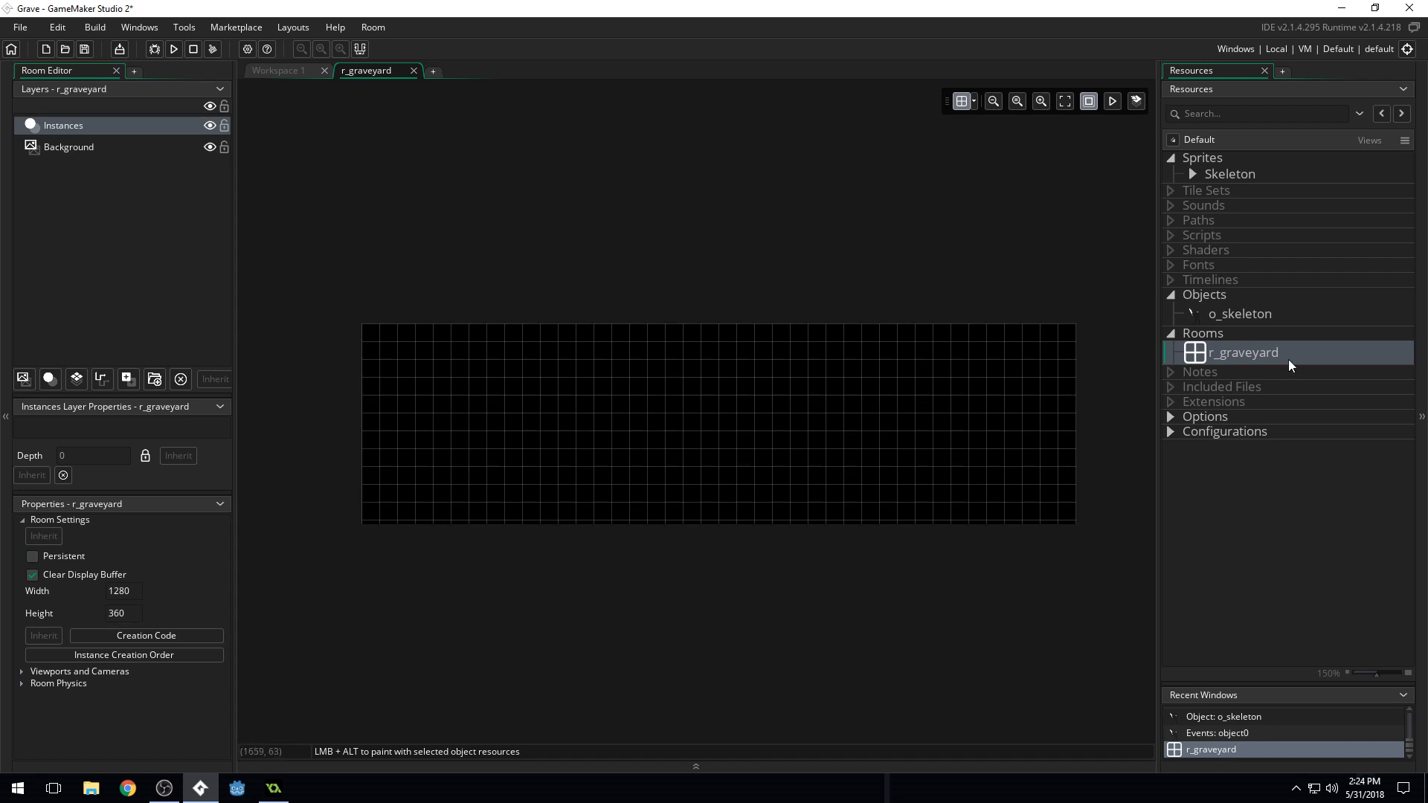
Place an o_skeleton instance in the room's left side, then check the Background and Instances layers
click(1240, 313)
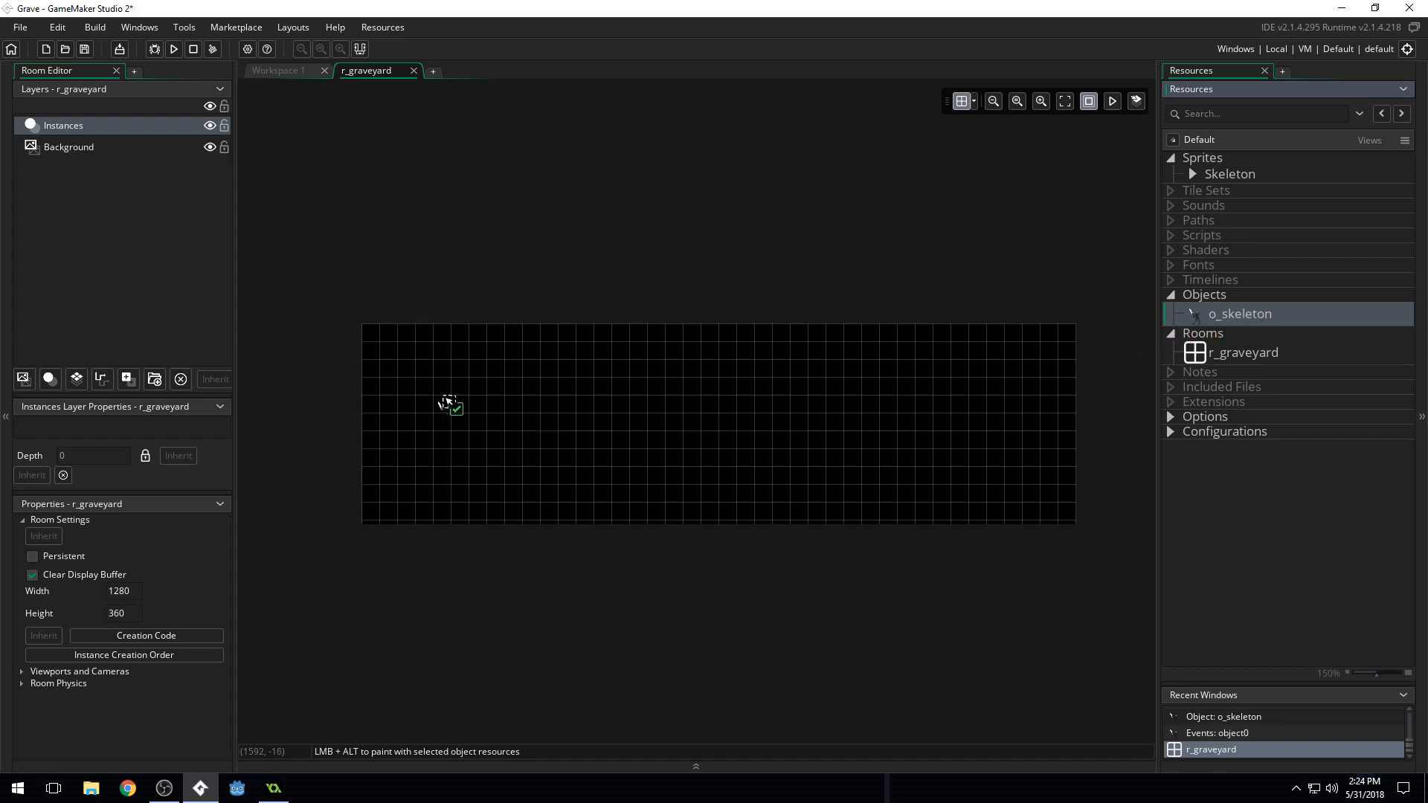
click(447, 404)
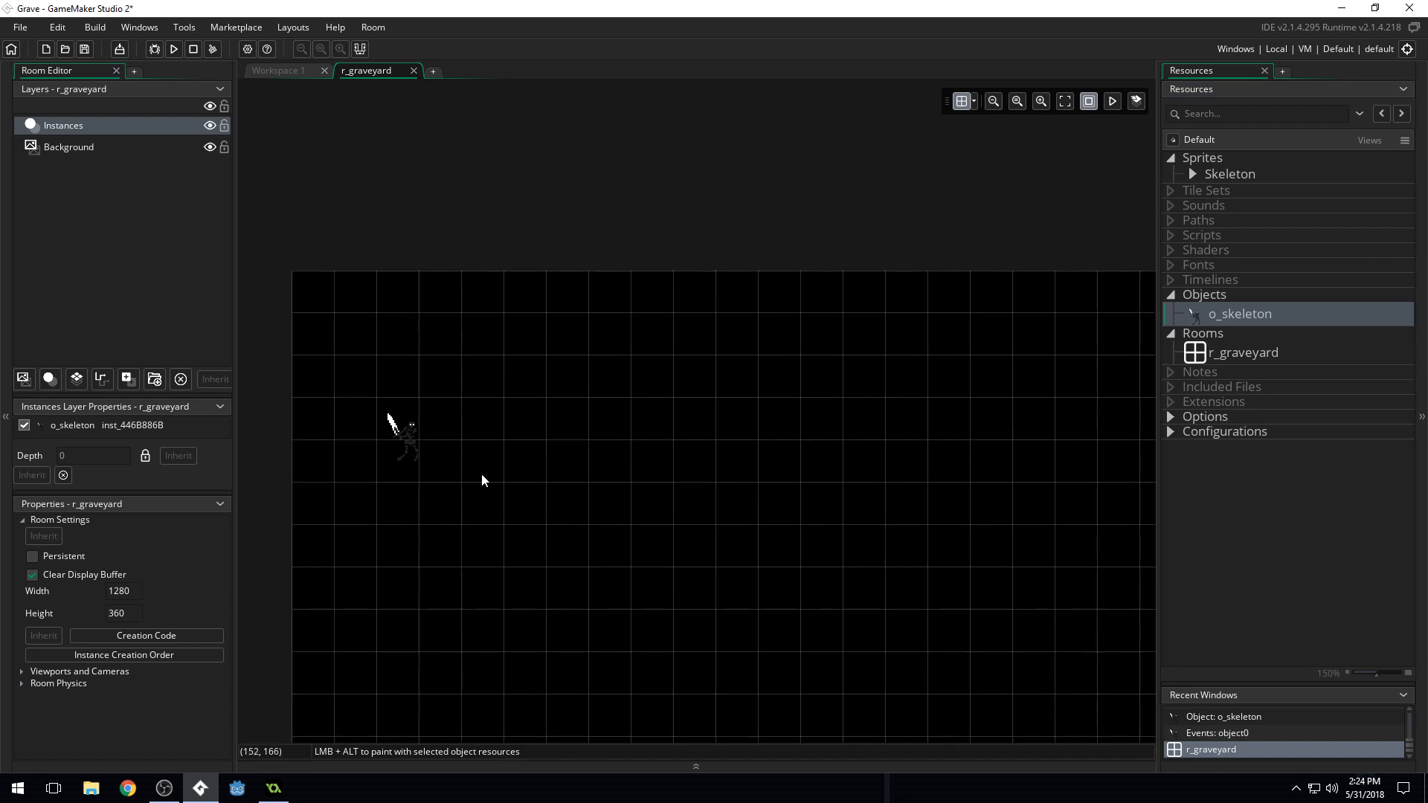
click(69, 147)
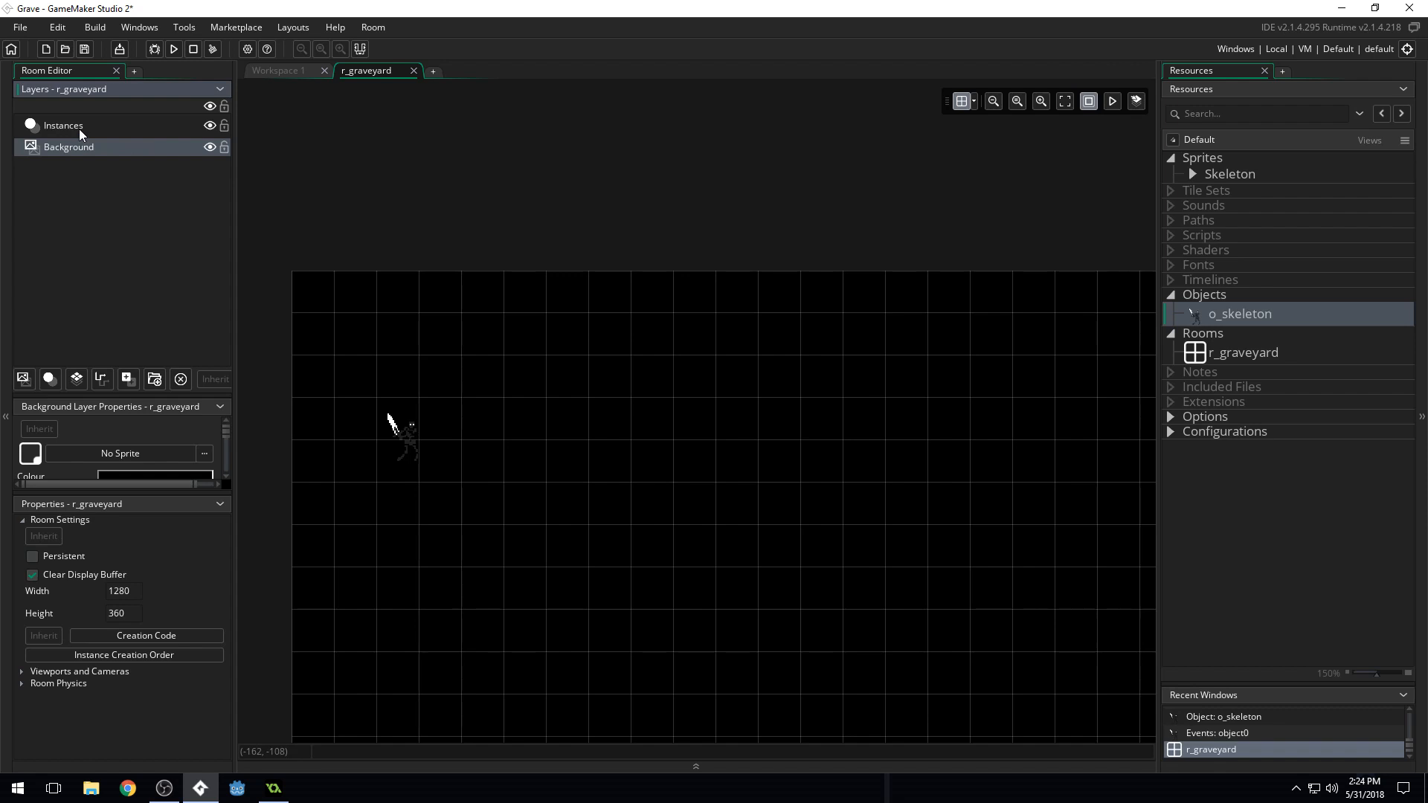
click(64, 124)
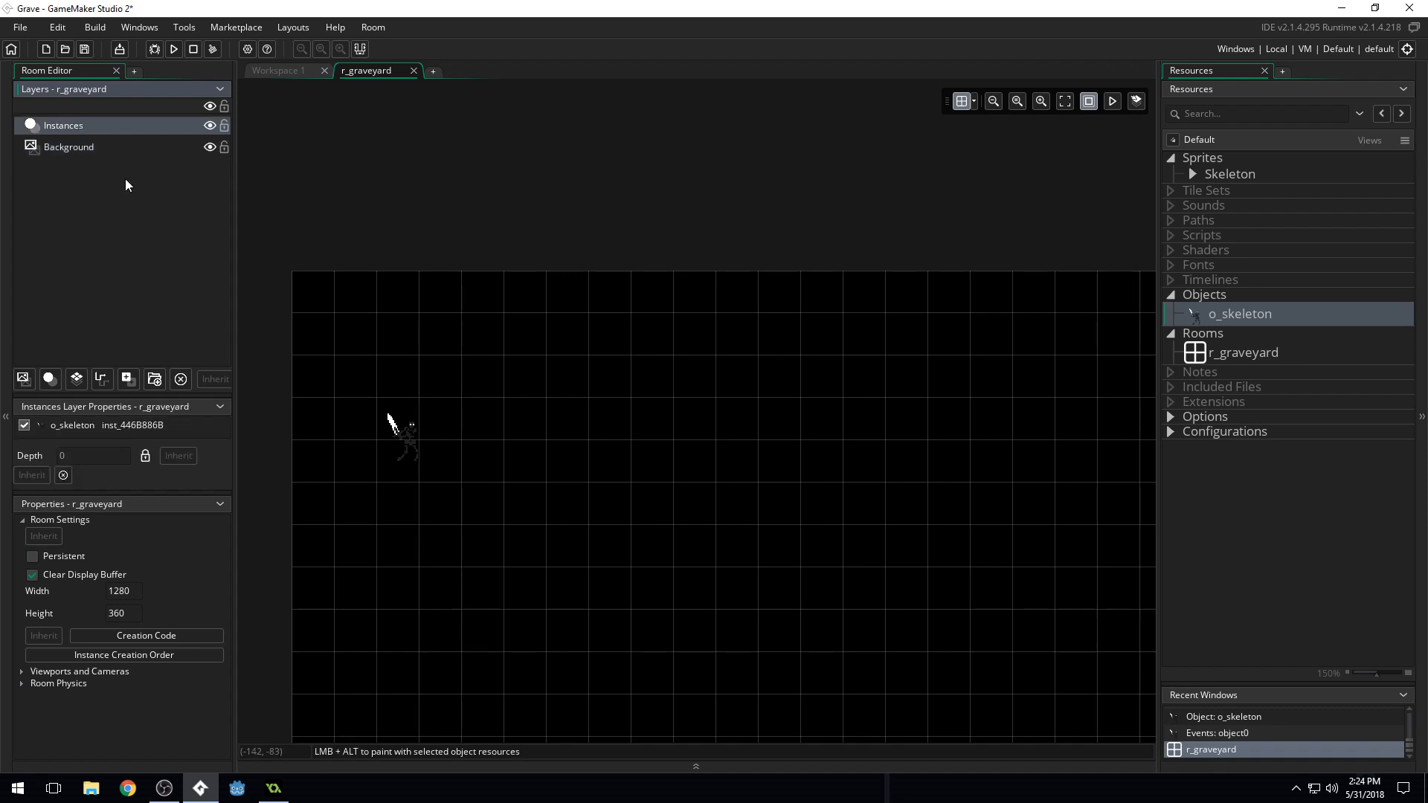
mouse_move(1378, 372)
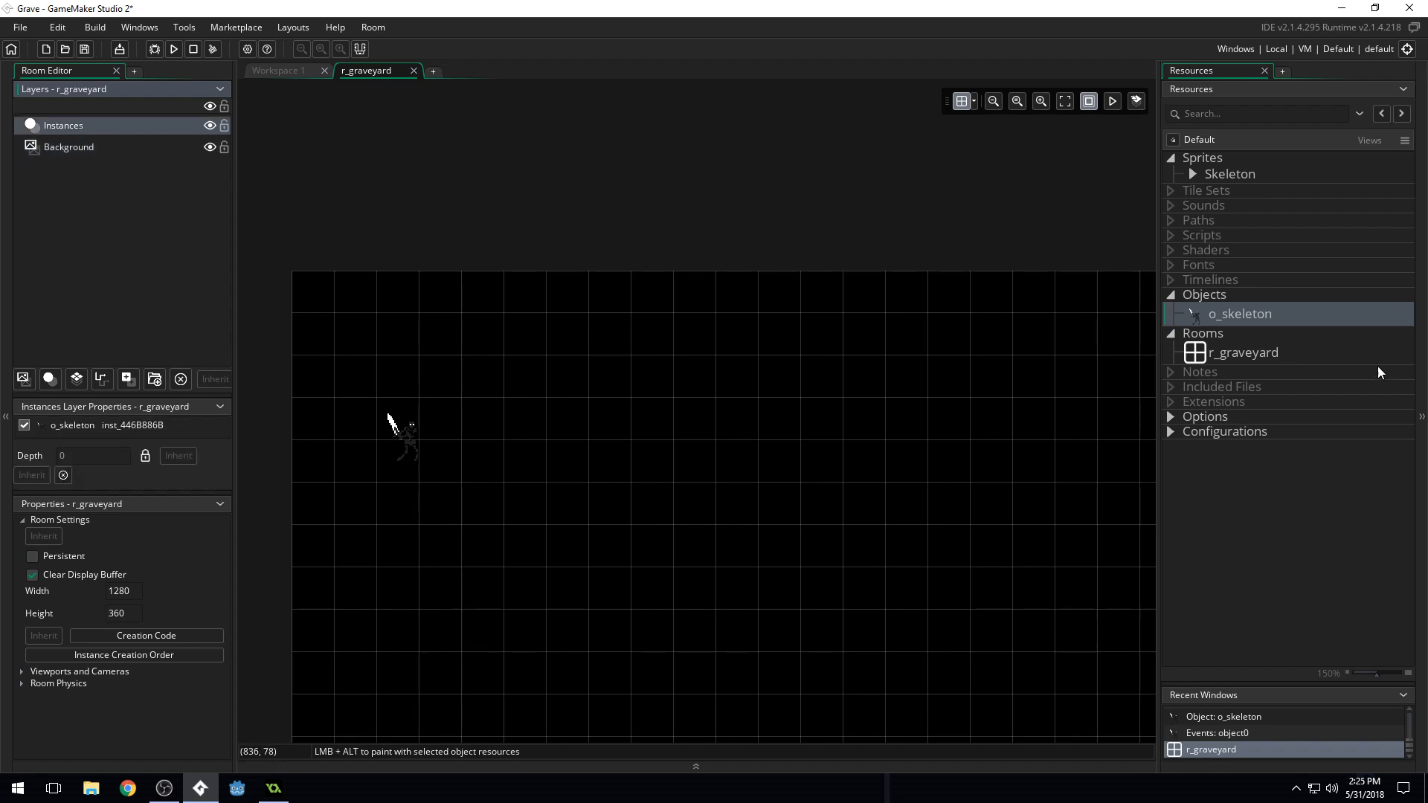
mouse_move(533, 424)
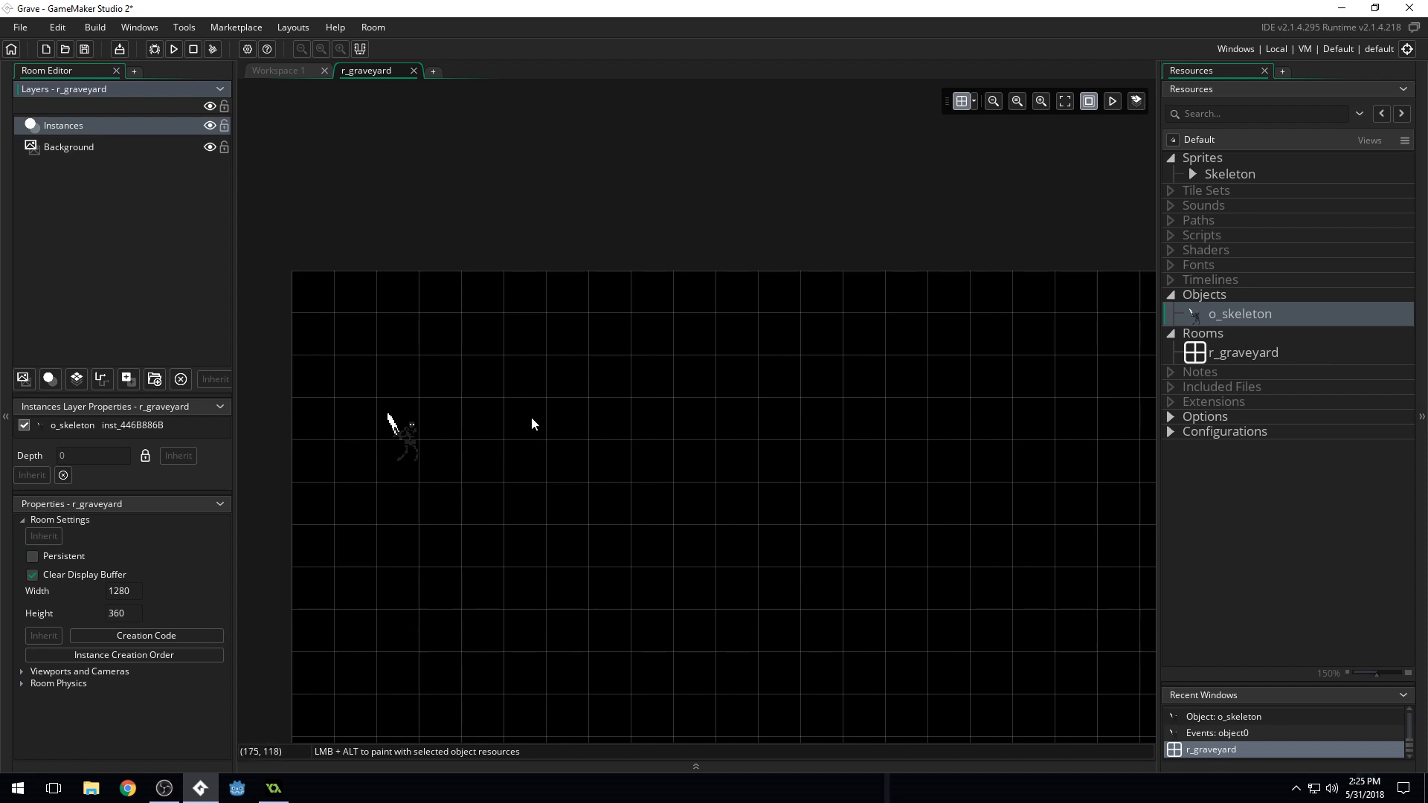
Change the Background layer colour from black to grey, hex 999999 (Val 60)
click(67, 147)
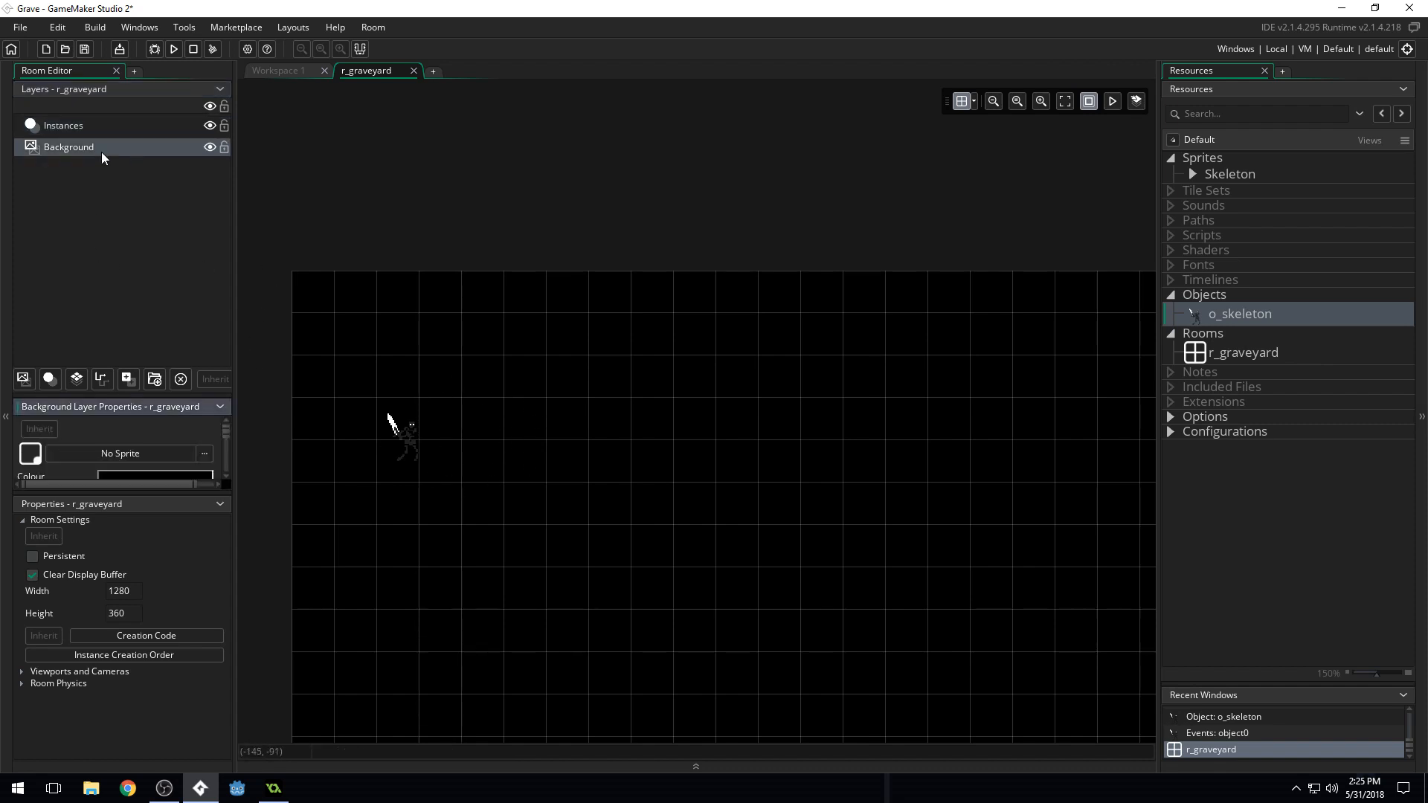
mouse_move(125, 407)
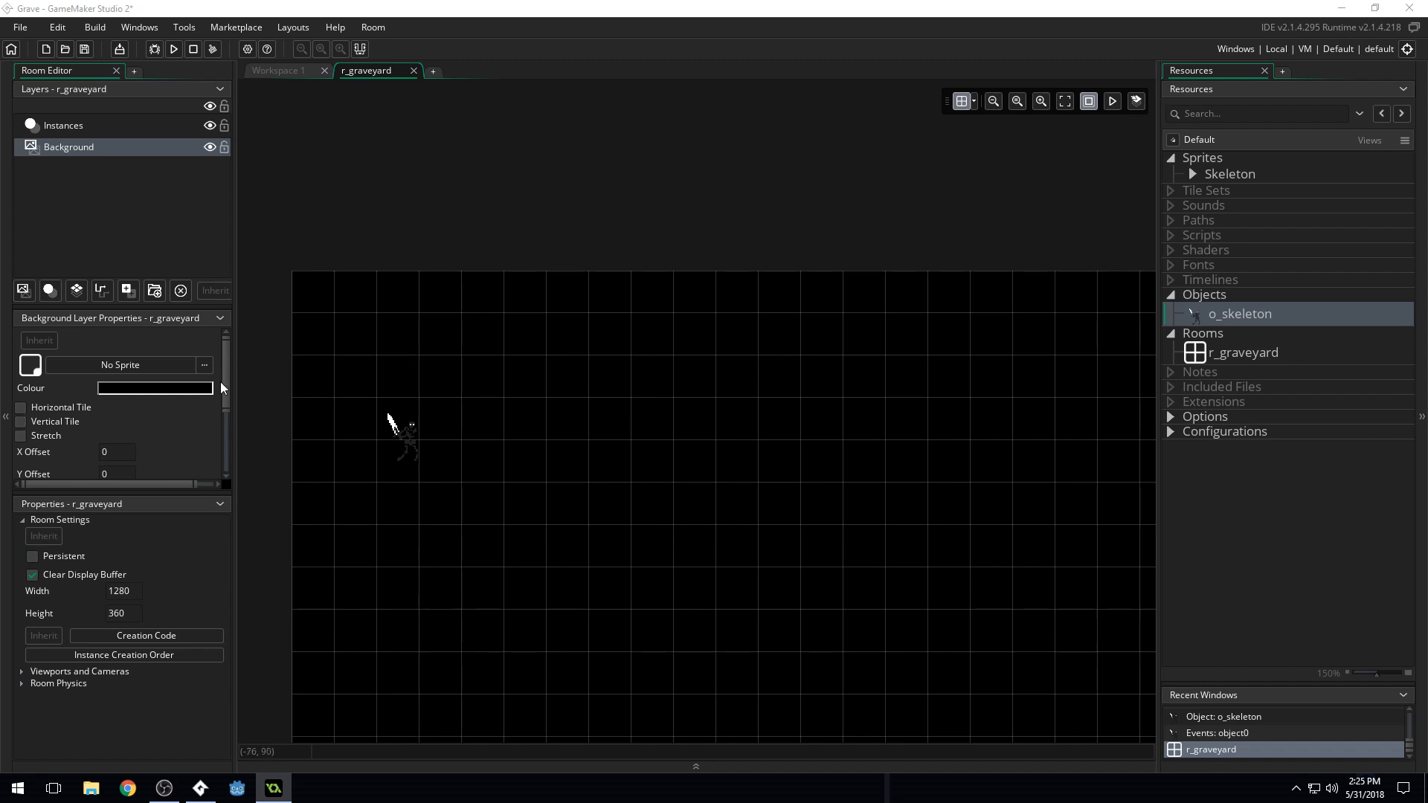
click(155, 387)
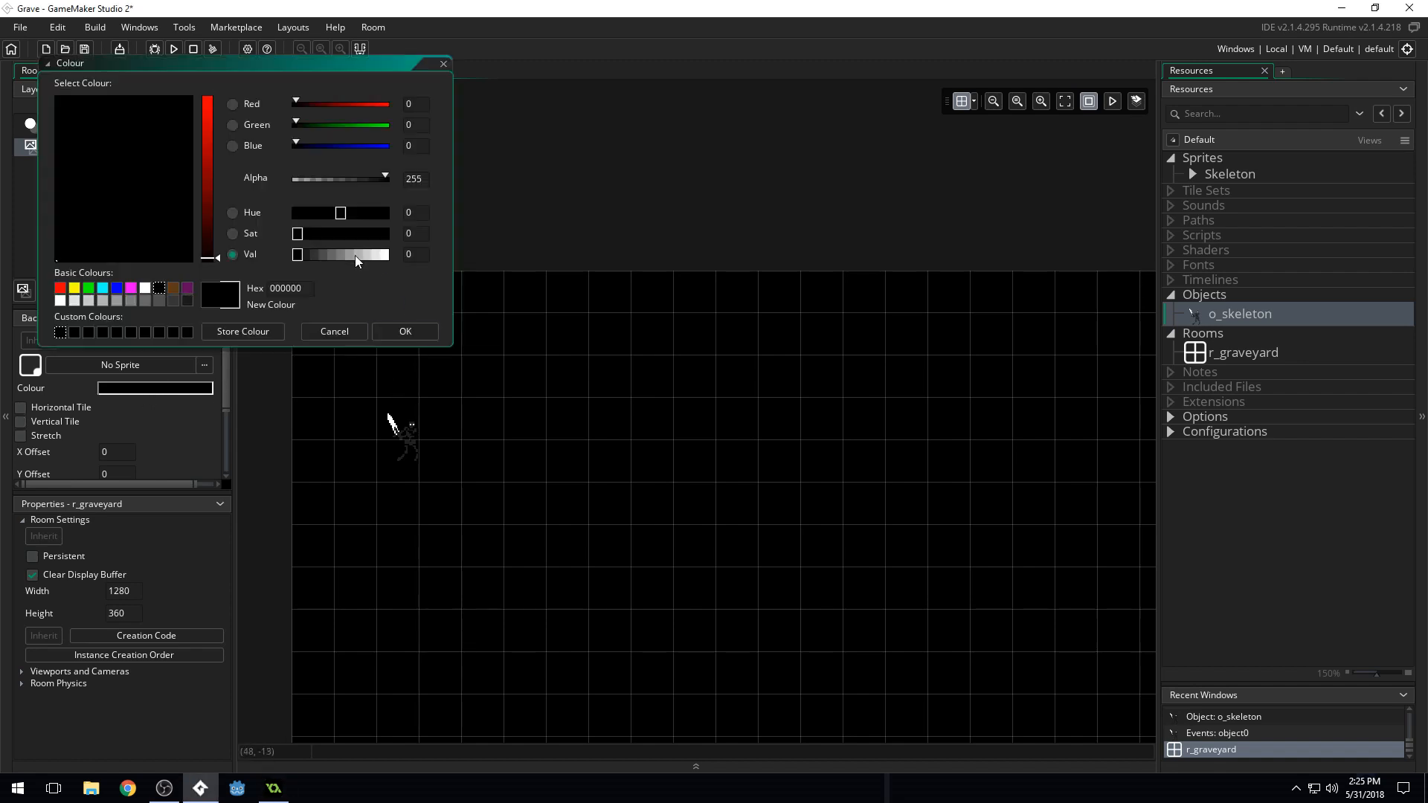
drag(297, 254, 349, 254)
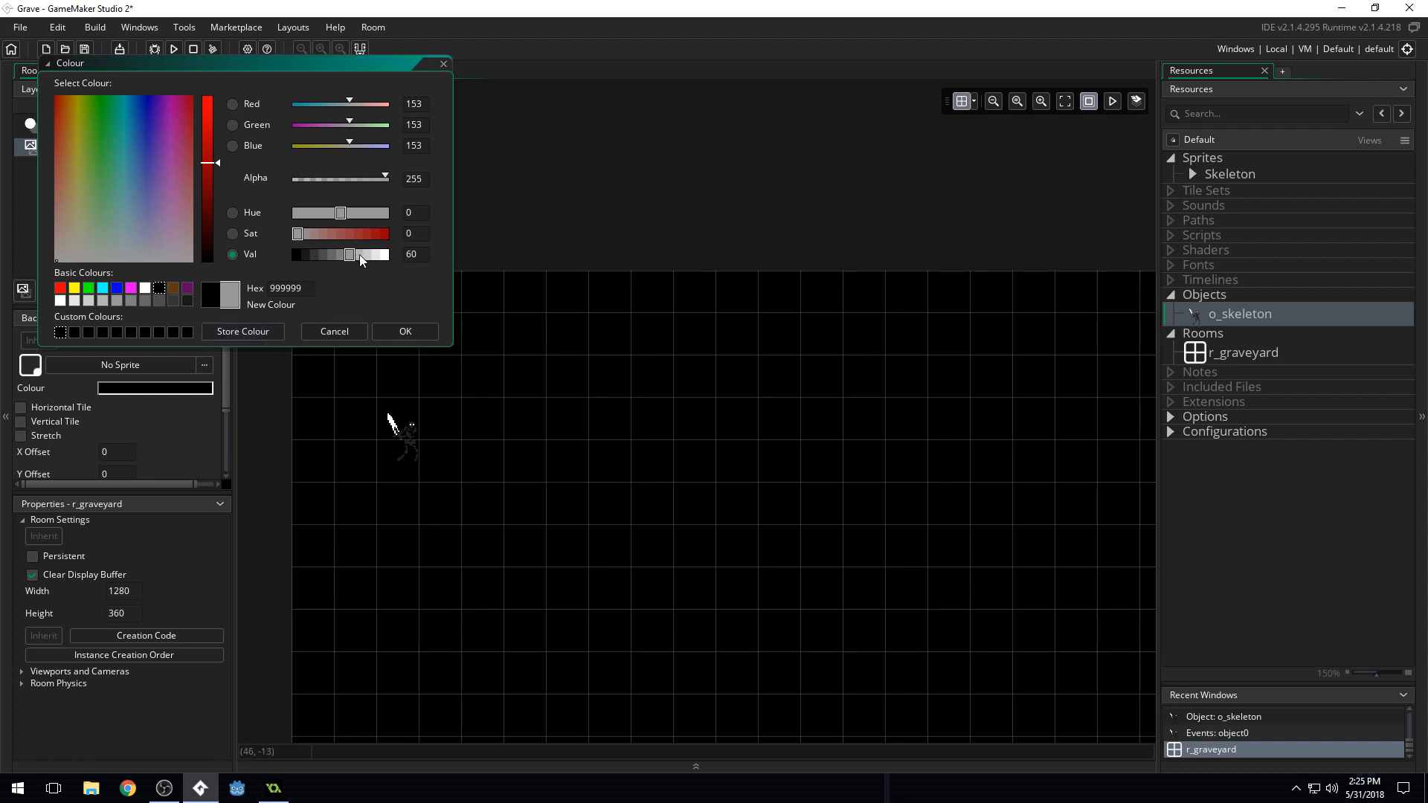
mouse_move(392, 219)
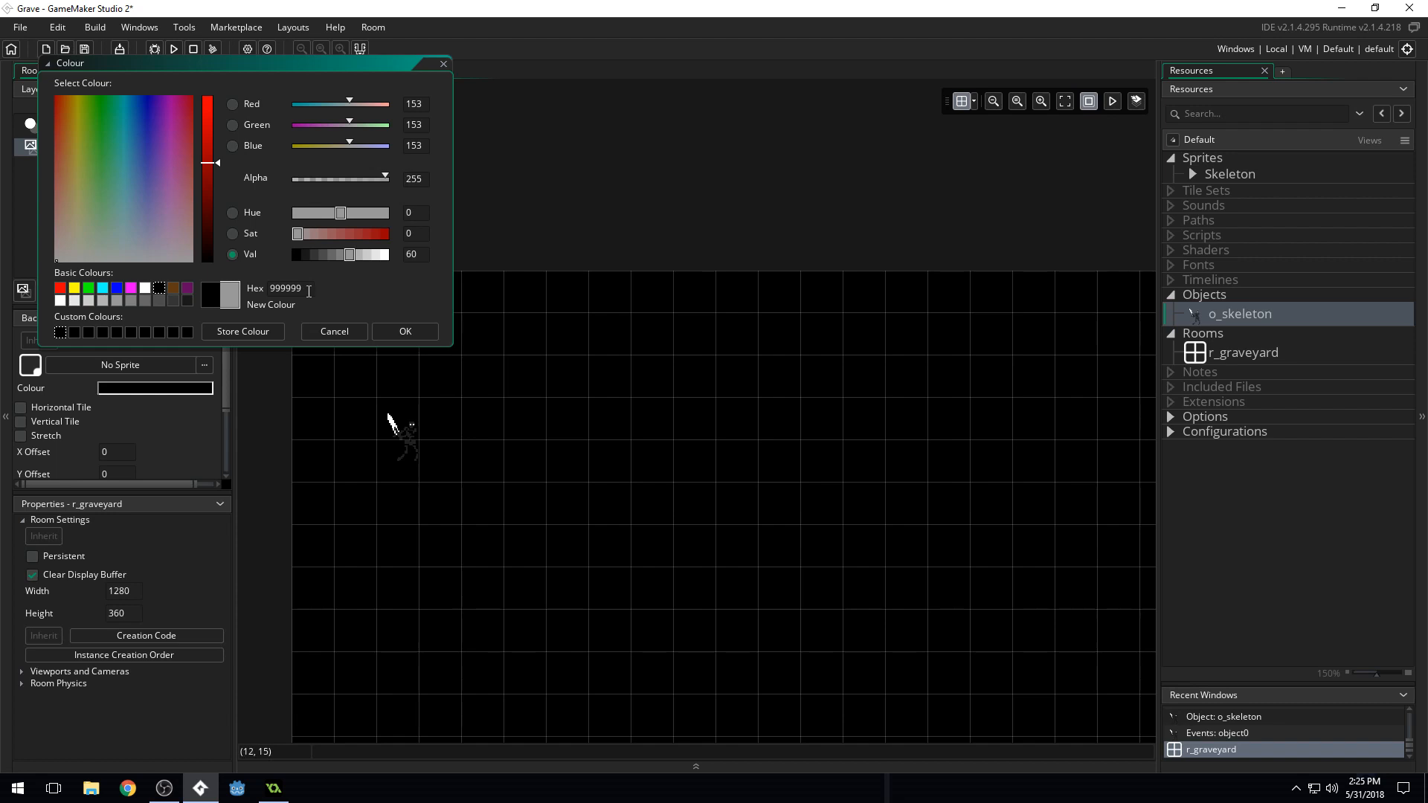
triple_click(285, 287)
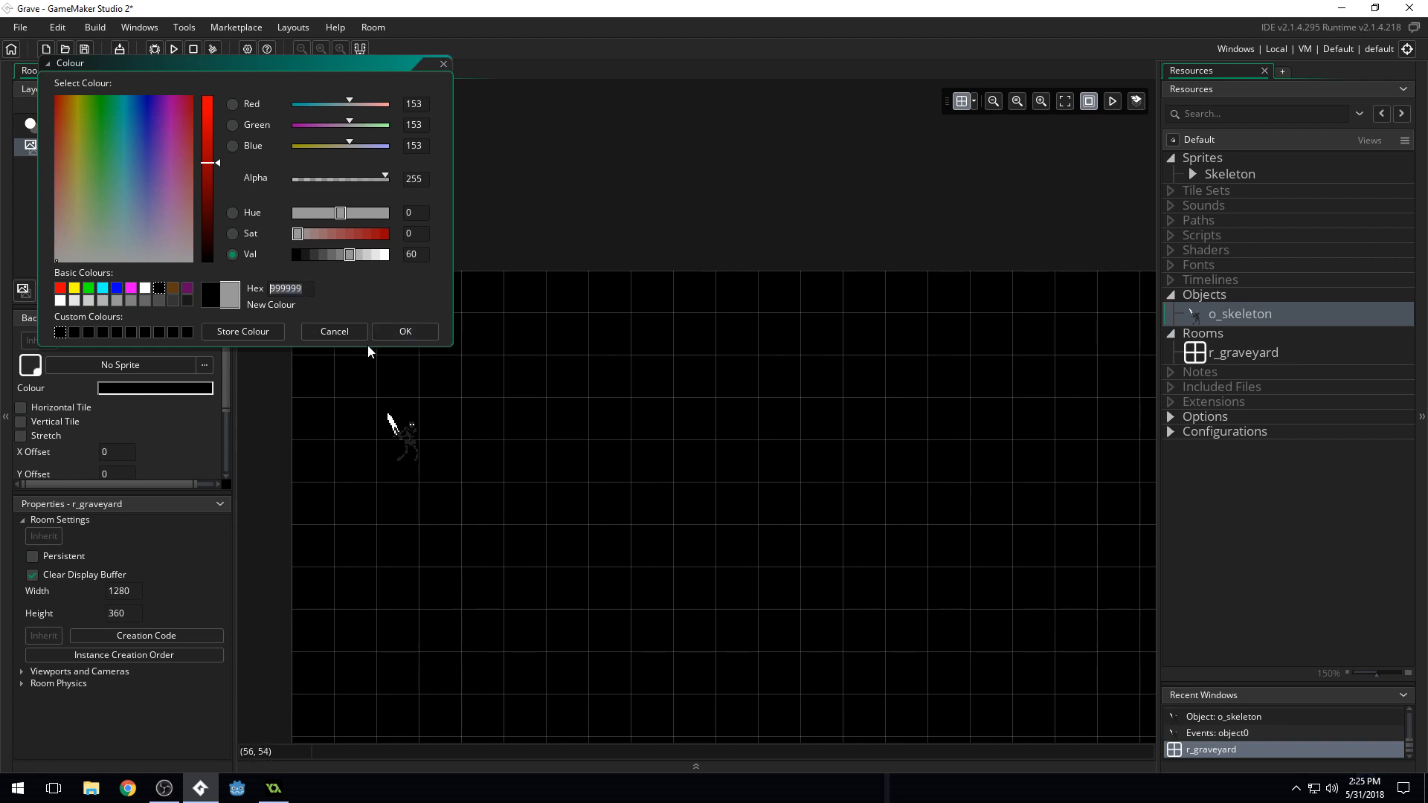
click(403, 330)
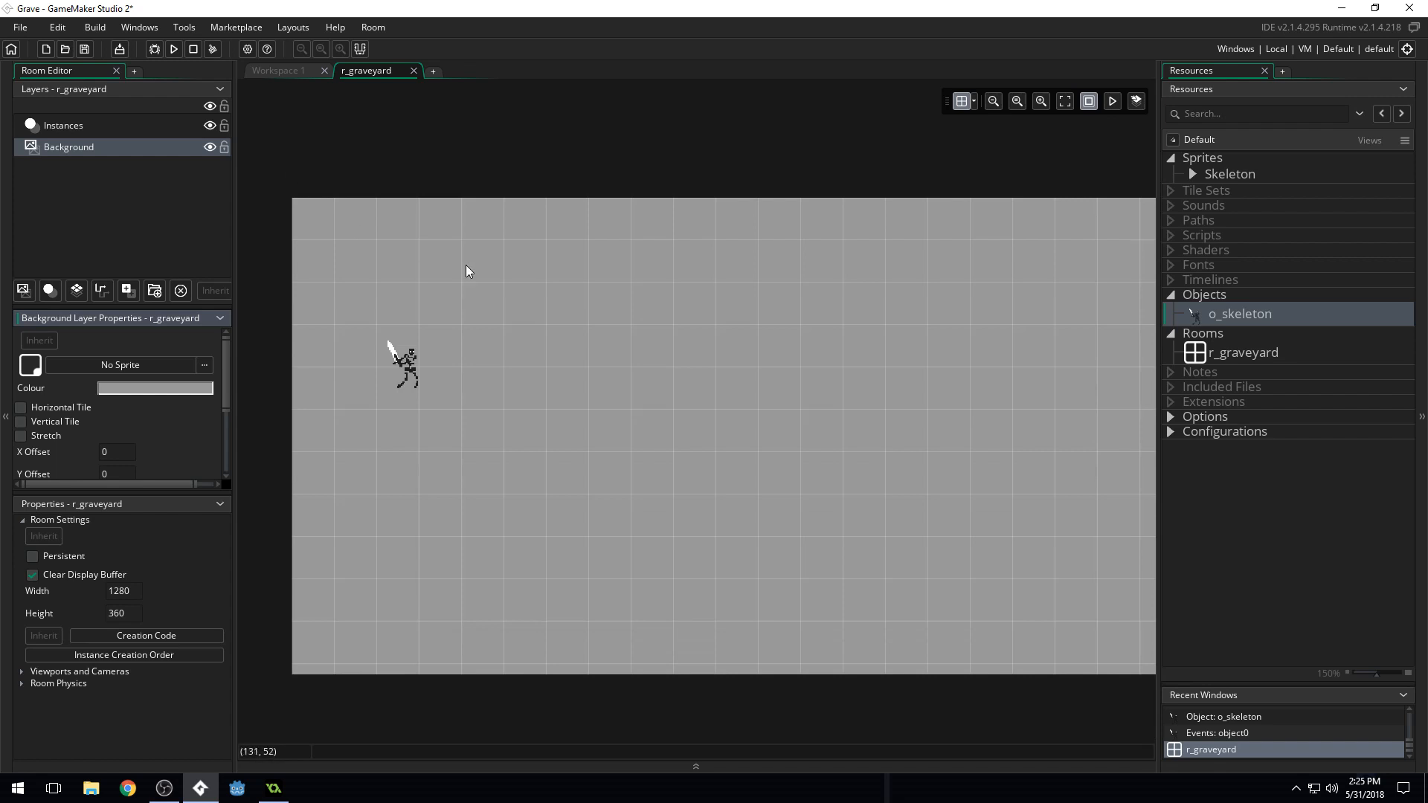
mouse_move(685, 412)
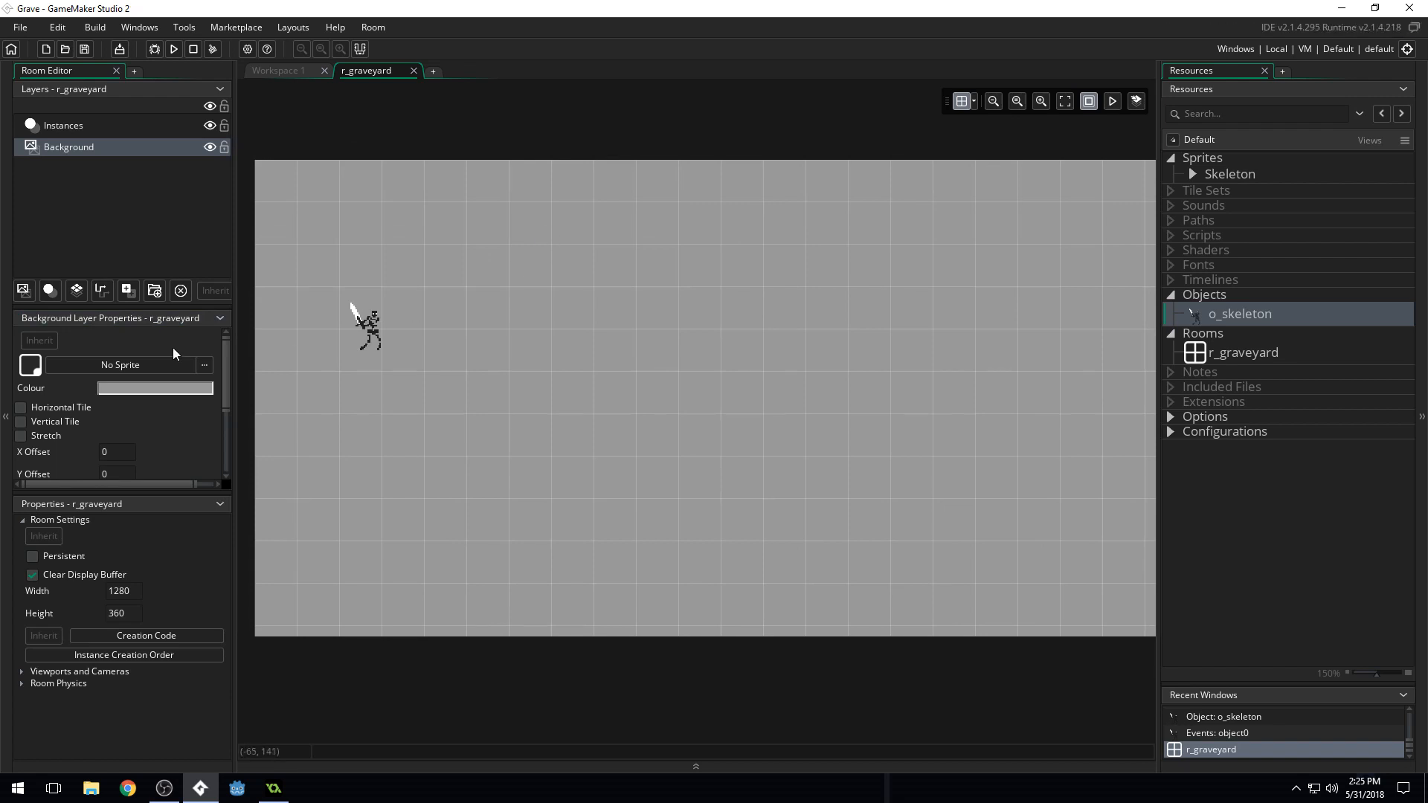
mouse_move(166, 97)
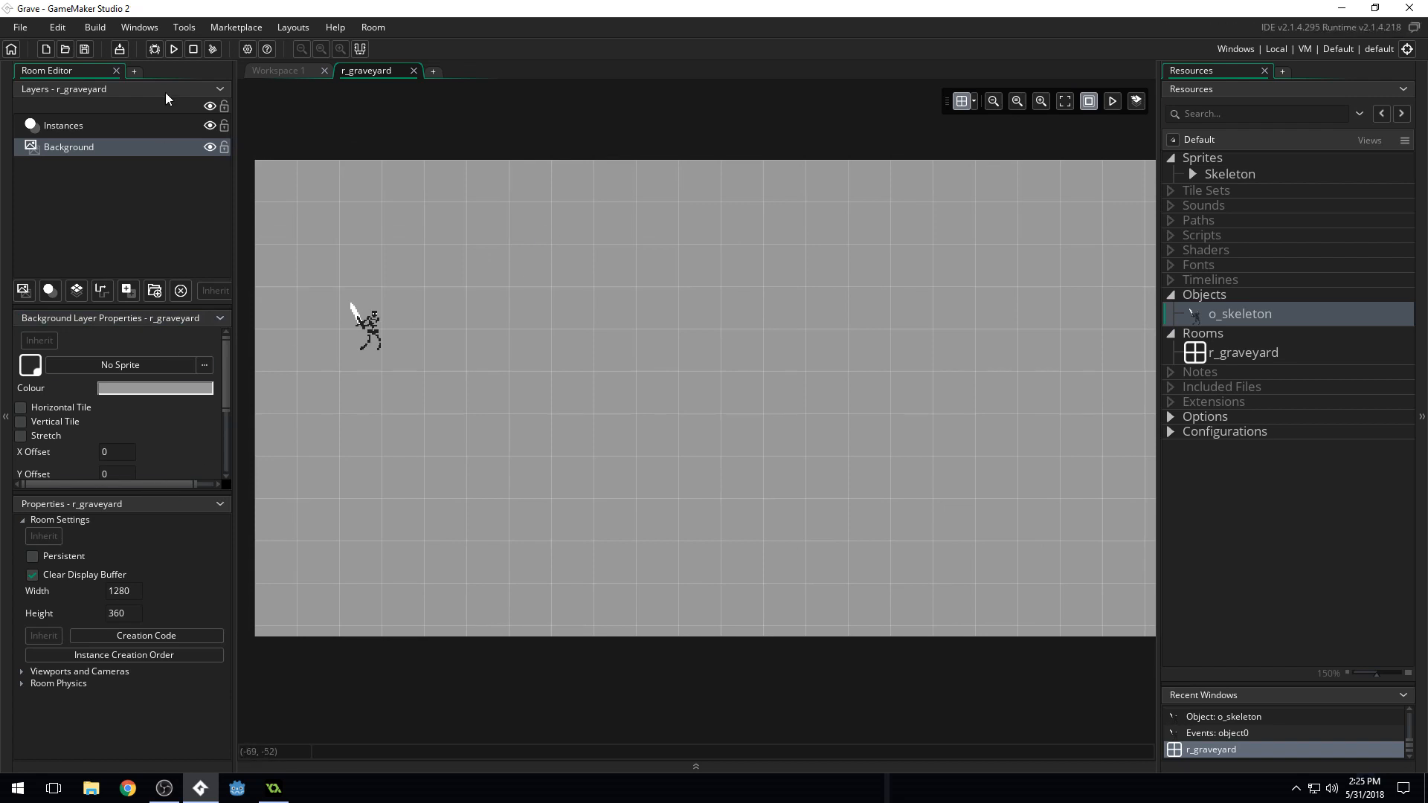
click(173, 49)
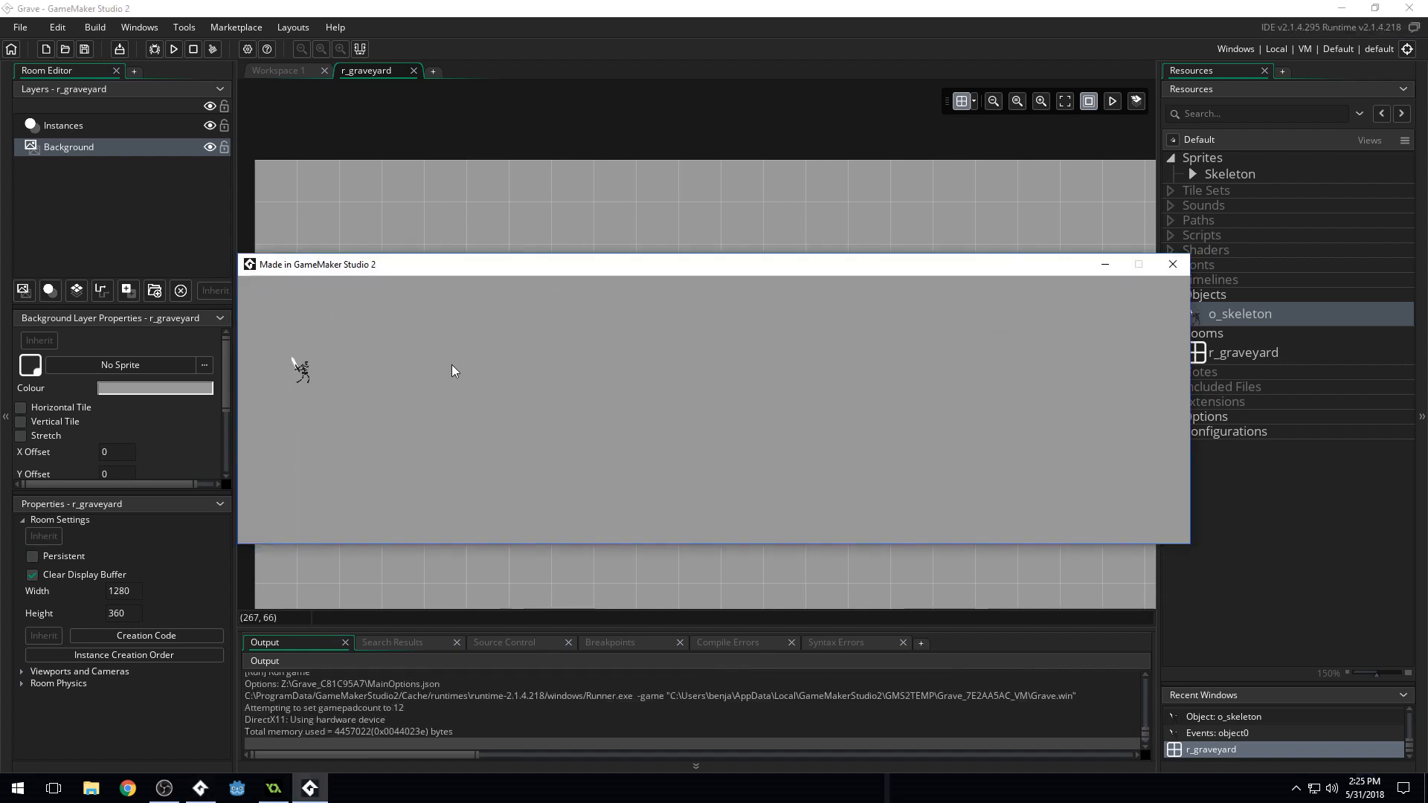
mouse_move(280, 370)
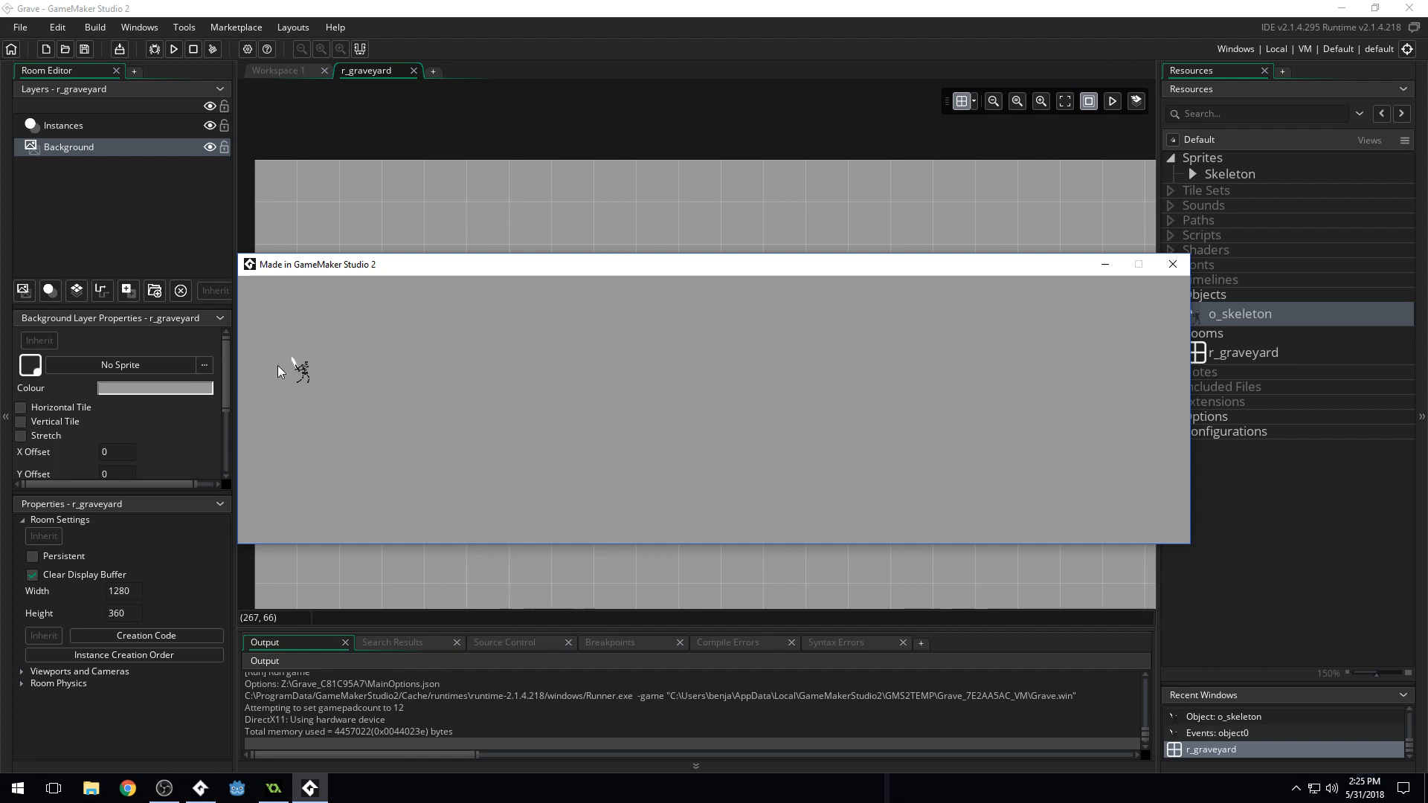
mouse_move(321, 394)
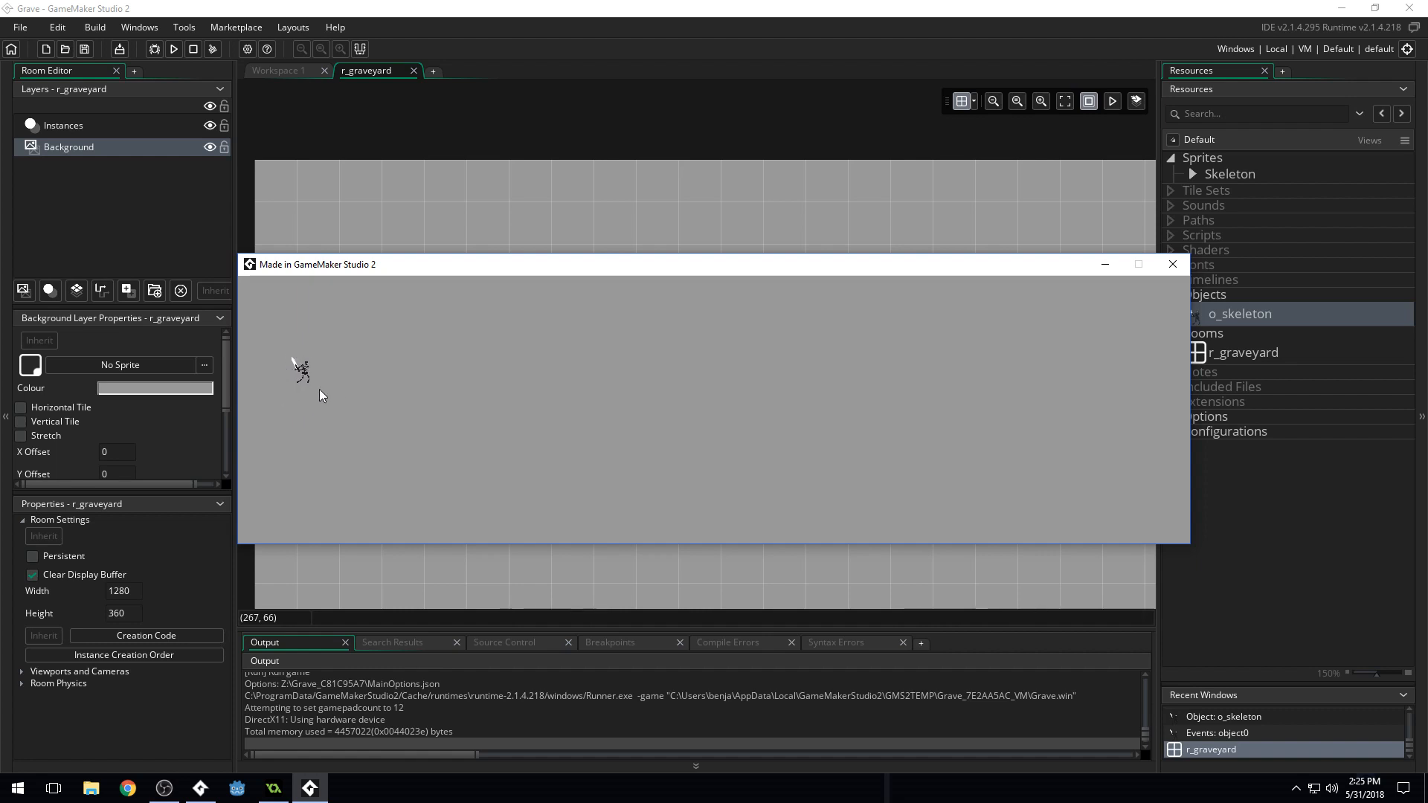
mouse_move(1059, 335)
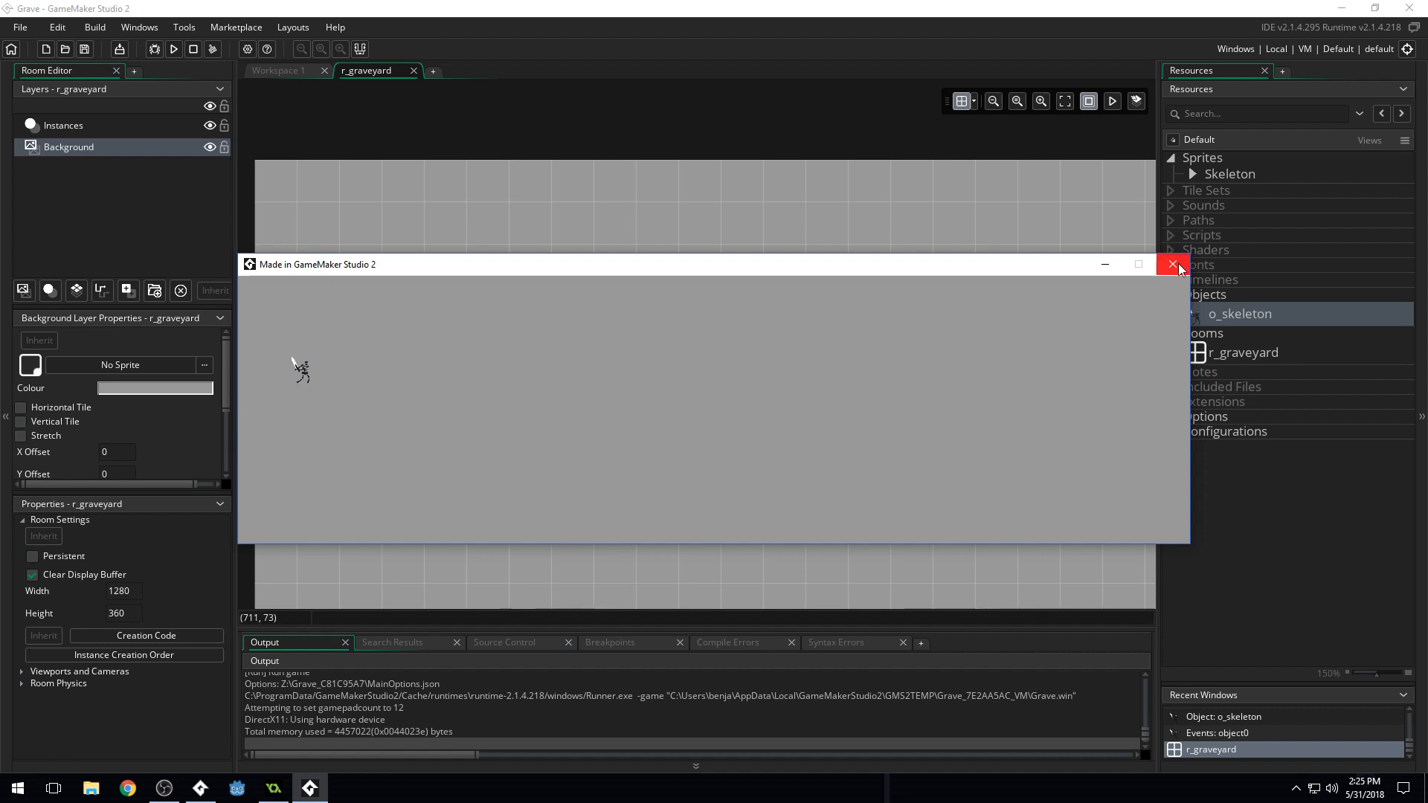
click(1175, 264)
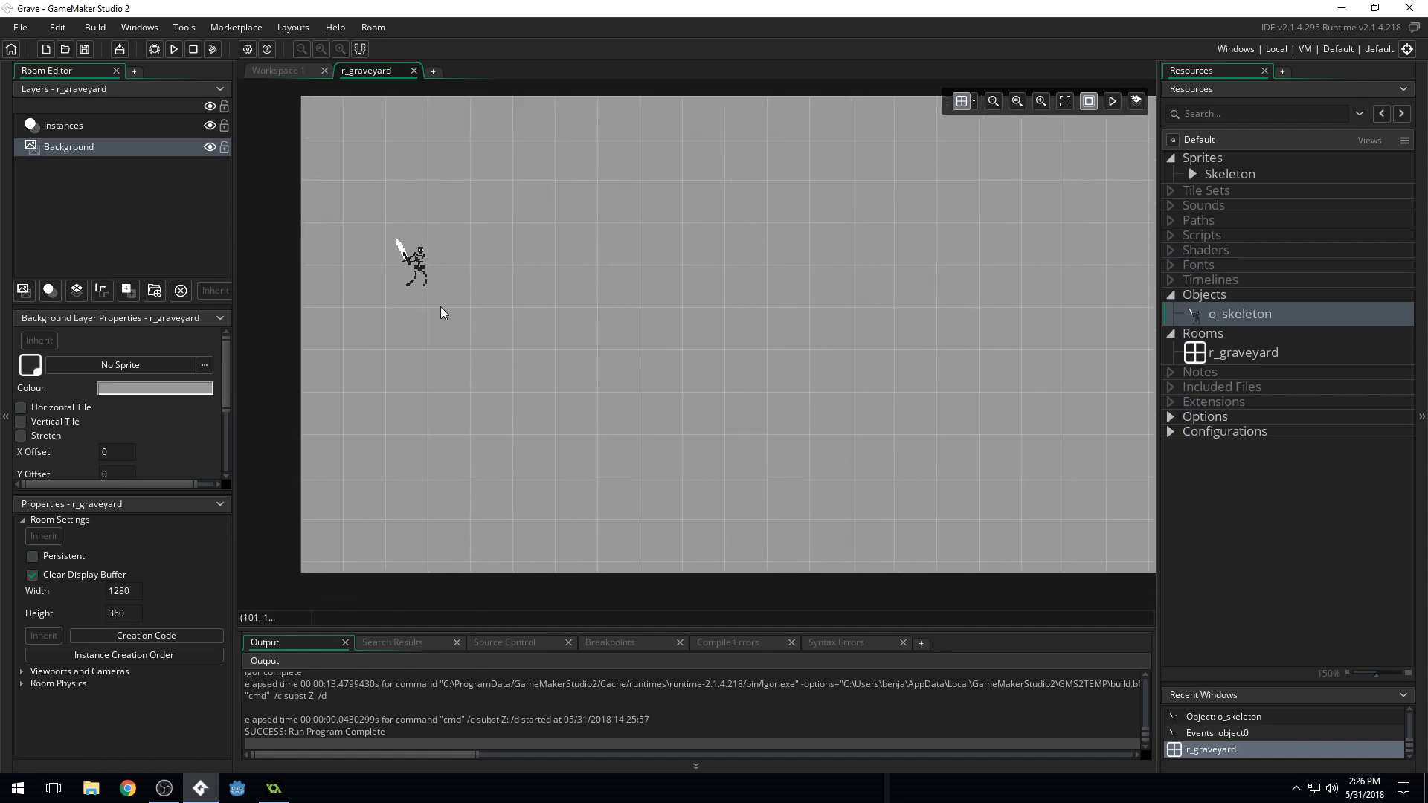
mouse_move(85, 134)
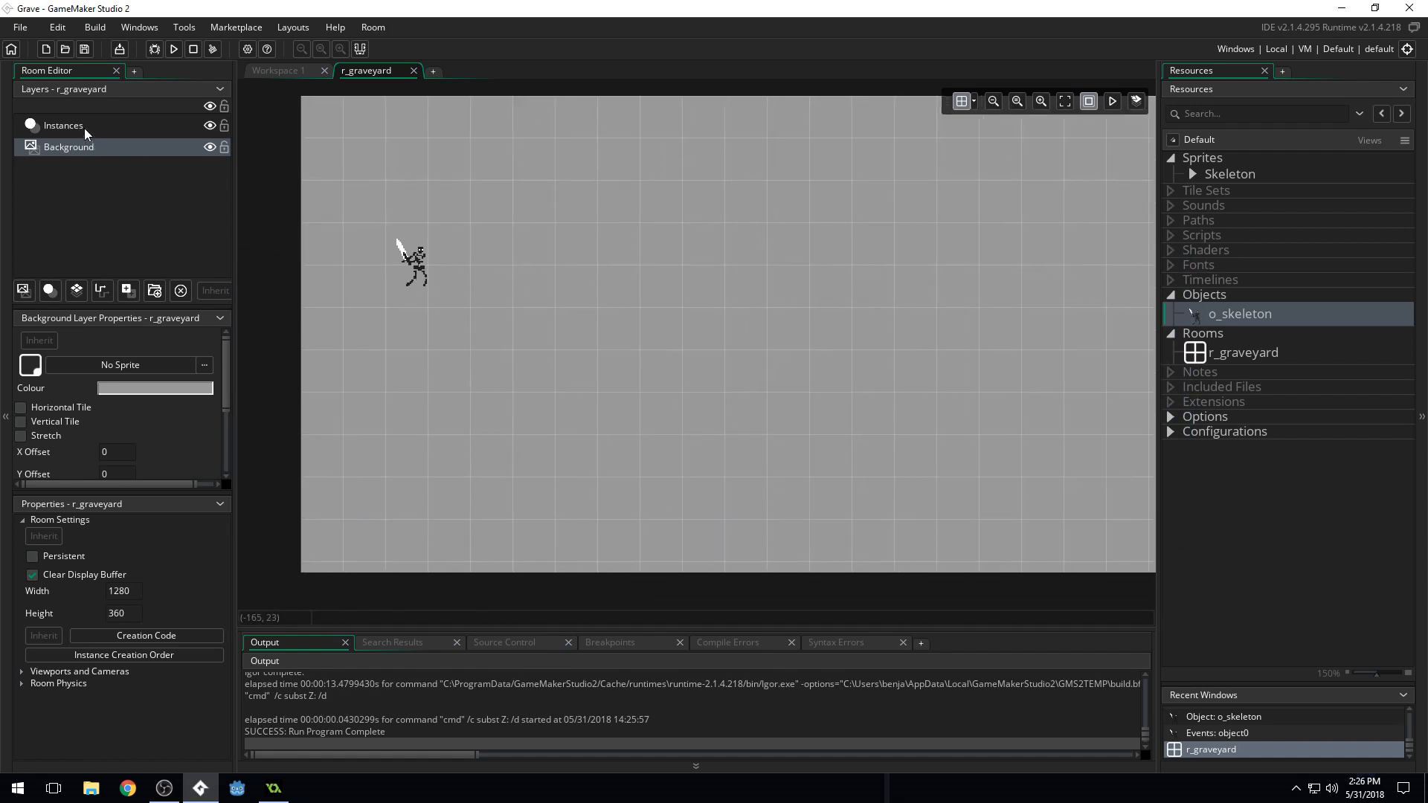
Enable viewports with a 320×180 camera and move the skeleton inside the camera area
click(455, 342)
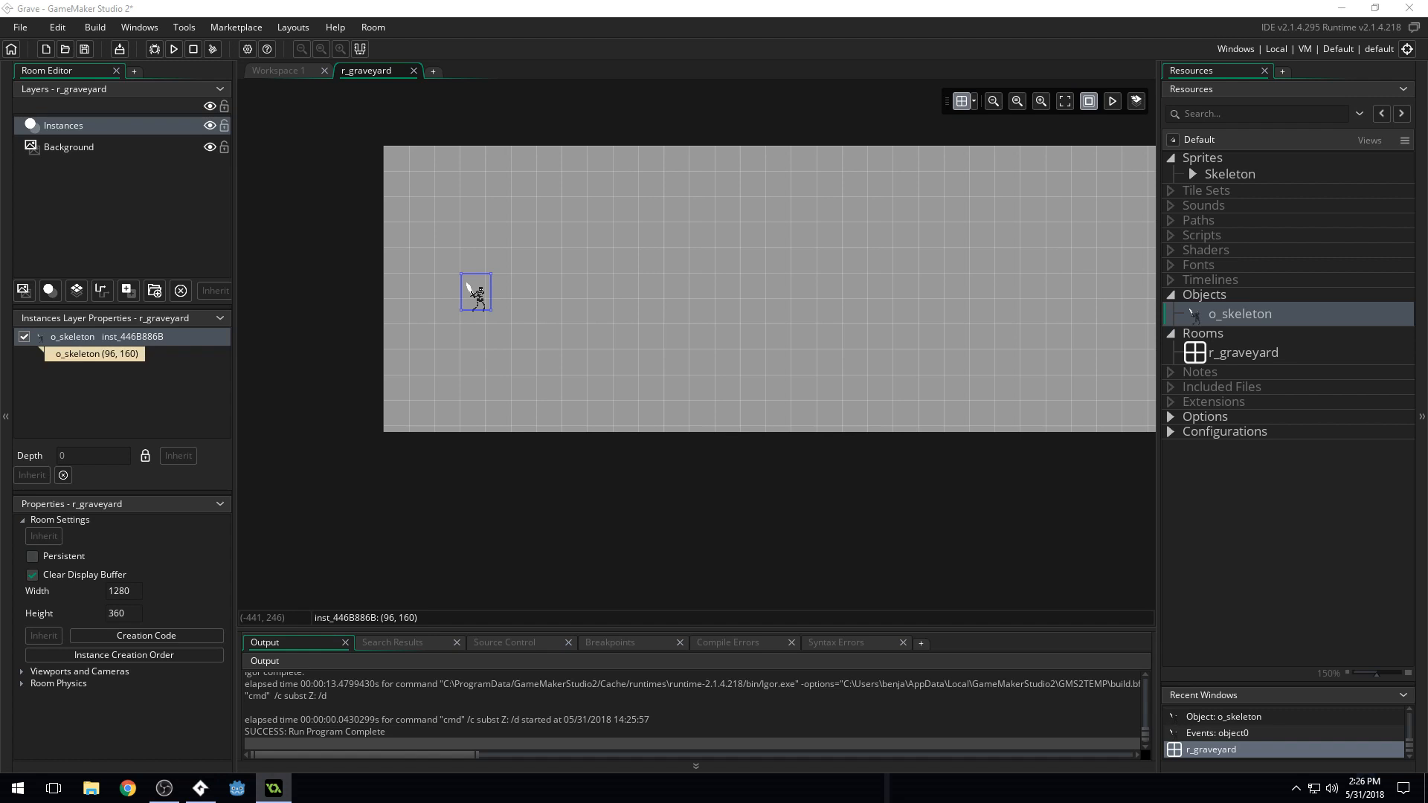
mouse_move(131, 563)
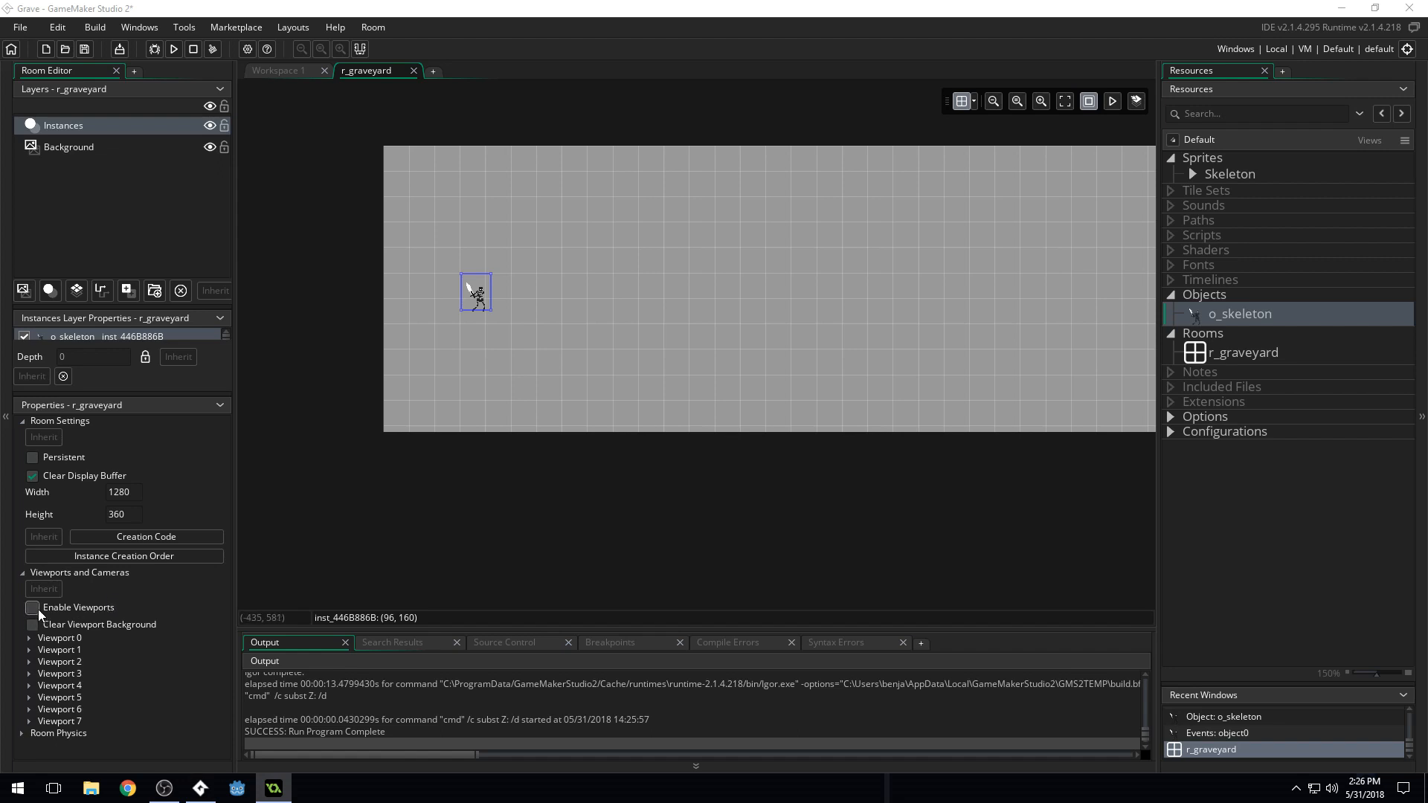
click(32, 608)
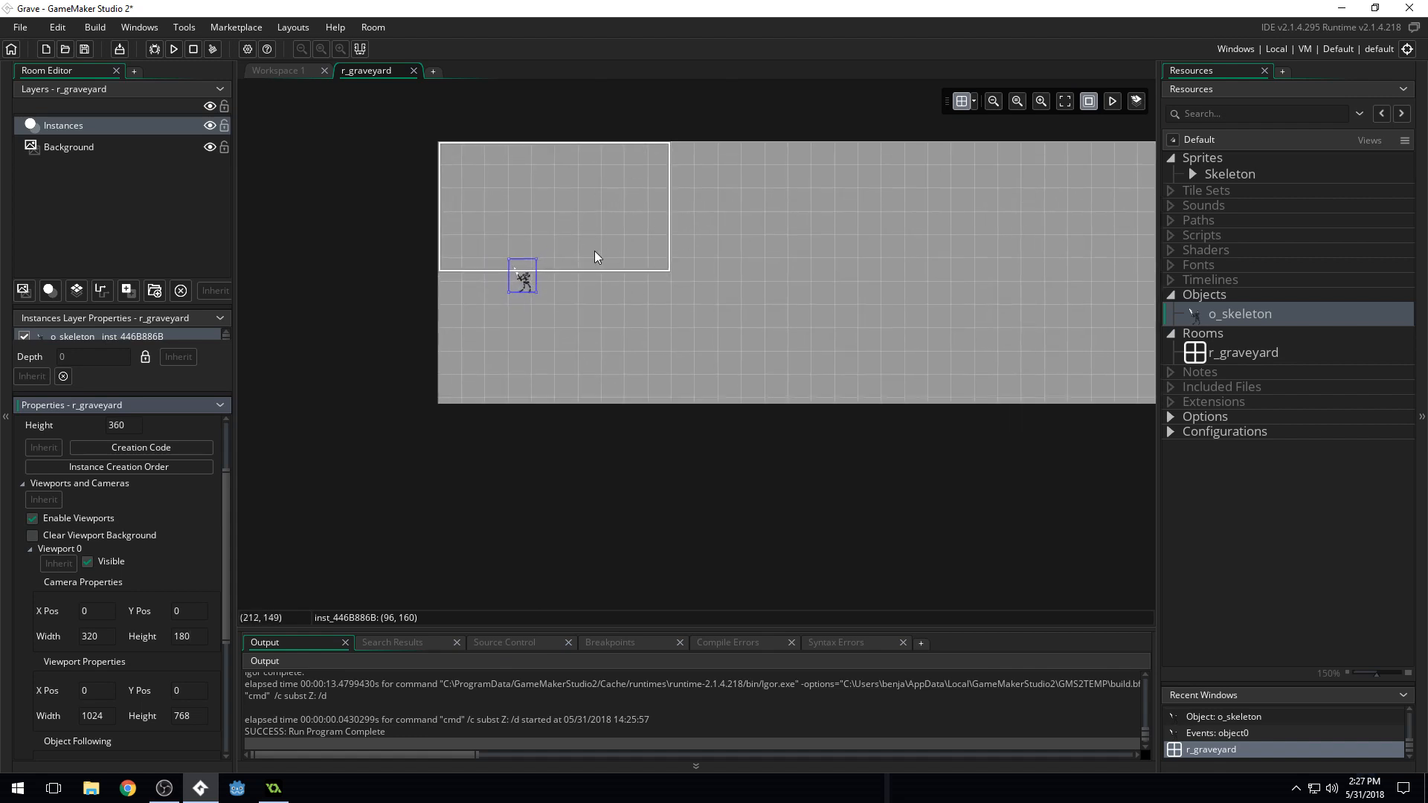
mouse_move(632, 277)
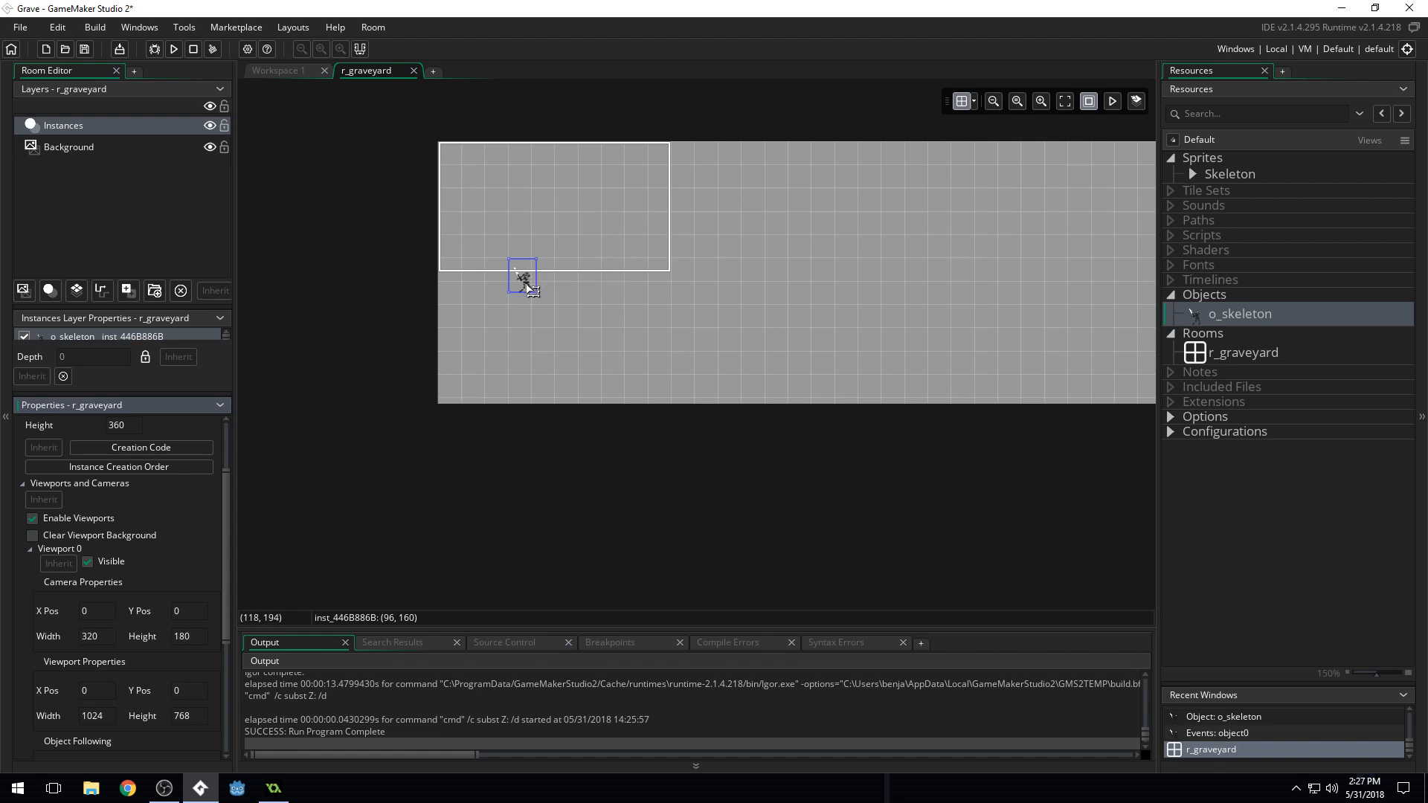
drag(523, 278, 546, 230)
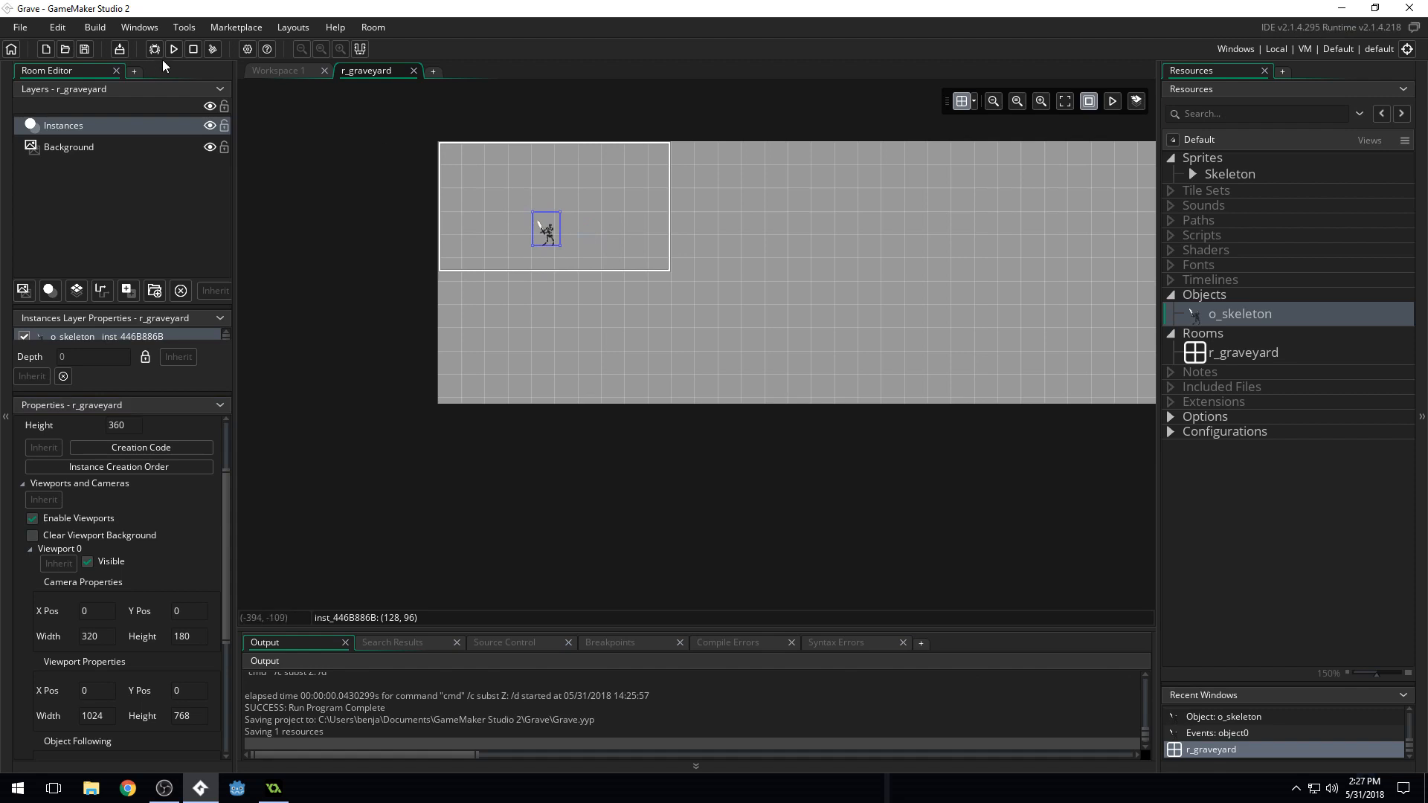
click(173, 49)
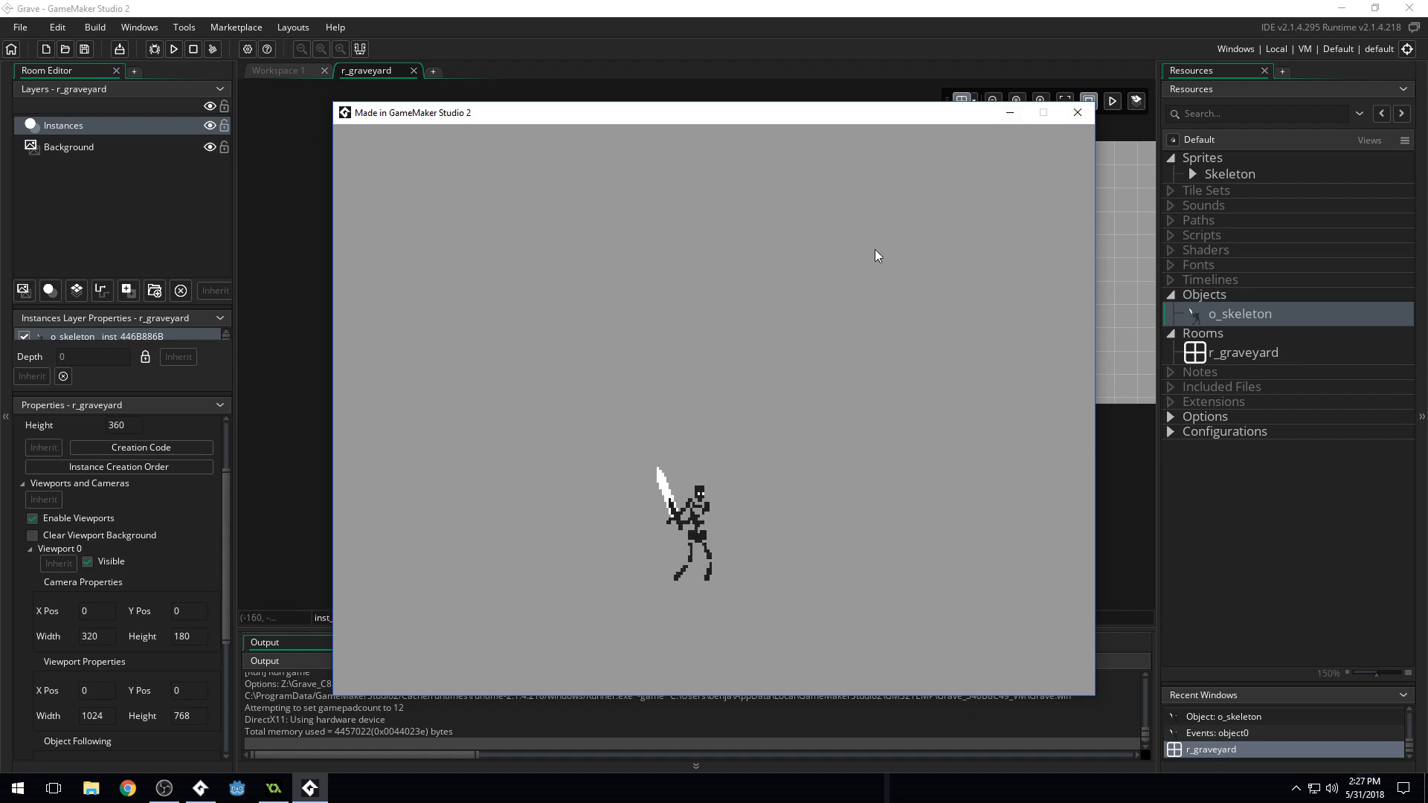
mouse_move(856, 434)
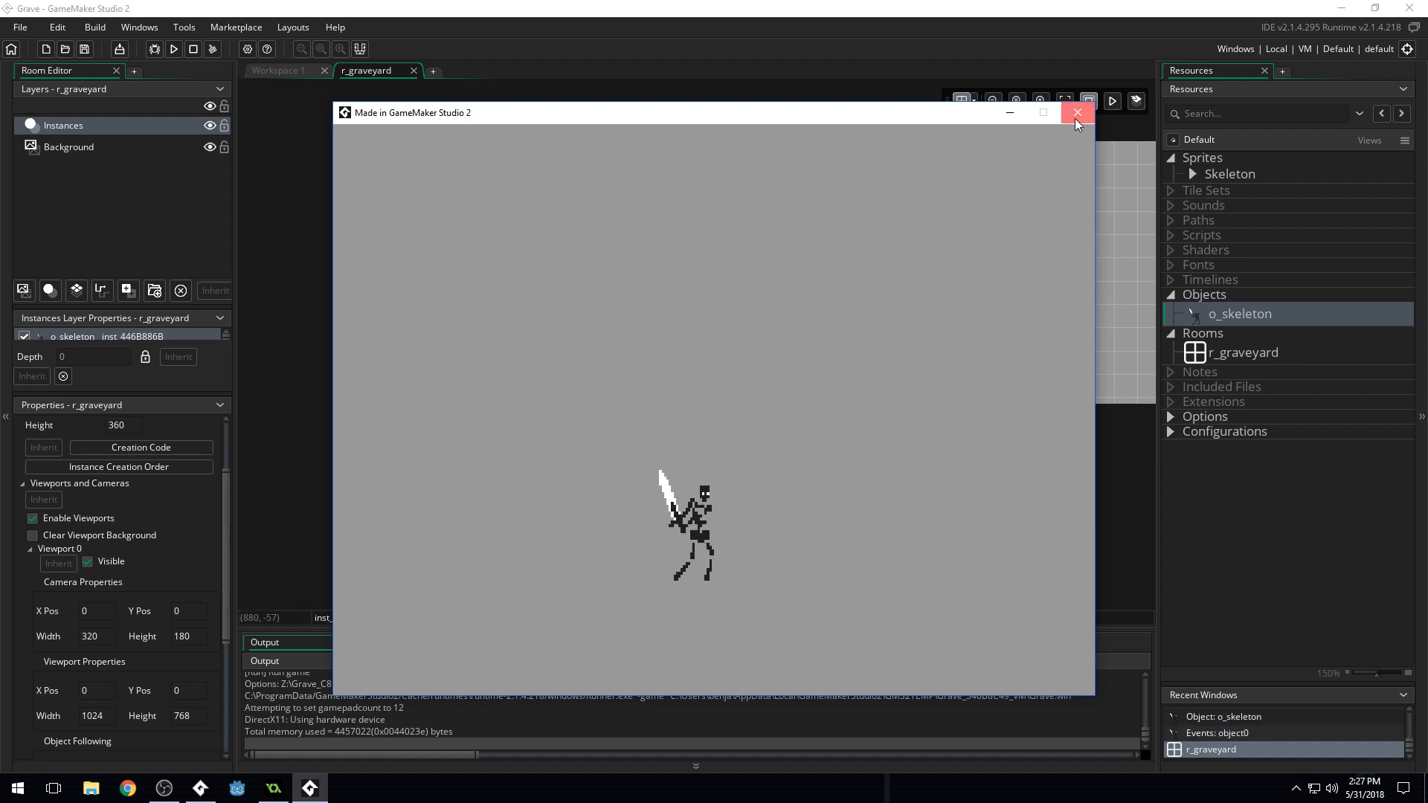
click(1078, 113)
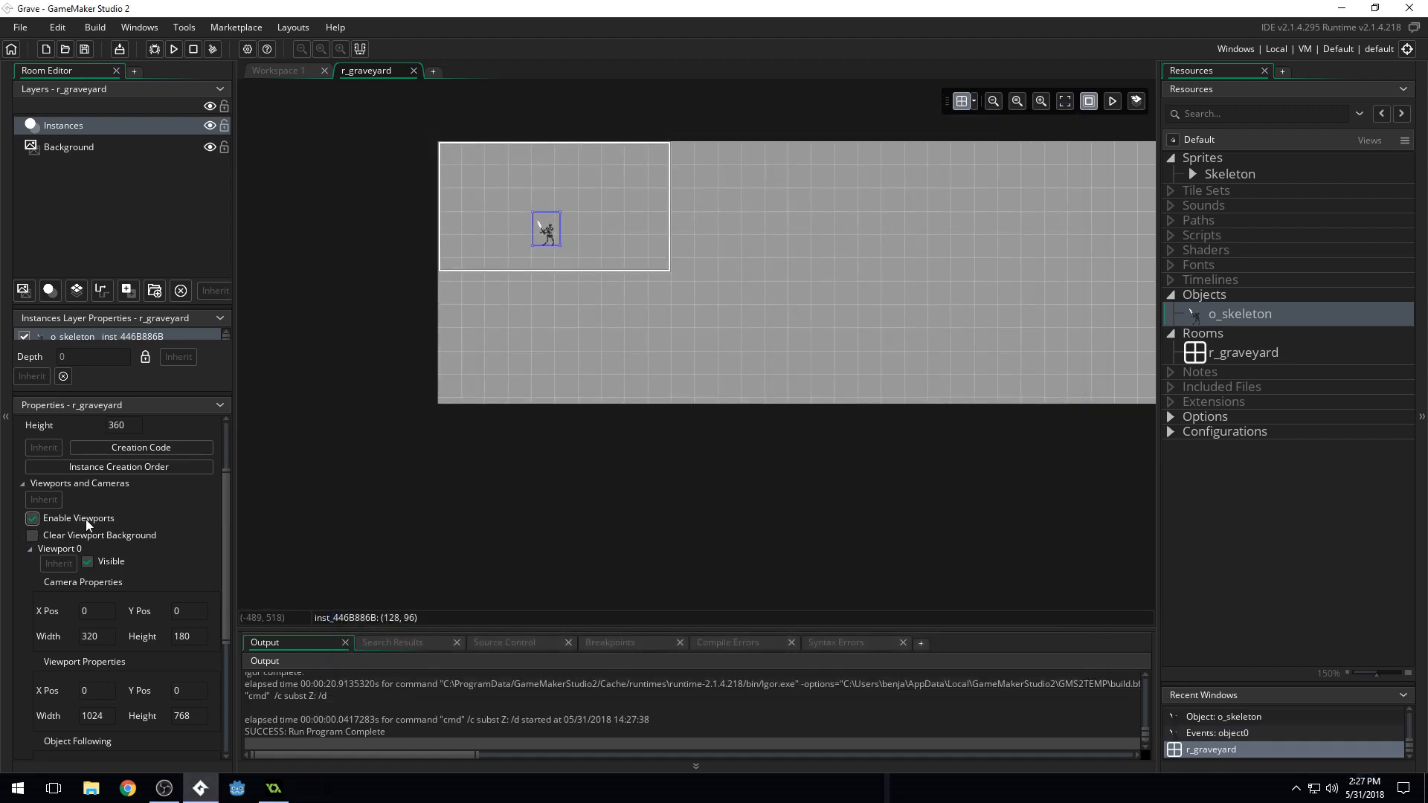
Set the viewport size to 960 by 540 and run the game
scroll(down, 3)
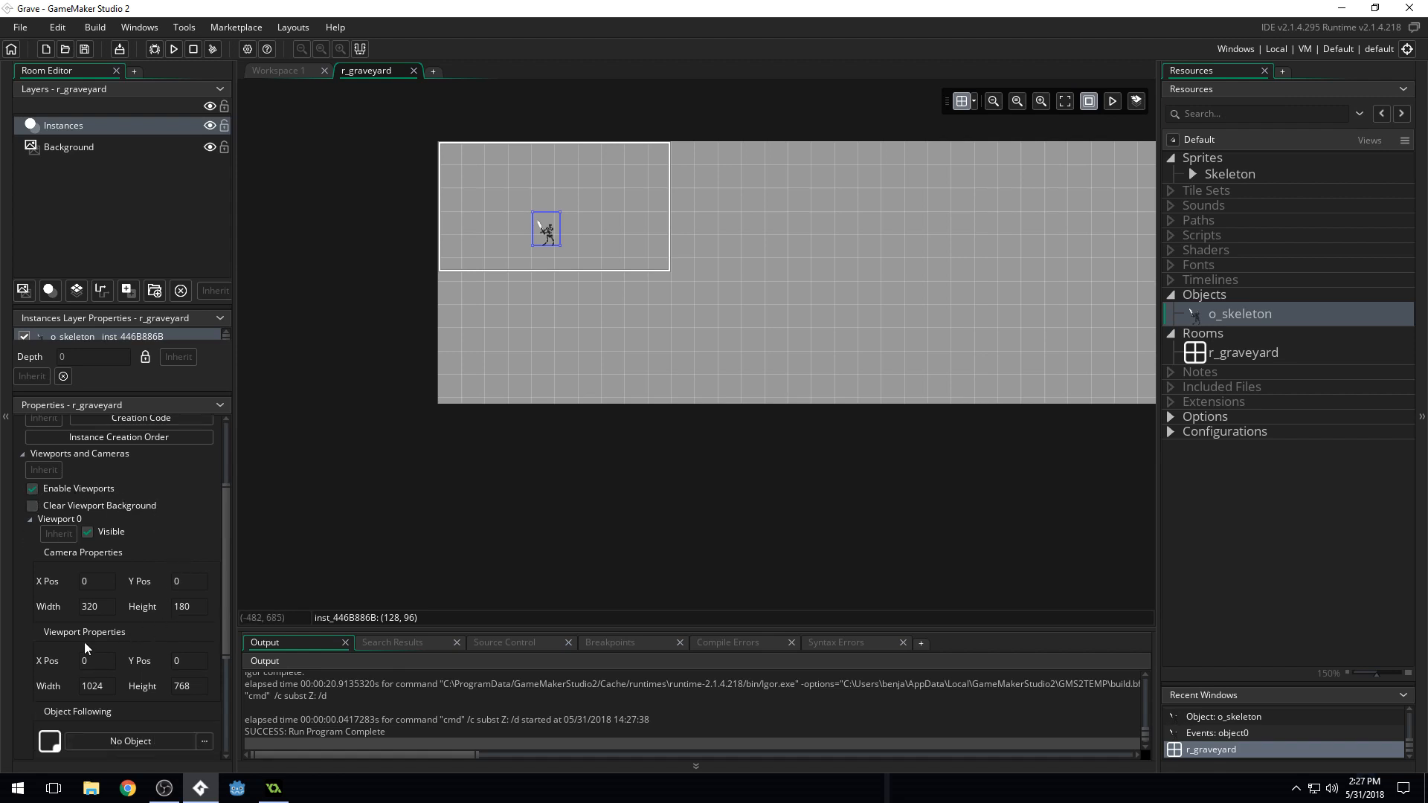
mouse_move(116, 641)
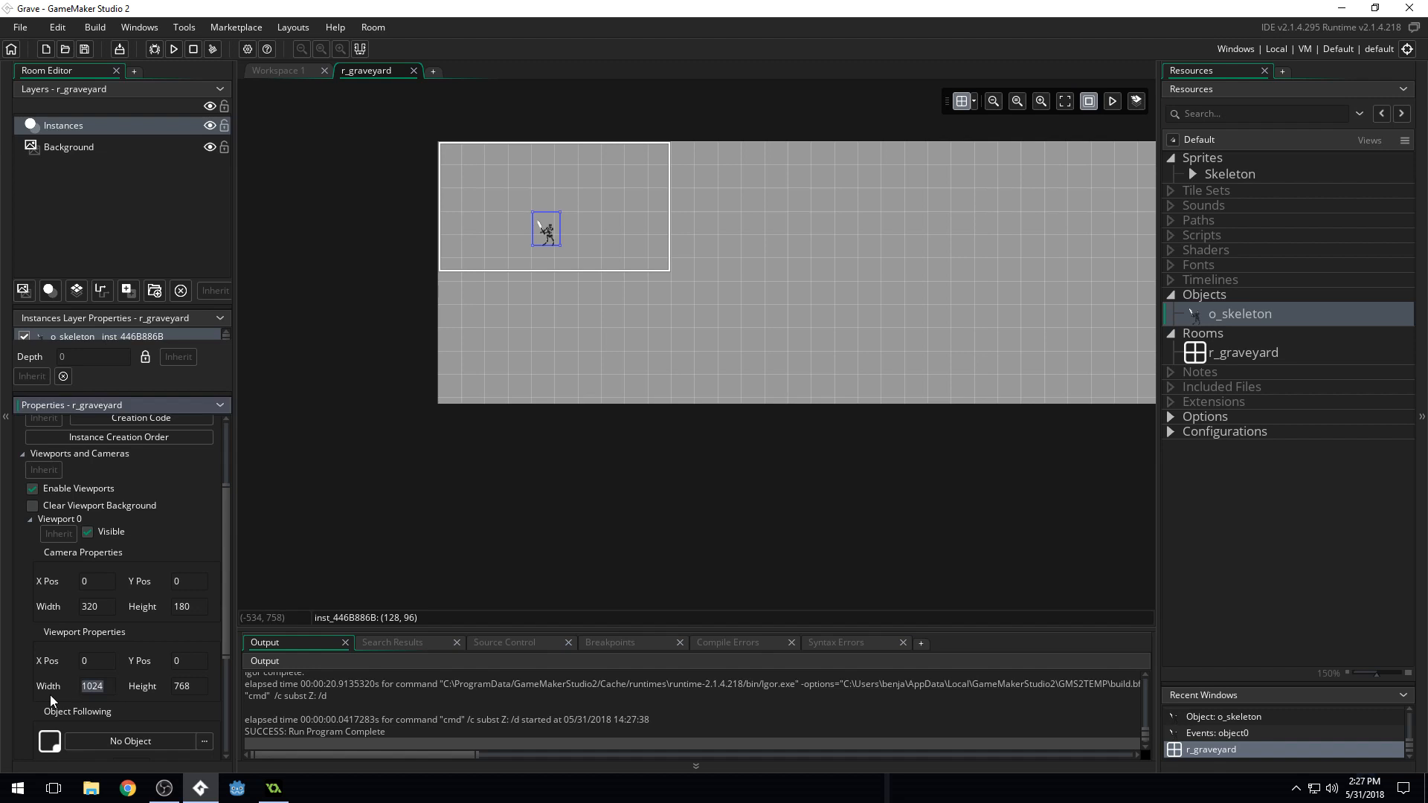
click(91, 686)
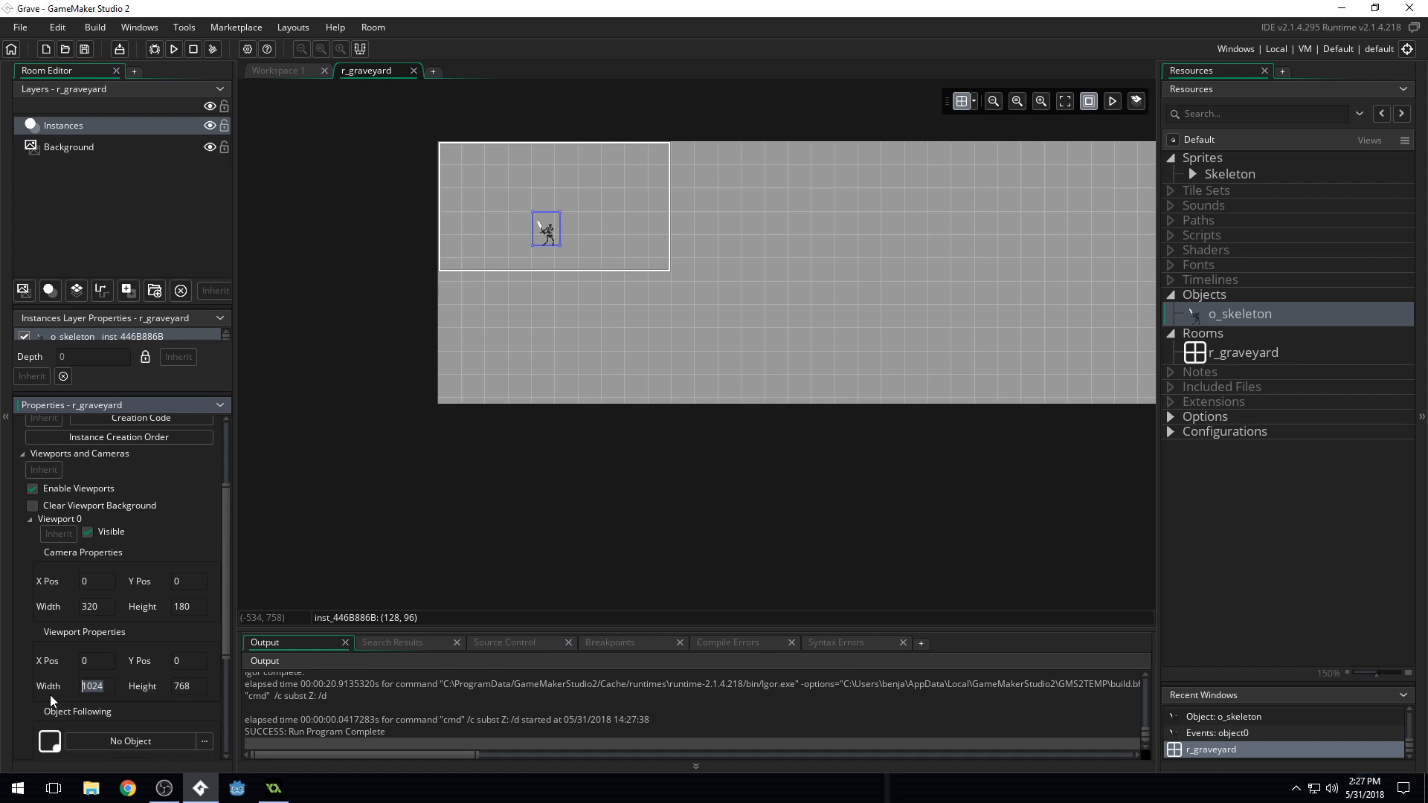
text(960)
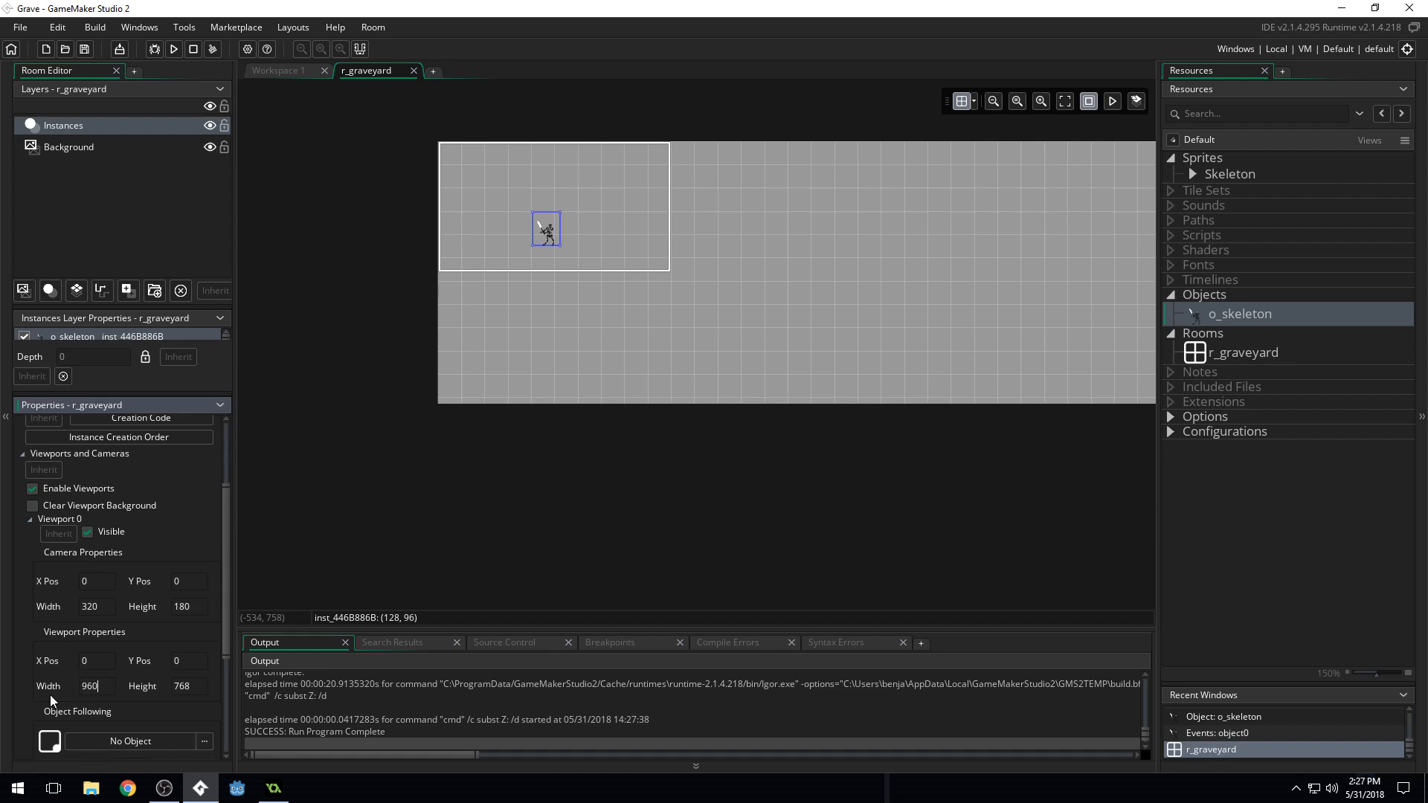
text(540)
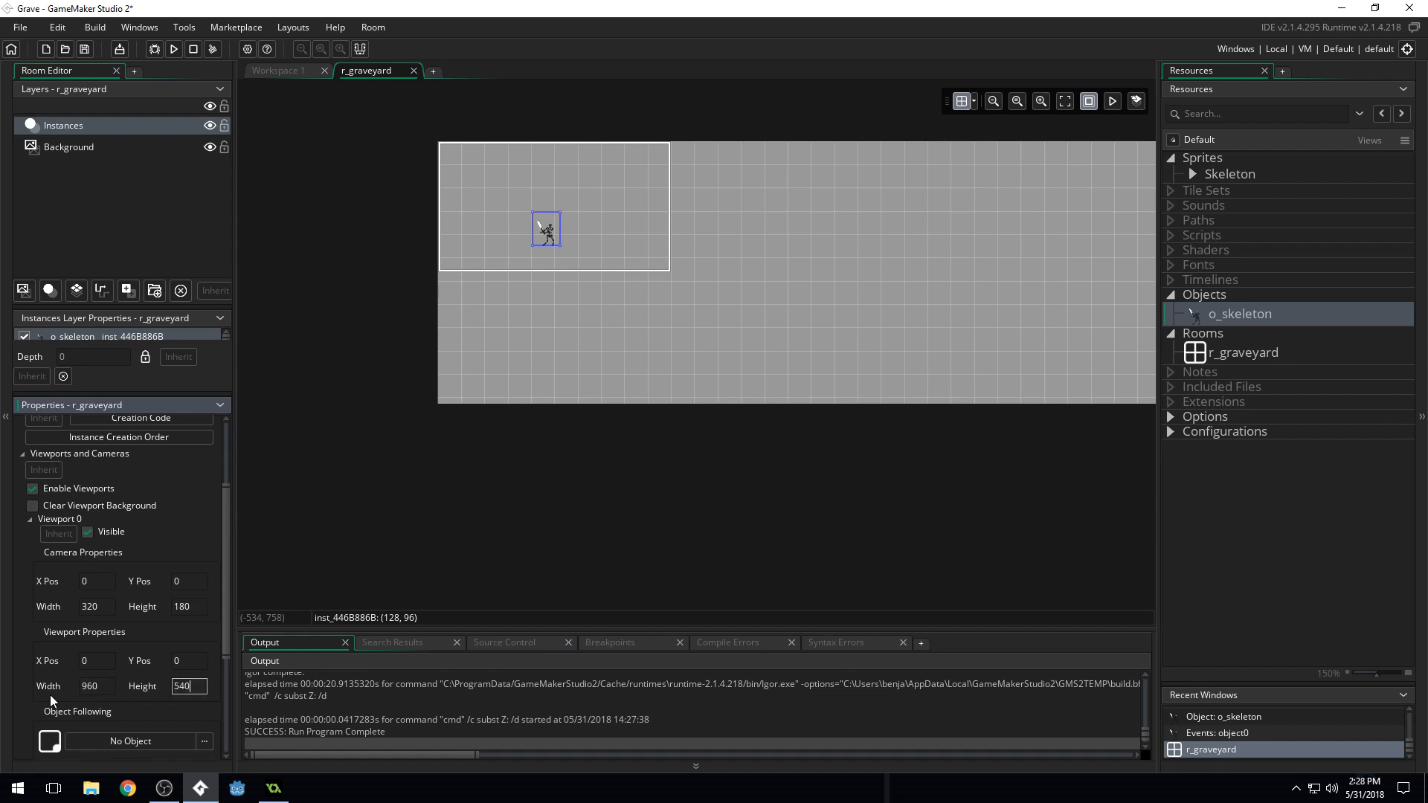
mouse_move(200, 633)
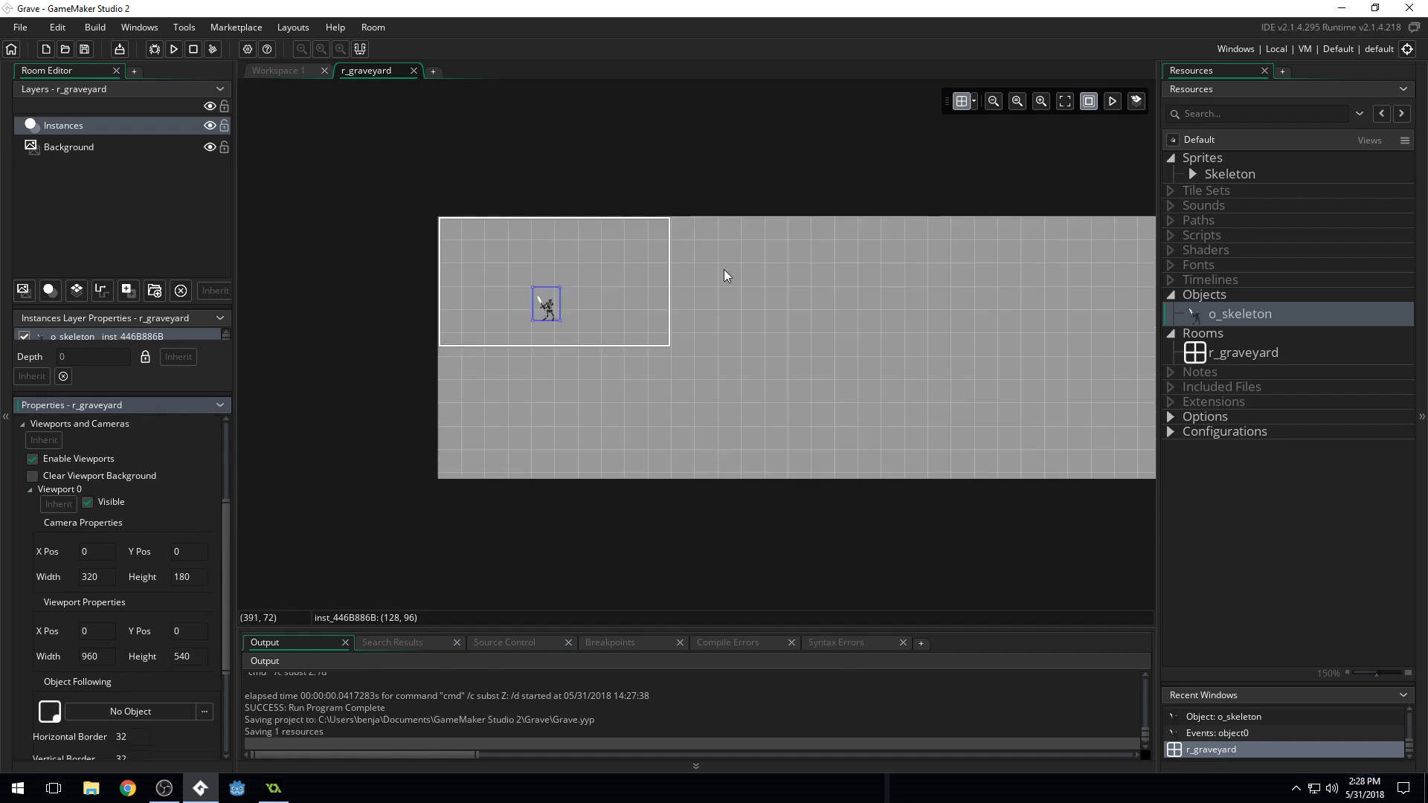
mouse_move(435, 221)
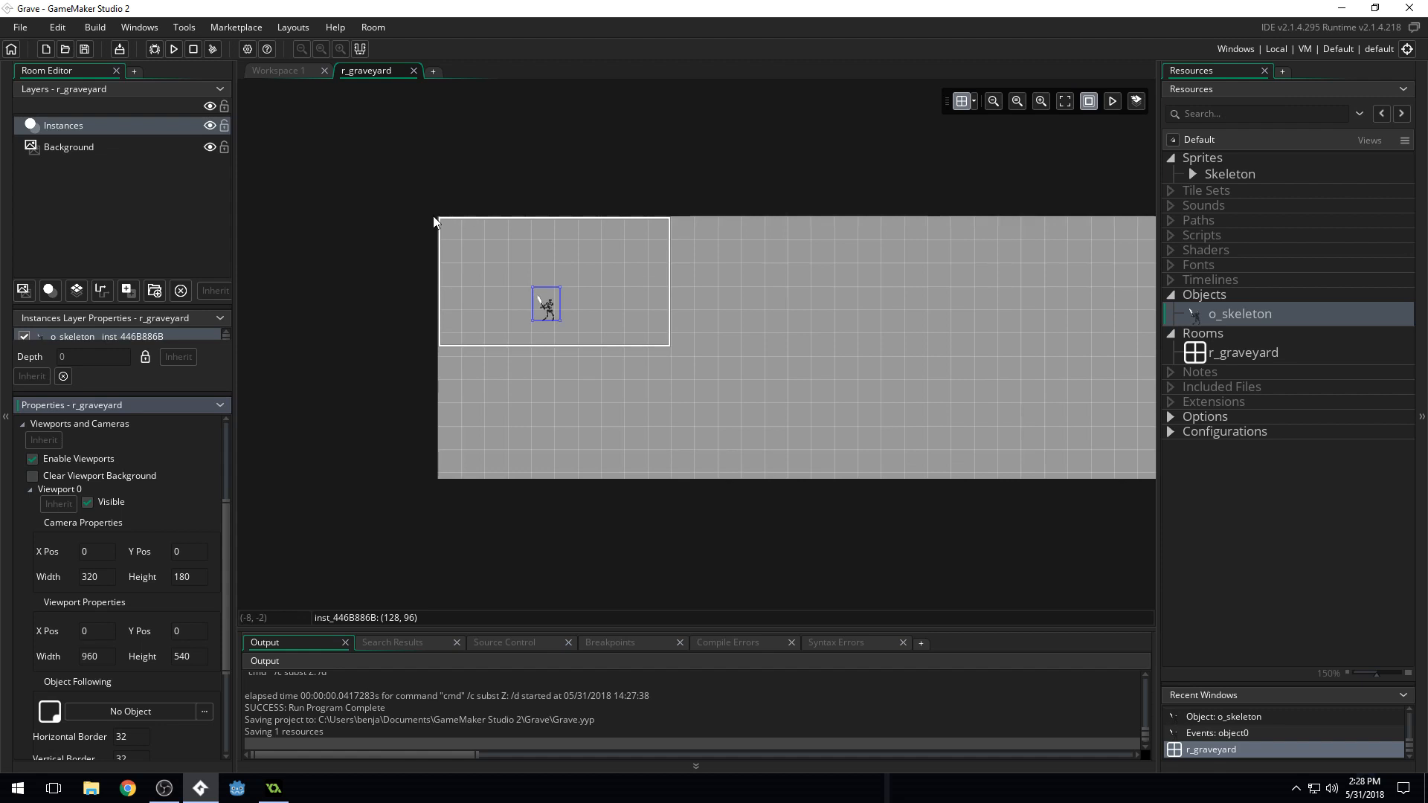
mouse_move(651, 217)
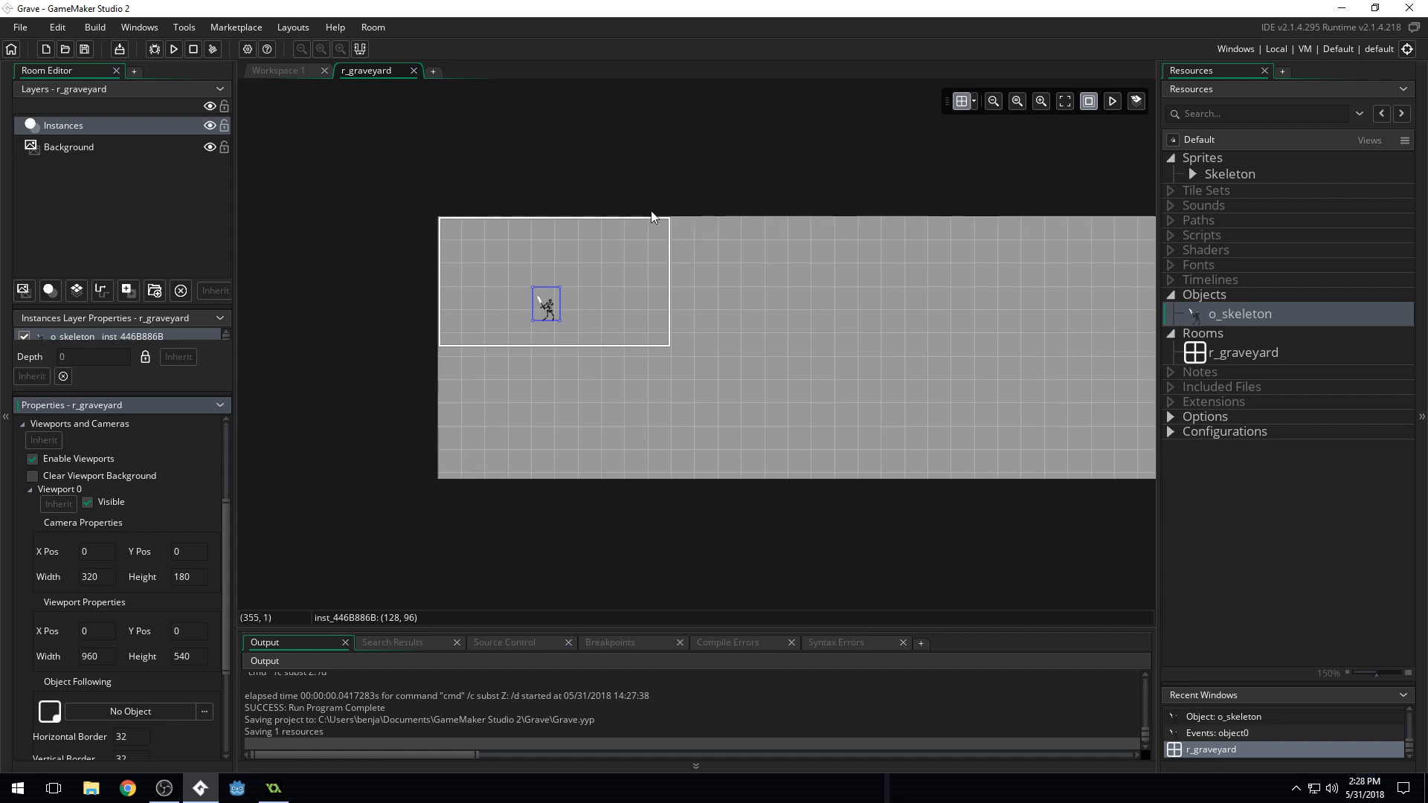
mouse_move(750, 294)
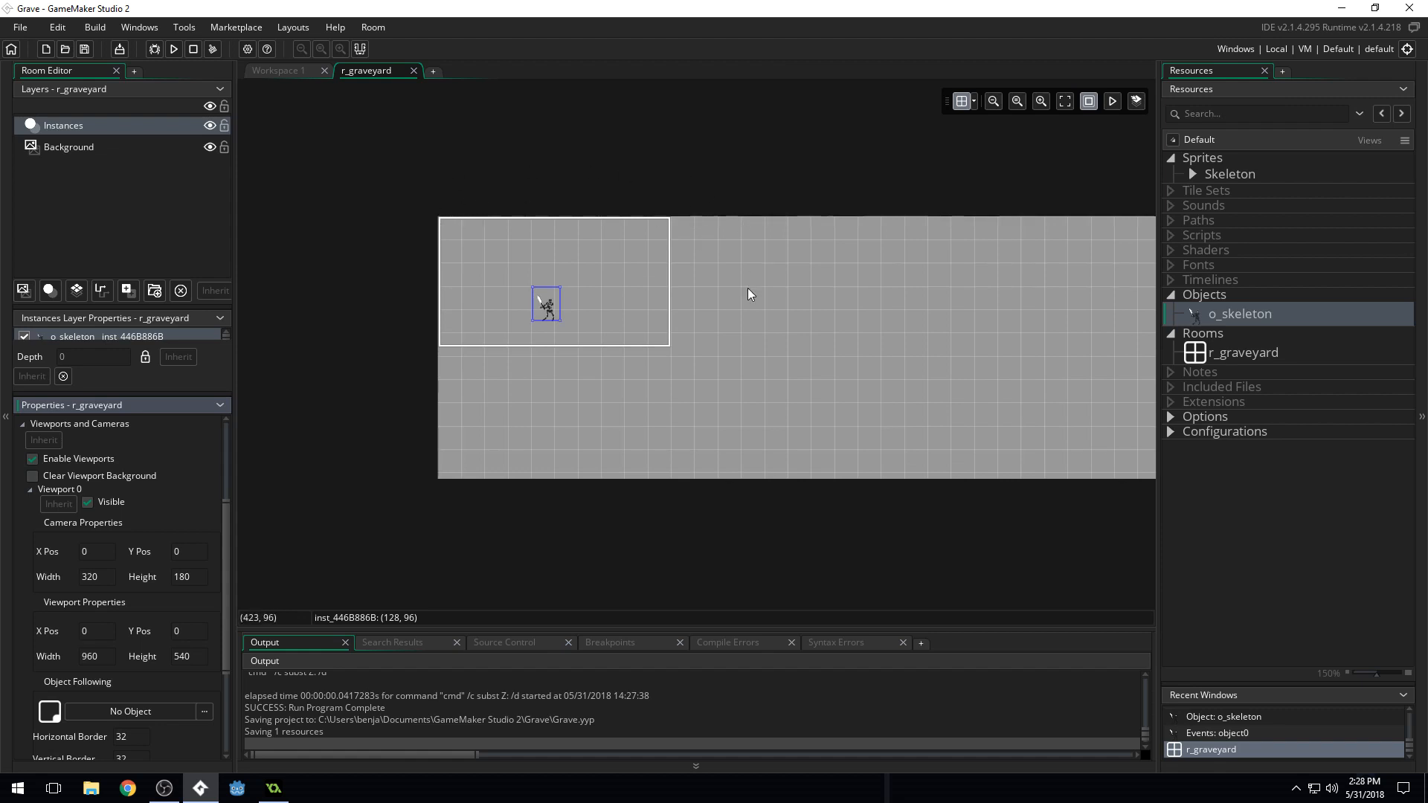
click(172, 49)
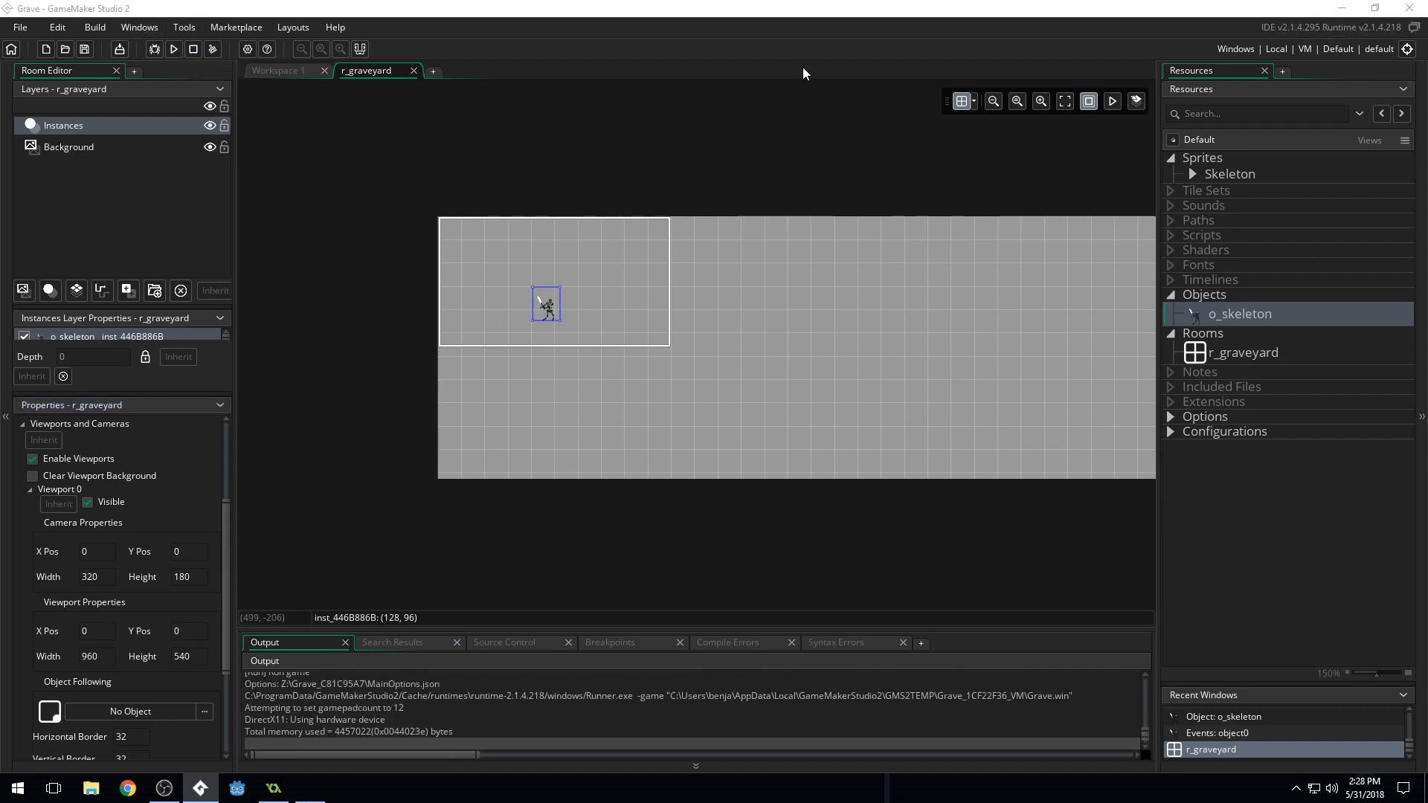
Watch the skeleton animate in the larger game window, then close the game
click(174, 49)
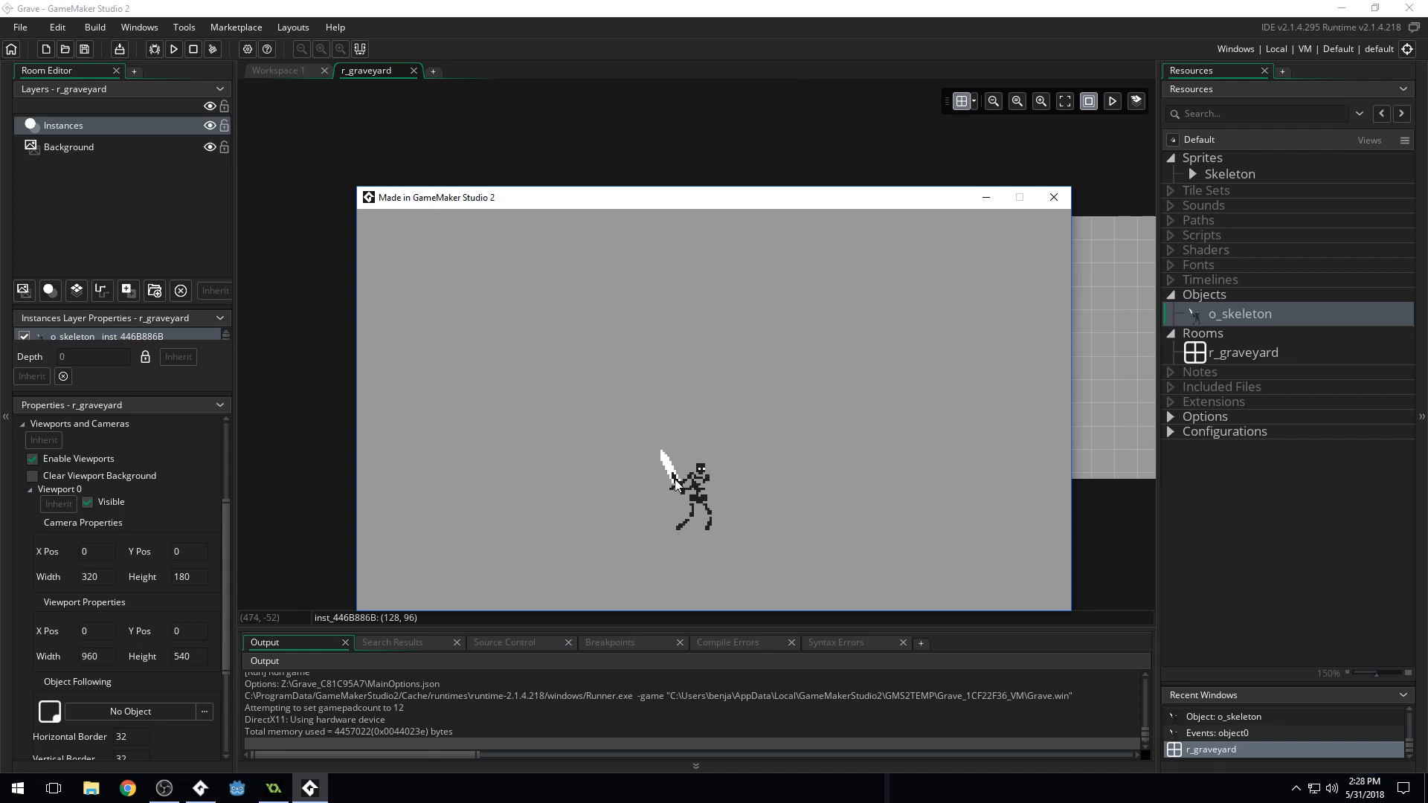
mouse_move(706, 555)
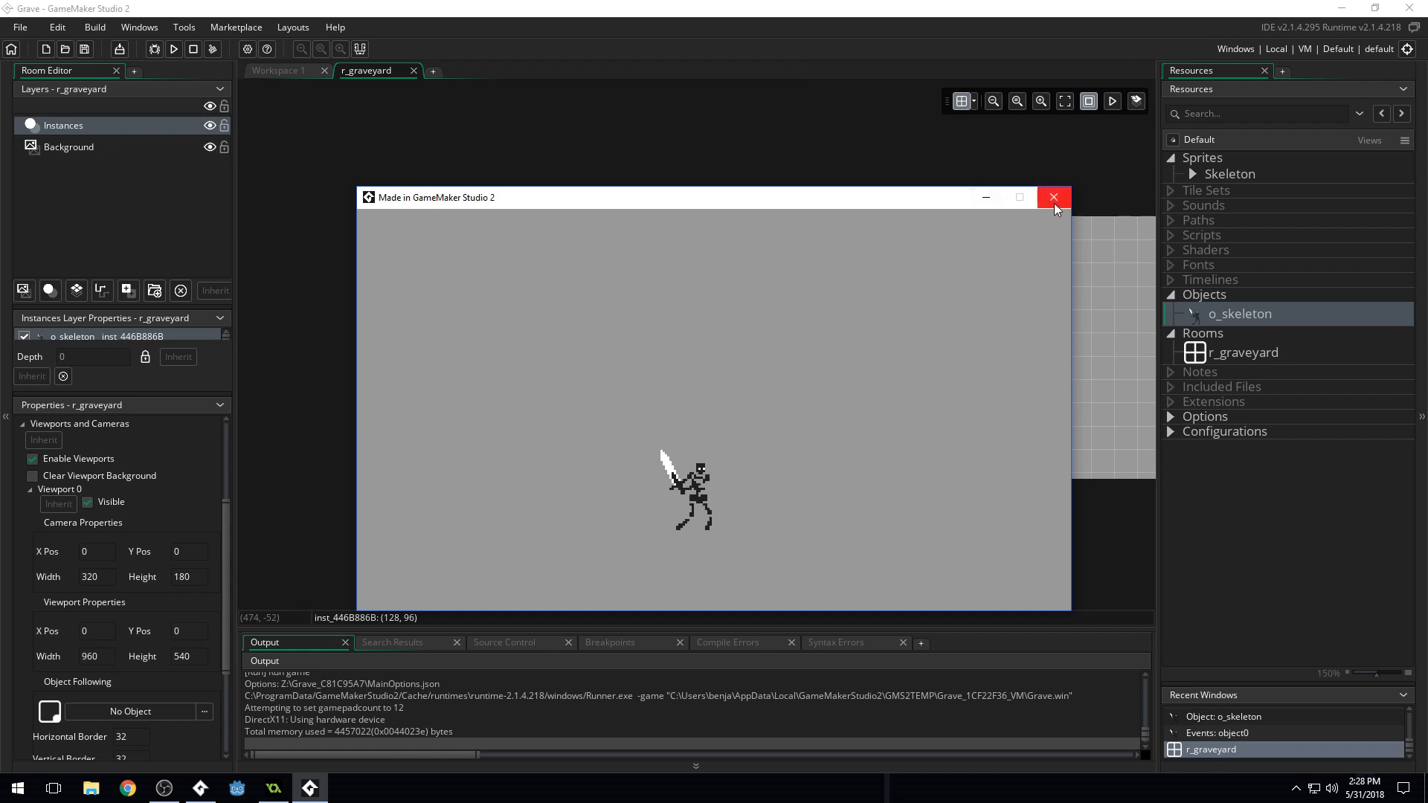
click(1053, 196)
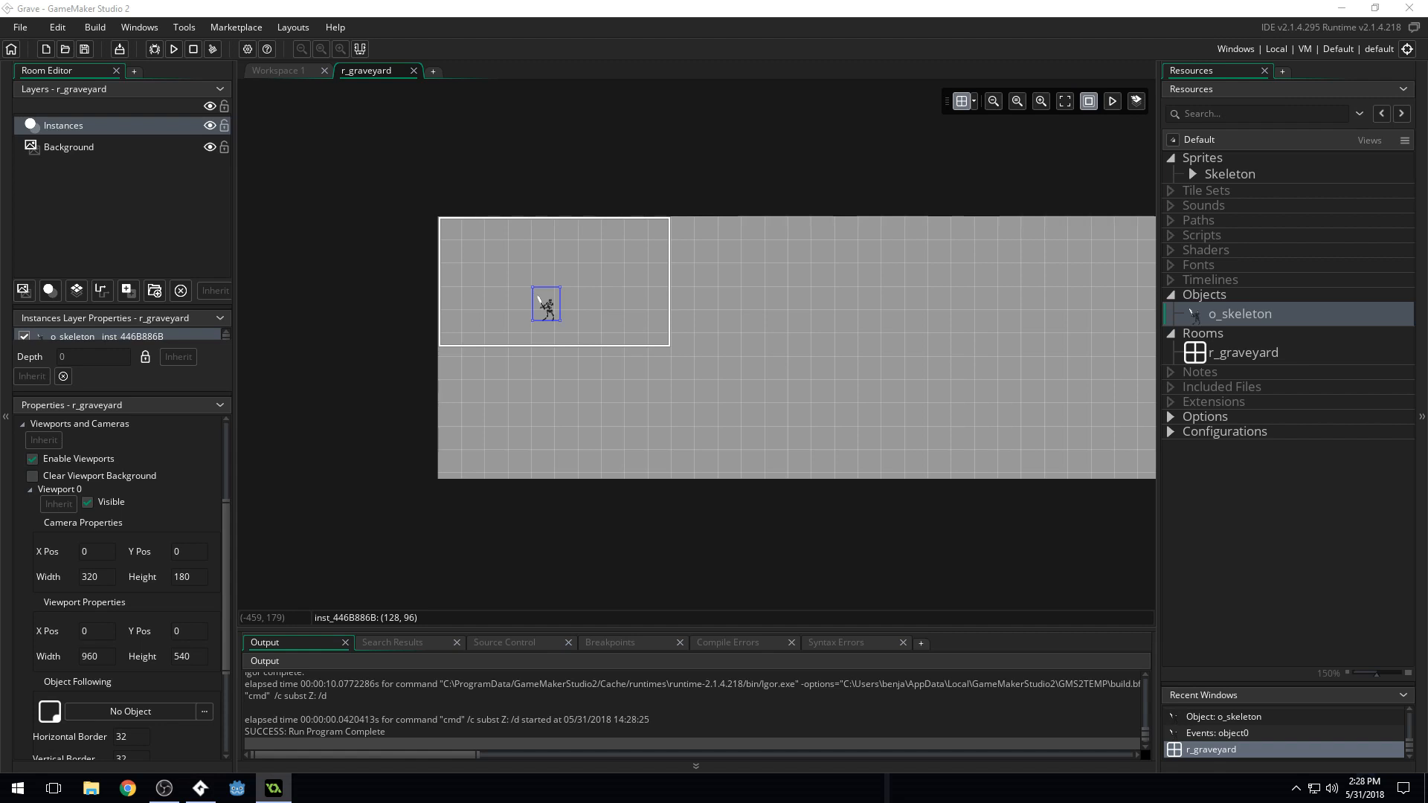
mouse_move(1350, 243)
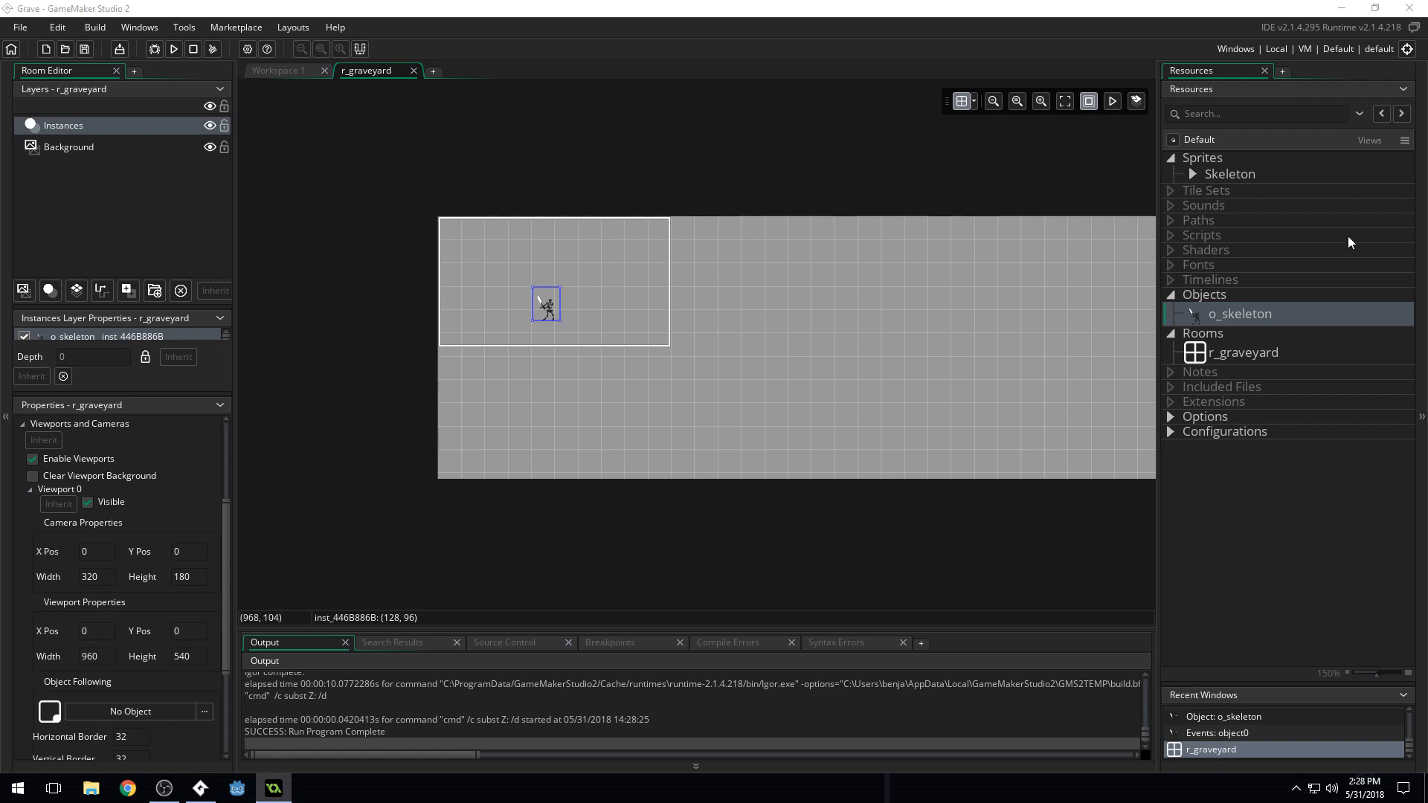
Open the o_skeleton object and add an empty Create event
double_click(1238, 313)
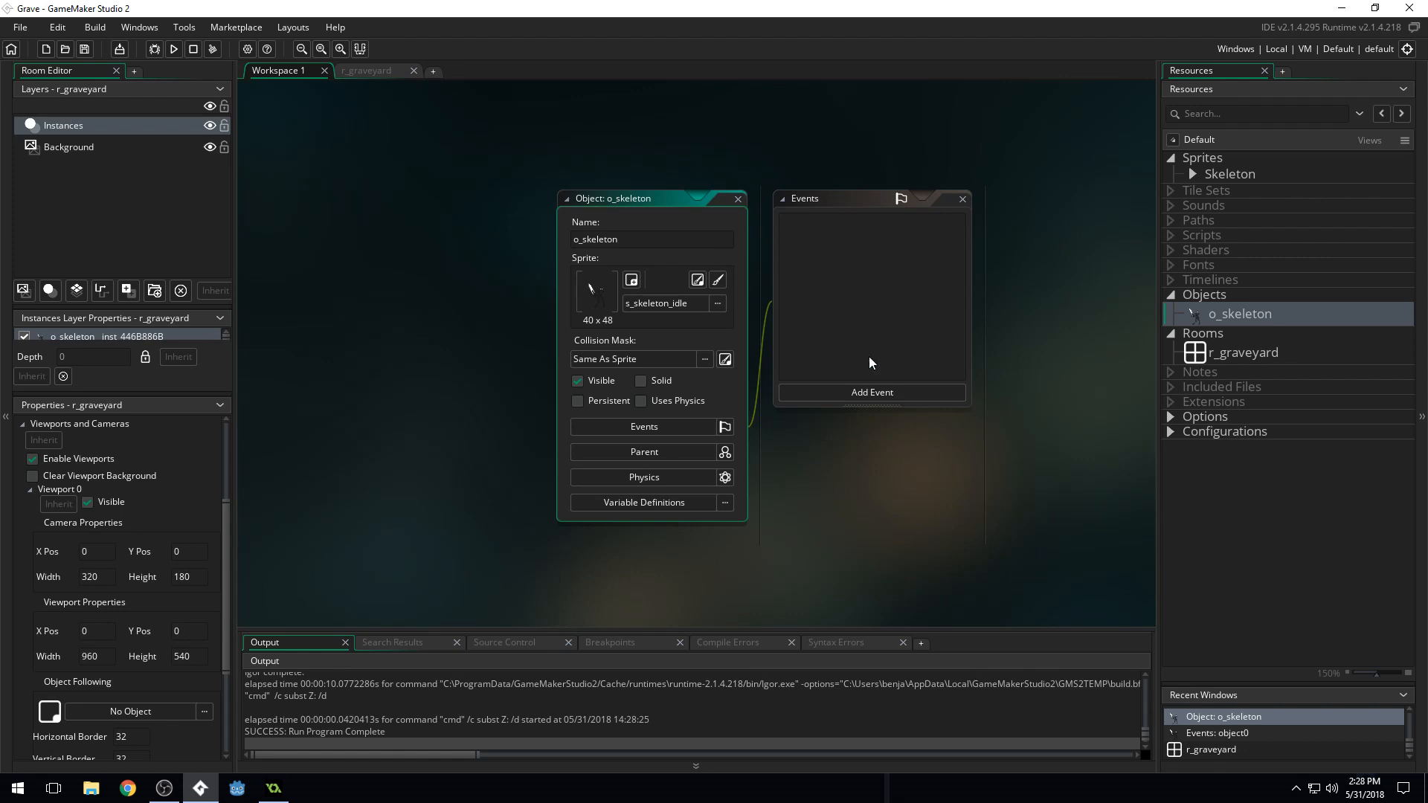
click(870, 391)
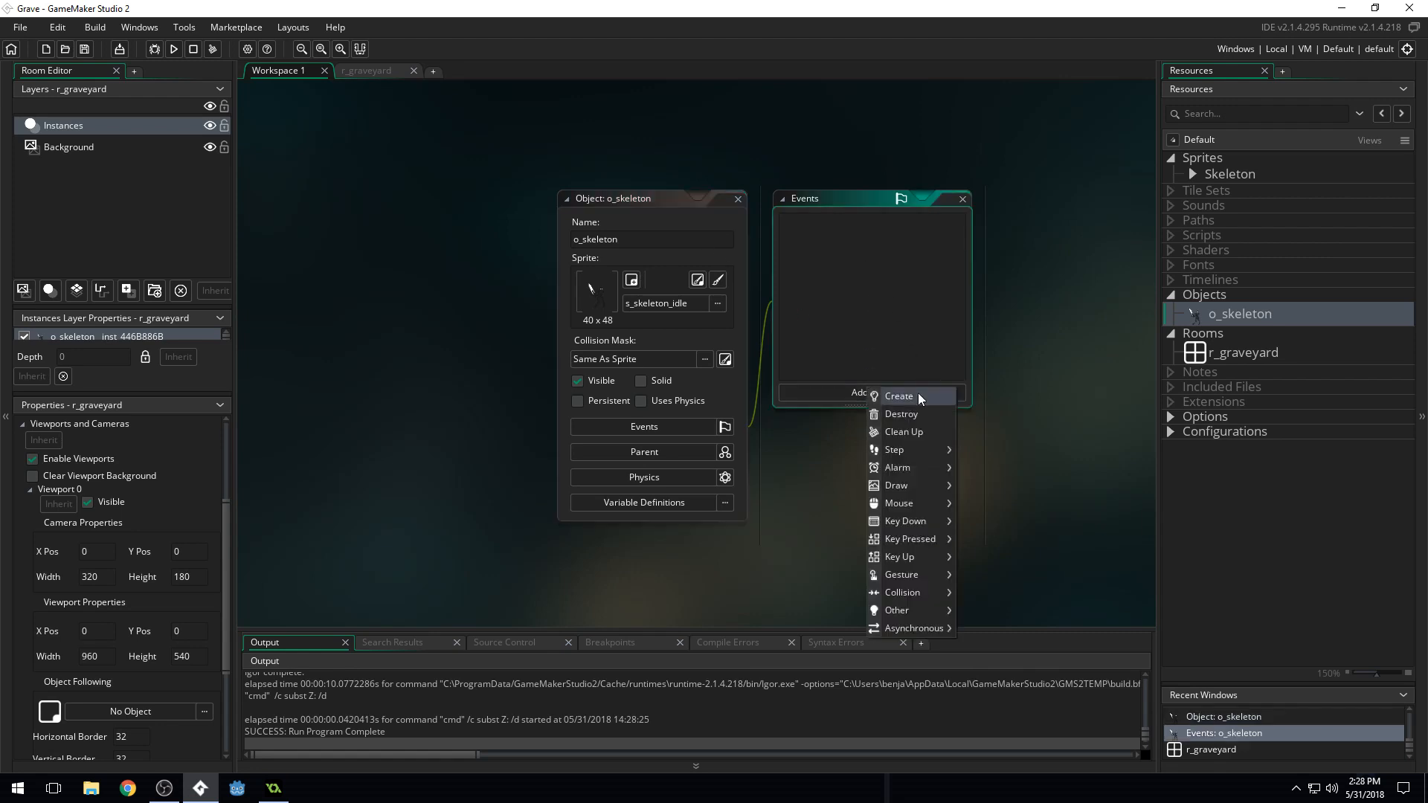
click(899, 395)
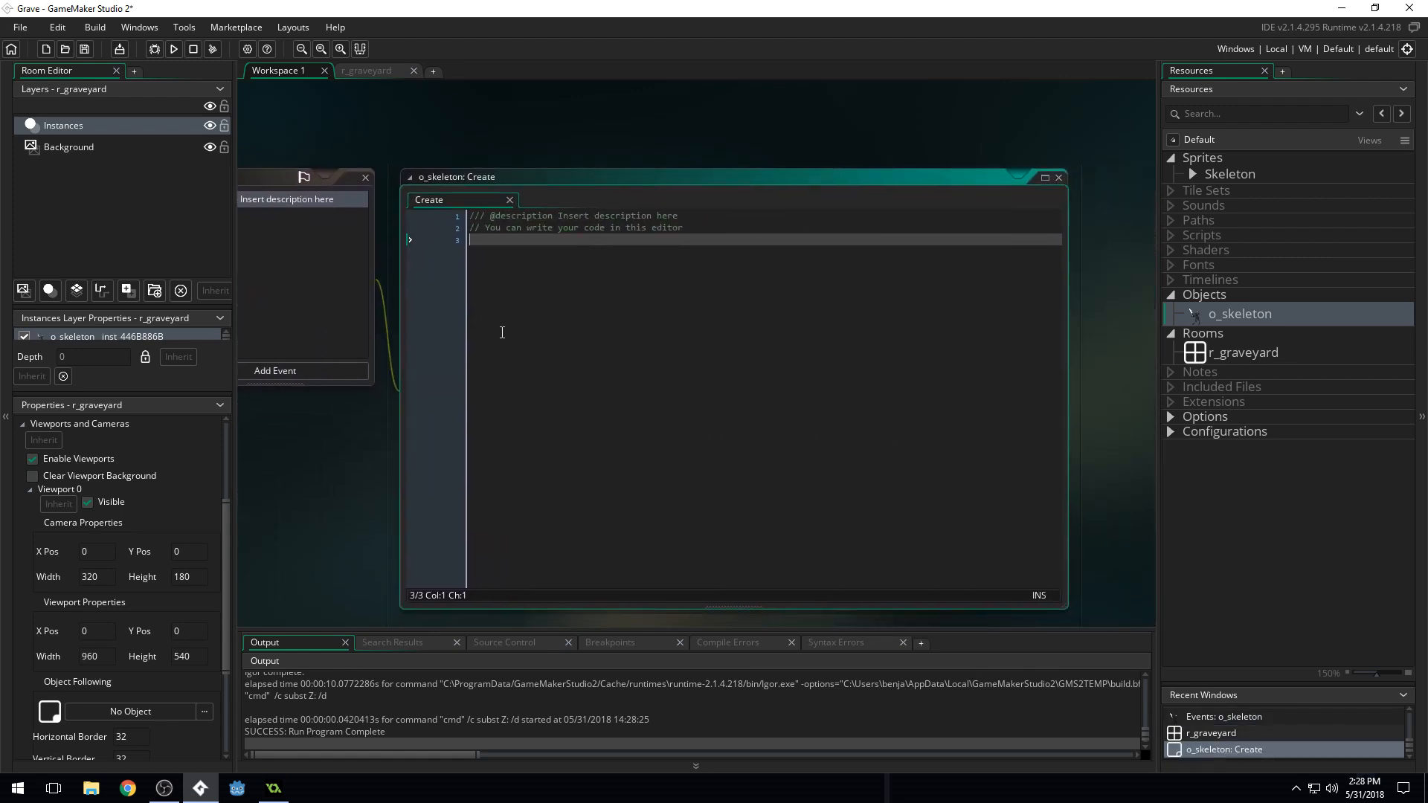
mouse_move(610, 301)
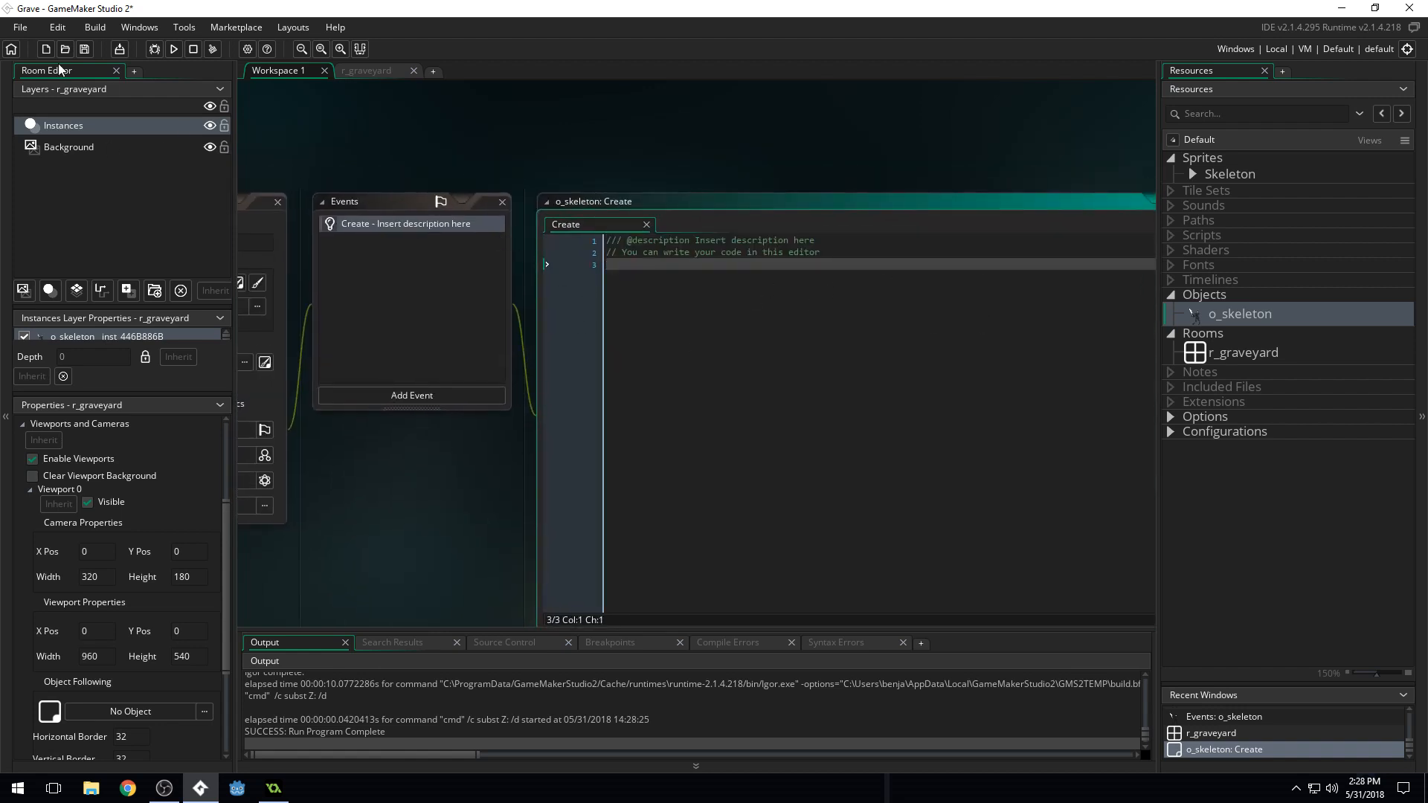
click(17, 27)
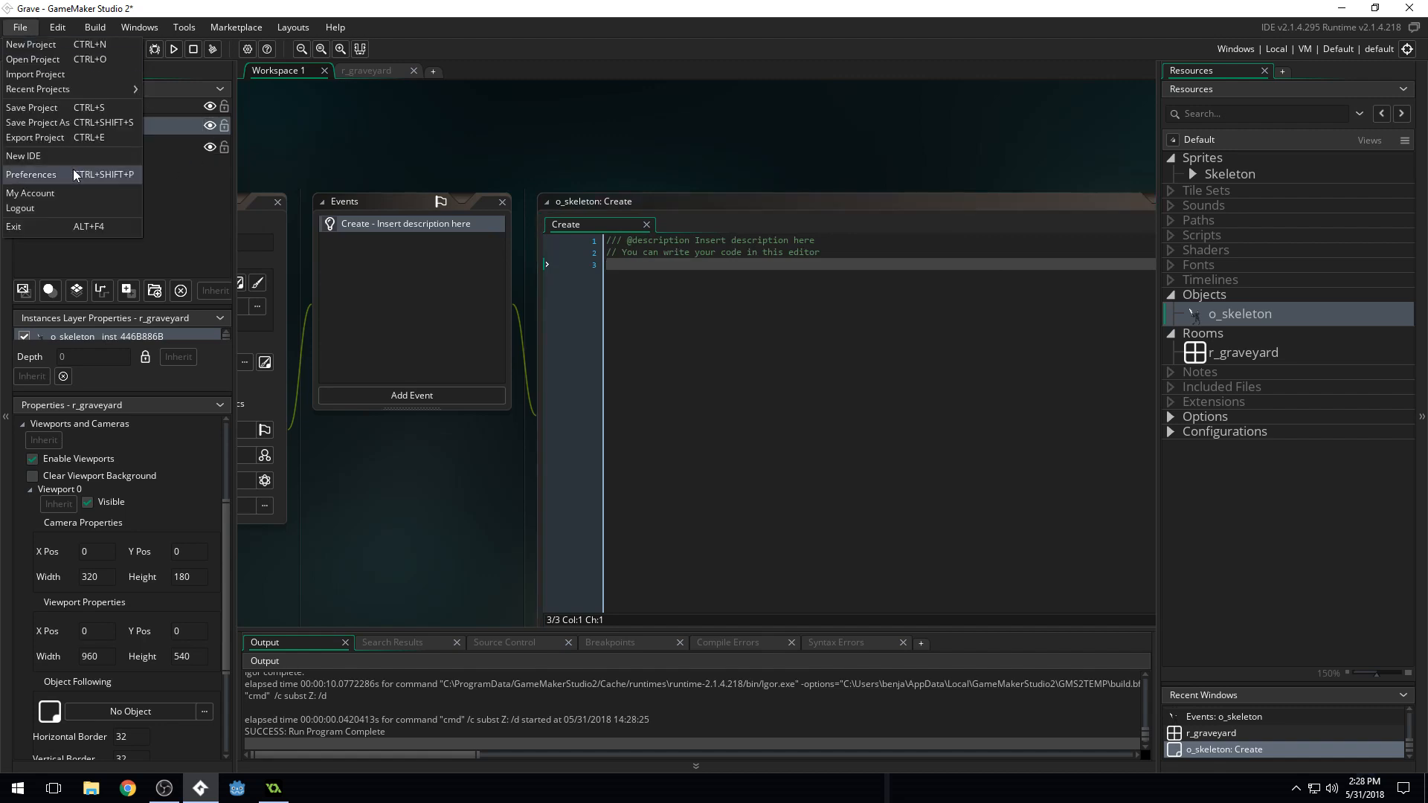
Set the code editor's default font size to 18 in Preferences and apply it
click(31, 174)
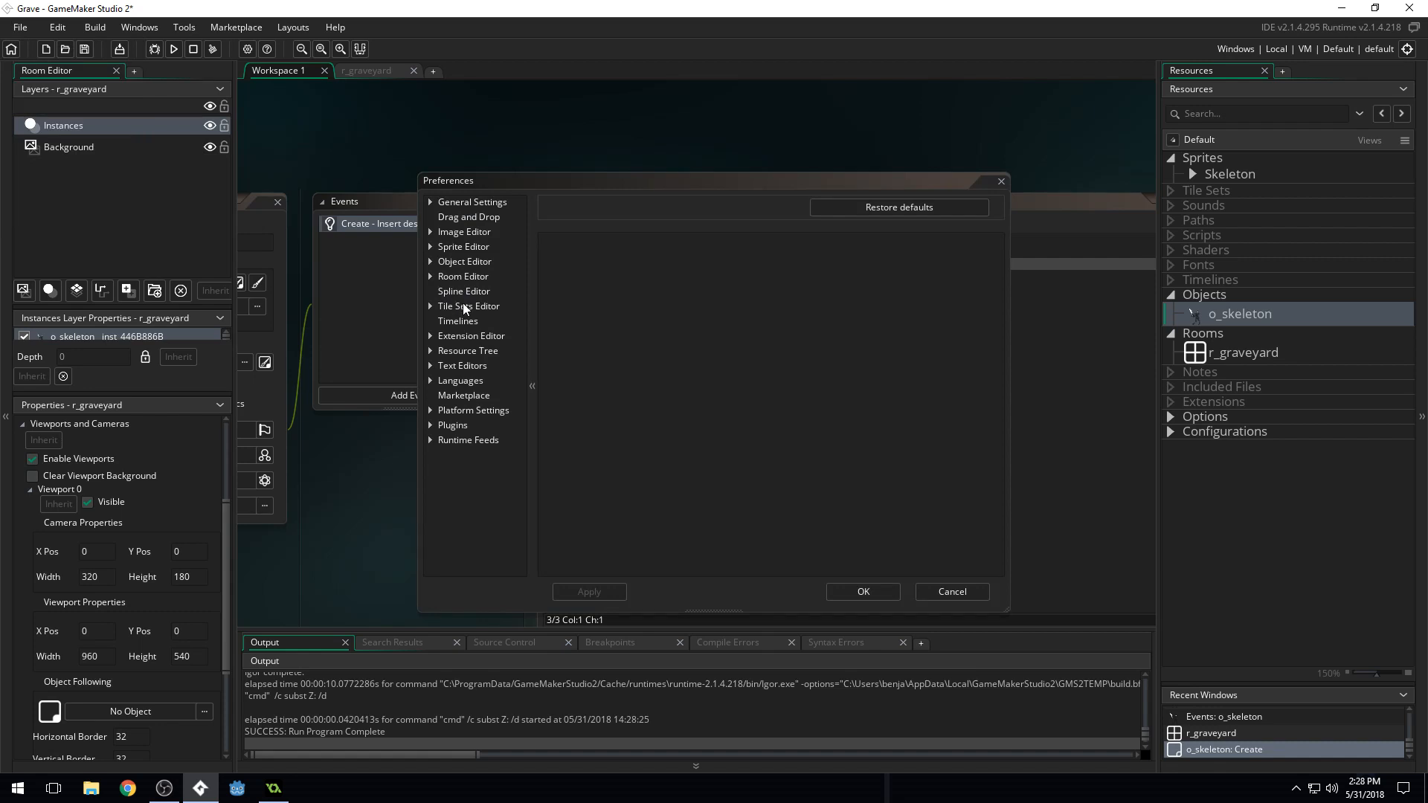
mouse_move(435, 374)
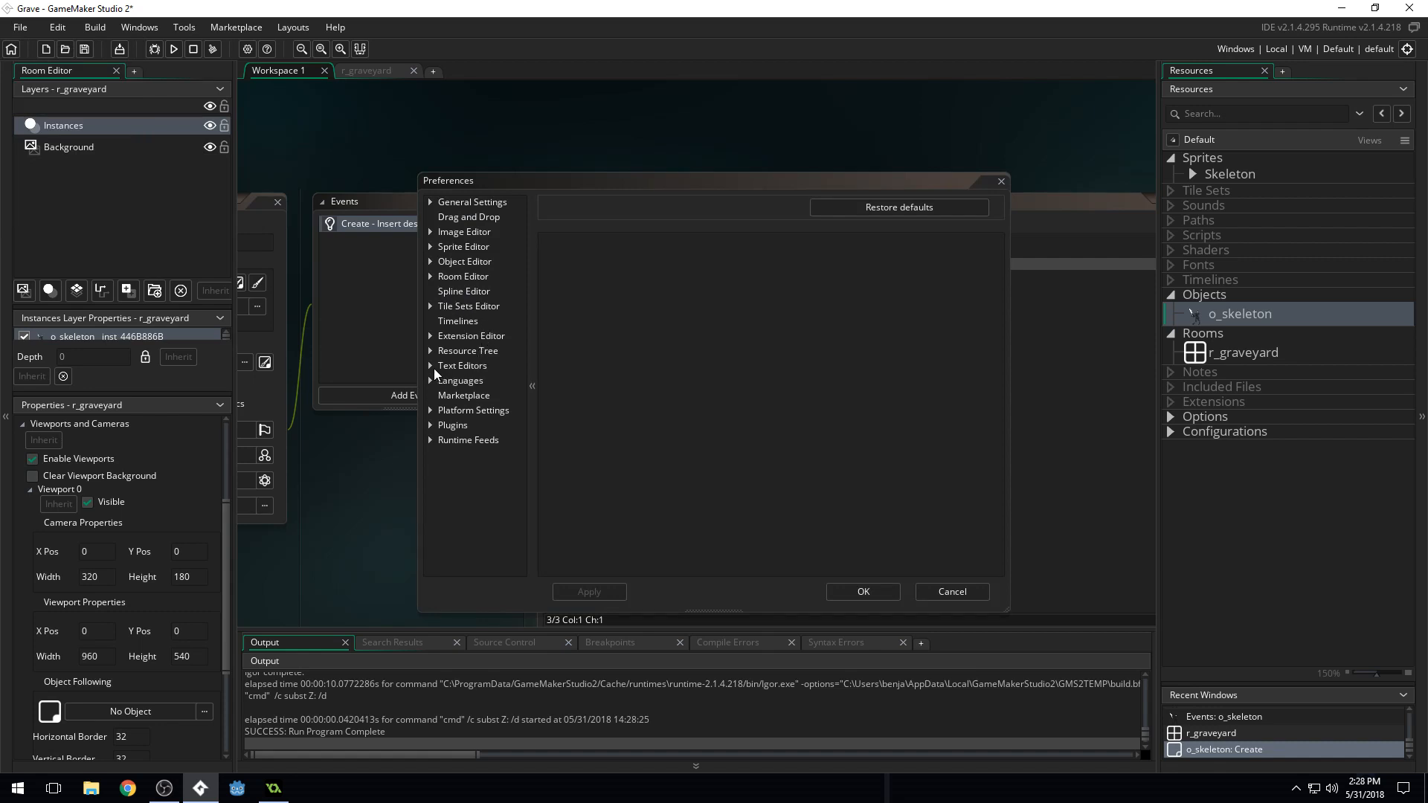
click(463, 365)
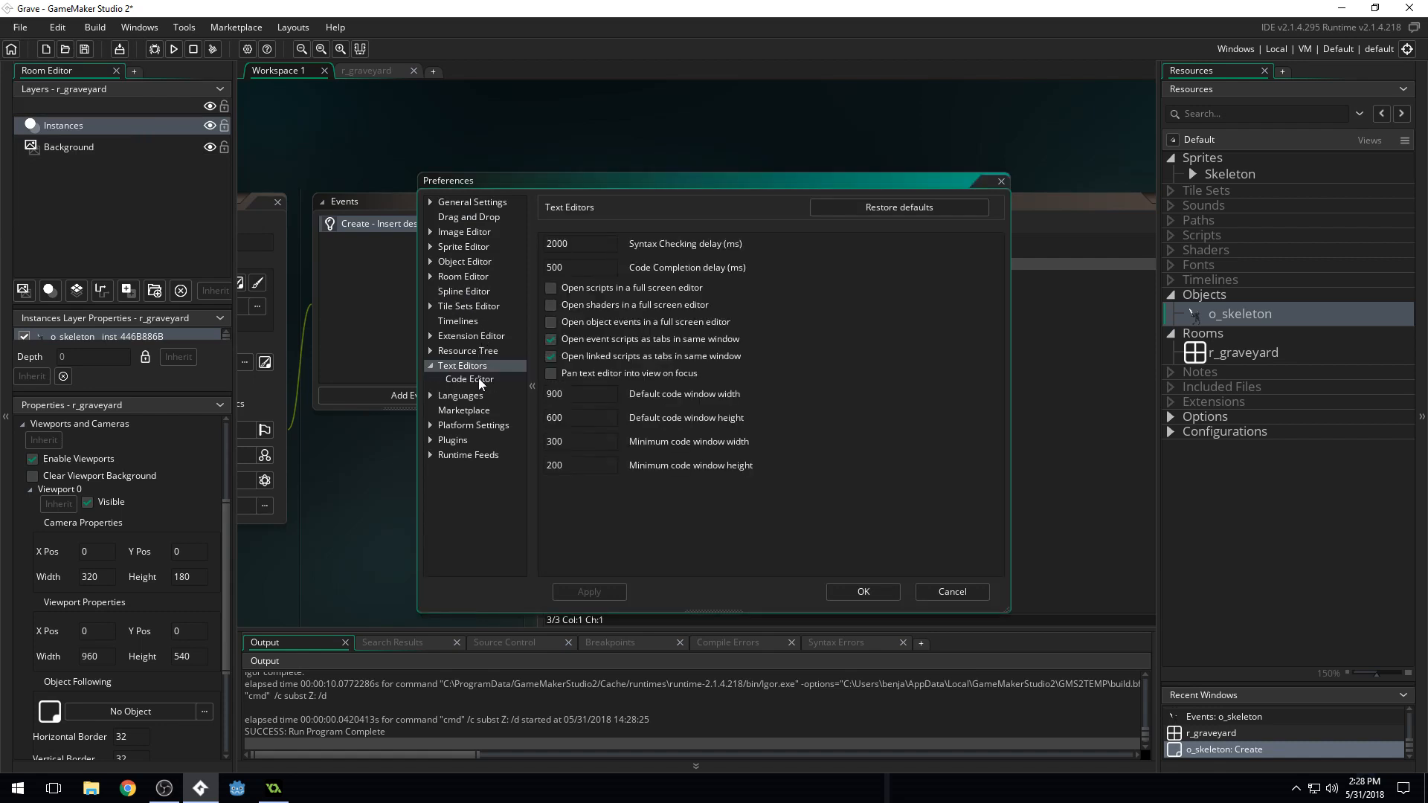
click(470, 378)
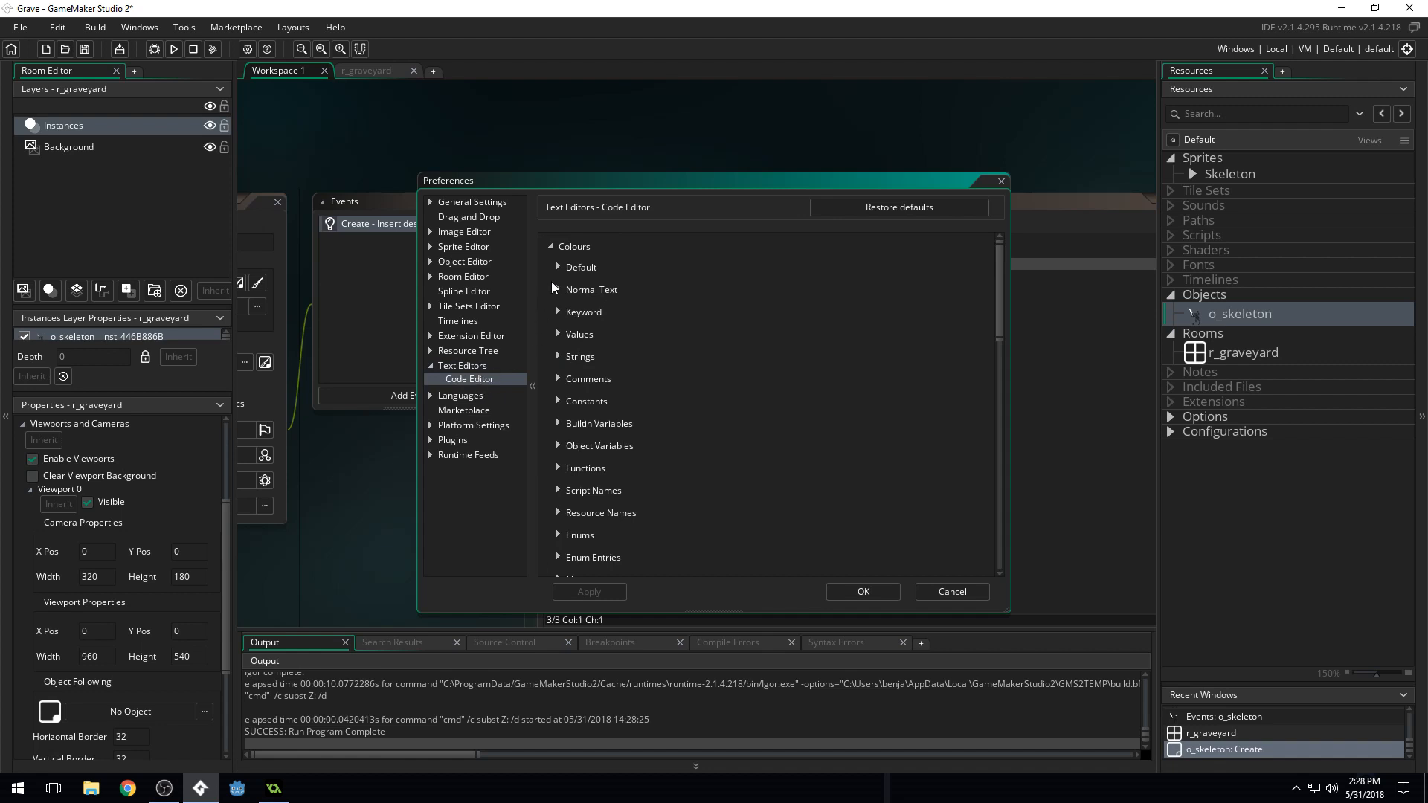
click(580, 267)
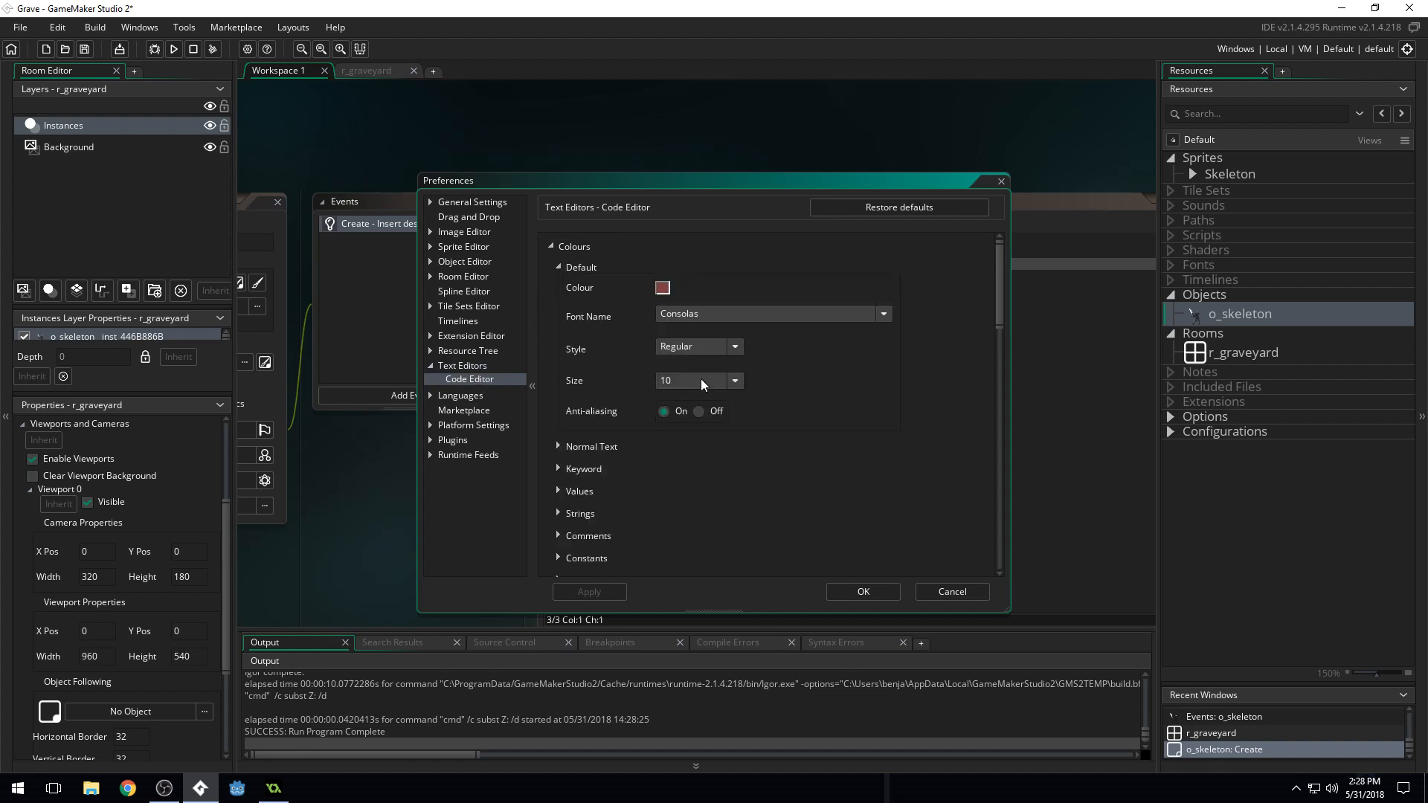
click(733, 380)
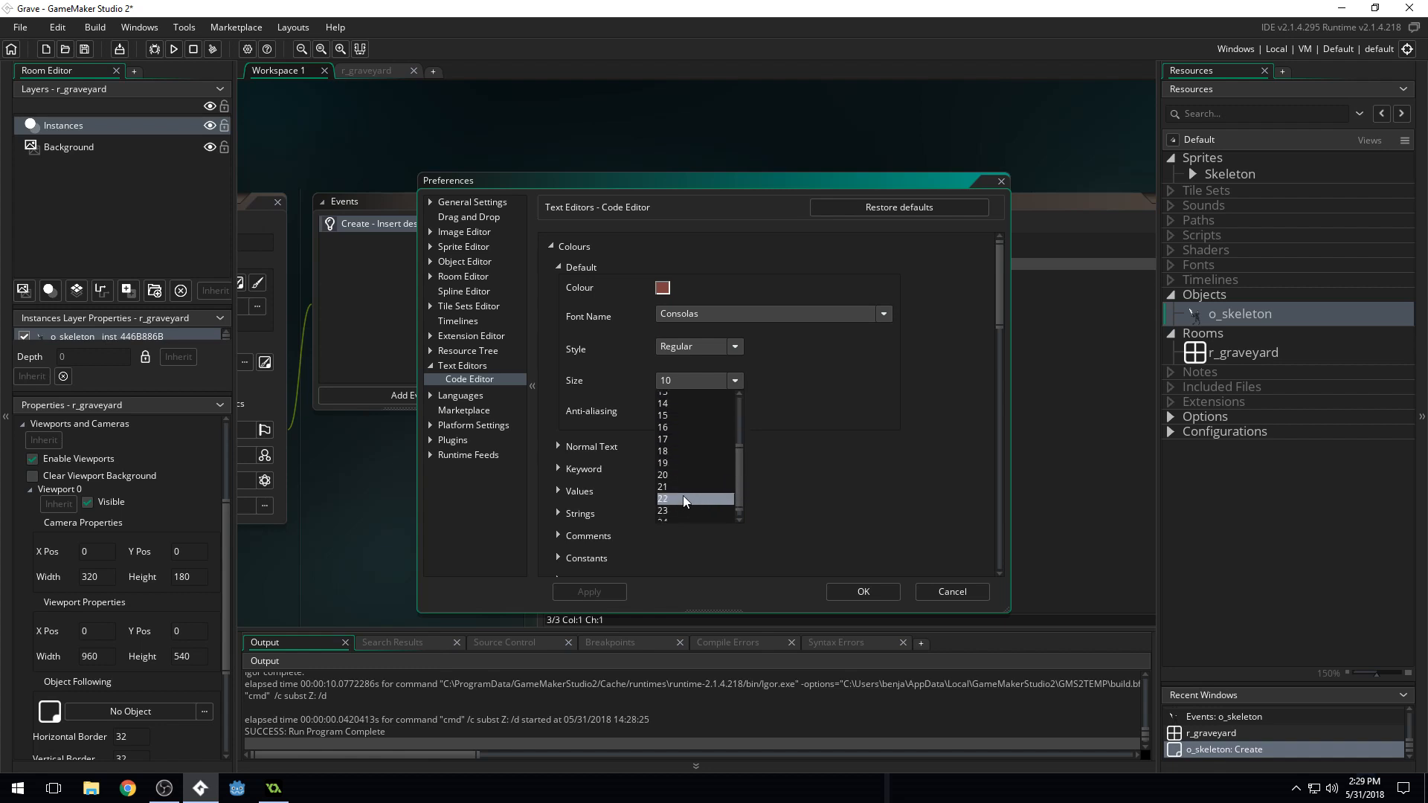
click(681, 499)
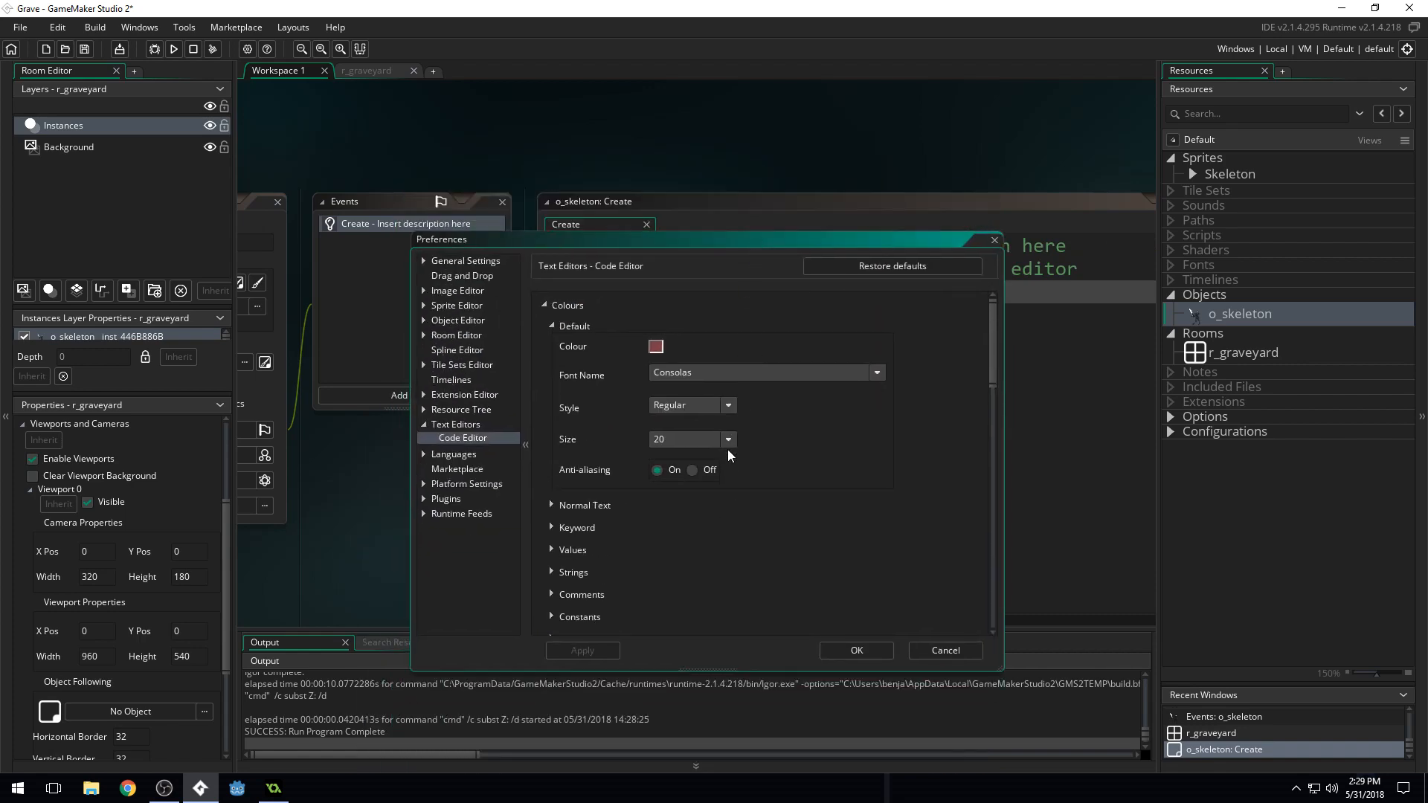
click(687, 439)
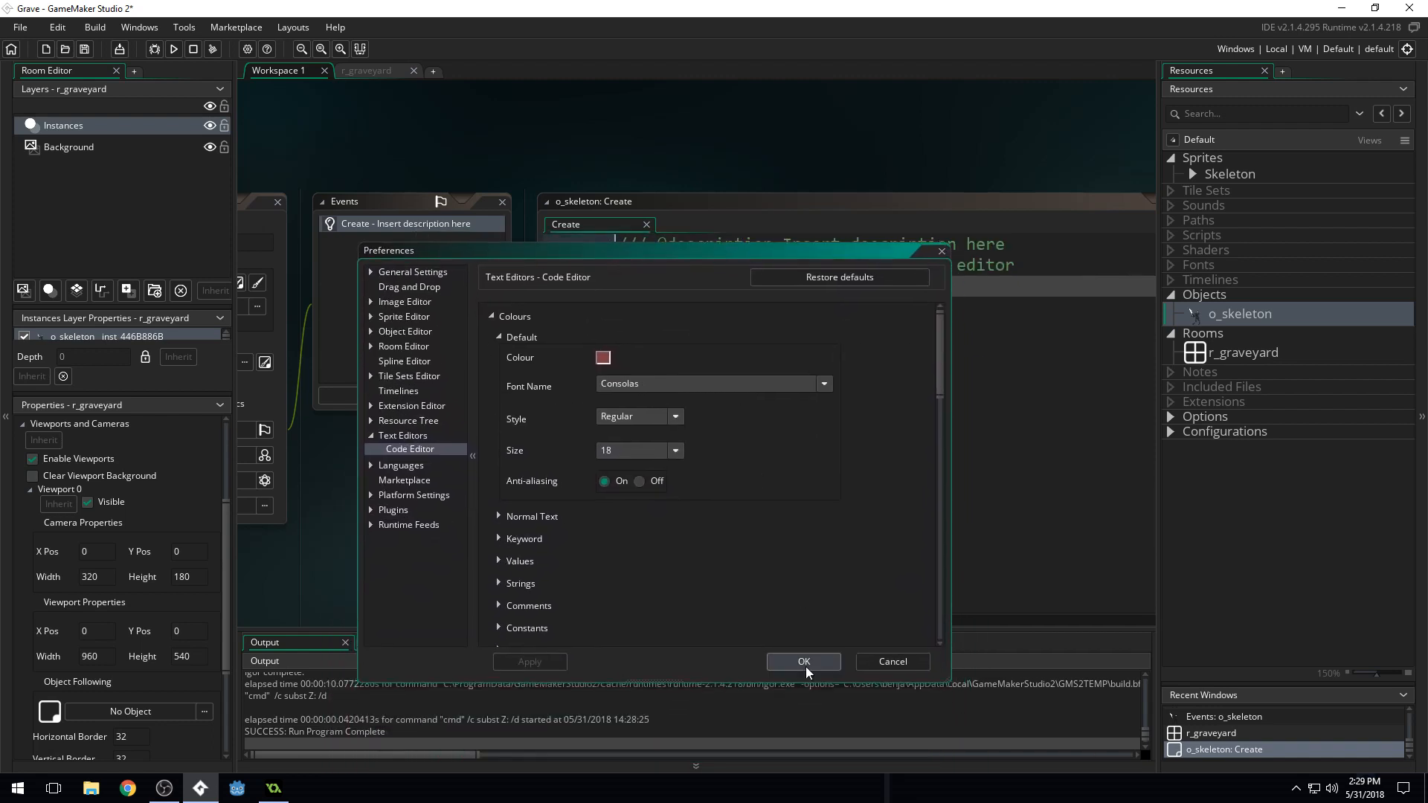
click(802, 661)
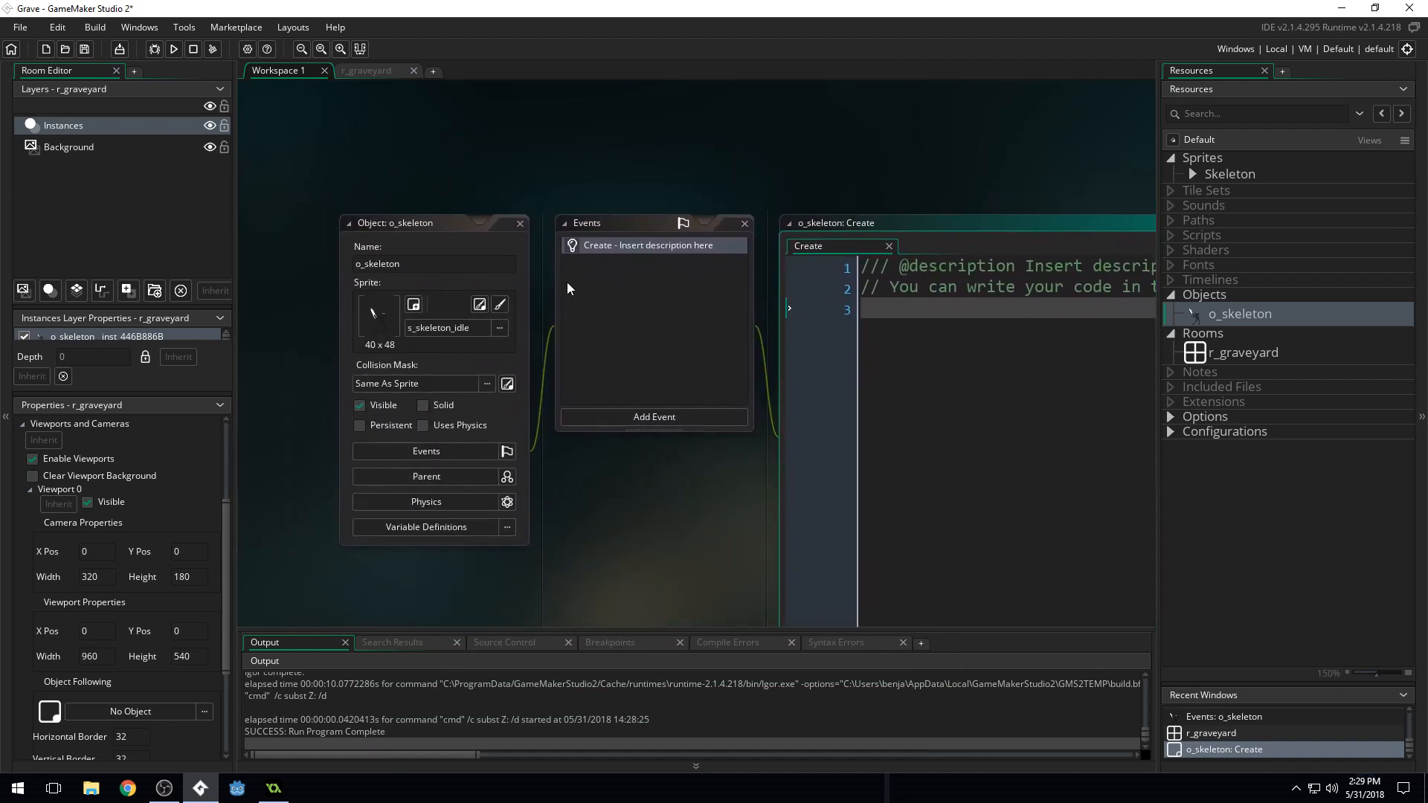
mouse_move(683, 305)
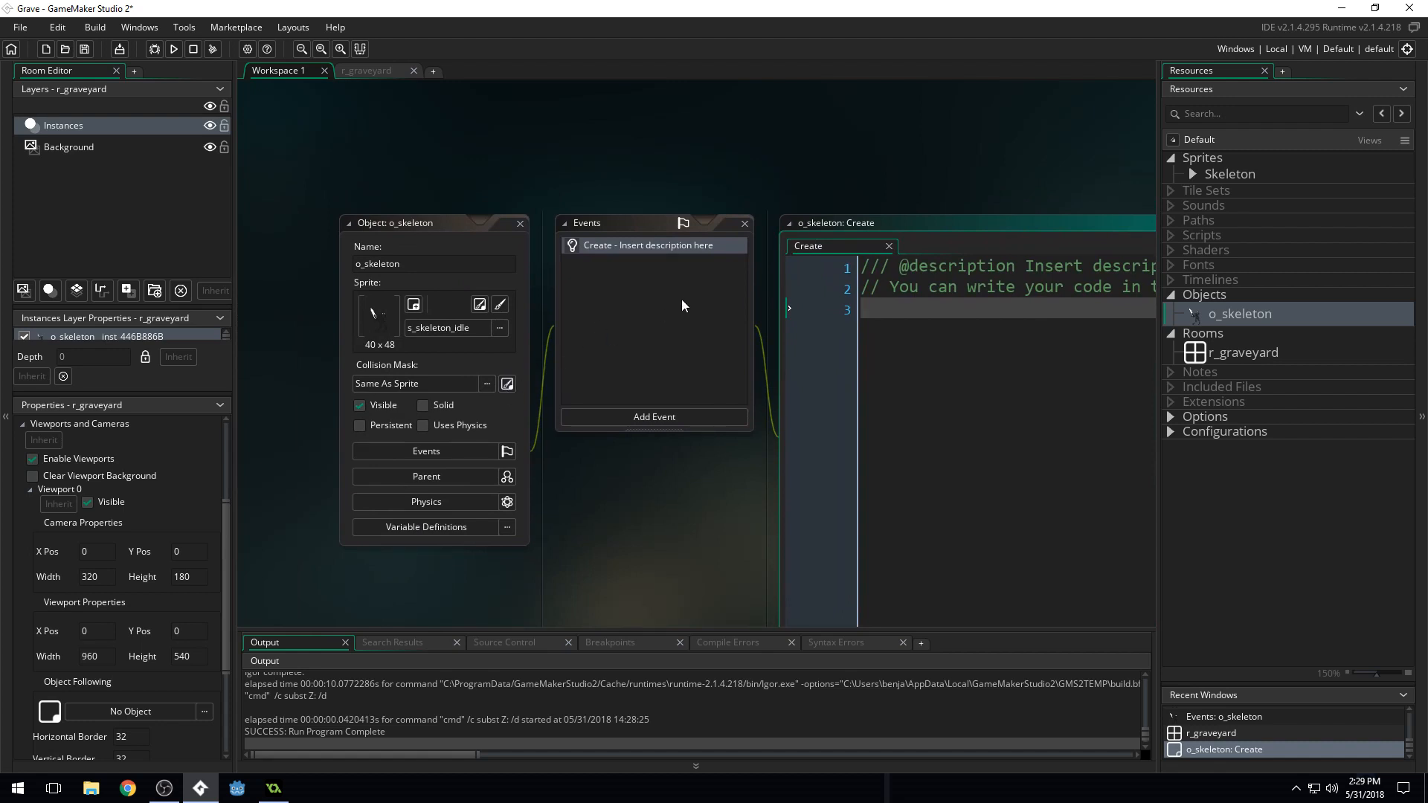
mouse_move(653, 418)
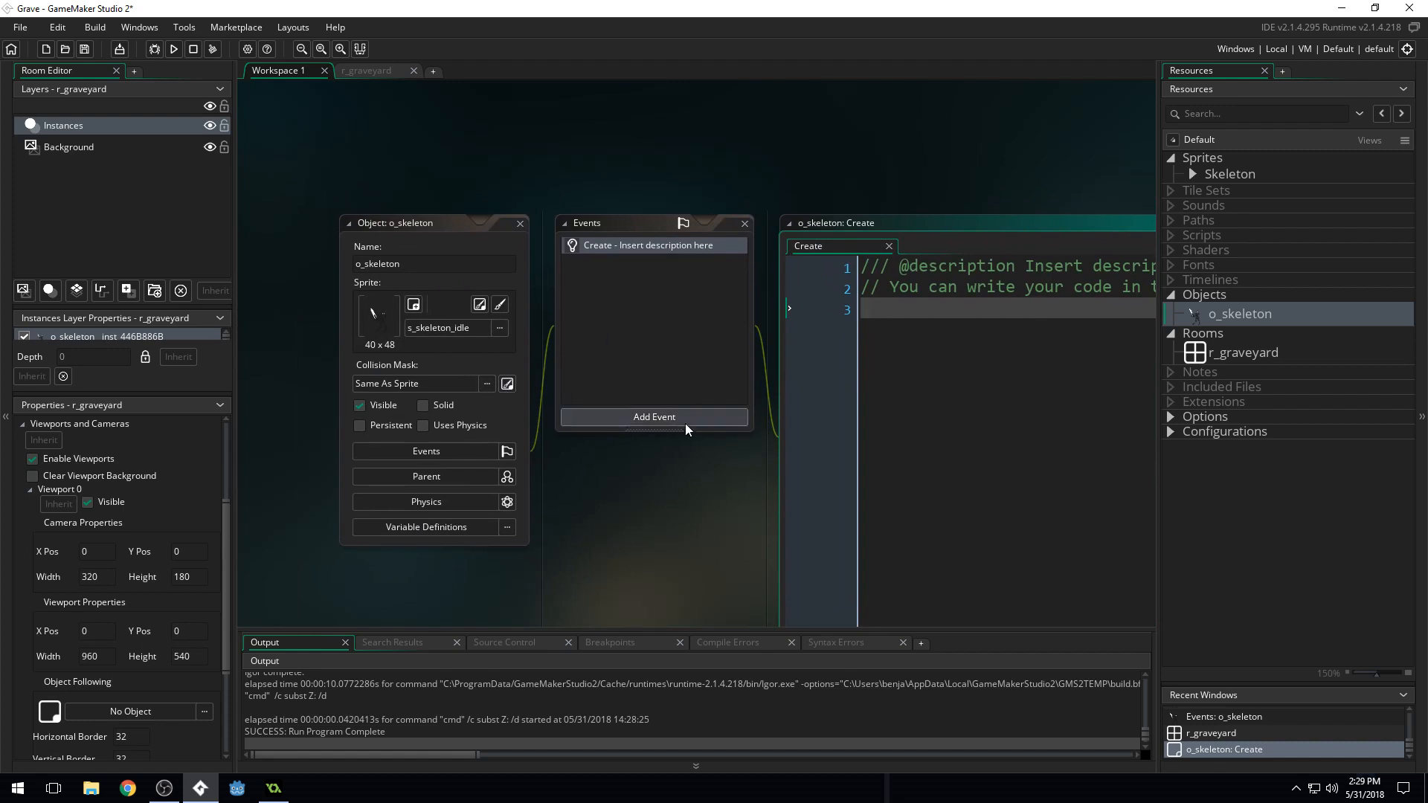
mouse_move(711, 308)
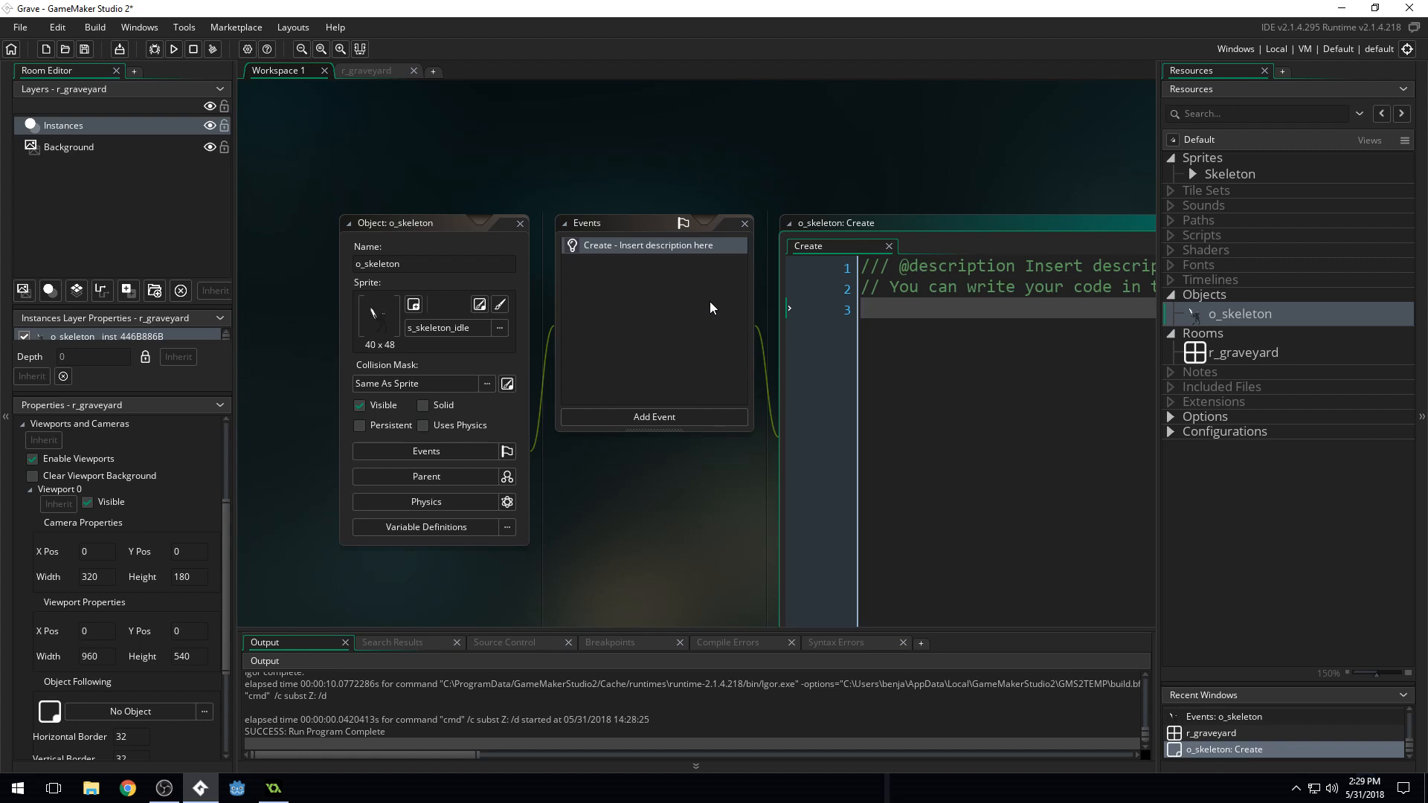
mouse_move(1079, 385)
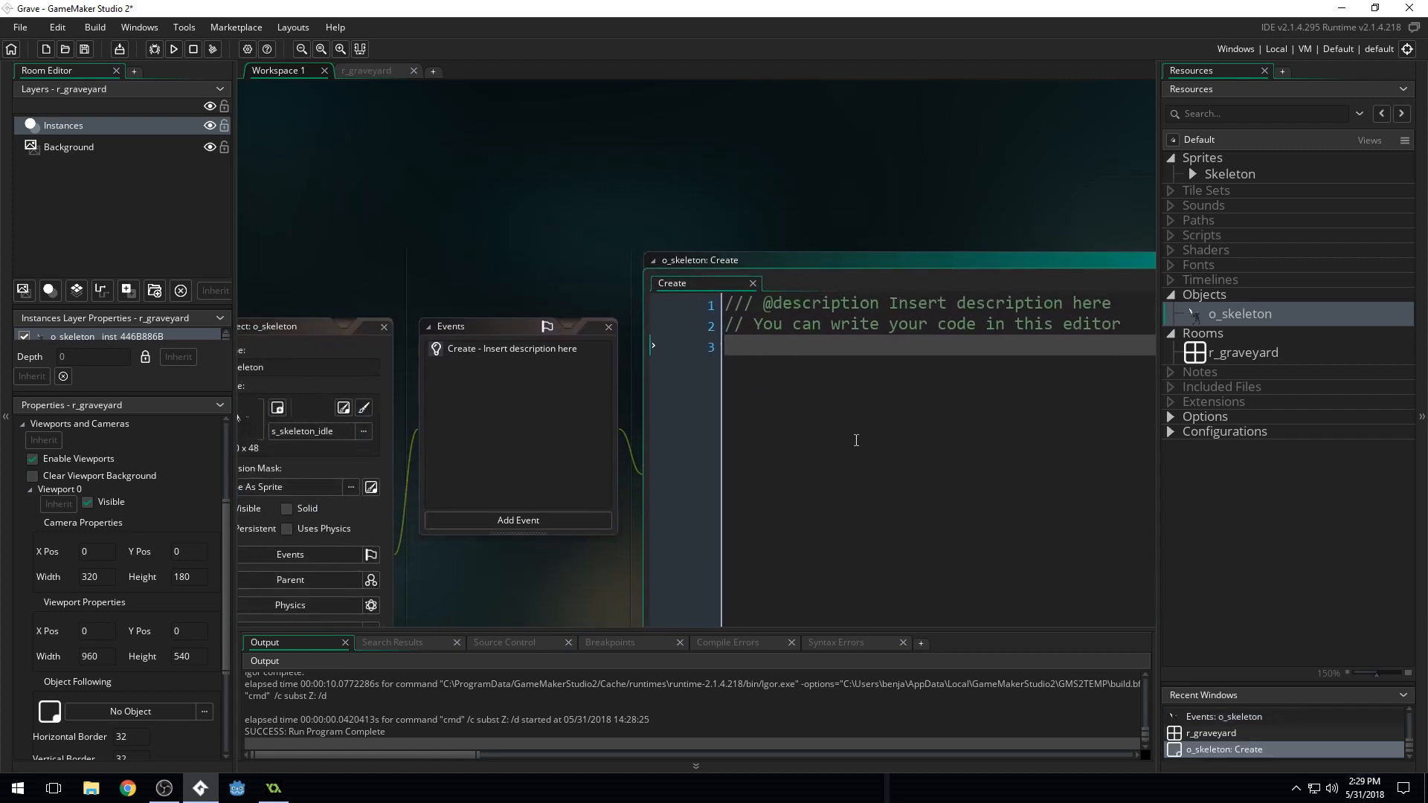
Clear the default comment lines from the Create event code editor
click(517, 519)
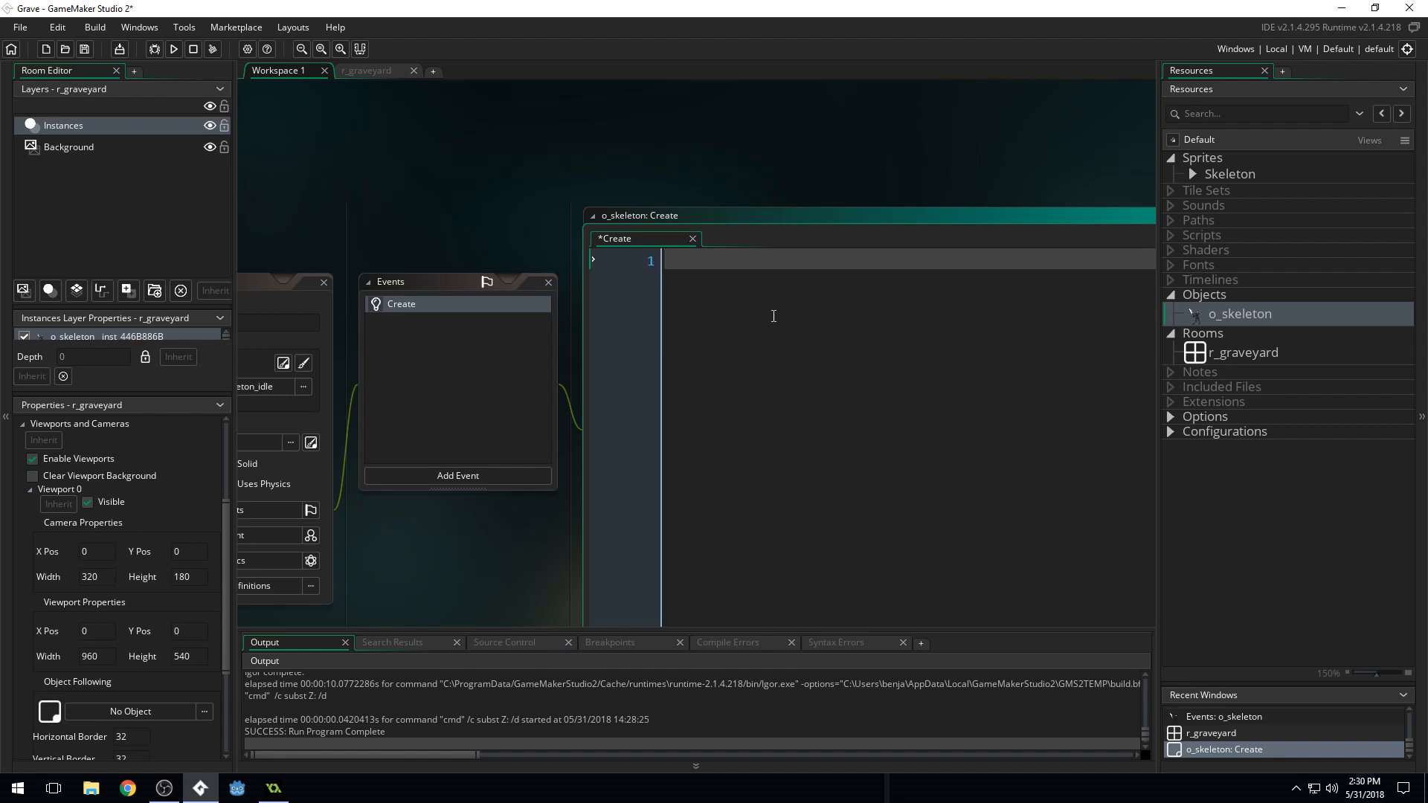
Start the Create event line 'image_speed =' in the code editor
text(image)
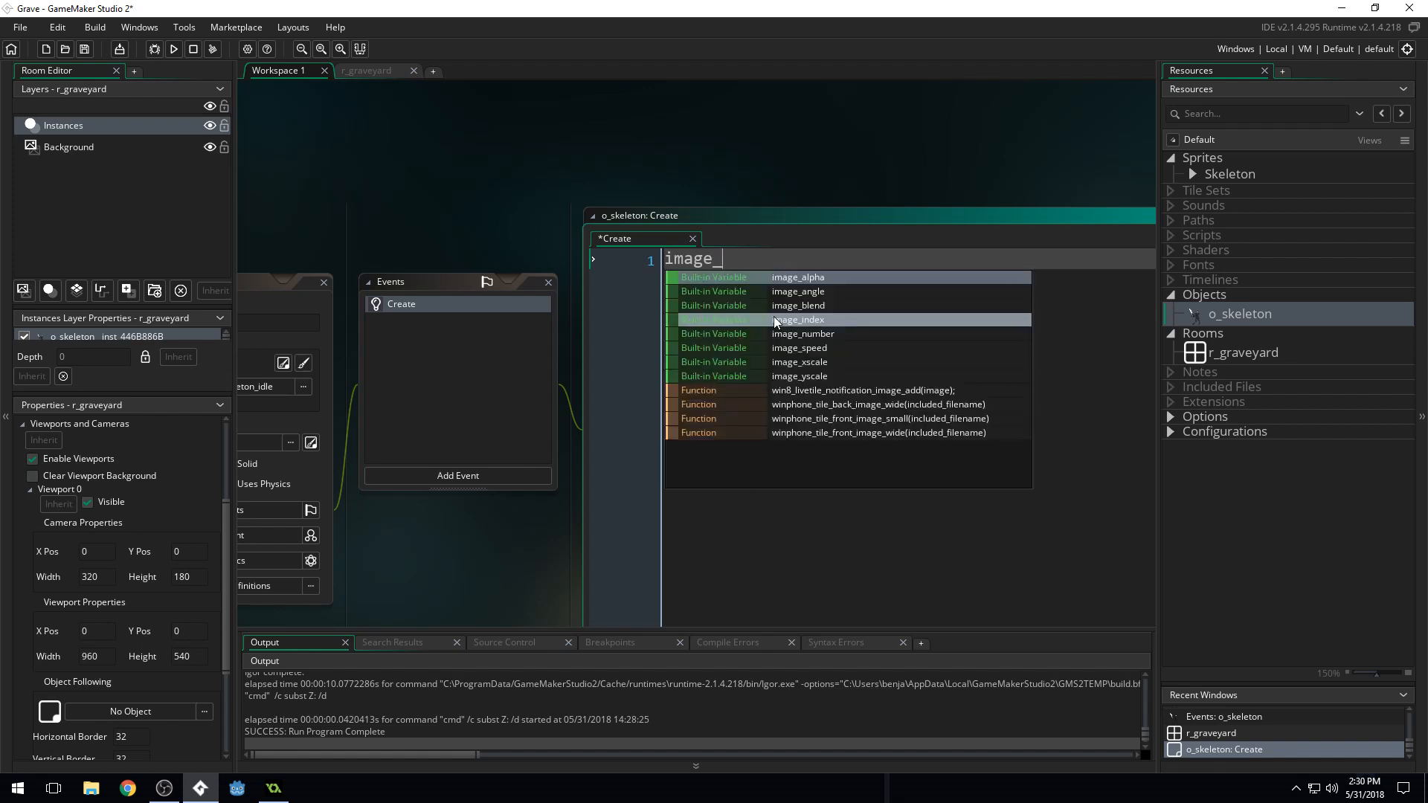
text(_speed)
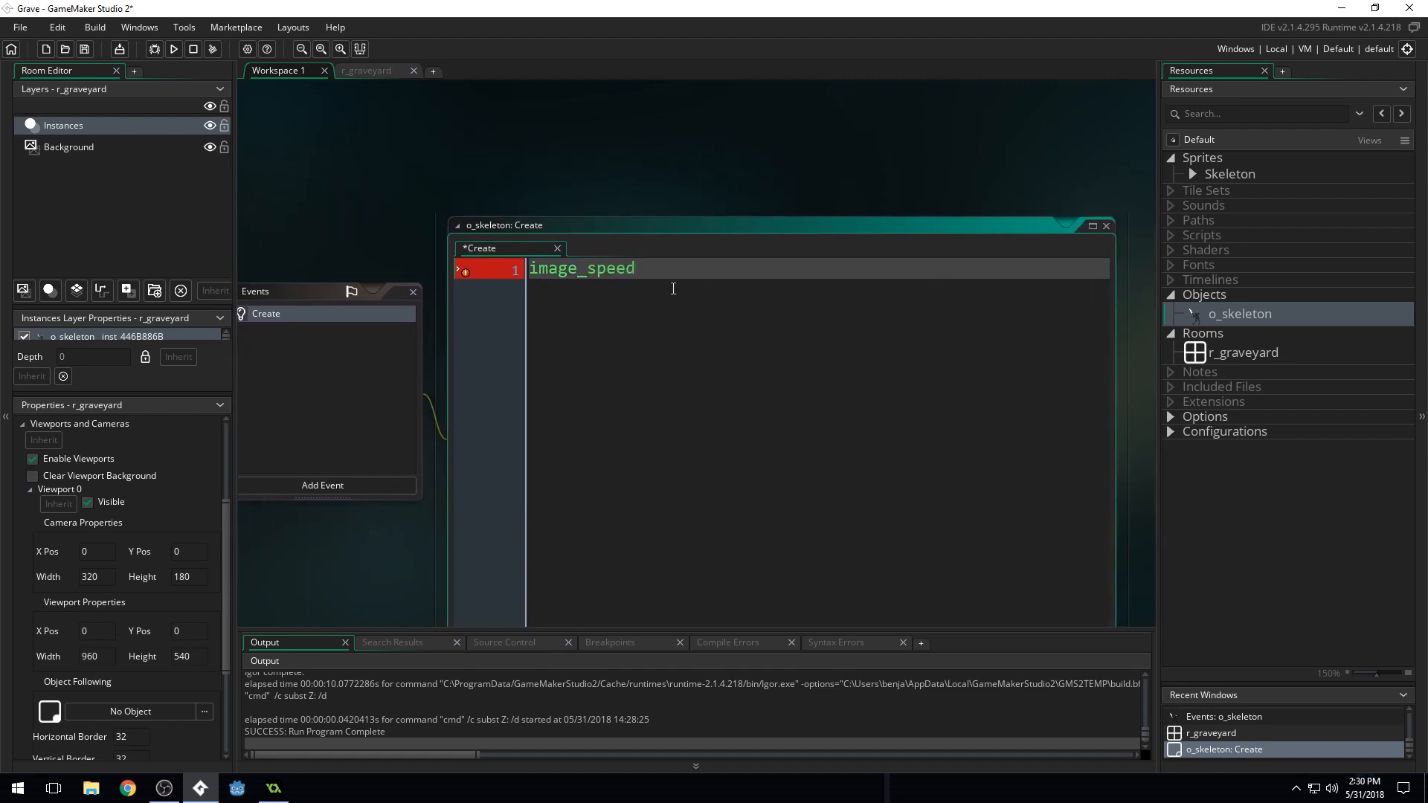
text(=)
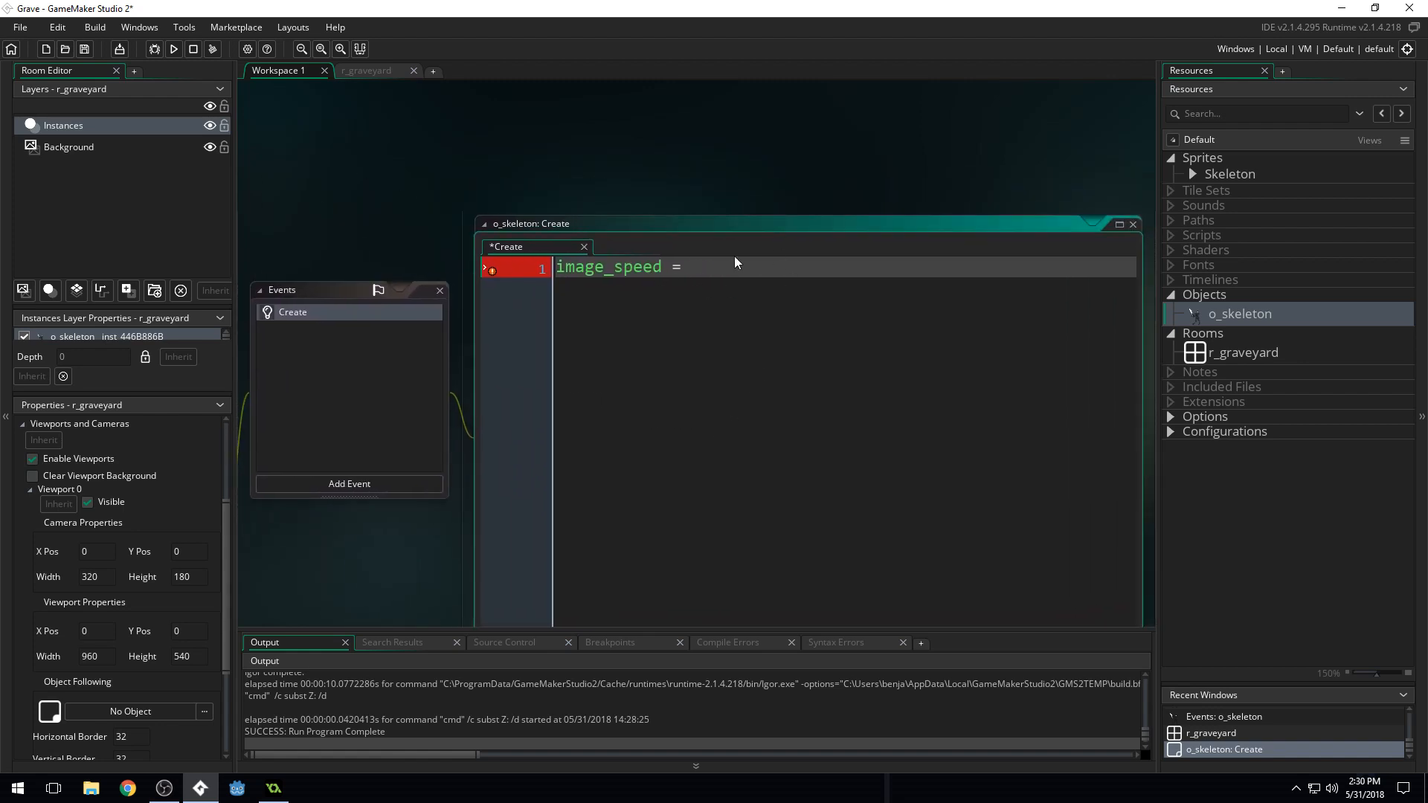
mouse_move(455, 179)
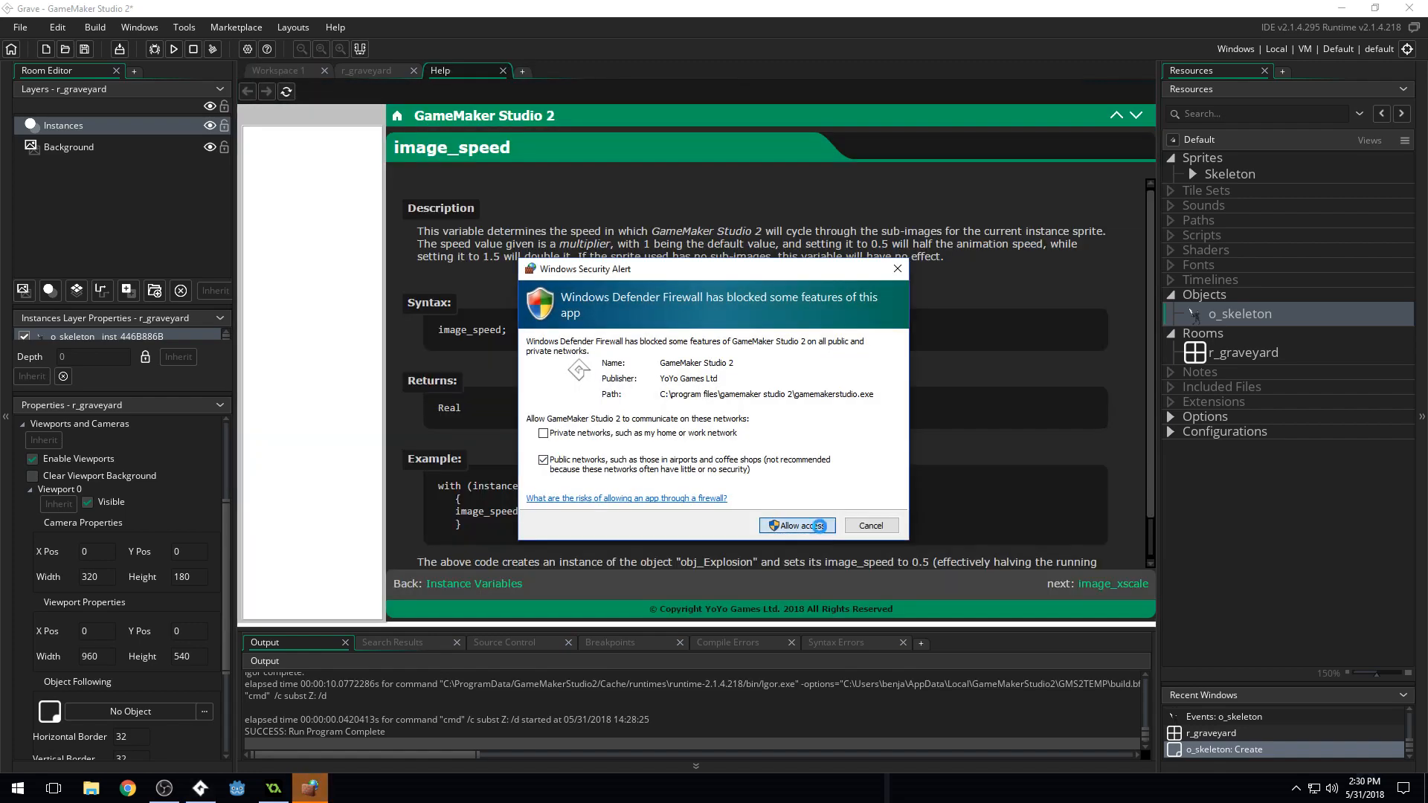
Allow the firewall prompt, read the image_speed manual page, then close it
click(795, 526)
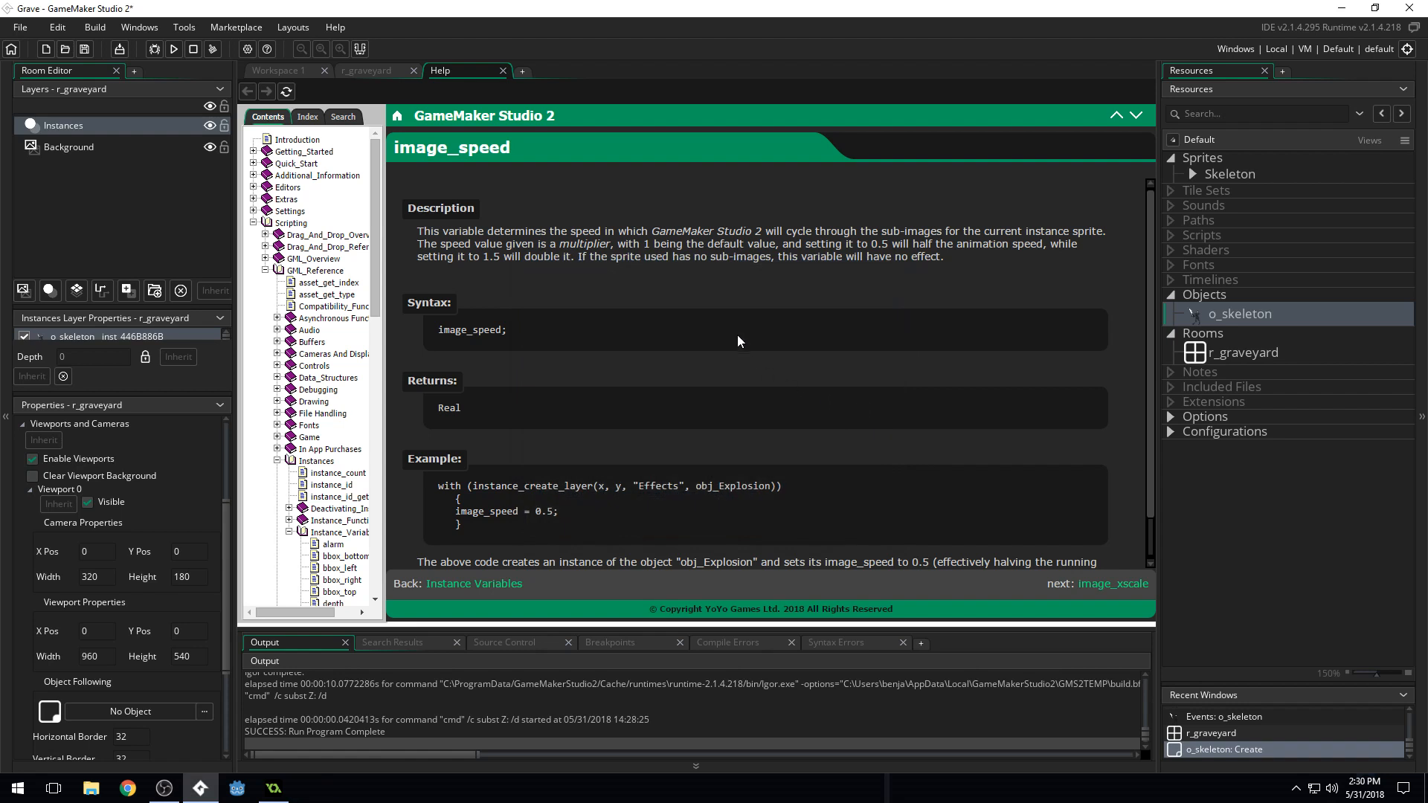
mouse_move(830, 496)
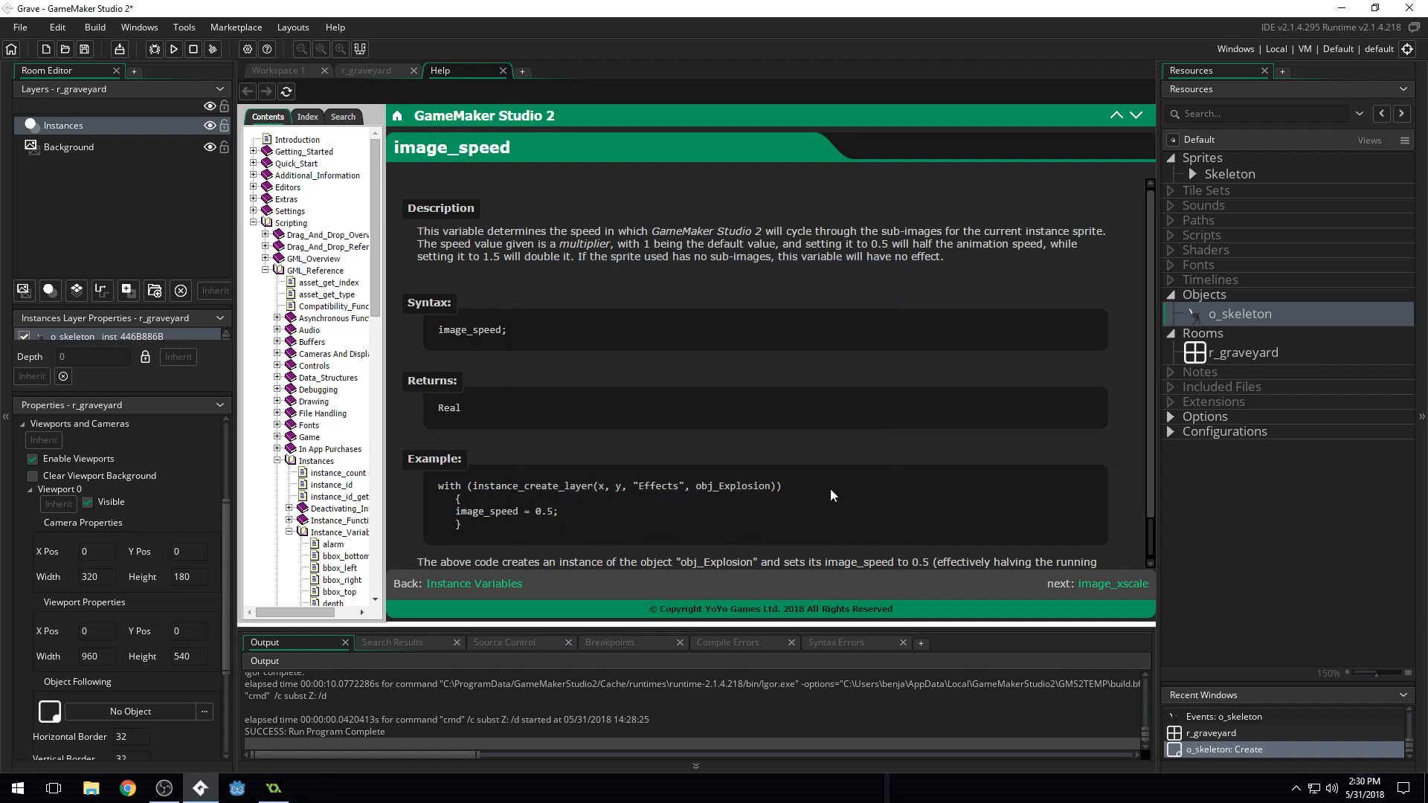
mouse_move(640, 171)
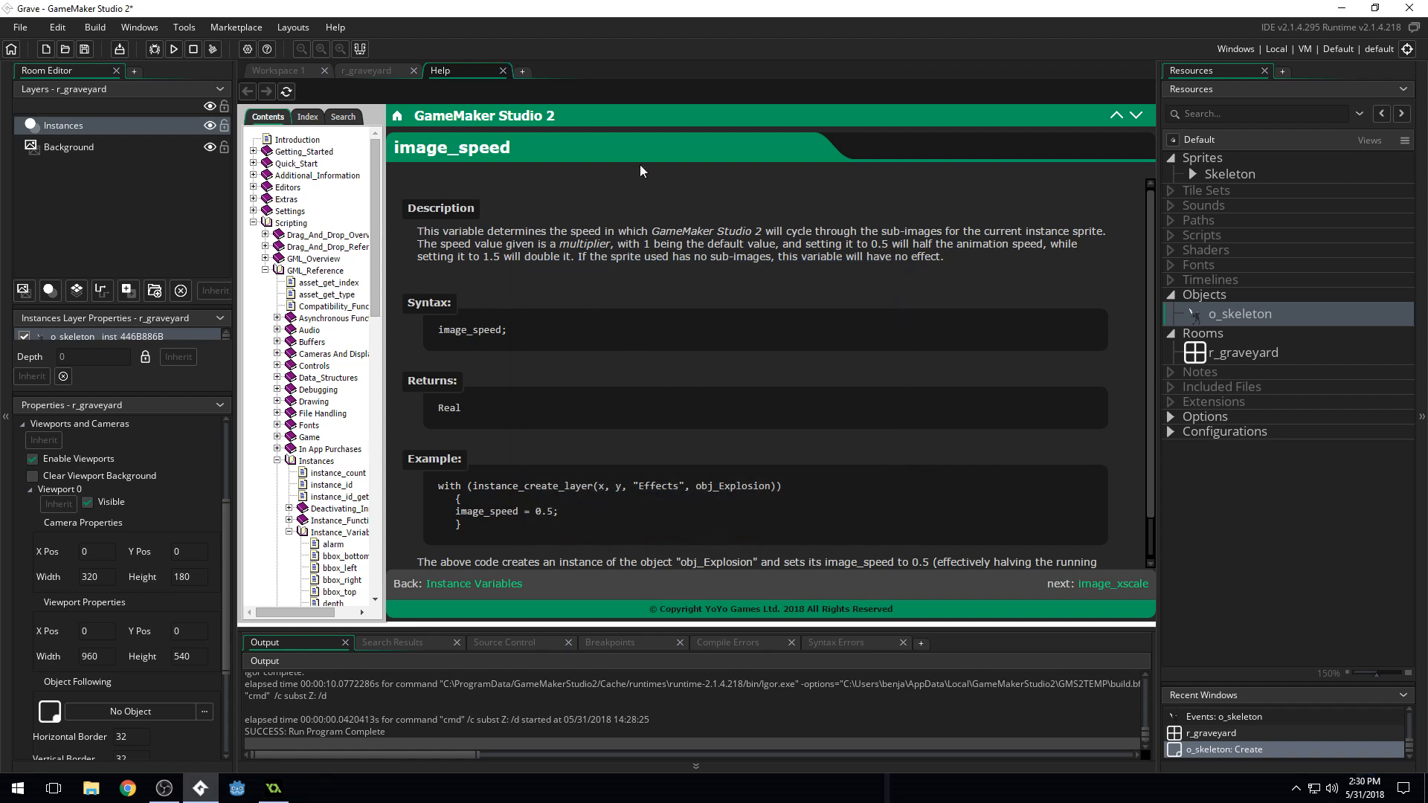
mouse_move(489, 273)
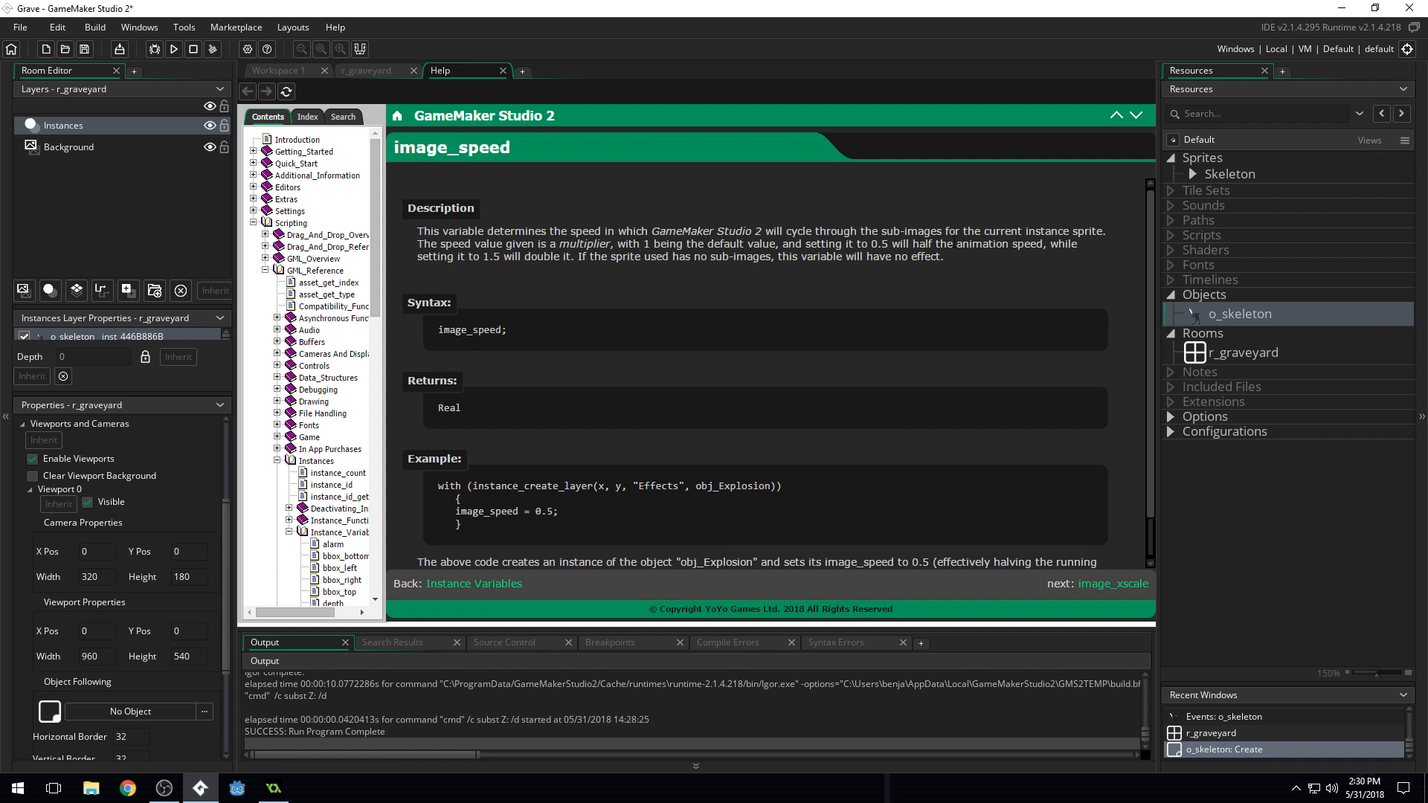
mouse_move(980, 257)
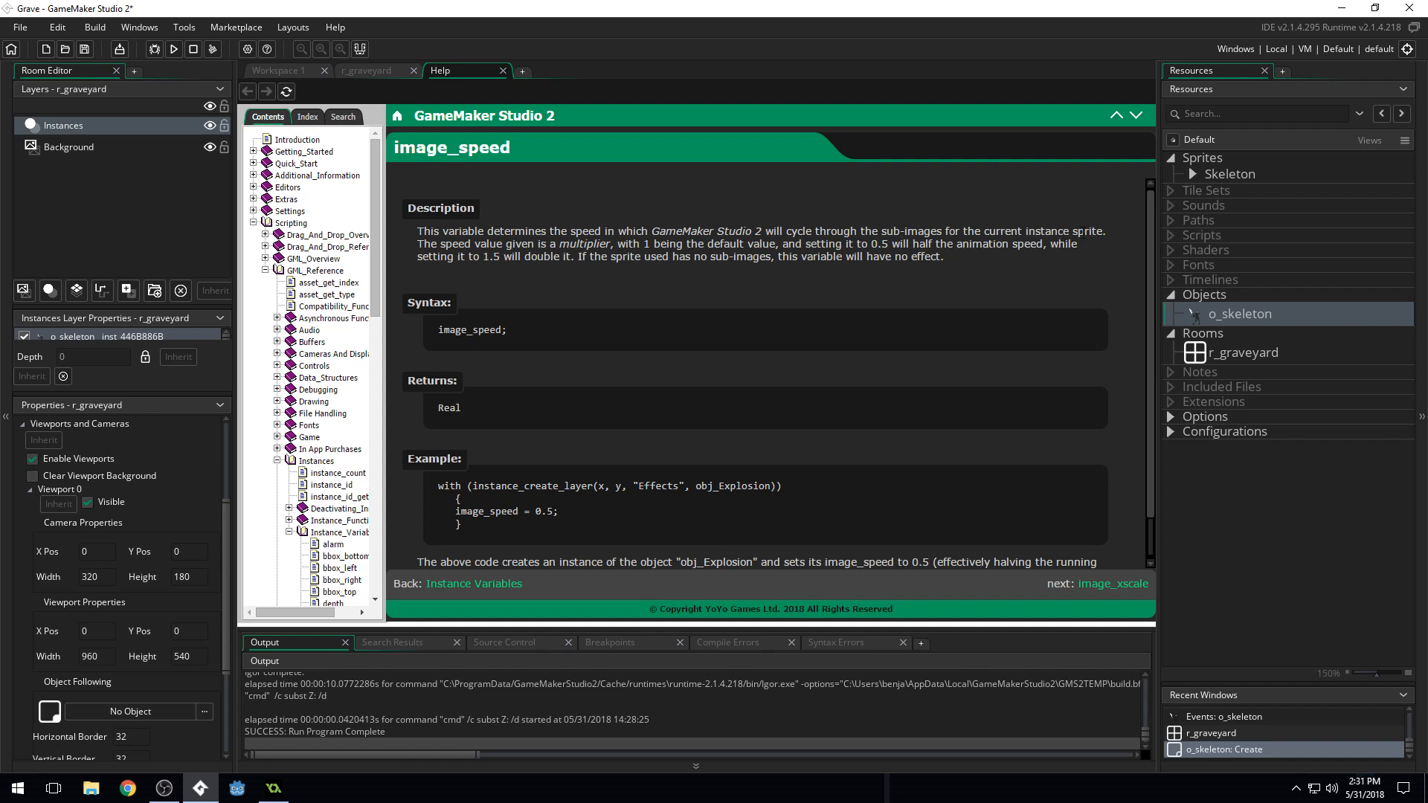
mouse_move(848, 287)
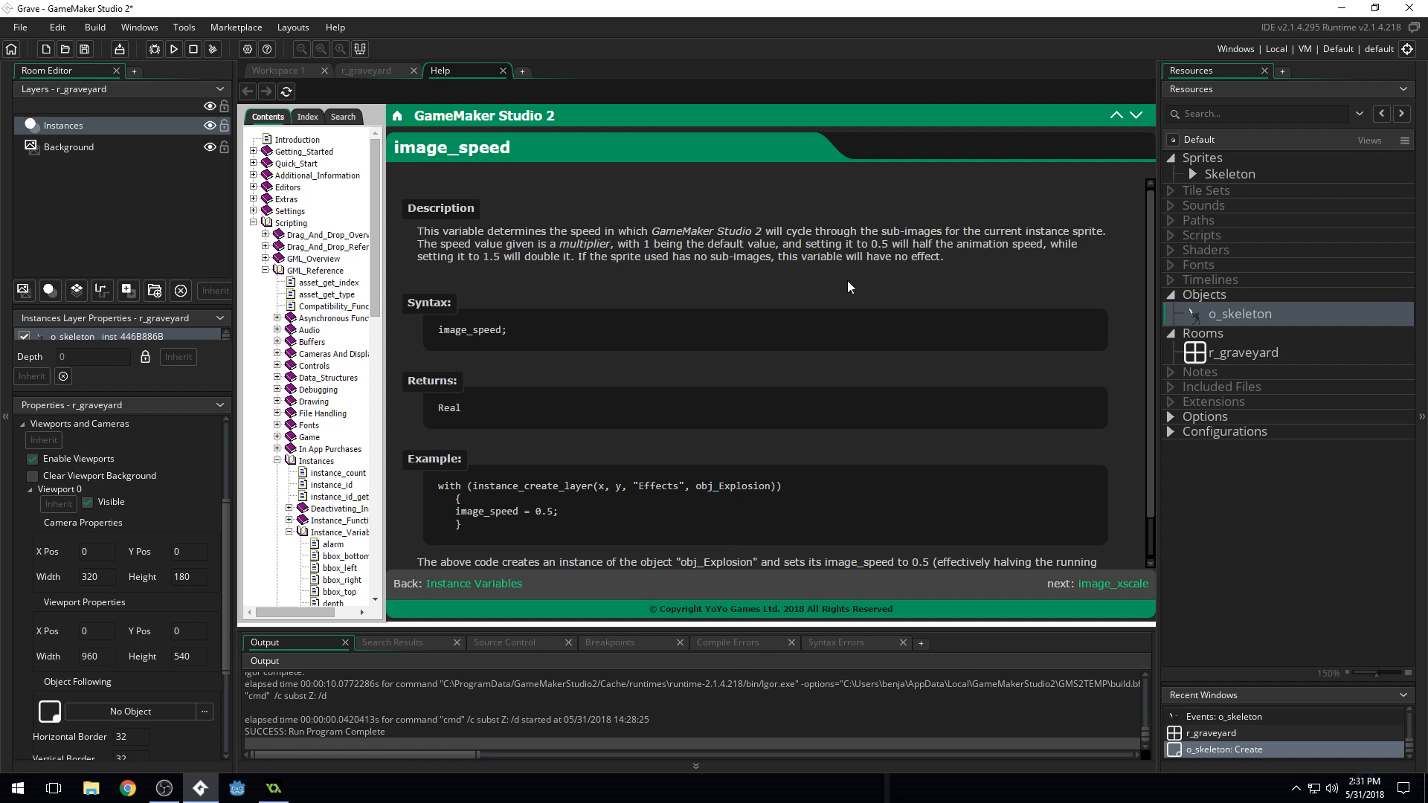
mouse_move(697, 288)
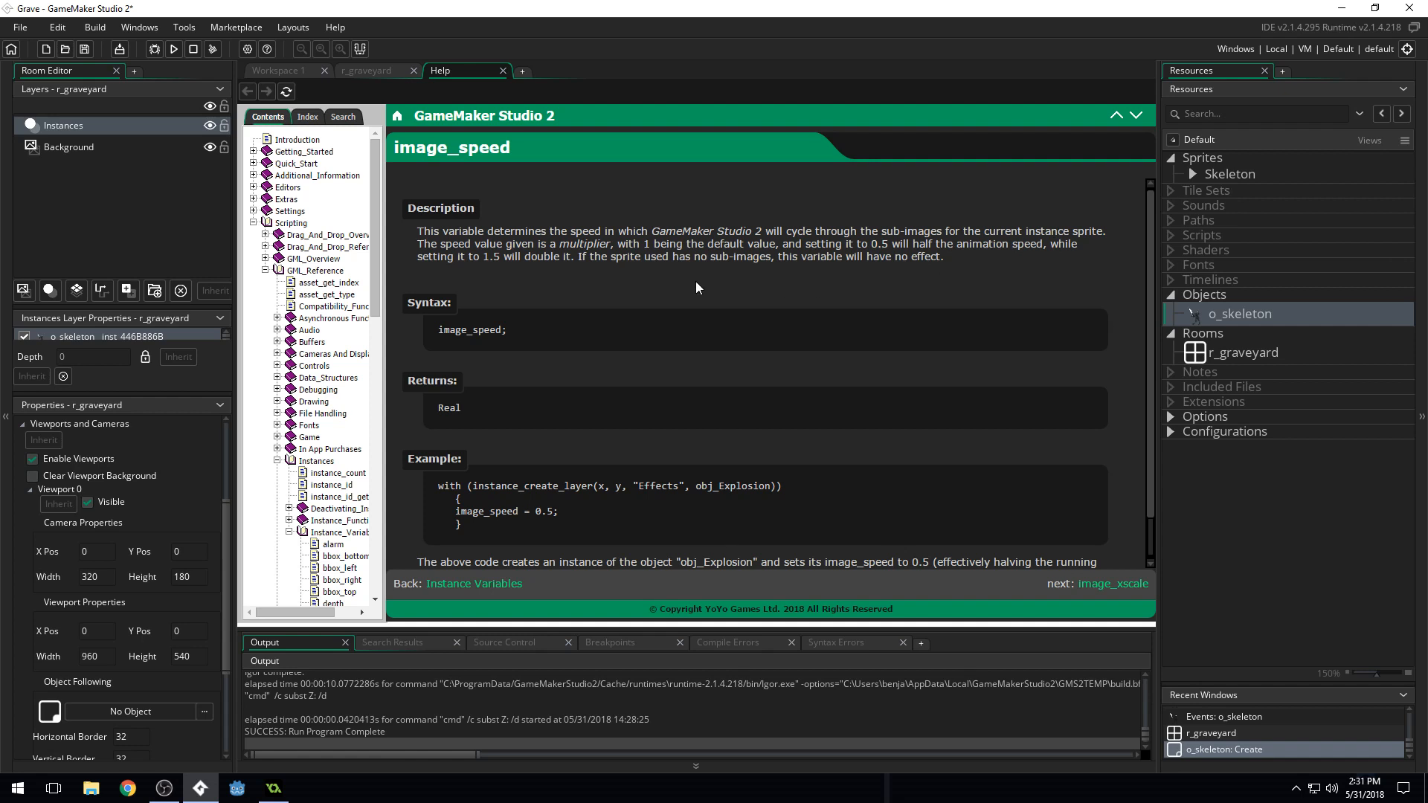
mouse_move(1002, 281)
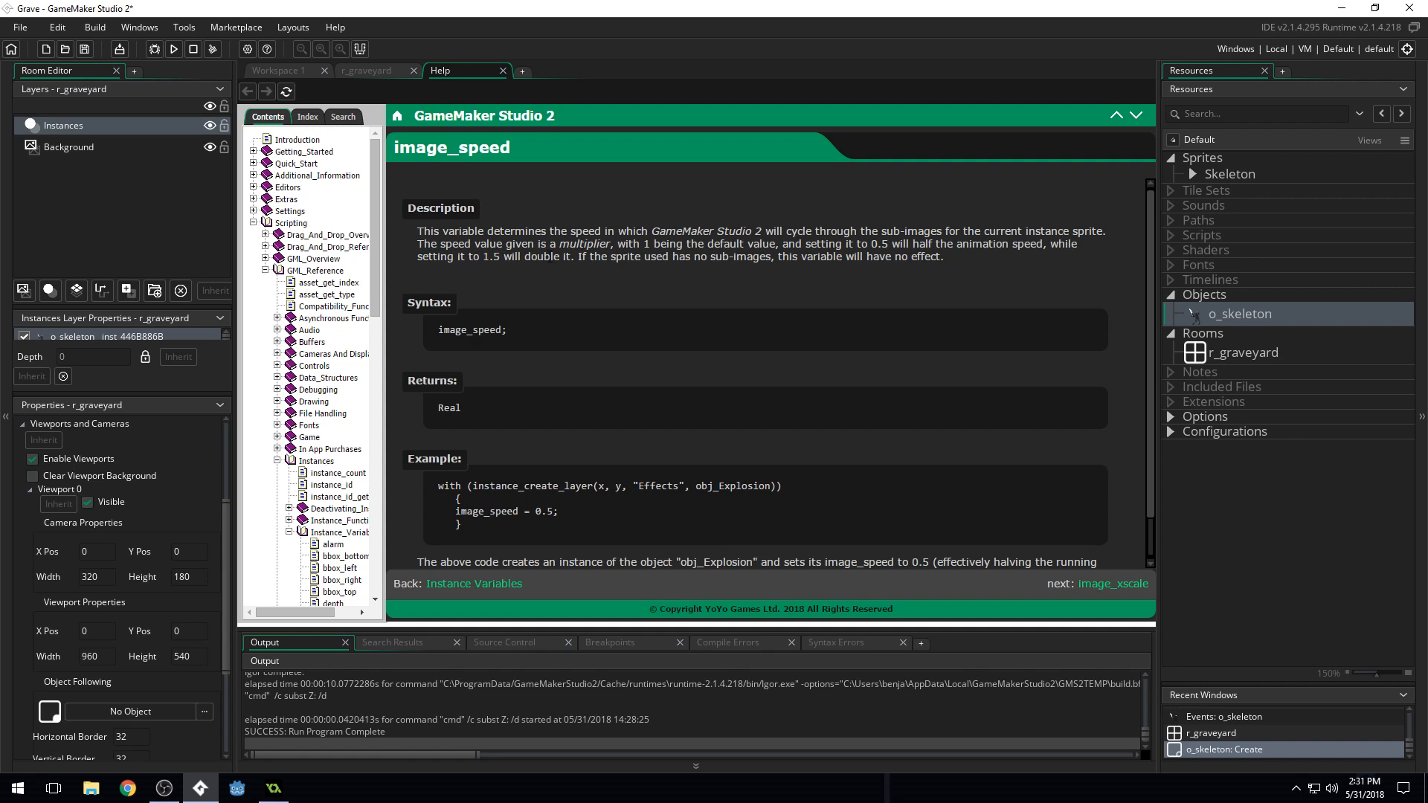
mouse_move(972, 264)
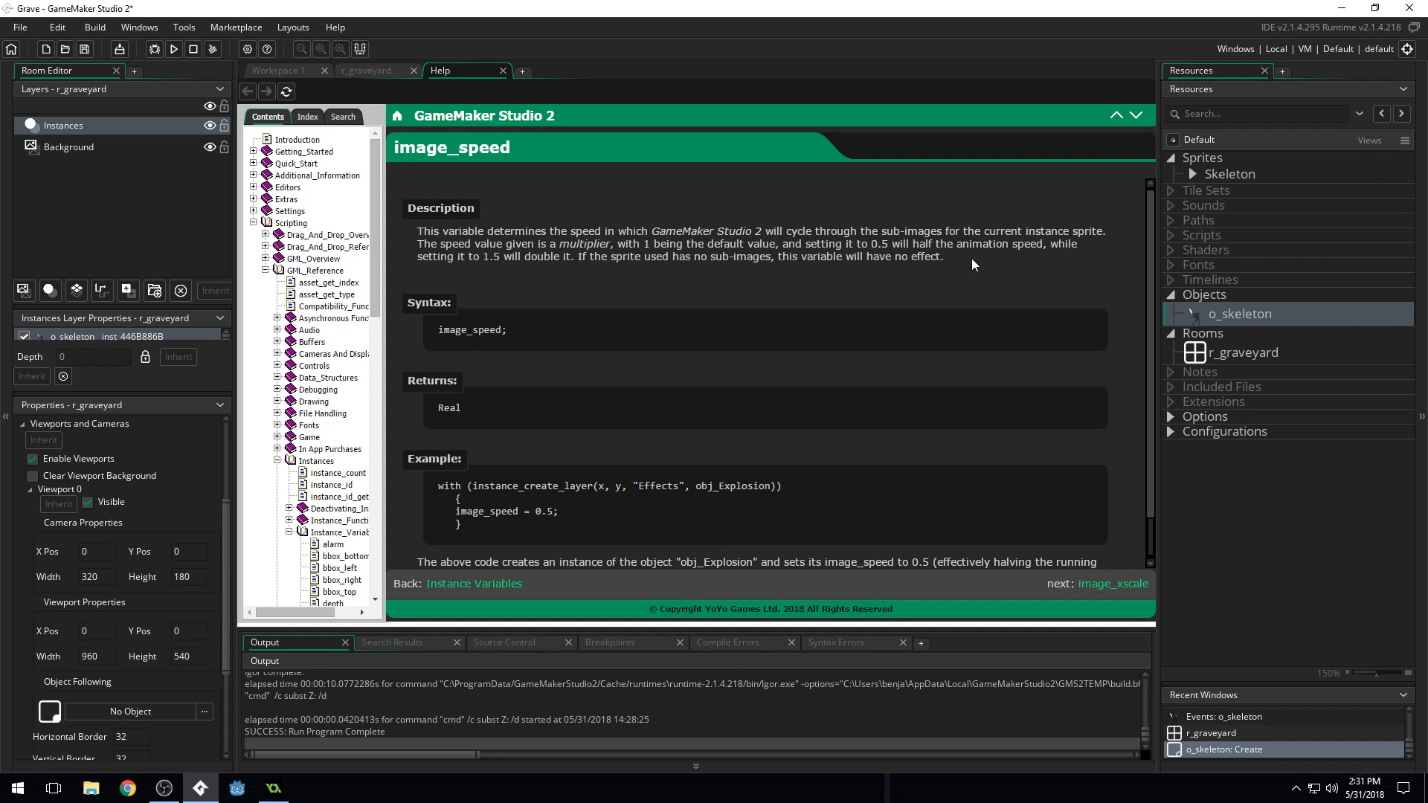
mouse_move(528, 277)
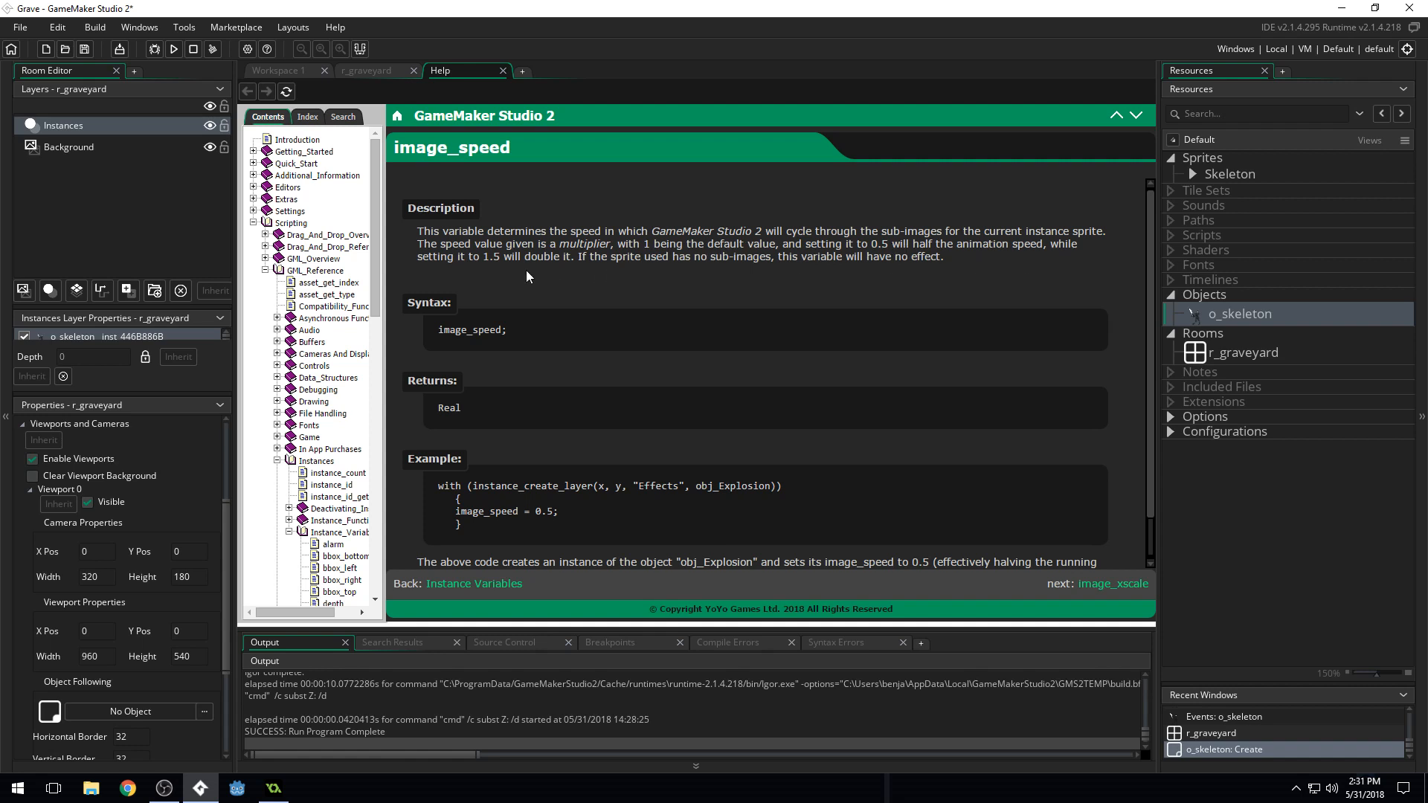
mouse_move(541, 269)
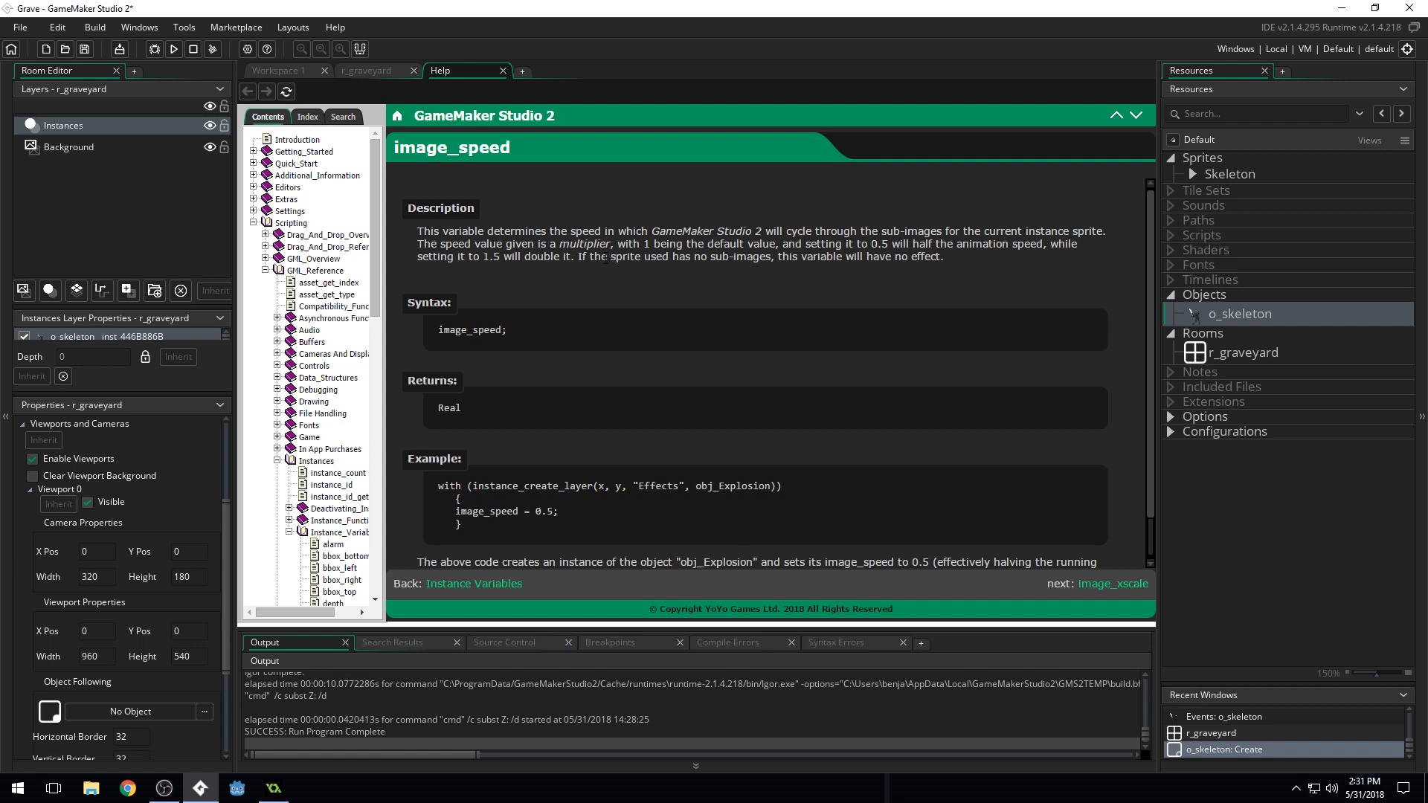
mouse_move(739, 276)
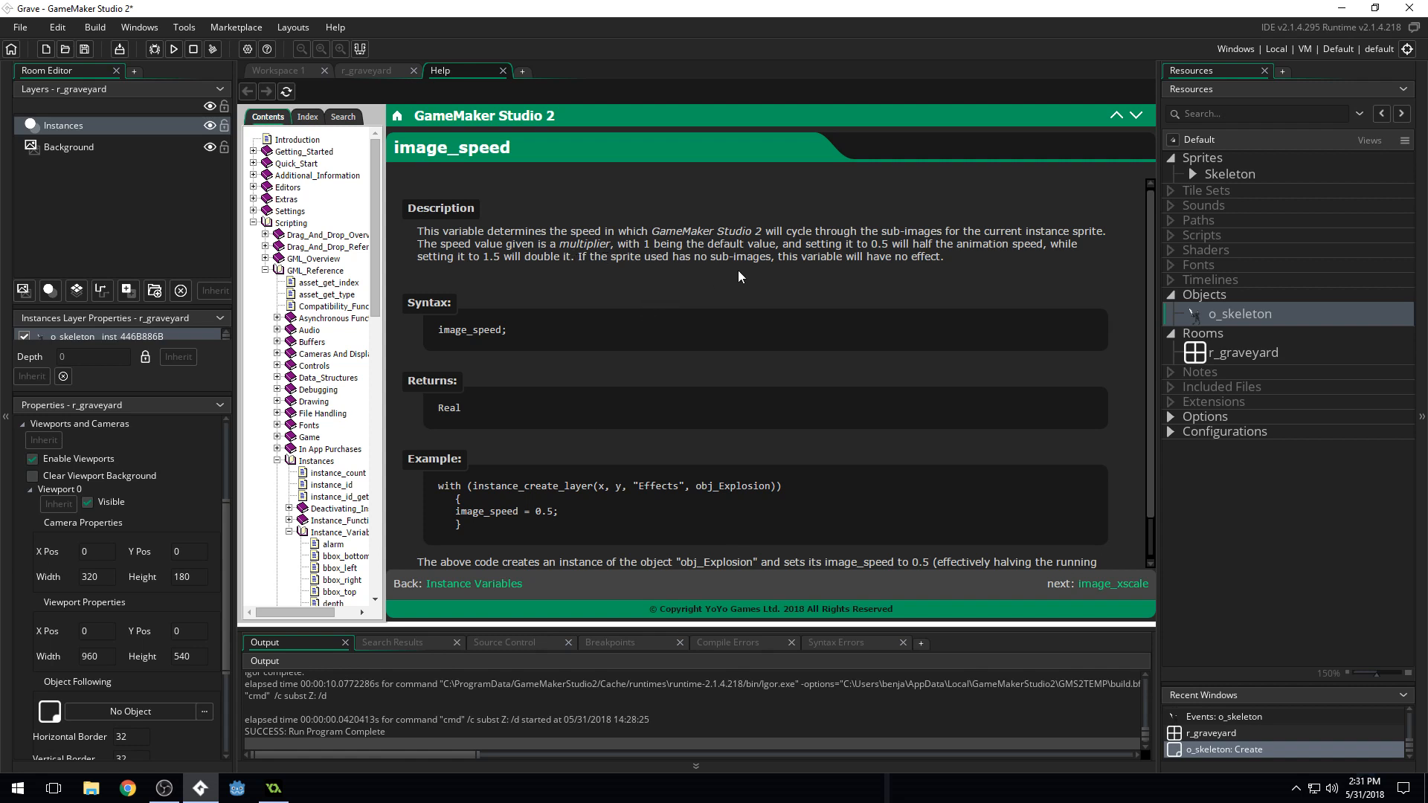
mouse_move(1044, 263)
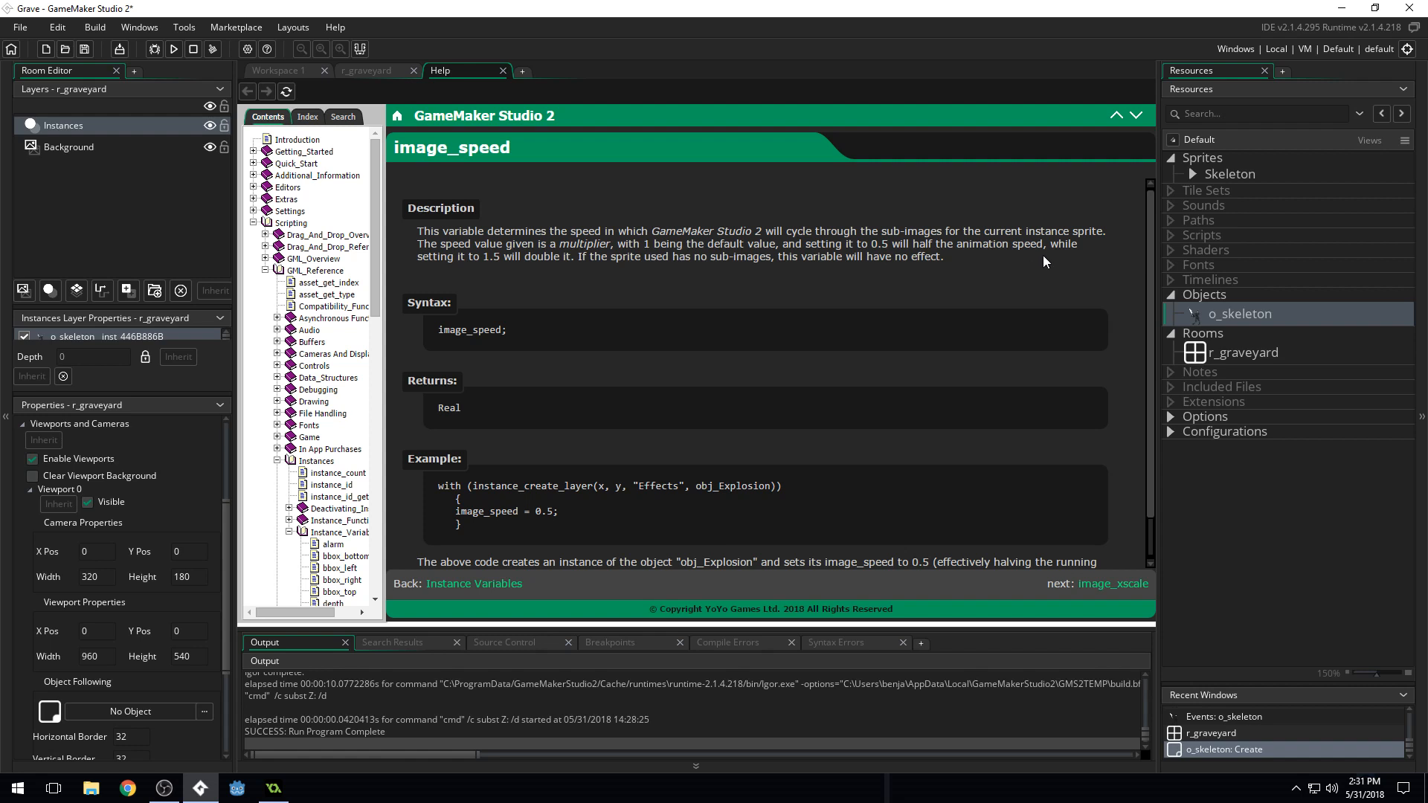
double_click(490, 256)
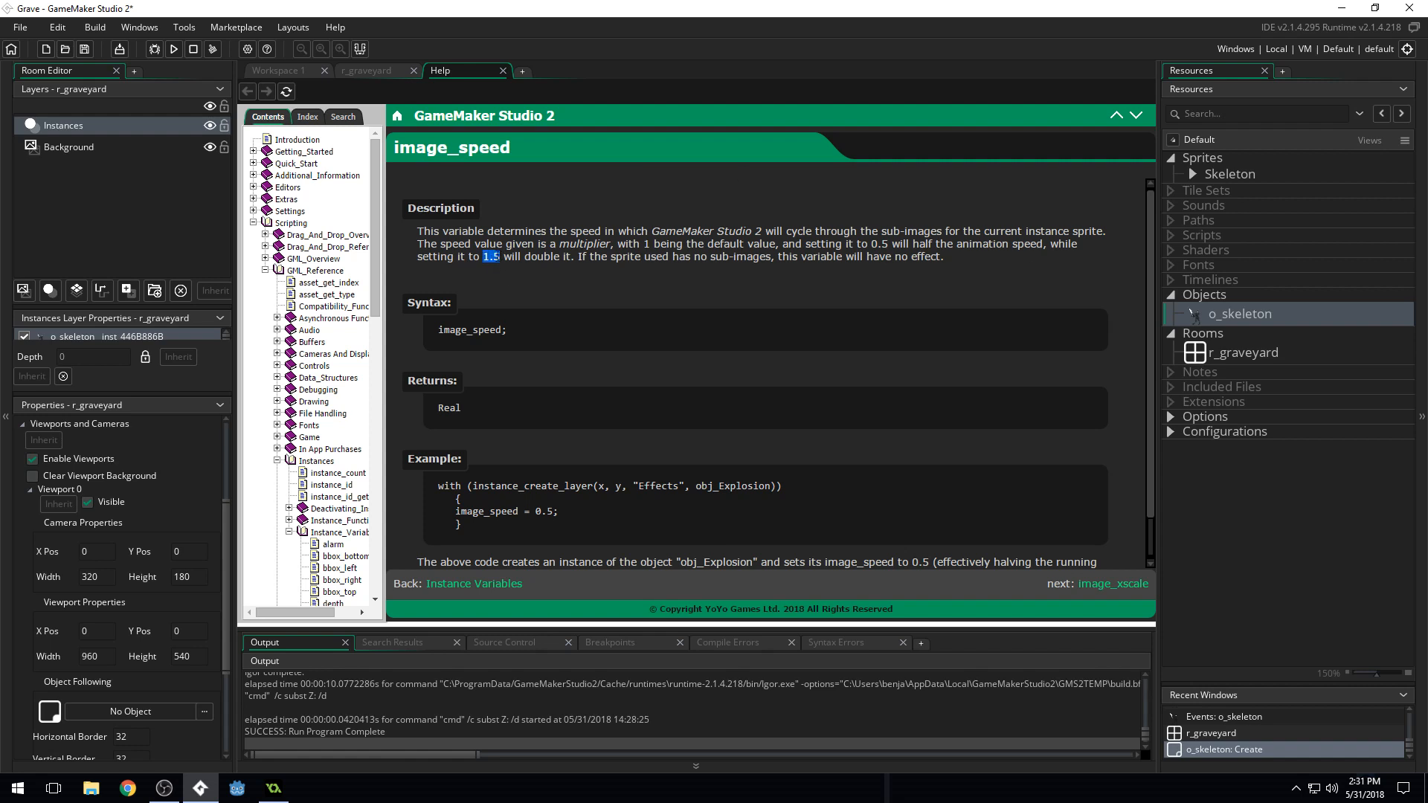
mouse_move(706, 280)
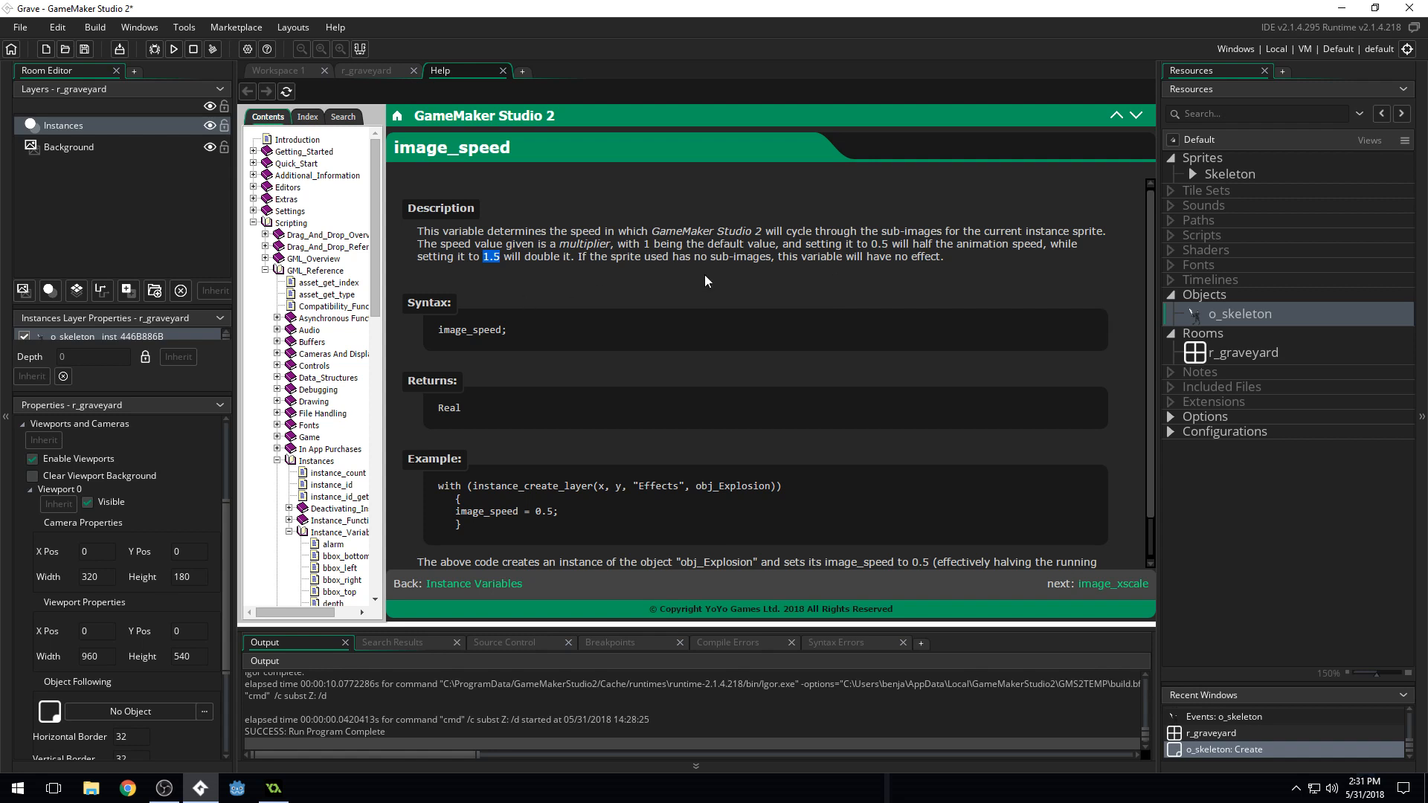
scroll(down, 3)
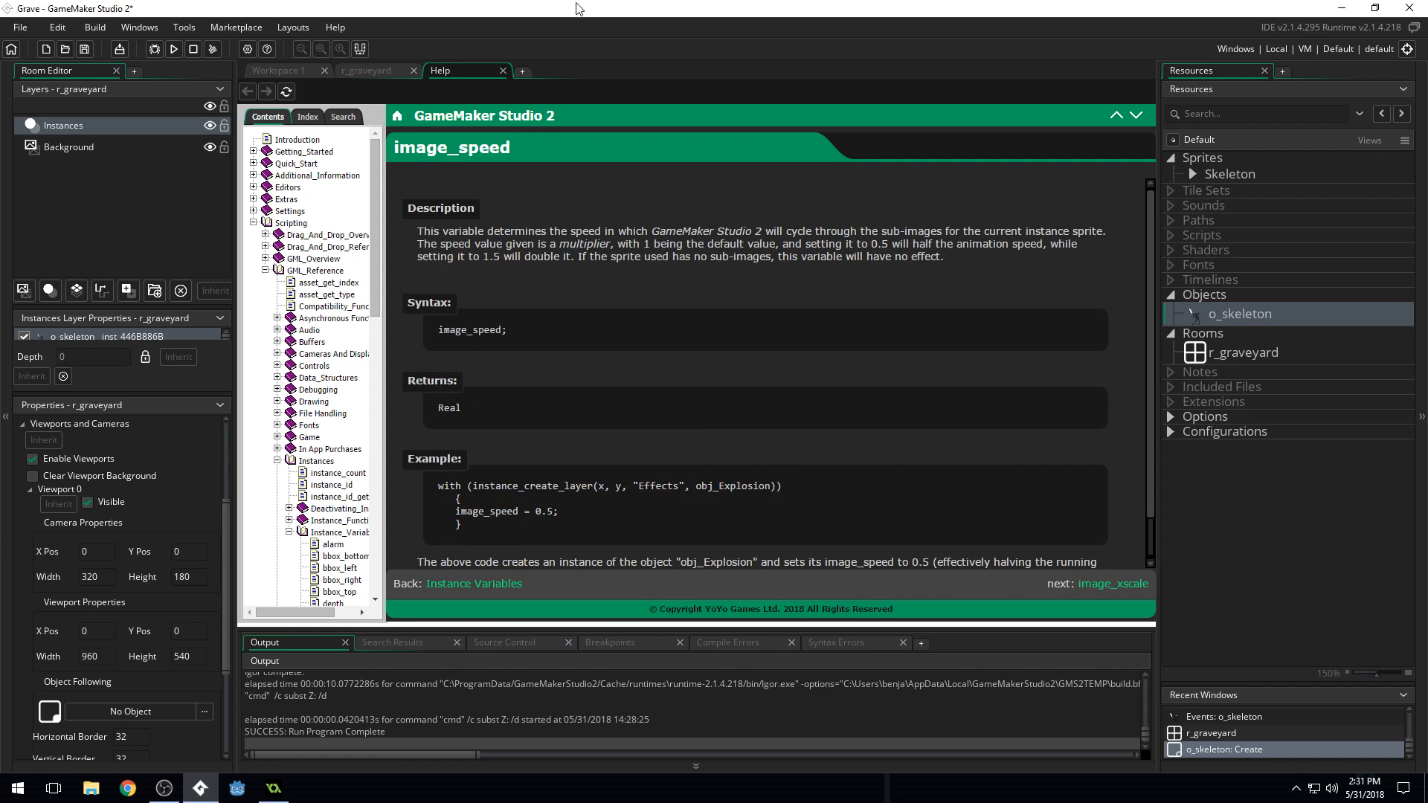
mouse_move(502, 72)
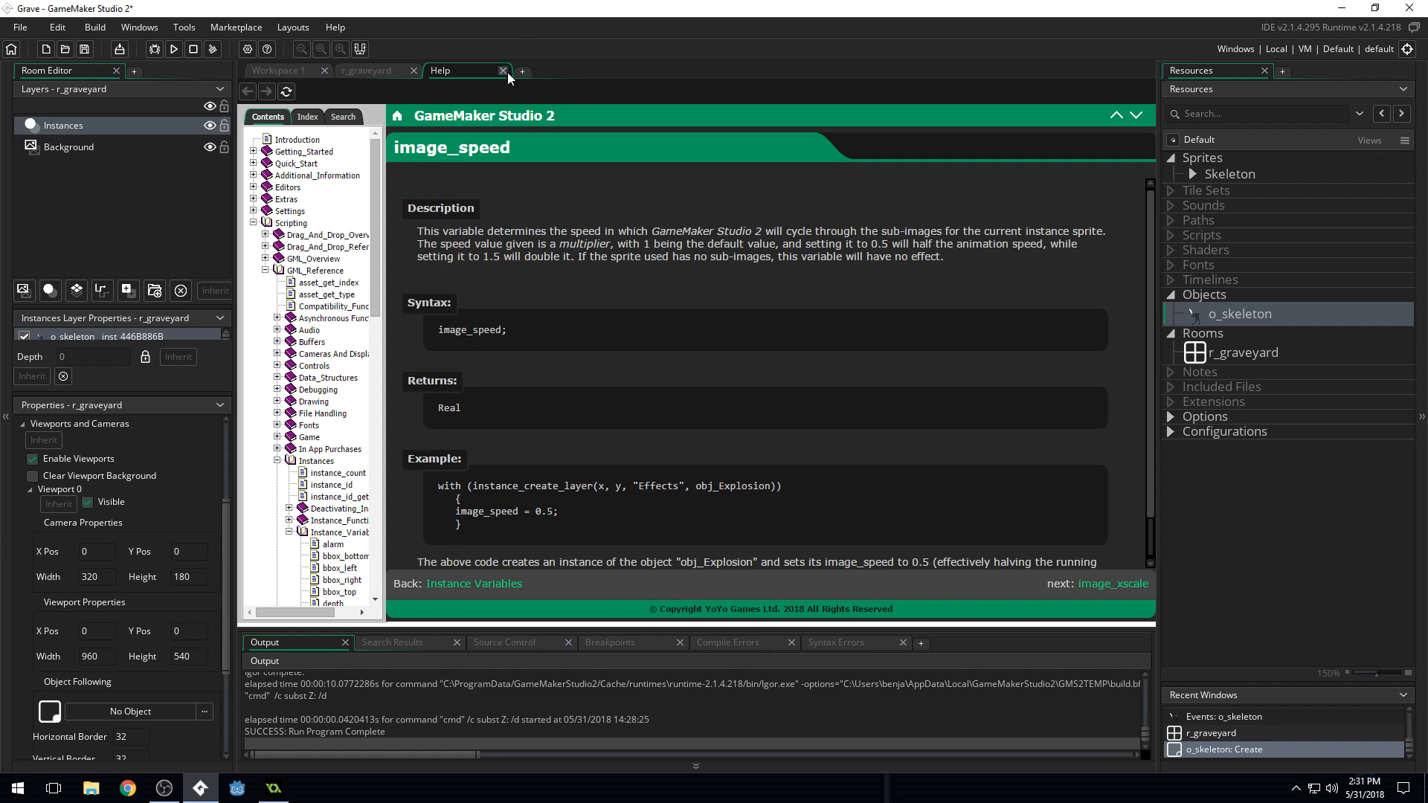
click(279, 70)
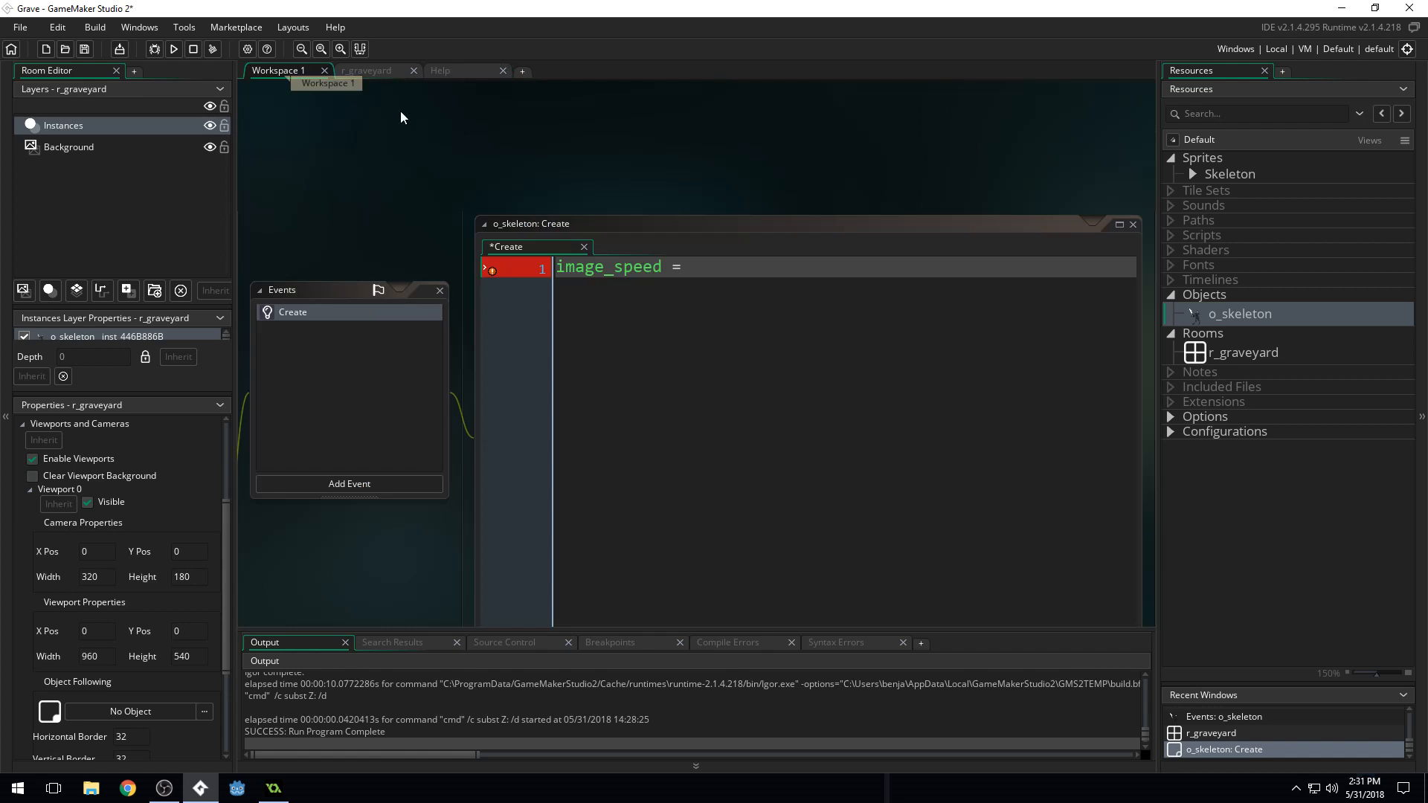
Set image_speed = 0.5; in o_skeleton's Create event and save the project
click(734, 267)
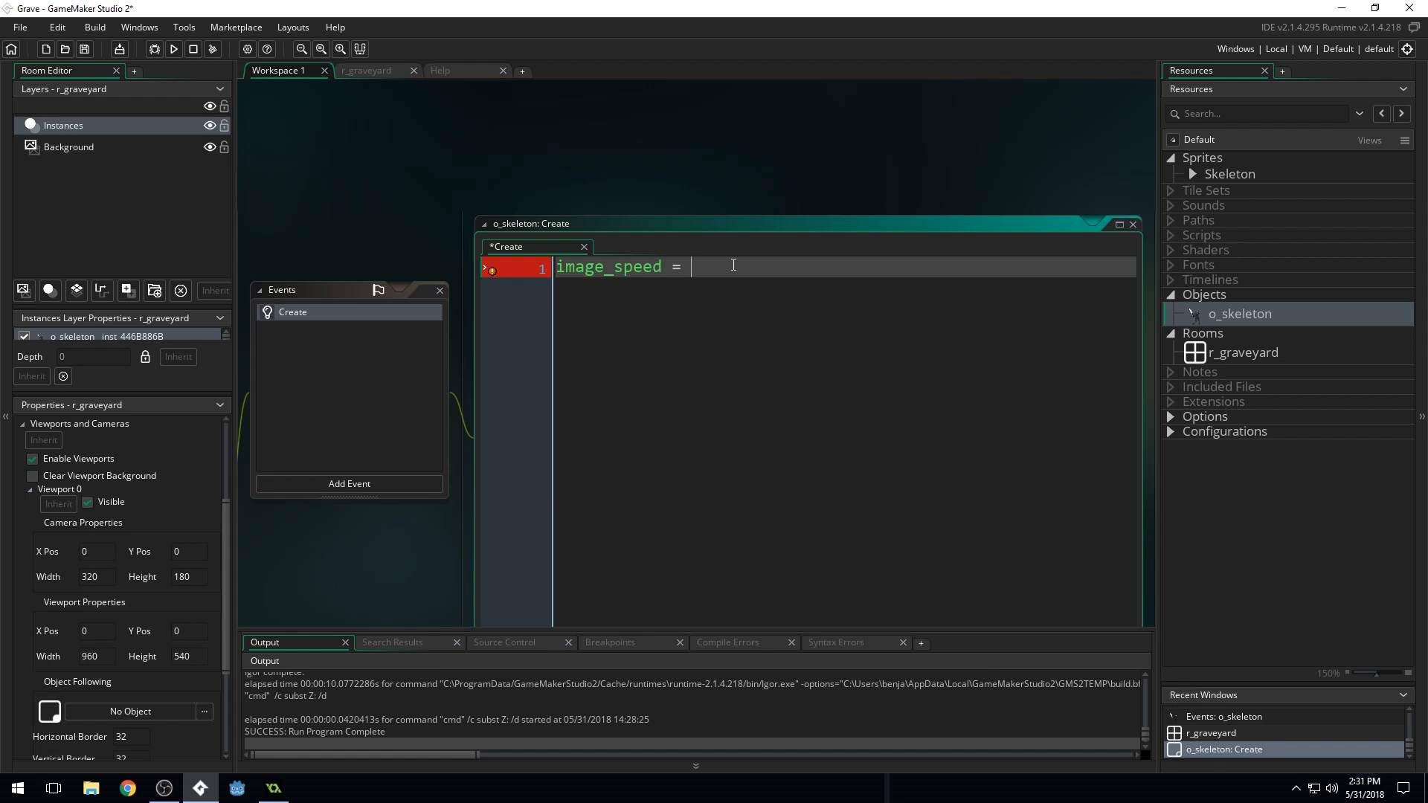
text(0.)
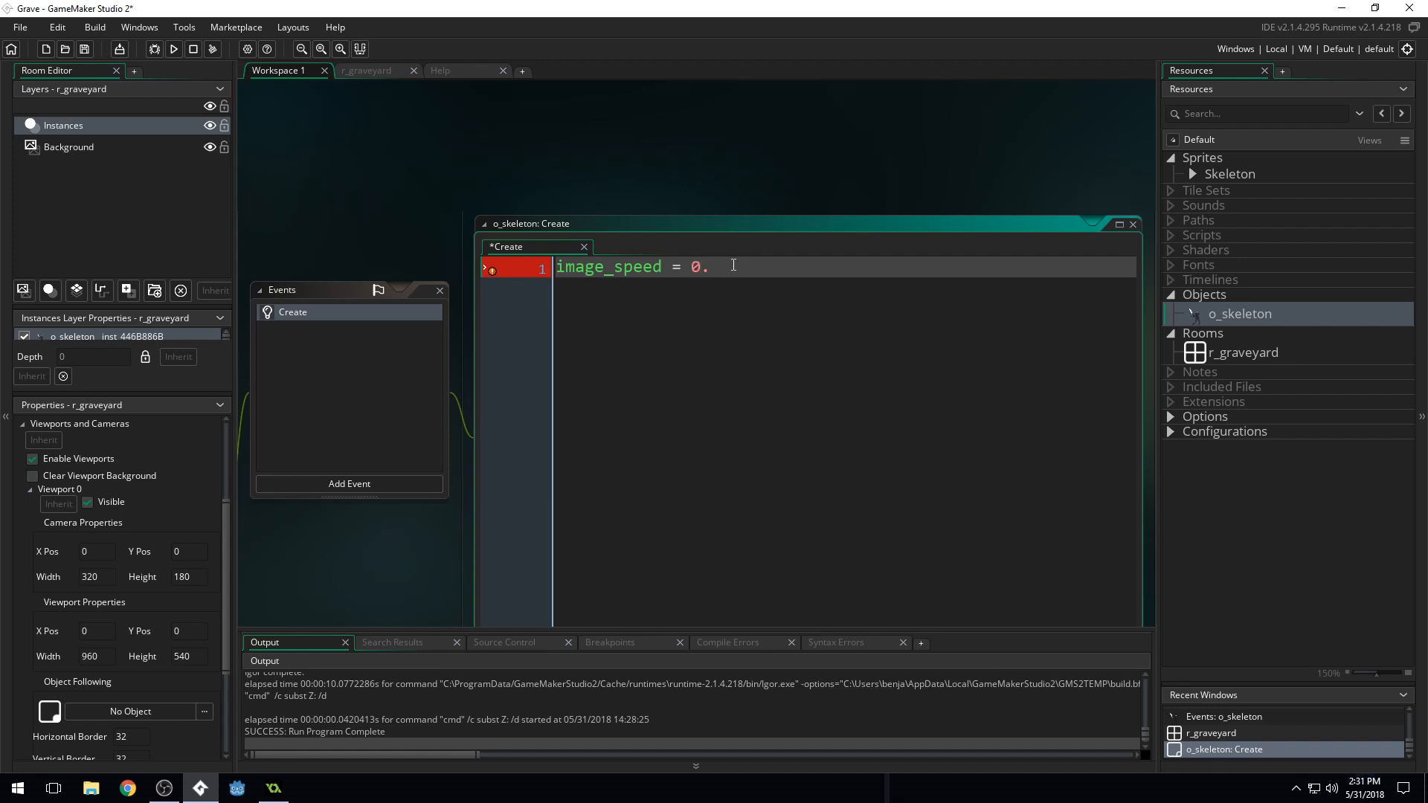
text(5;)
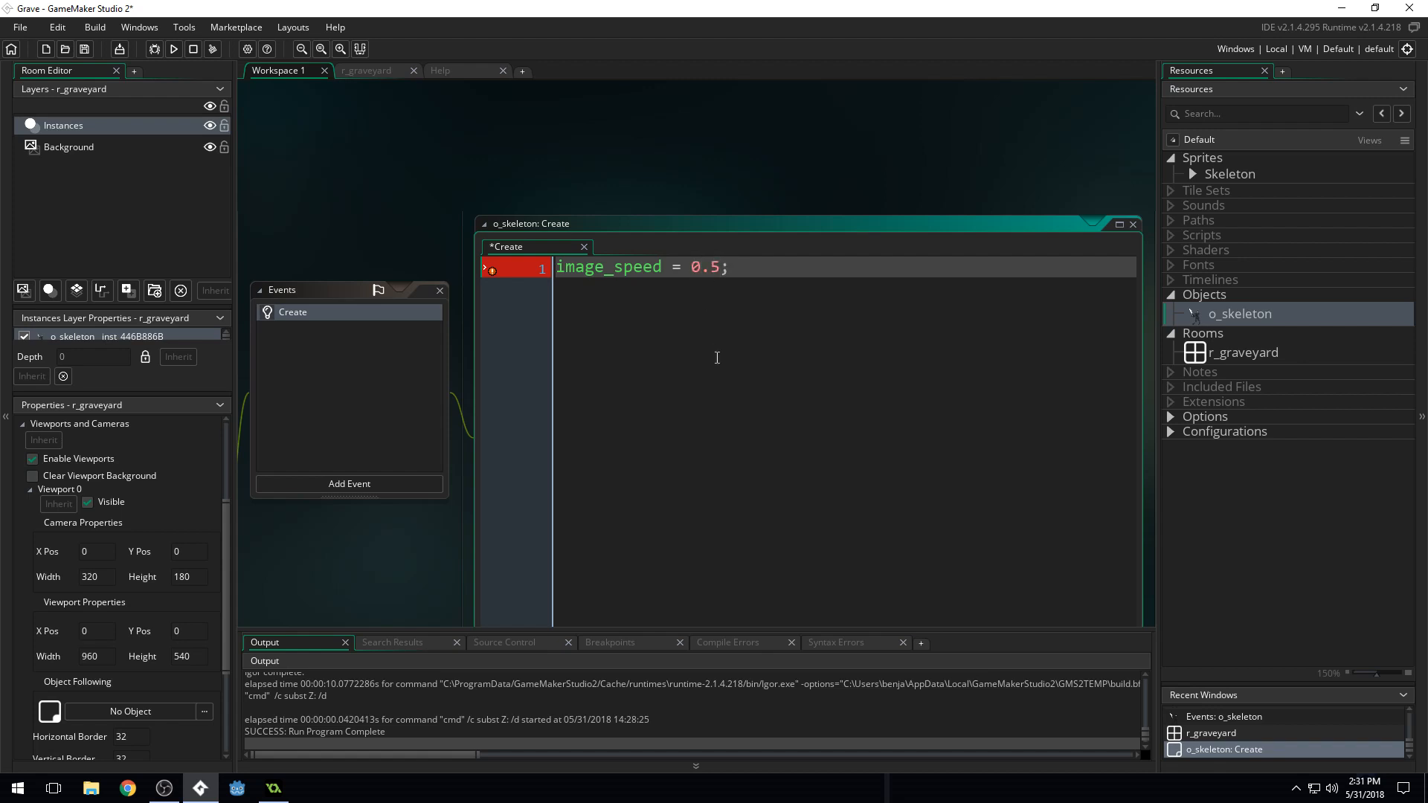
click(173, 48)
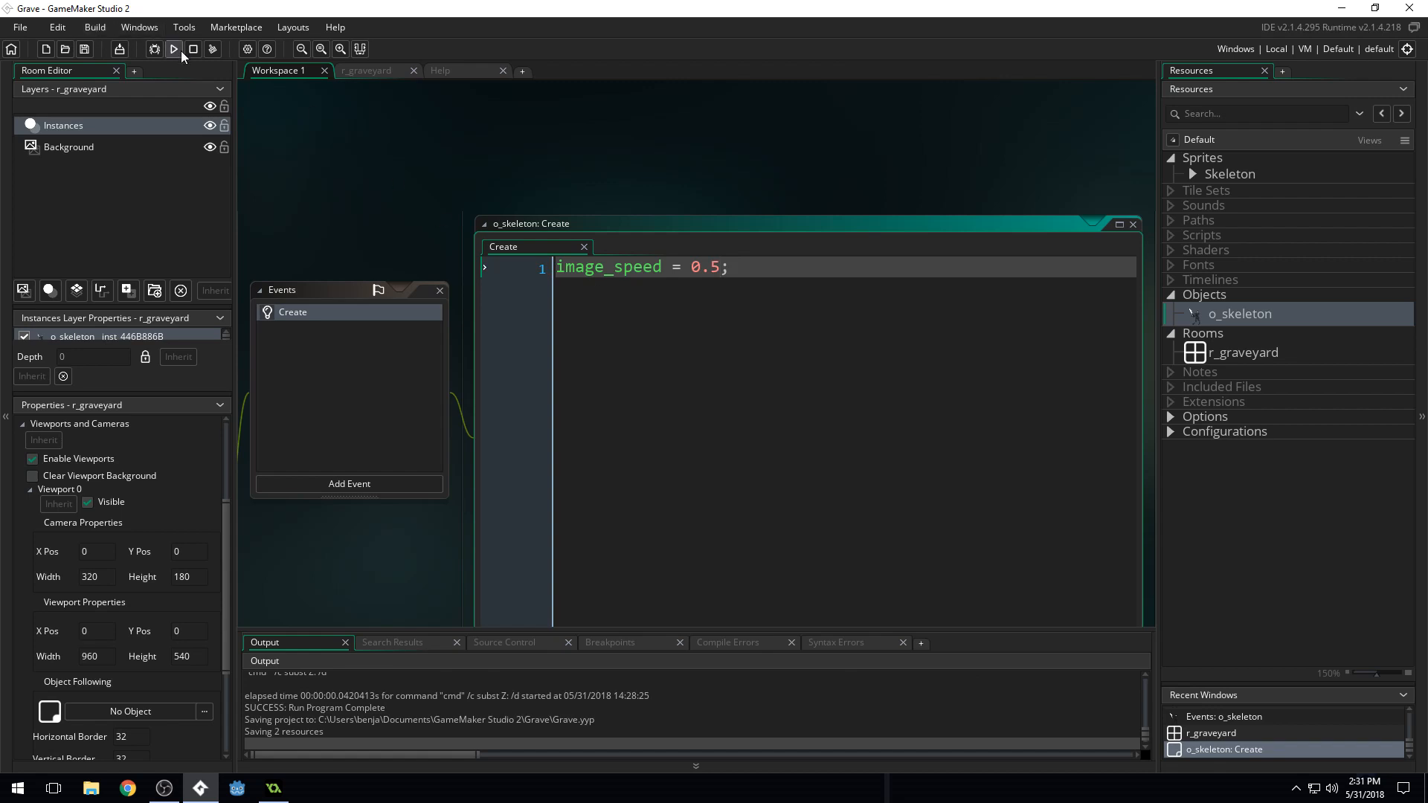
mouse_move(174, 50)
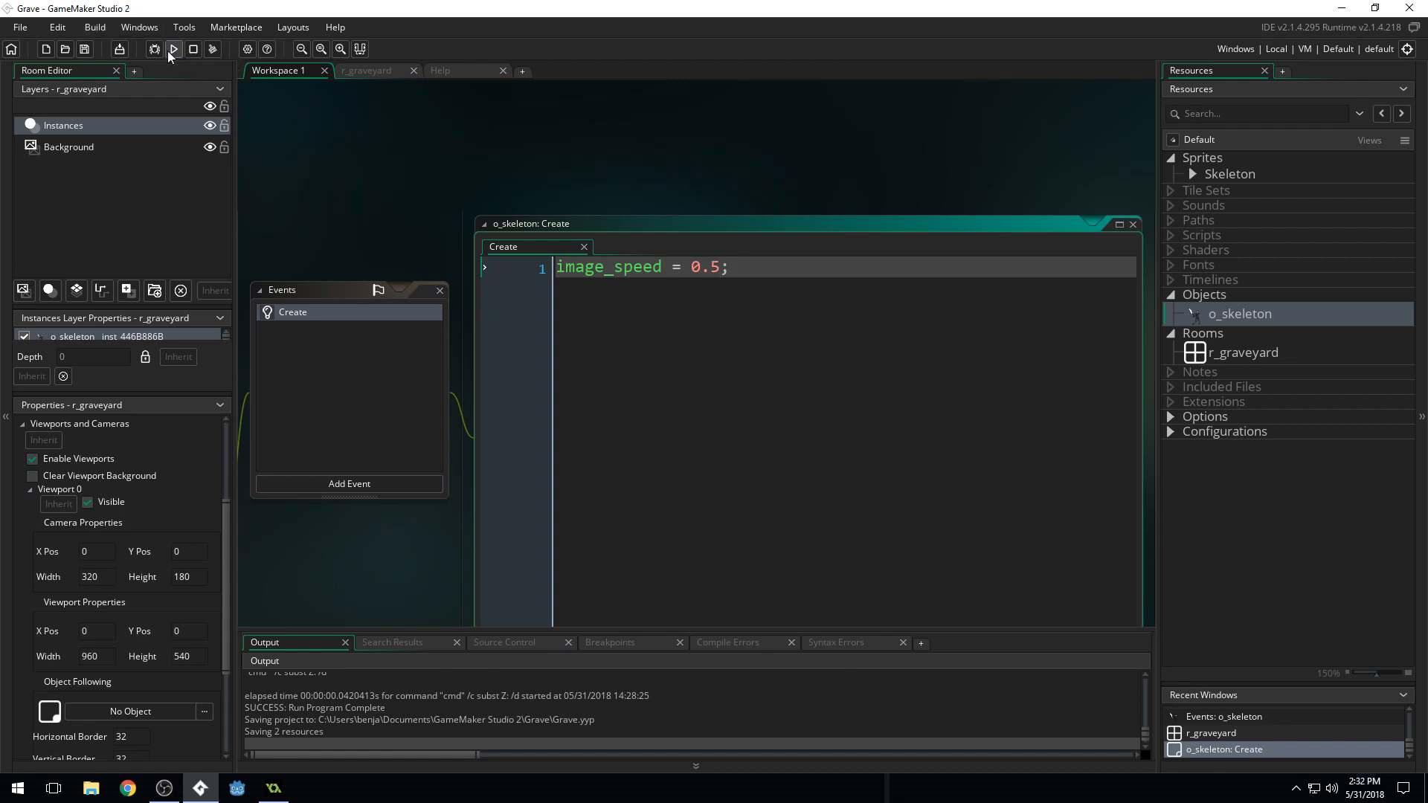
Change o_skeleton's image_speed to 0.4 and run the Grave game to watch the skeleton animate
click(172, 49)
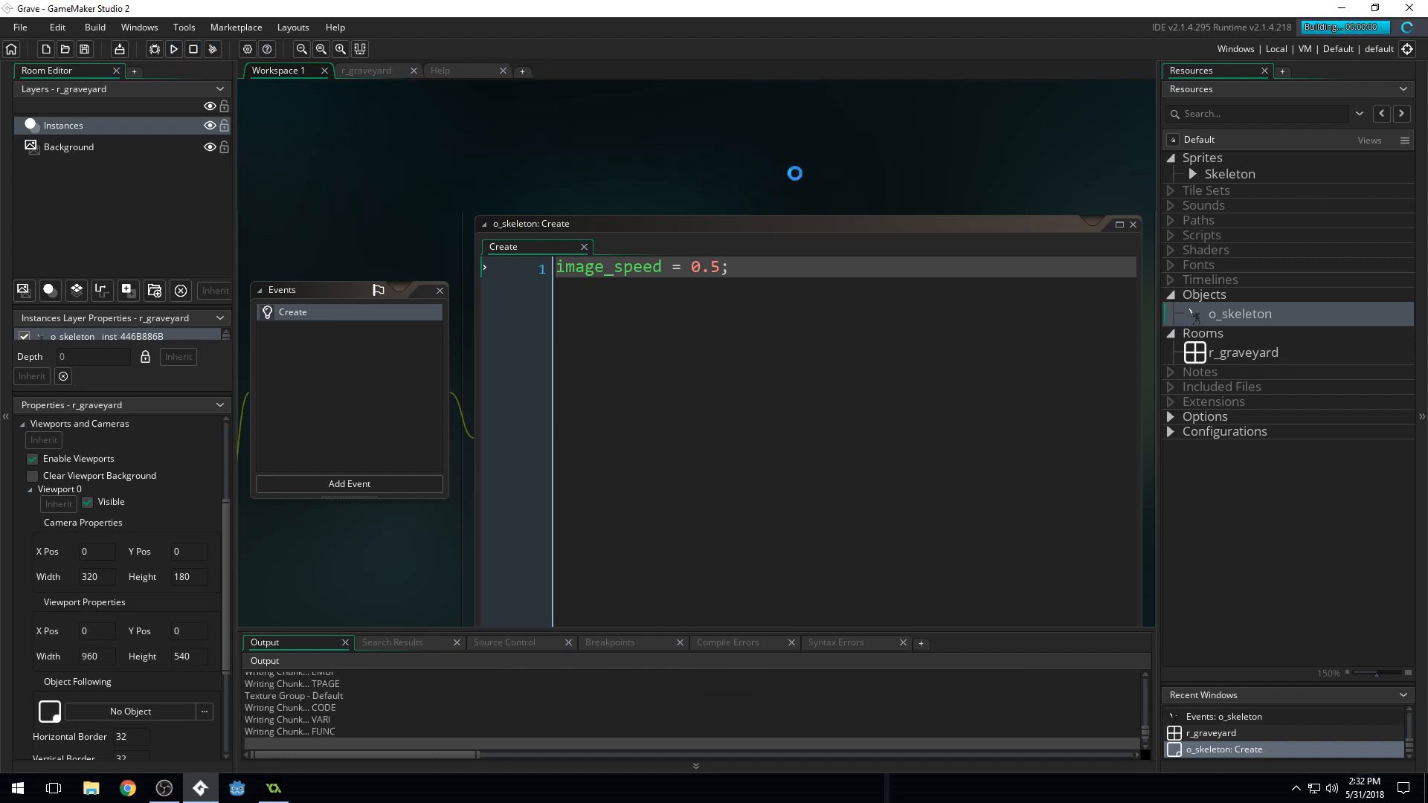
click(174, 49)
text(4)
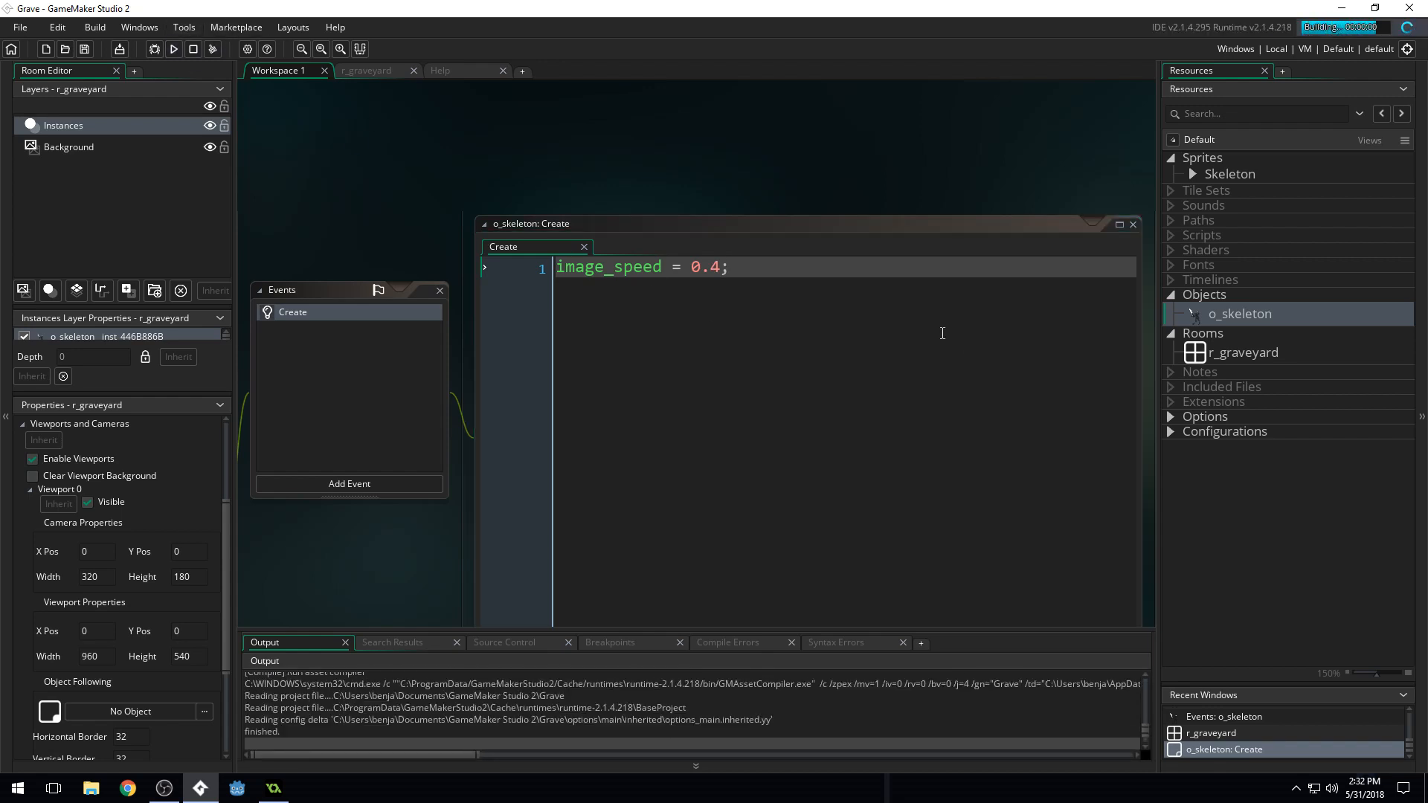
click(173, 49)
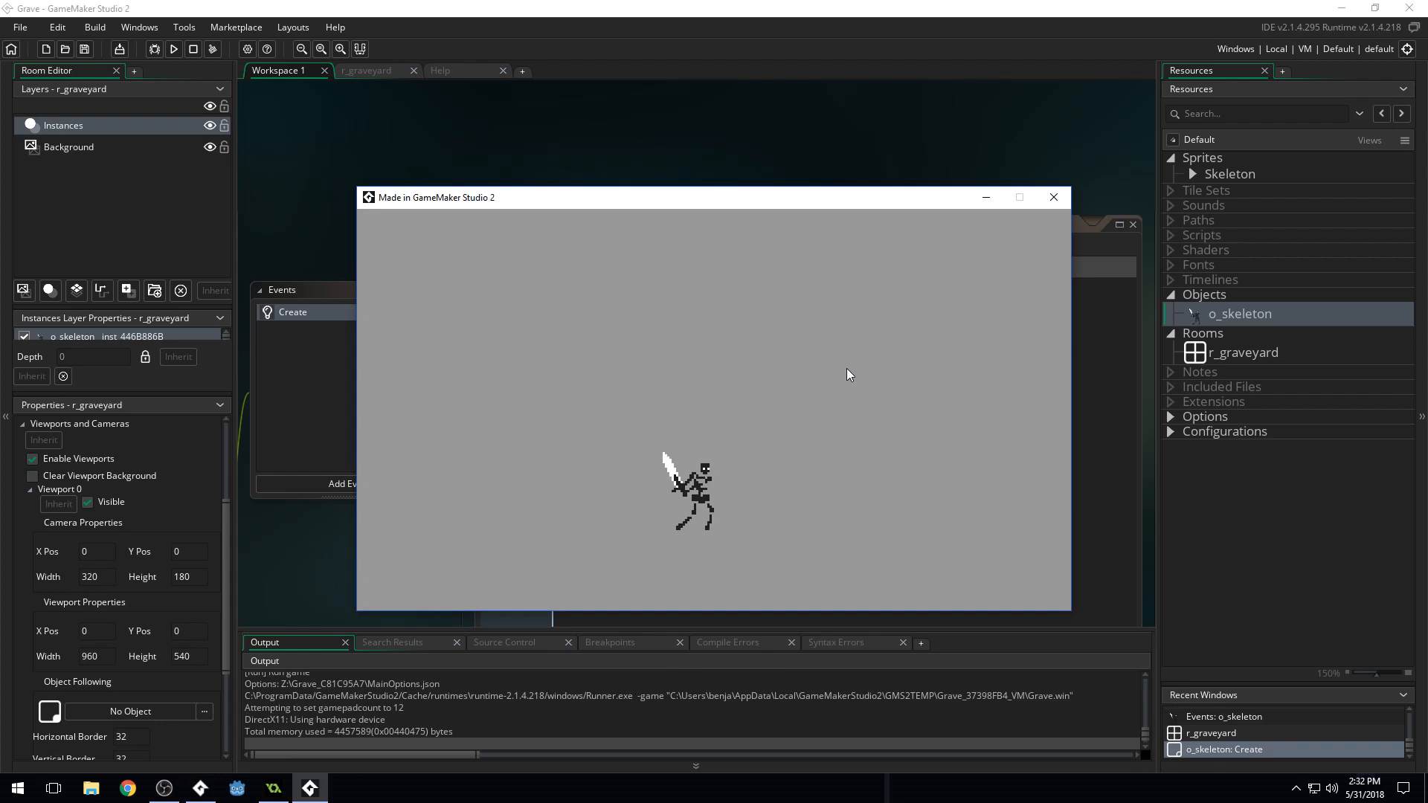
mouse_move(750, 566)
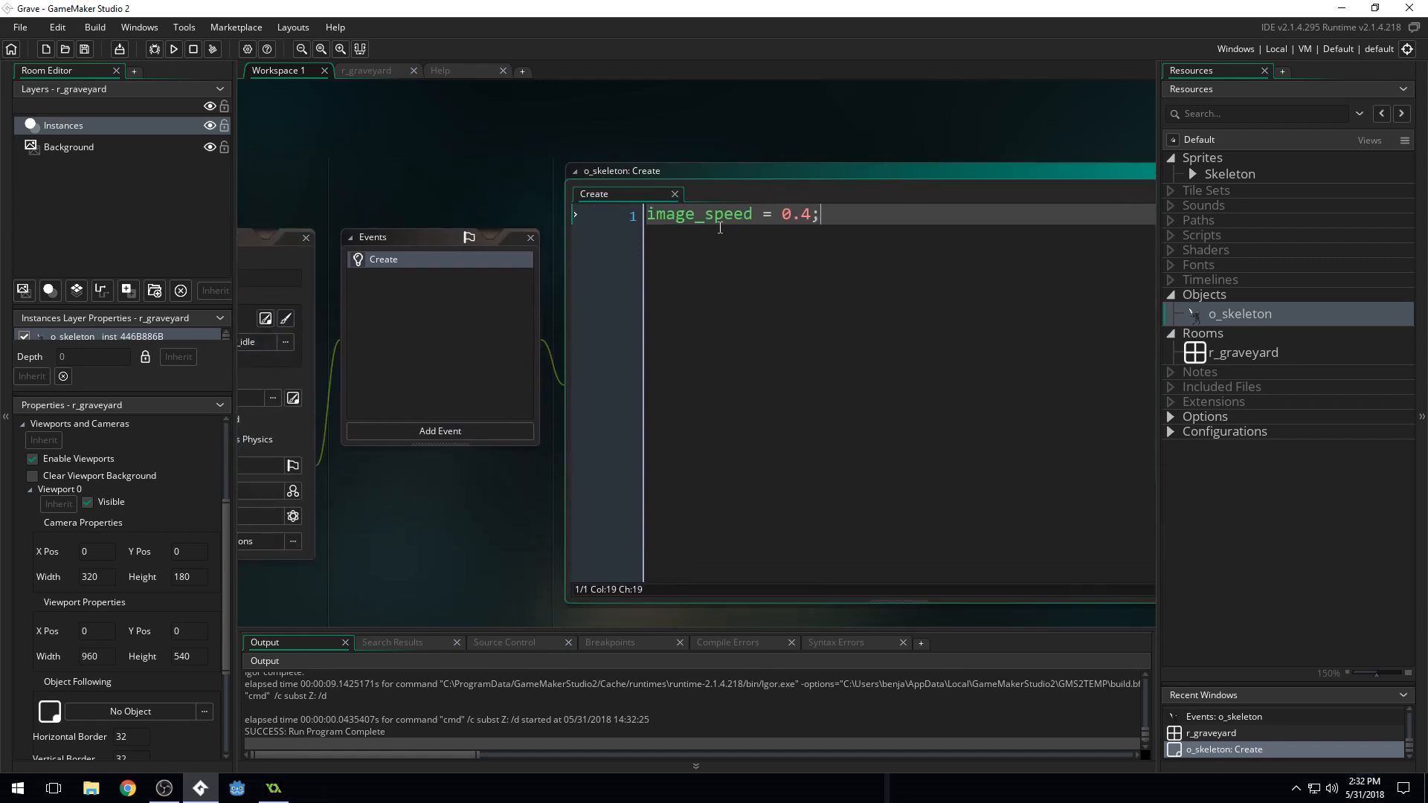
mouse_move(1254, 179)
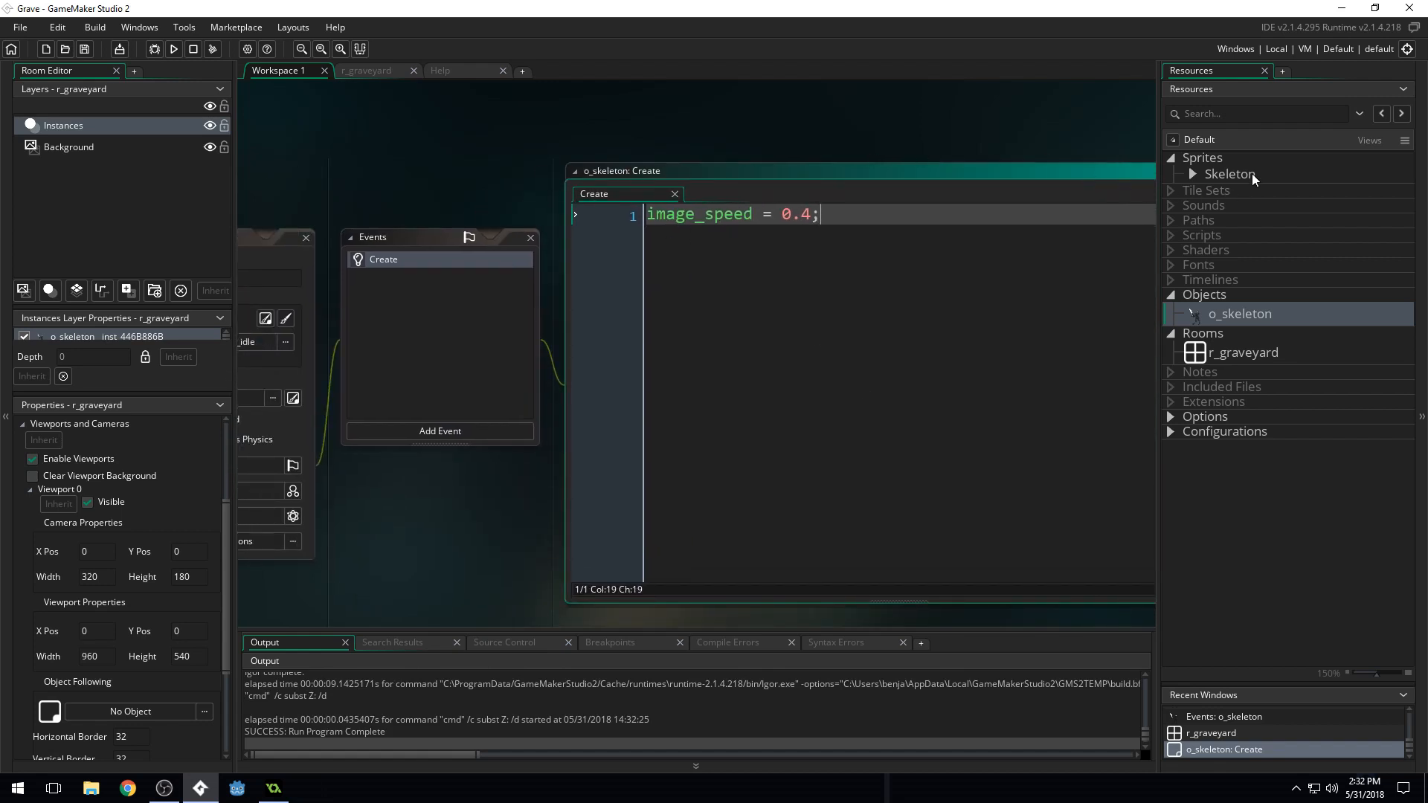
mouse_move(888, 429)
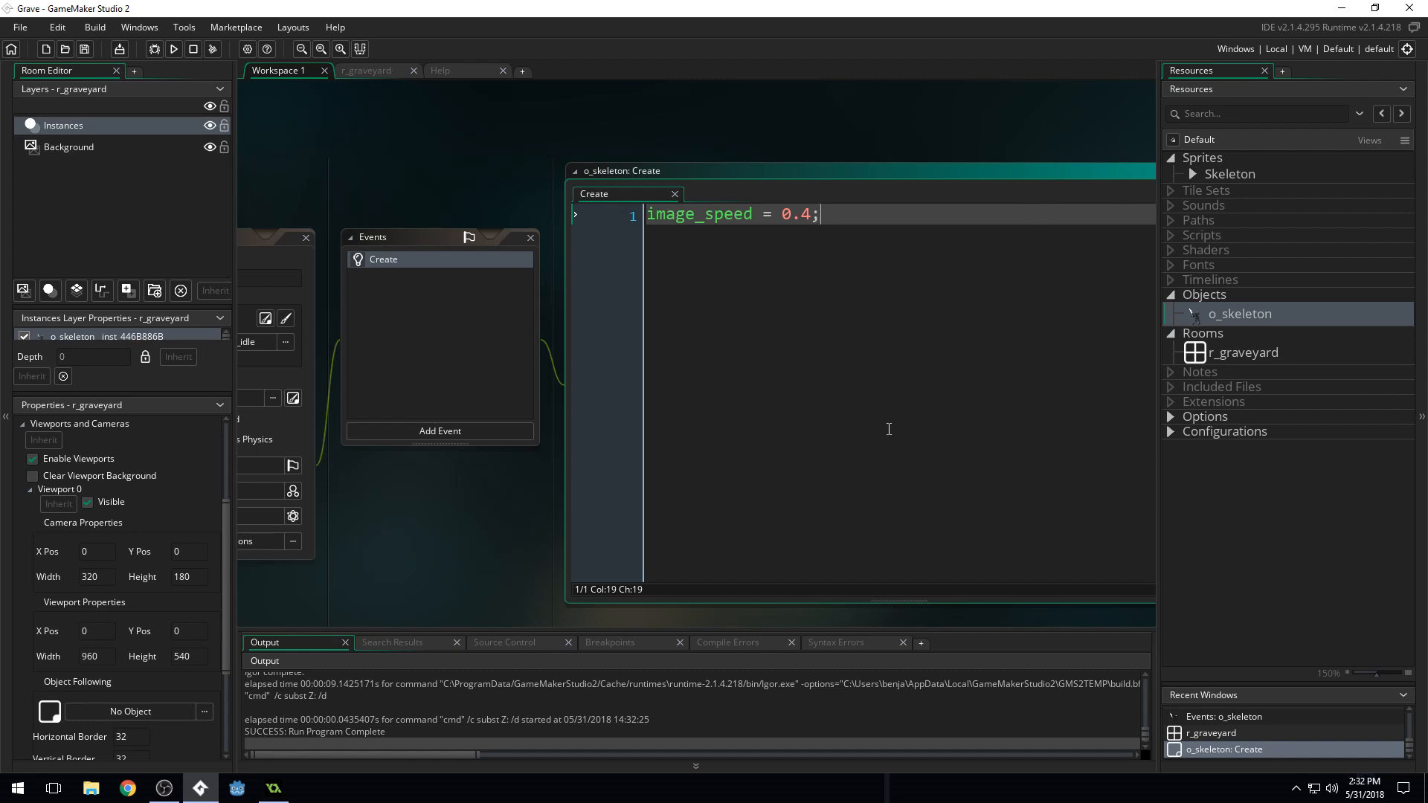
mouse_move(717, 415)
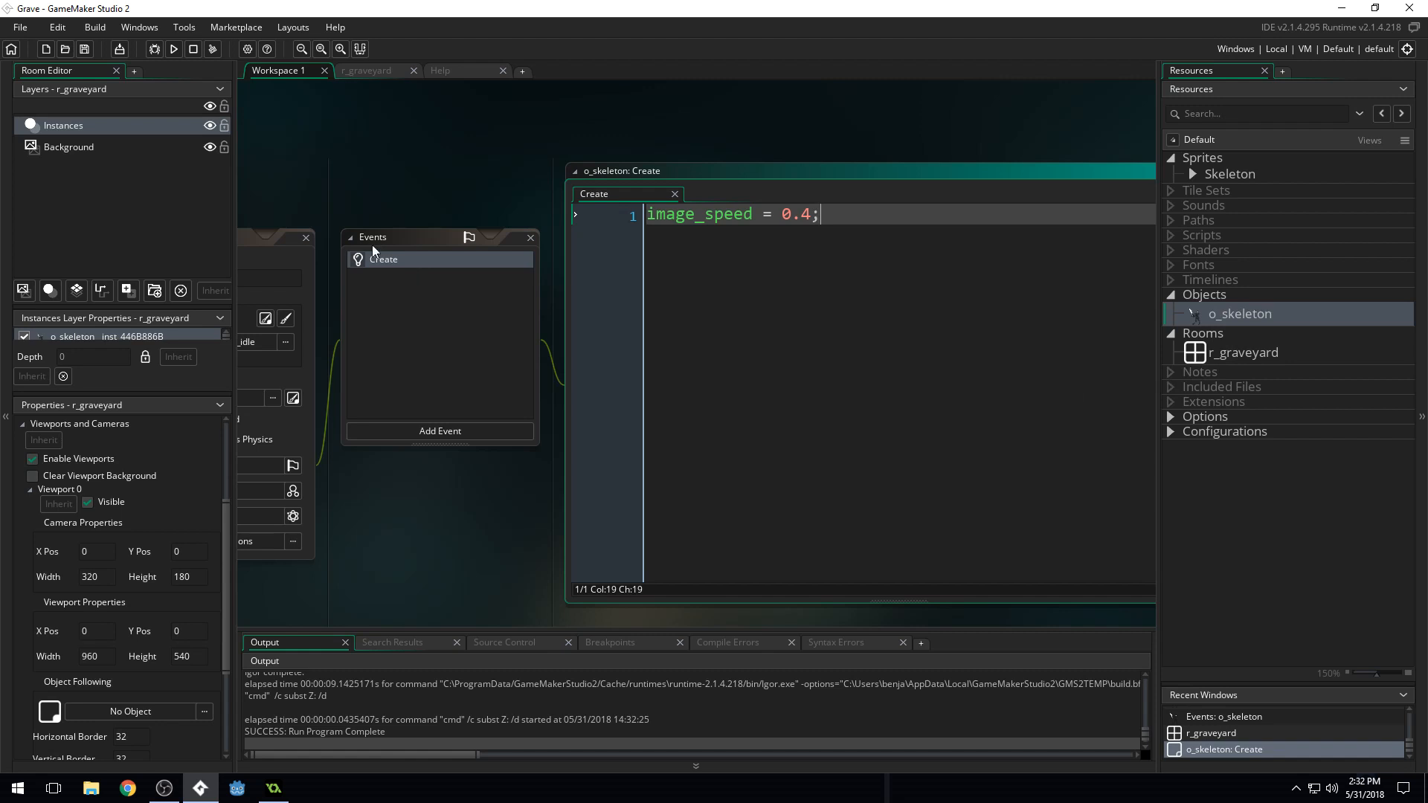
mouse_move(601, 114)
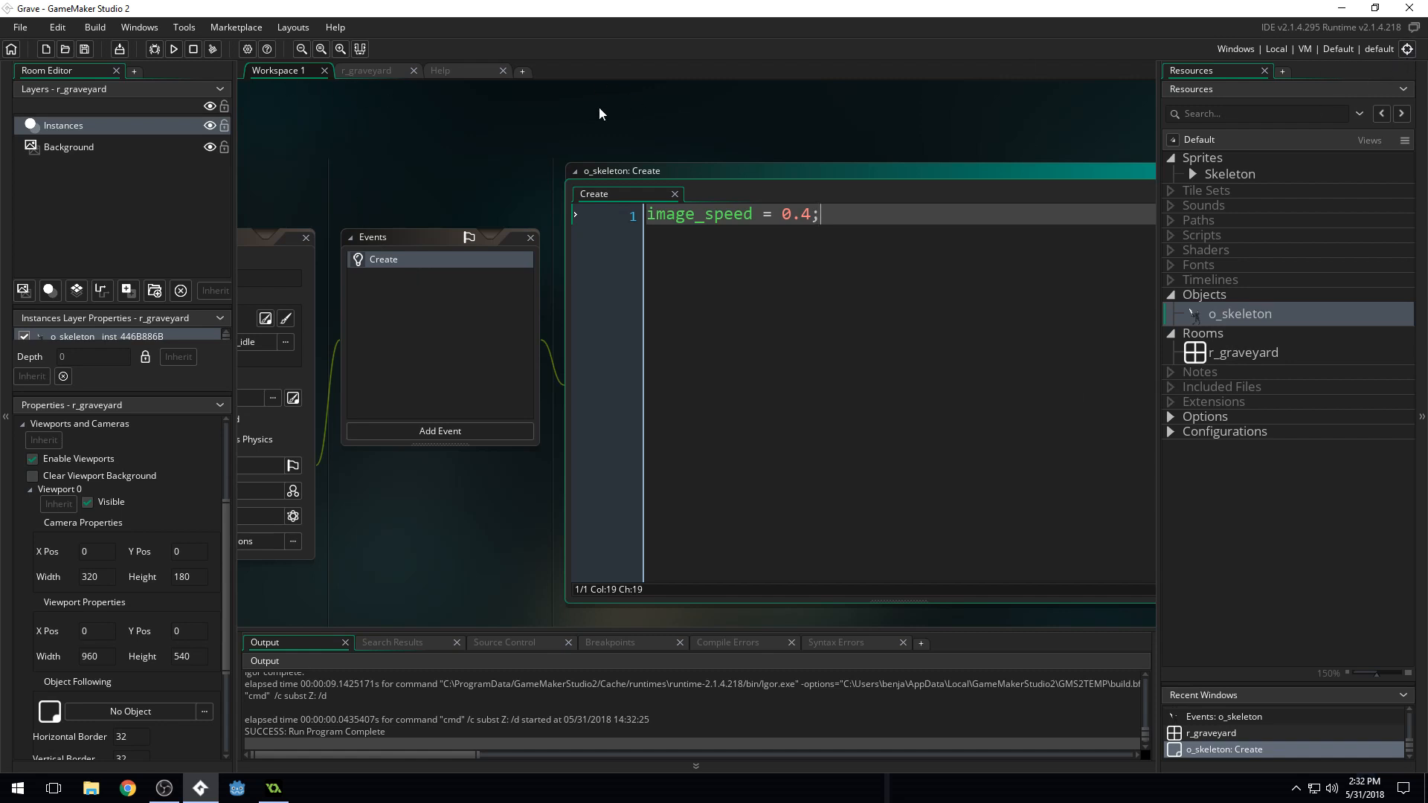
mouse_move(844, 292)
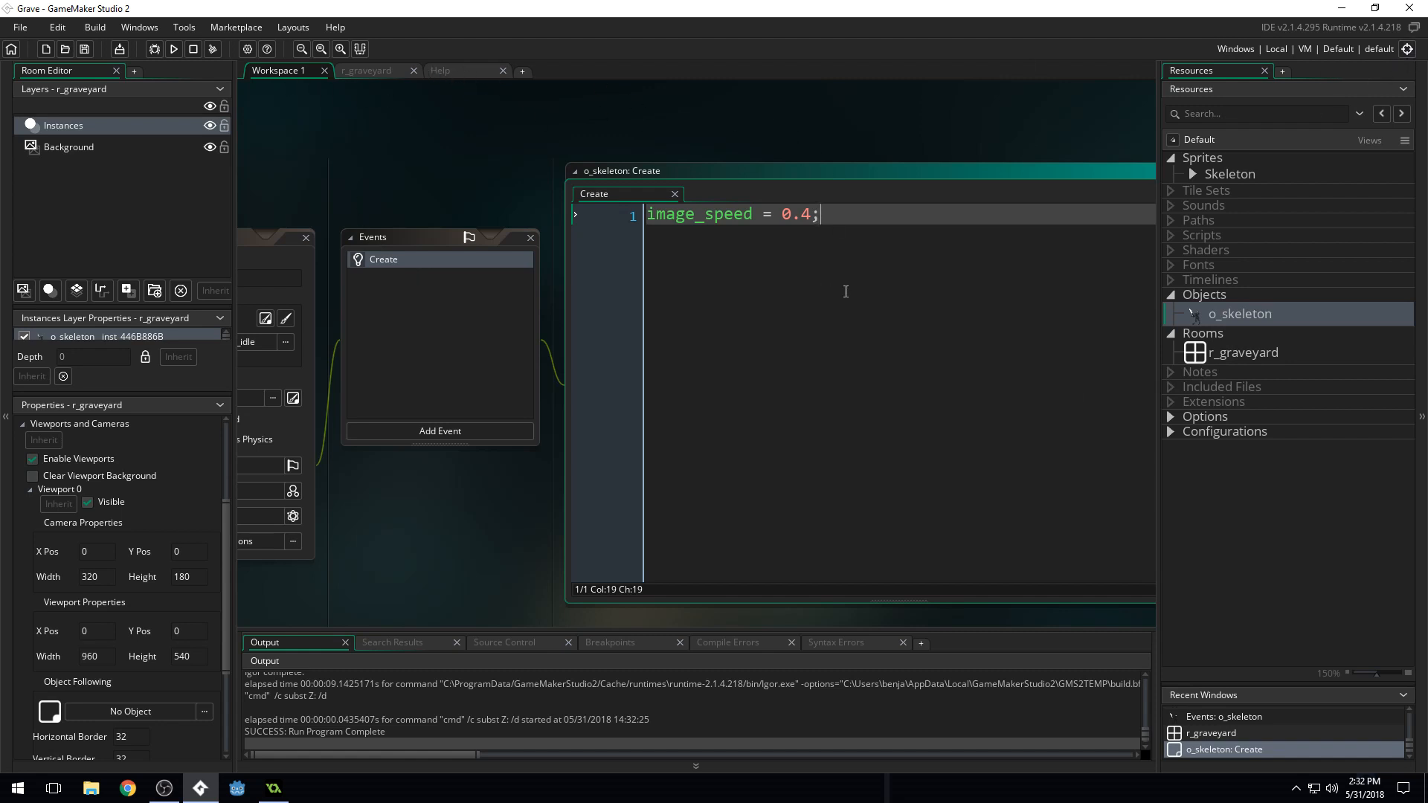
mouse_move(857, 287)
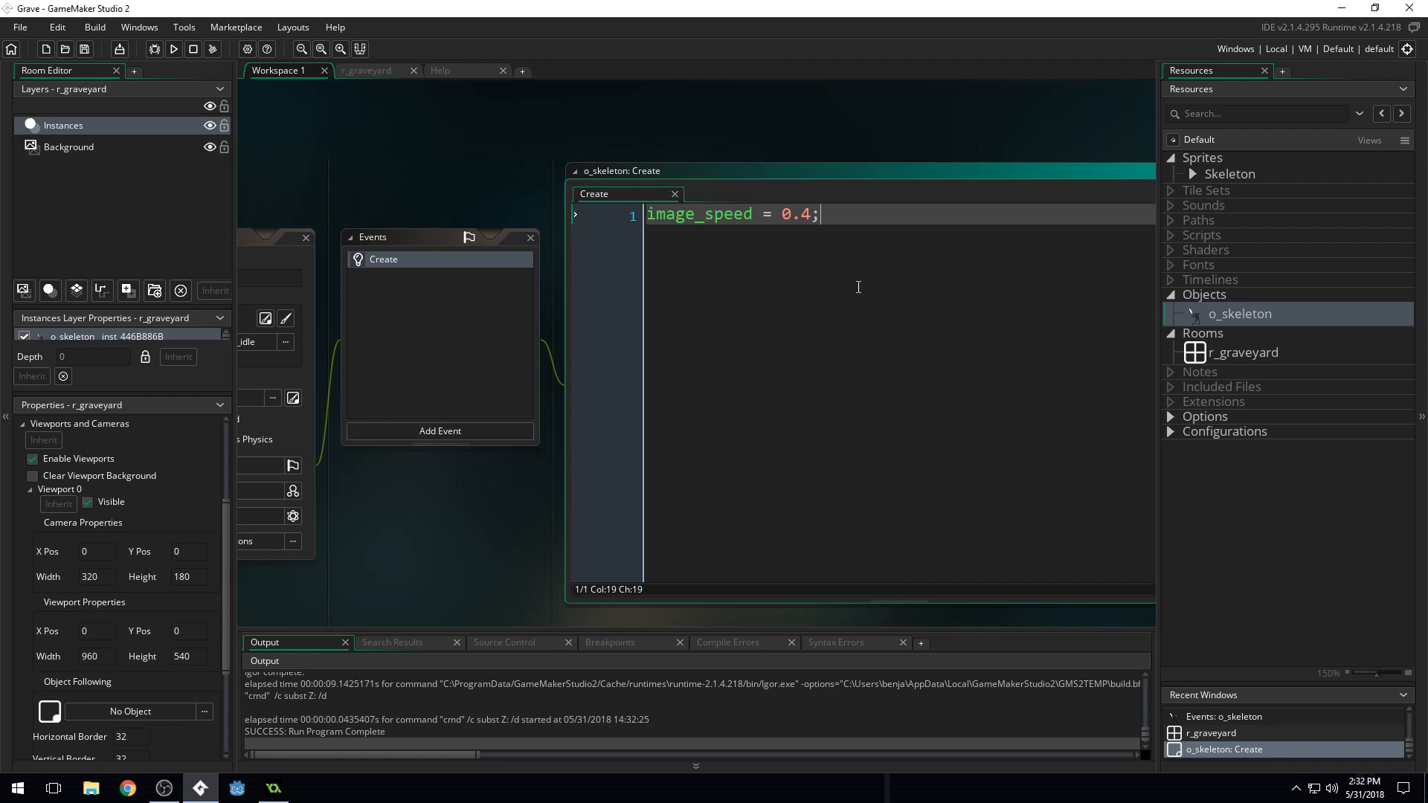
mouse_move(73, 337)
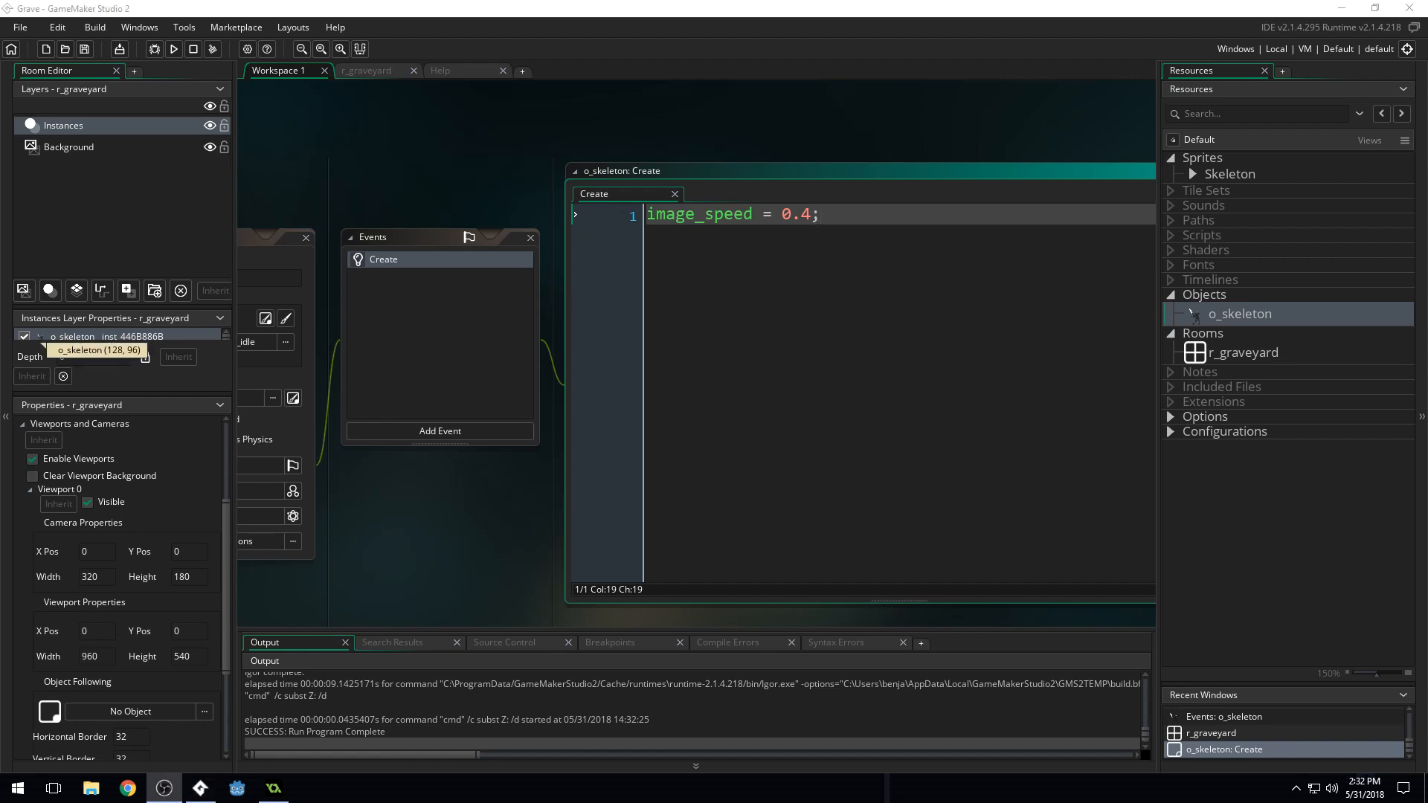